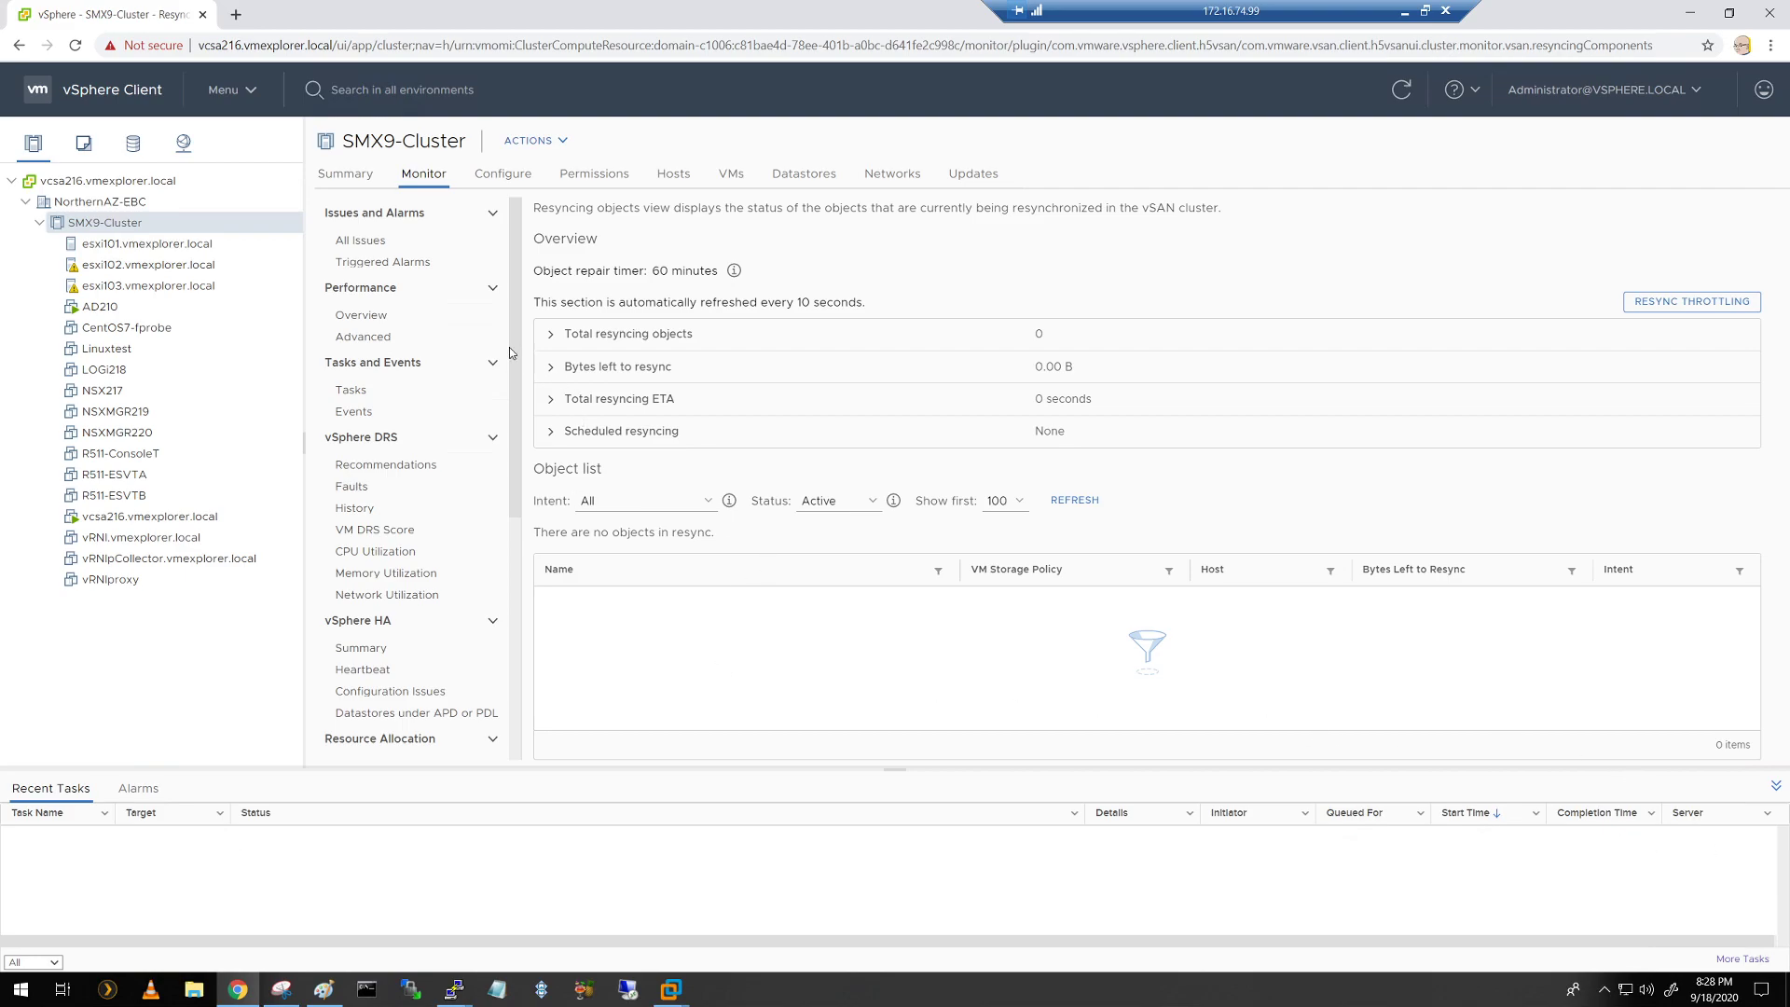
mouse_move(1680, 382)
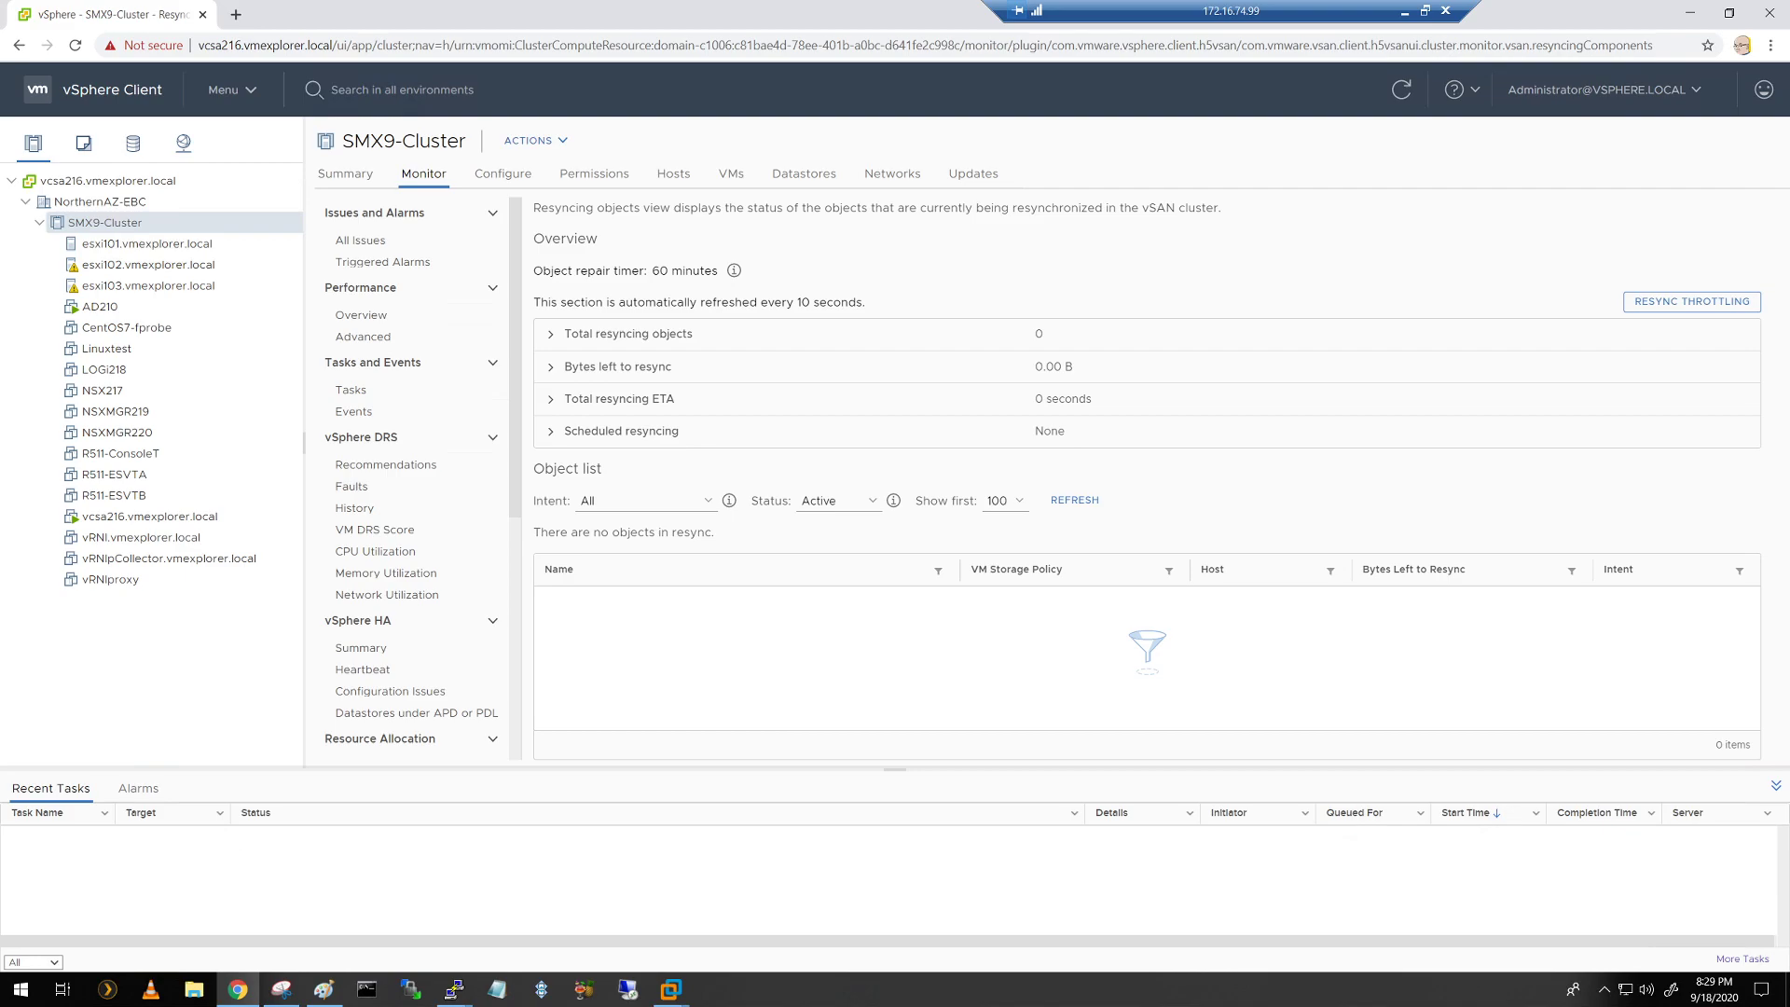
mouse_move(410, 305)
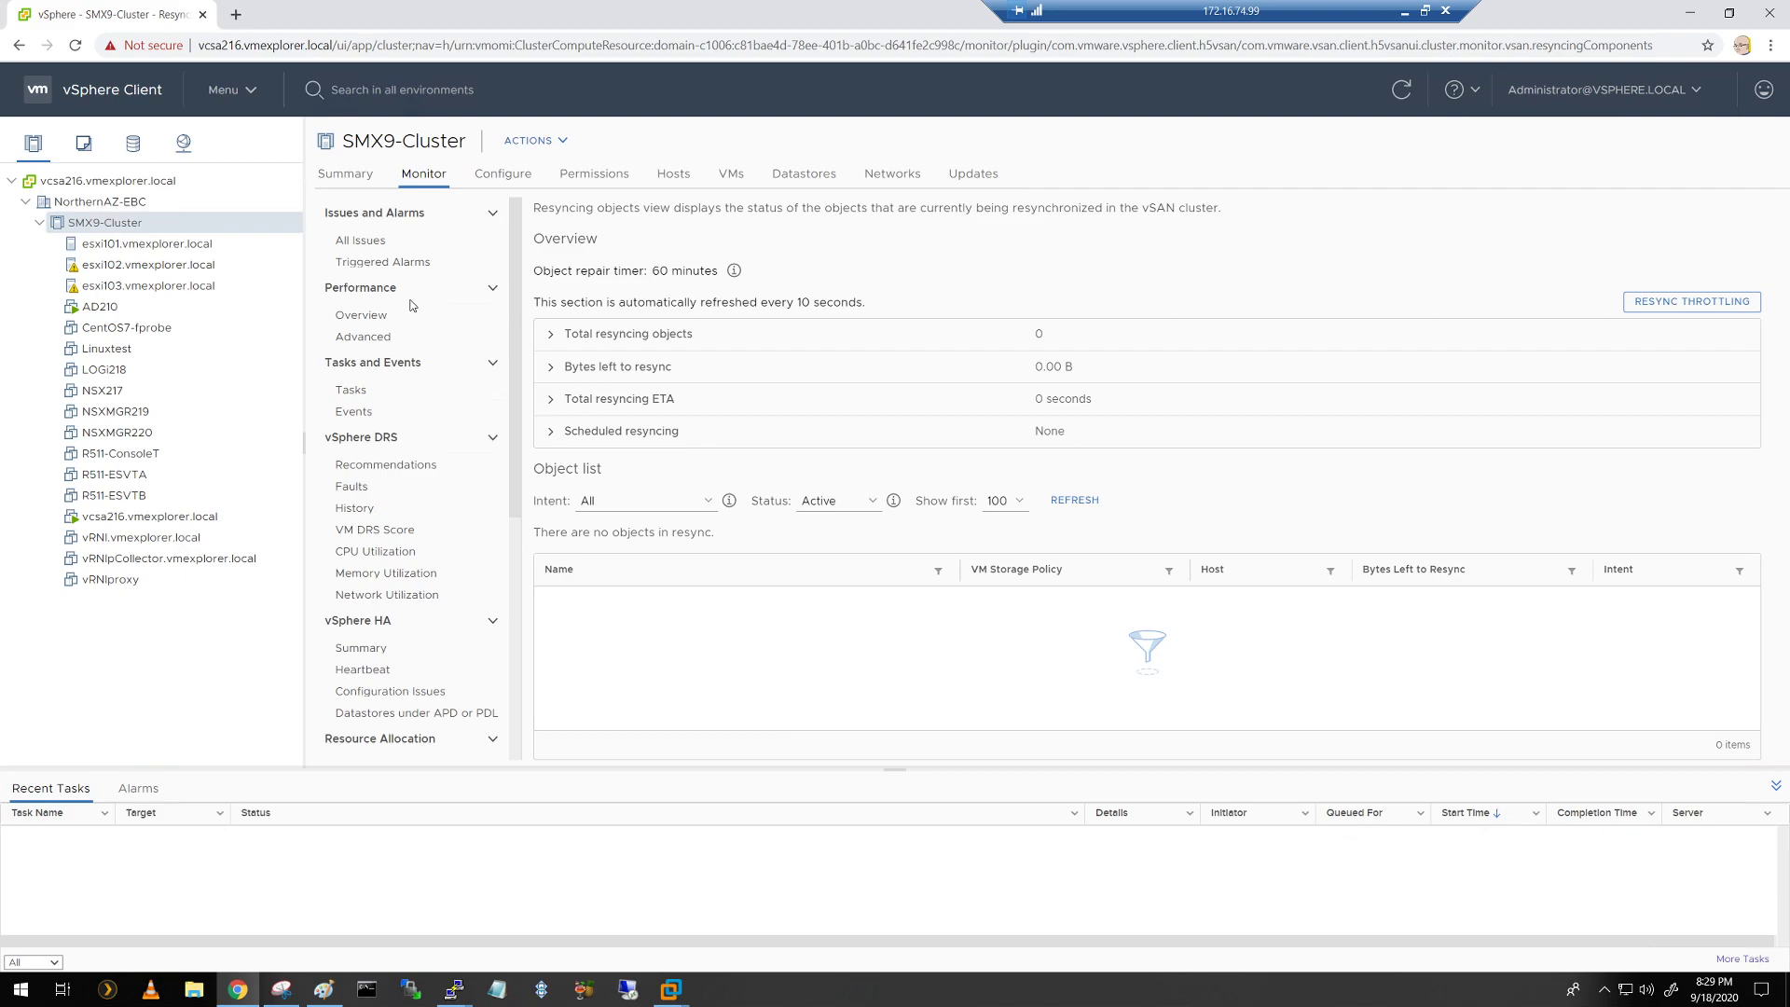
mouse_move(107, 238)
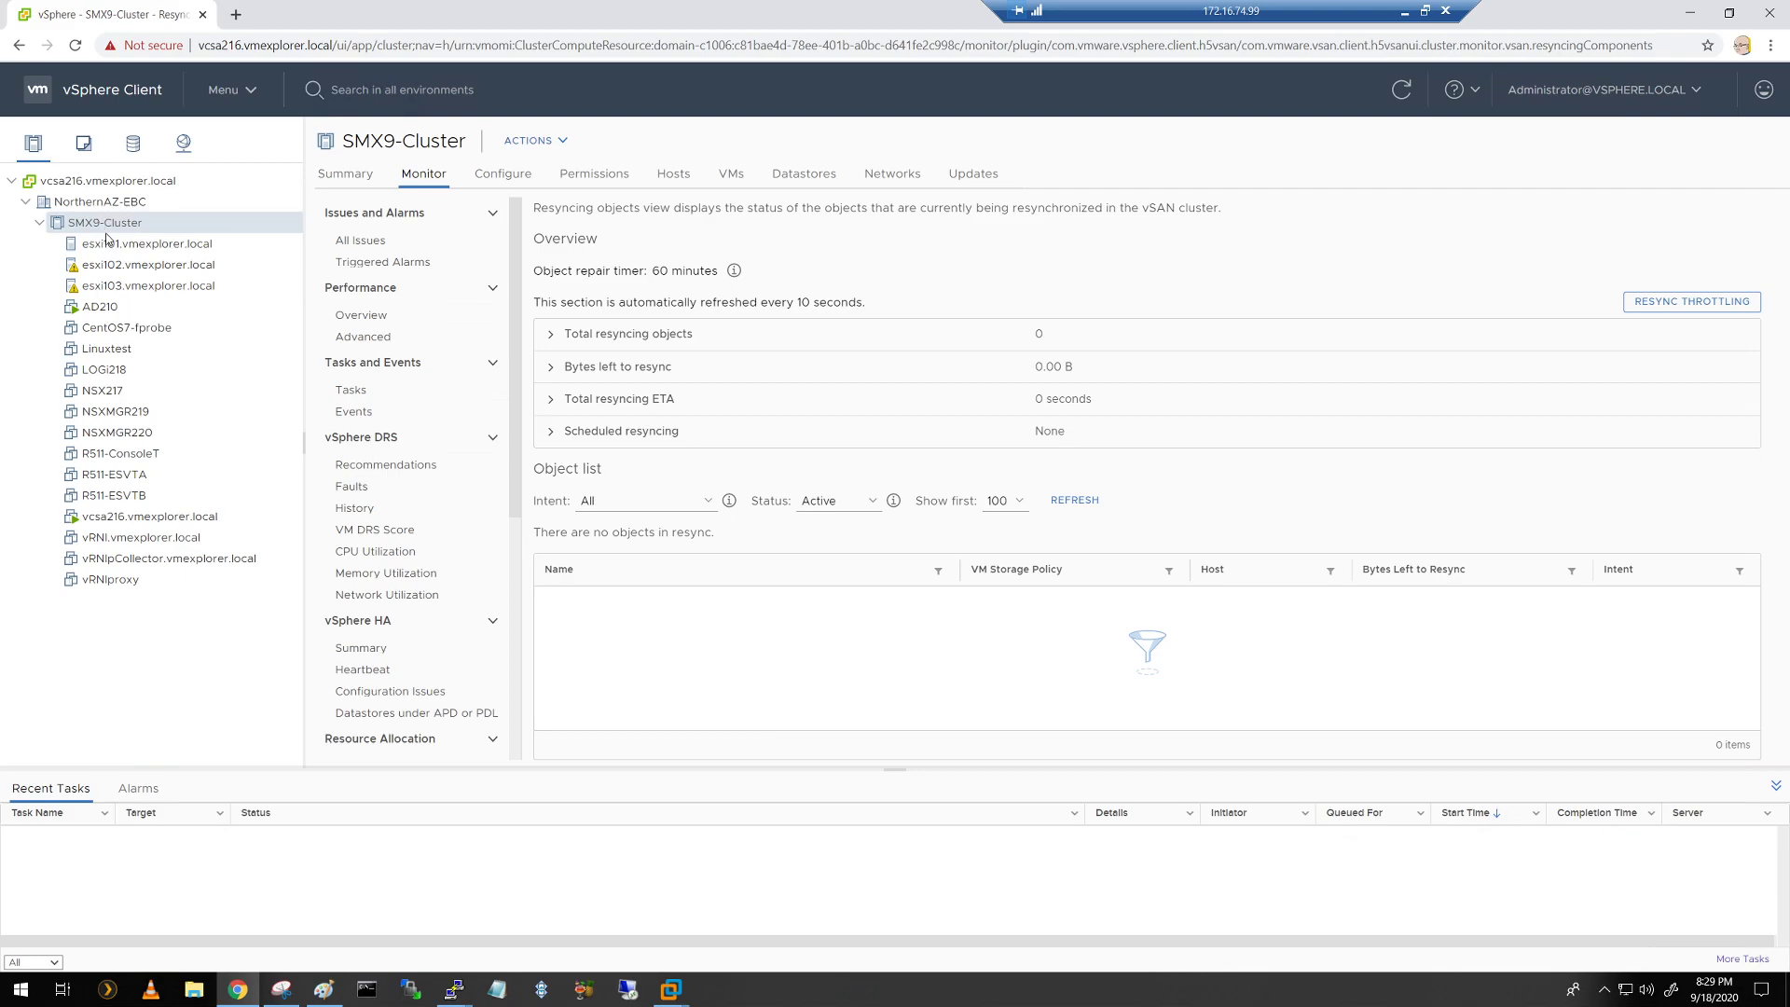
Step: Select host esxi102 and list its storage devices under Configure > Storage
click(148, 264)
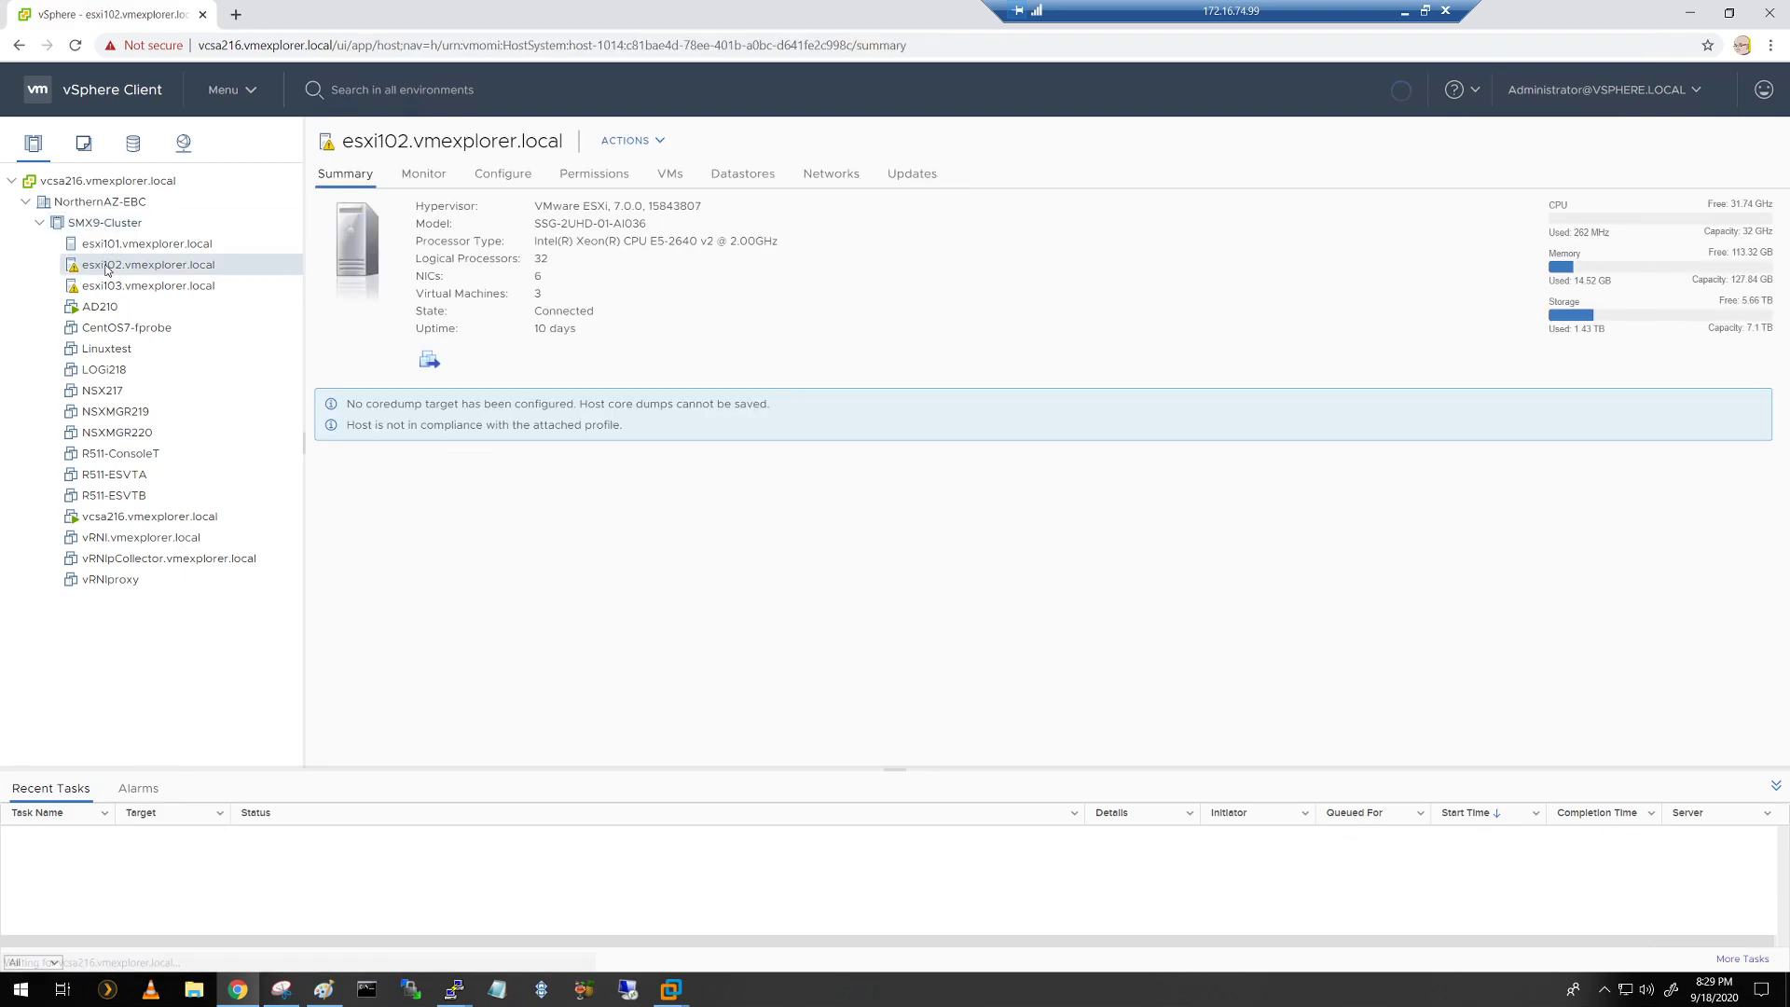
click(422, 172)
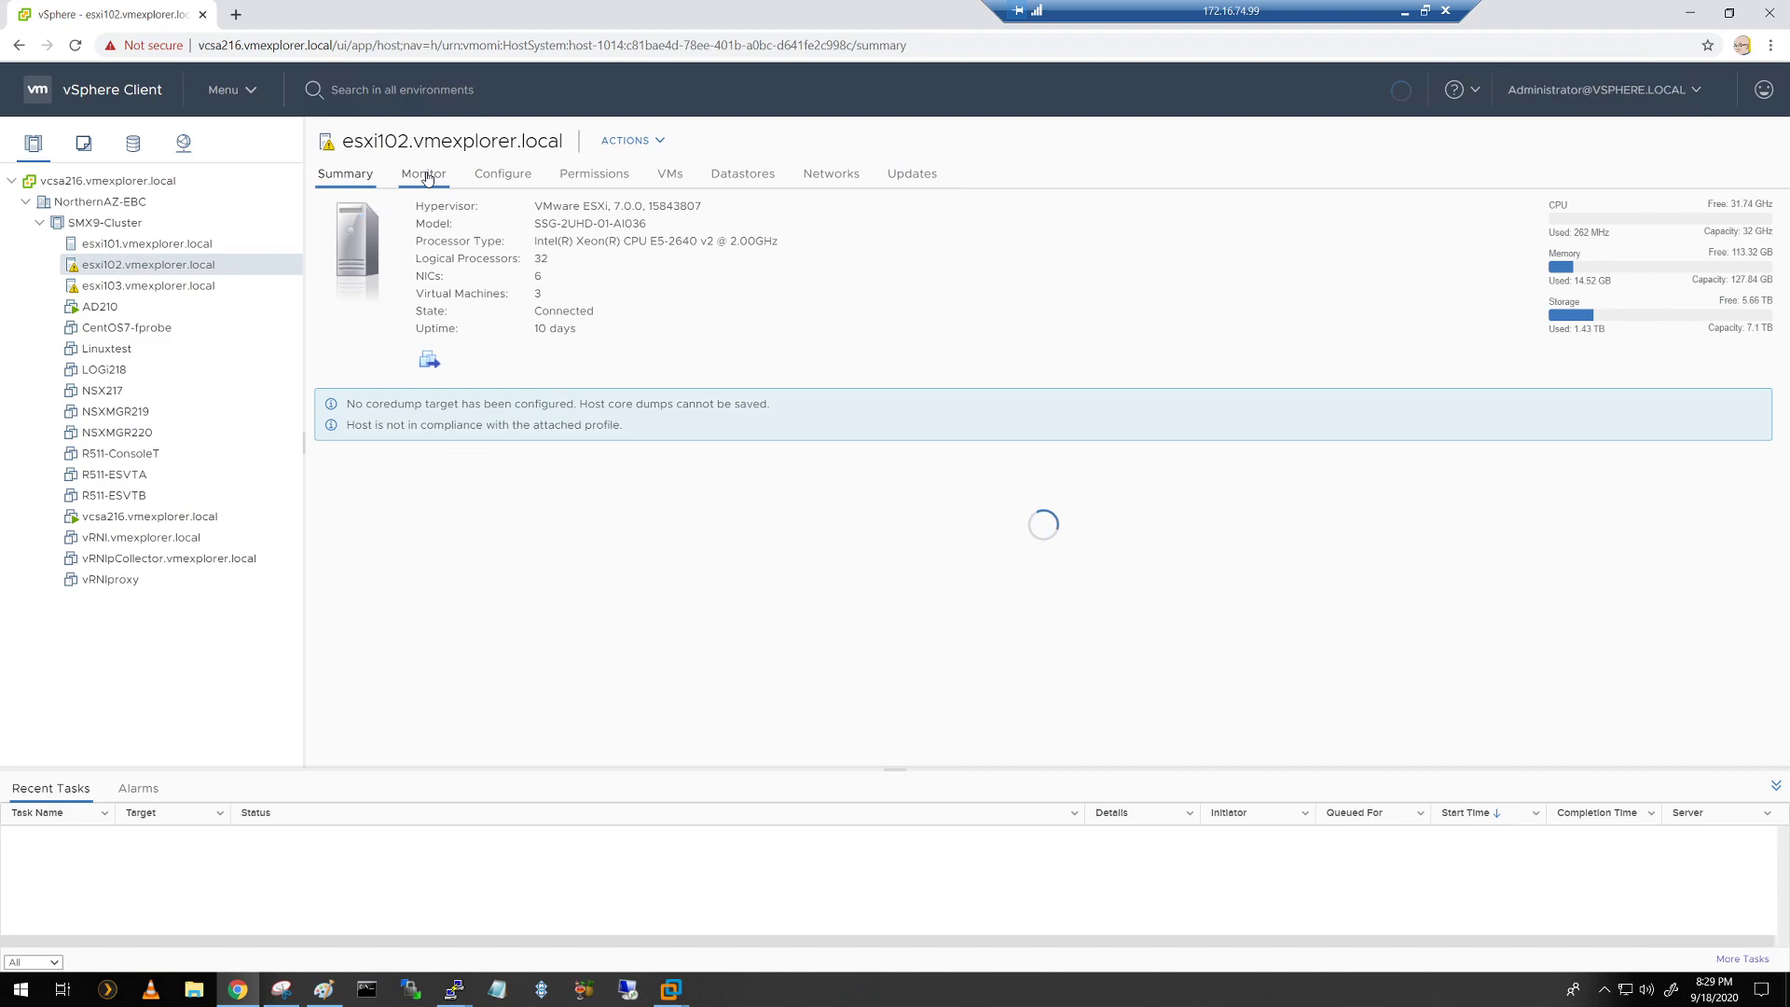
click(345, 174)
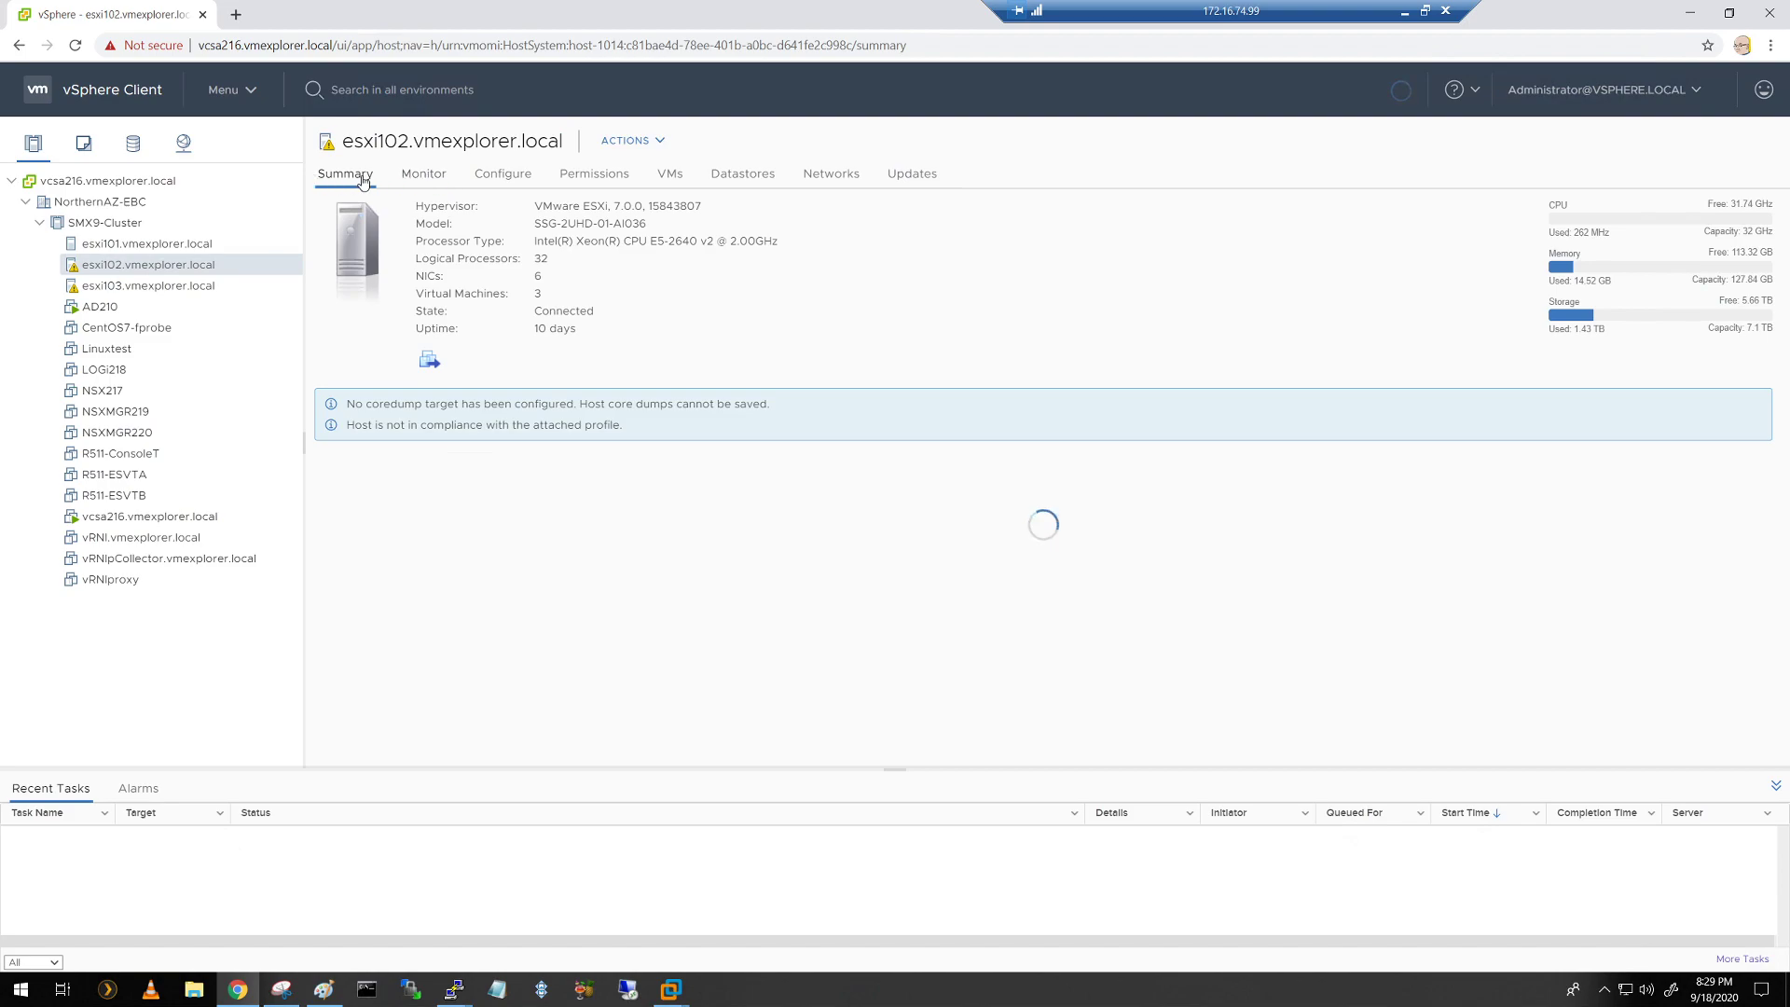
click(424, 174)
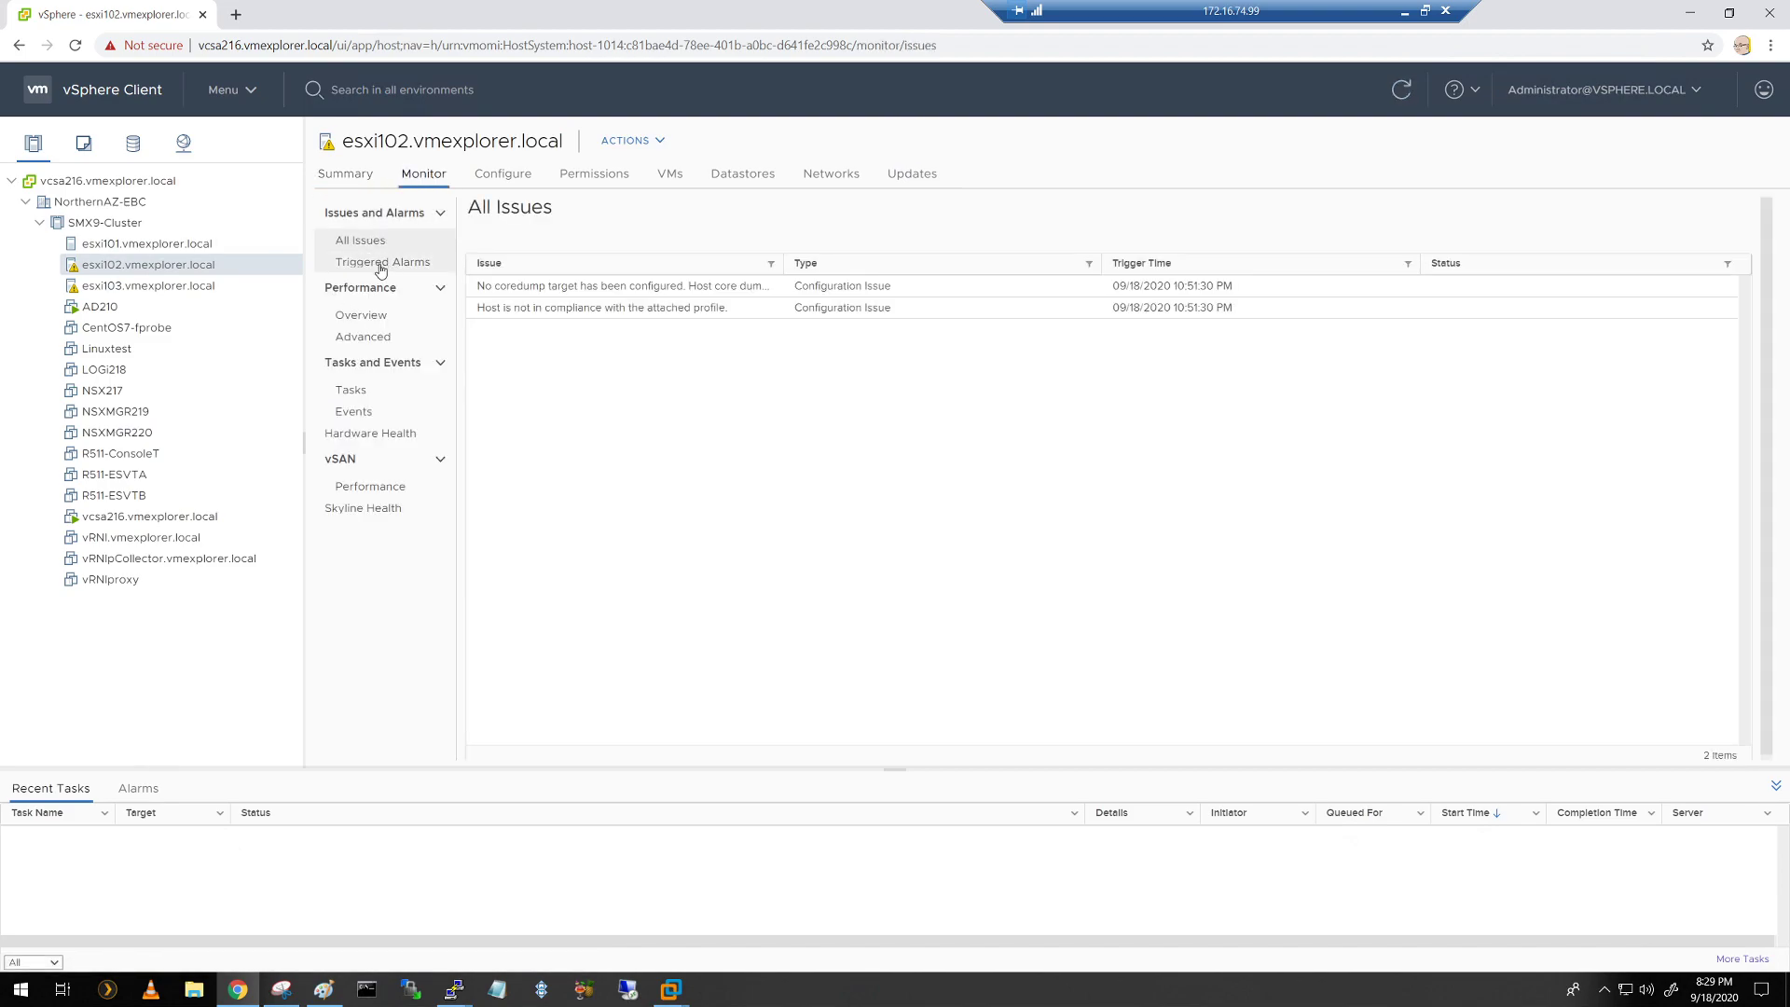
click(501, 174)
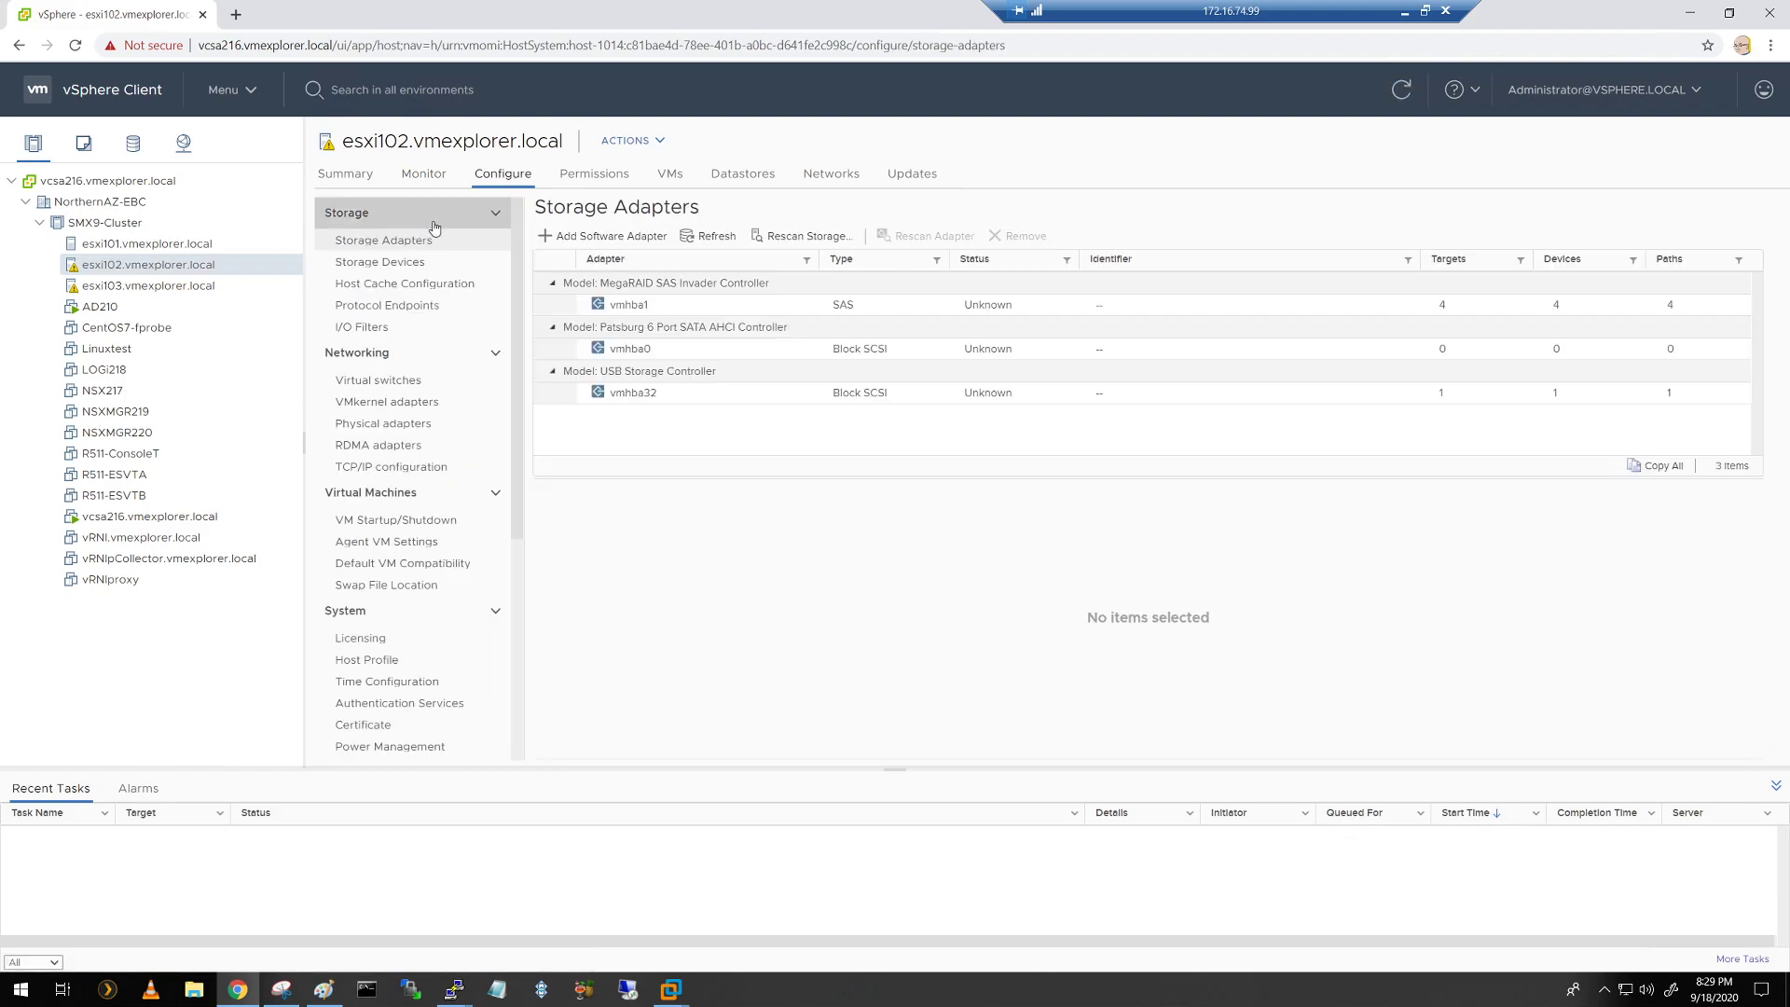
click(380, 261)
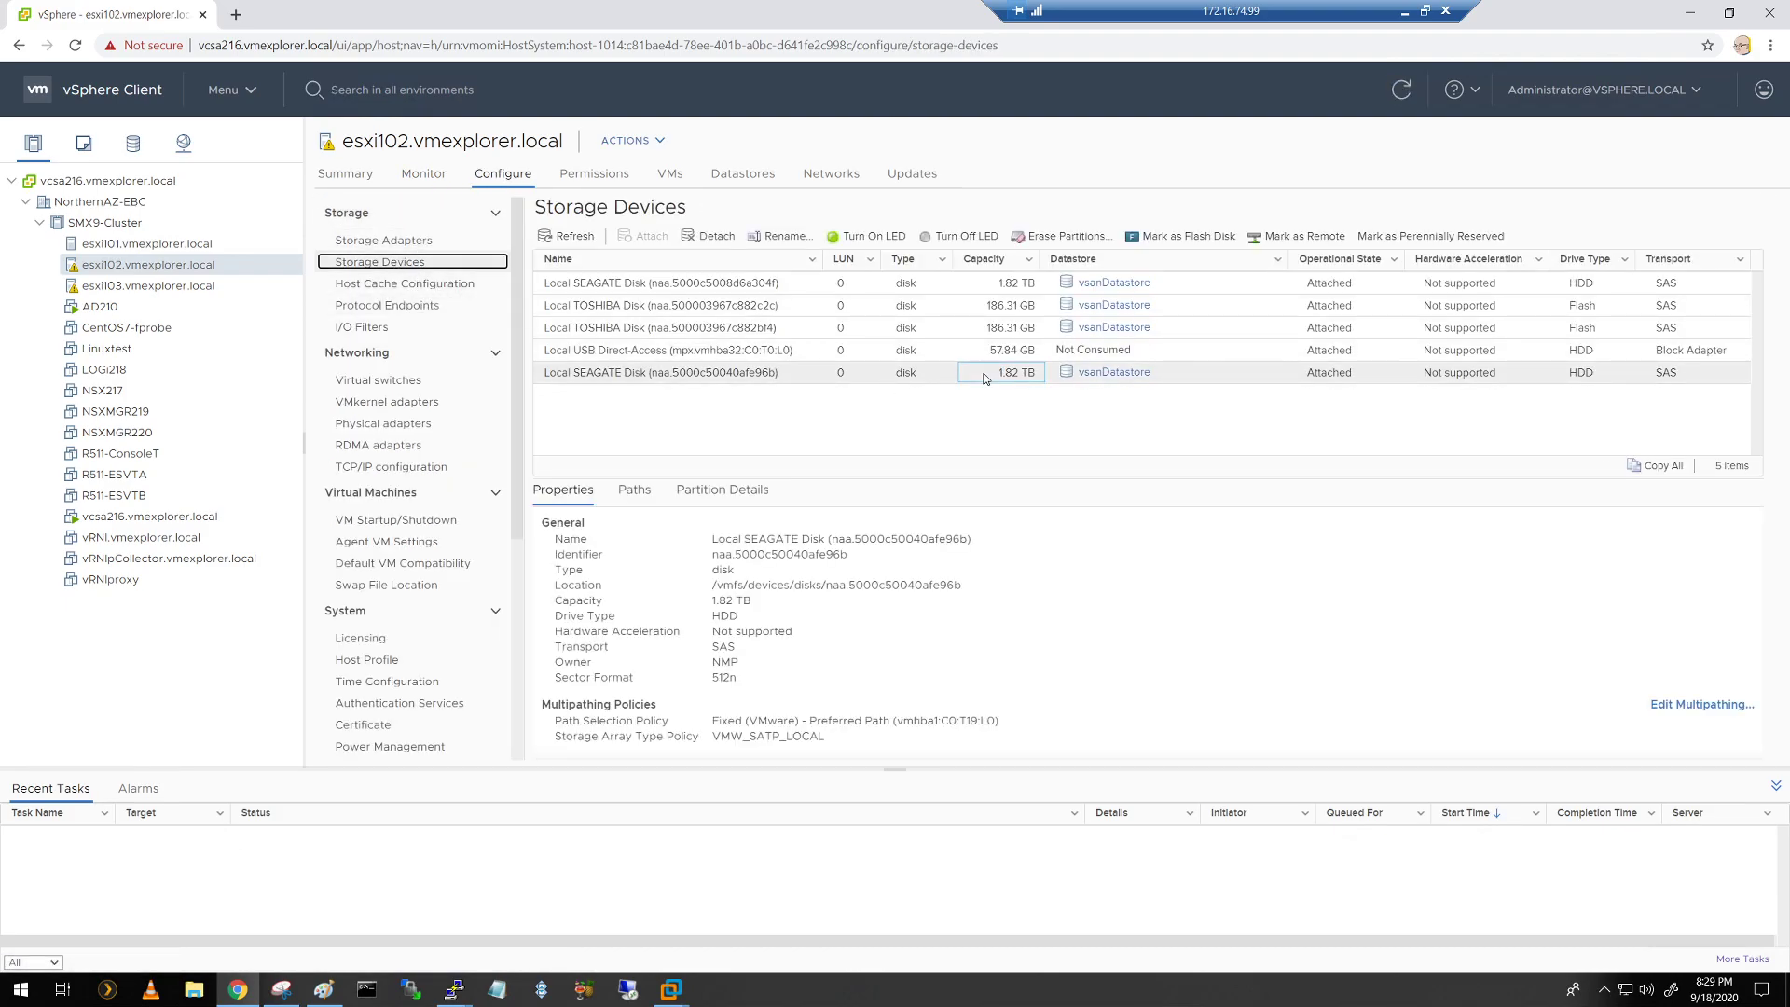
Step: Inspect details of the 1.82 TB SEAGATE disk and both 186.31 GB TOSHIBA flash disks
click(685, 281)
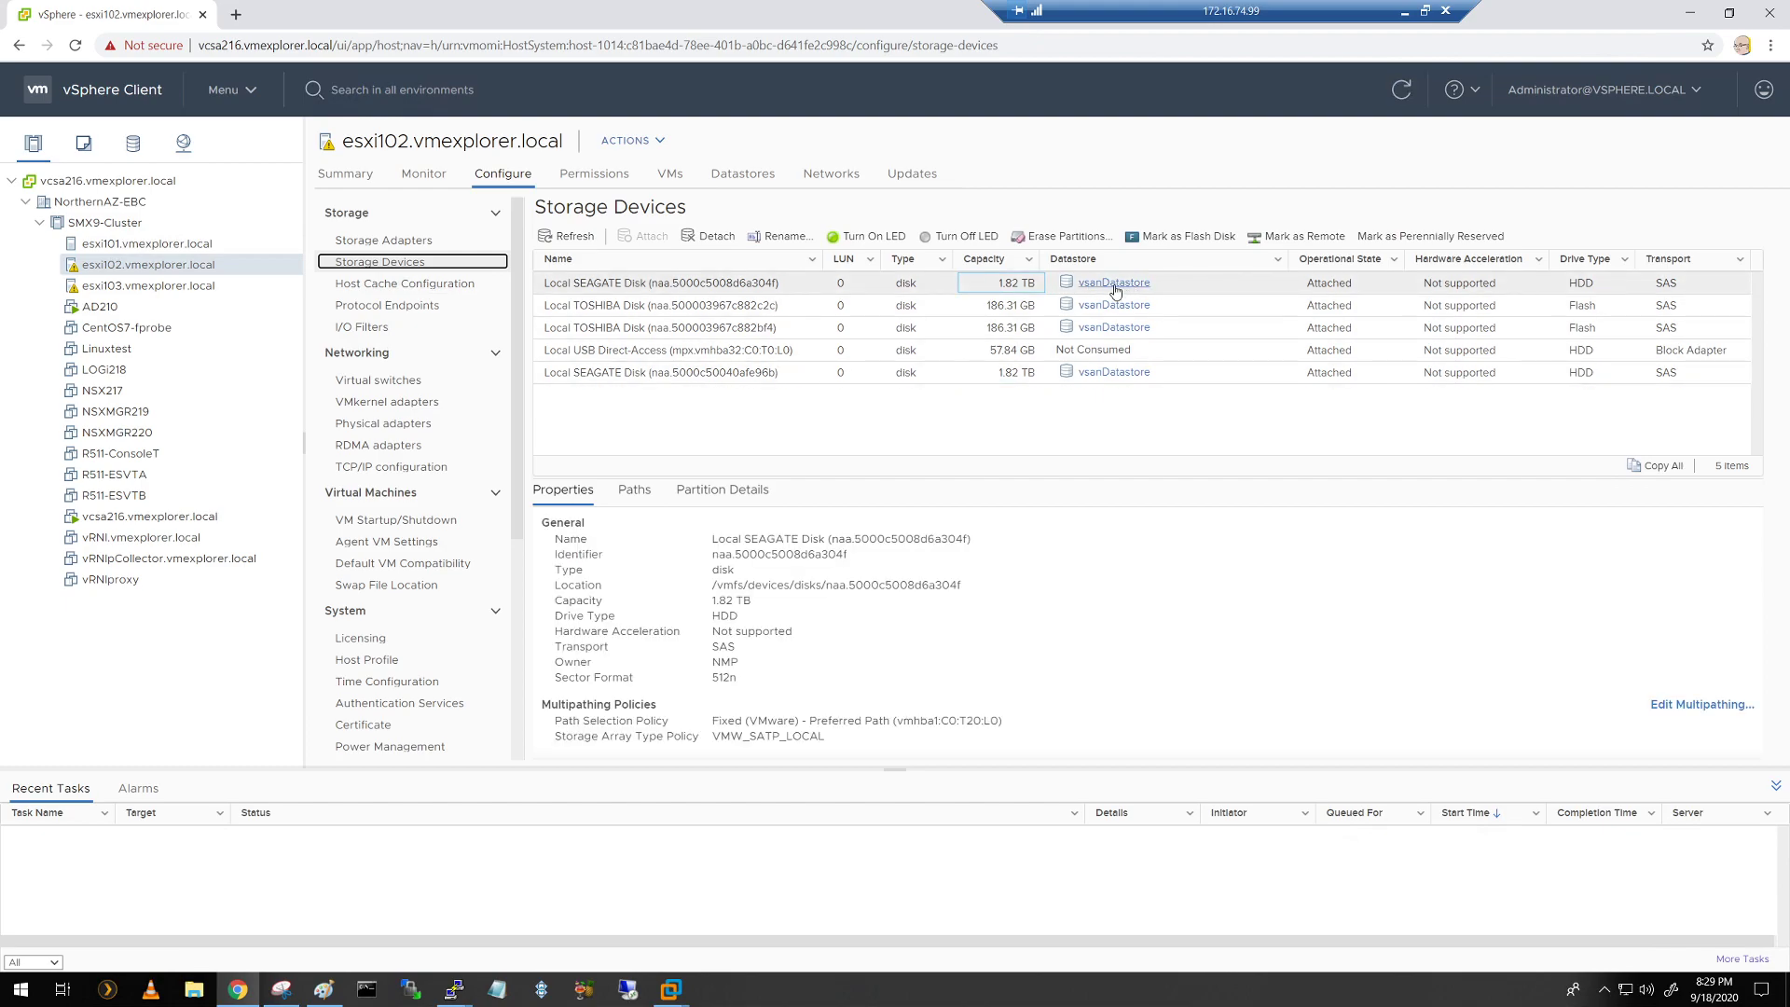
mouse_move(1108, 292)
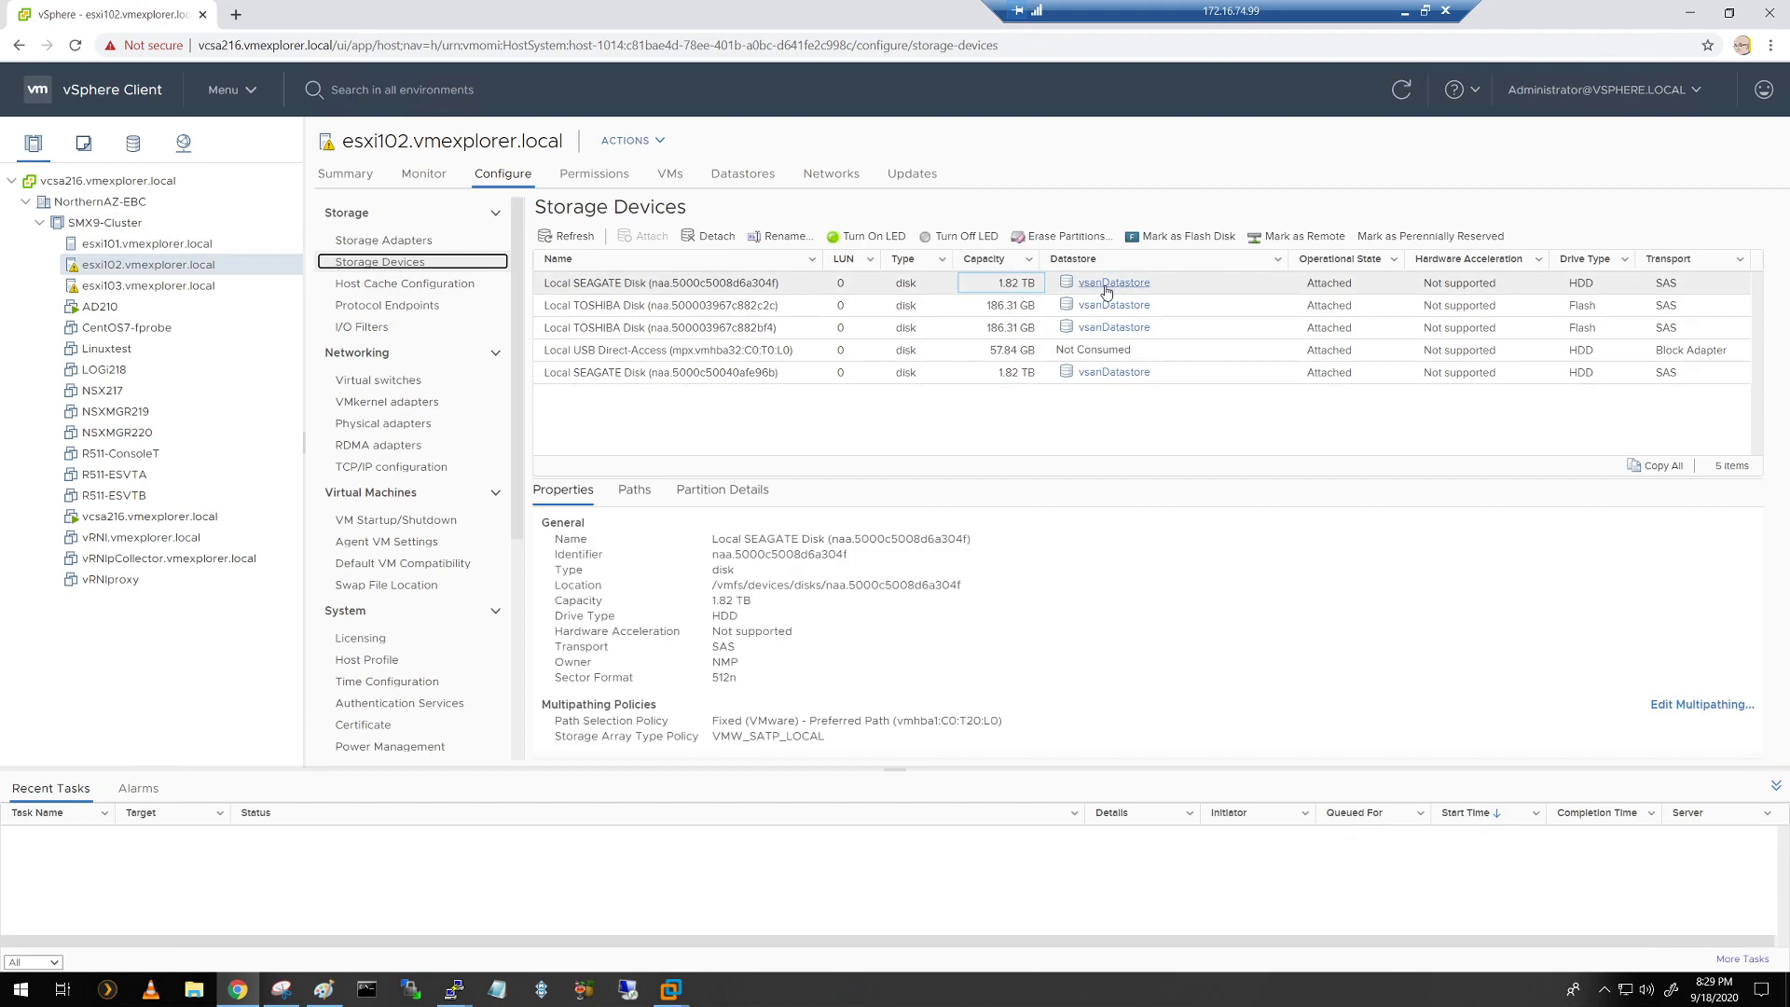
click(671, 305)
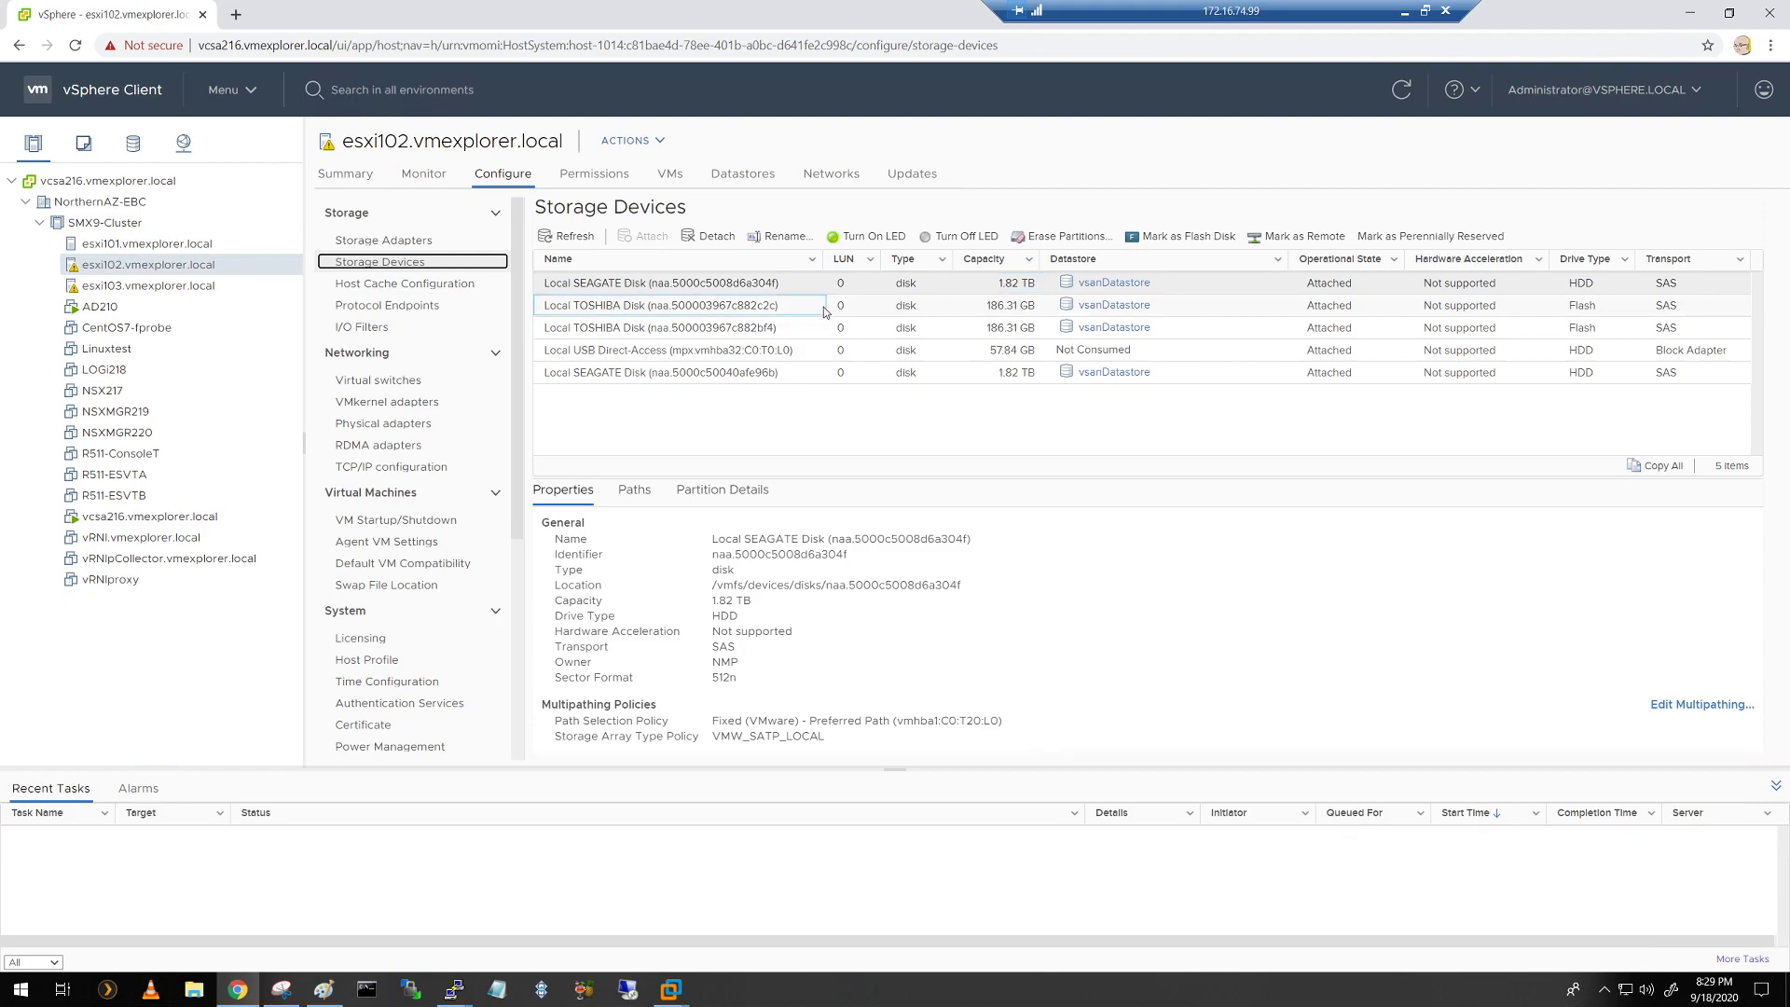
click(673, 327)
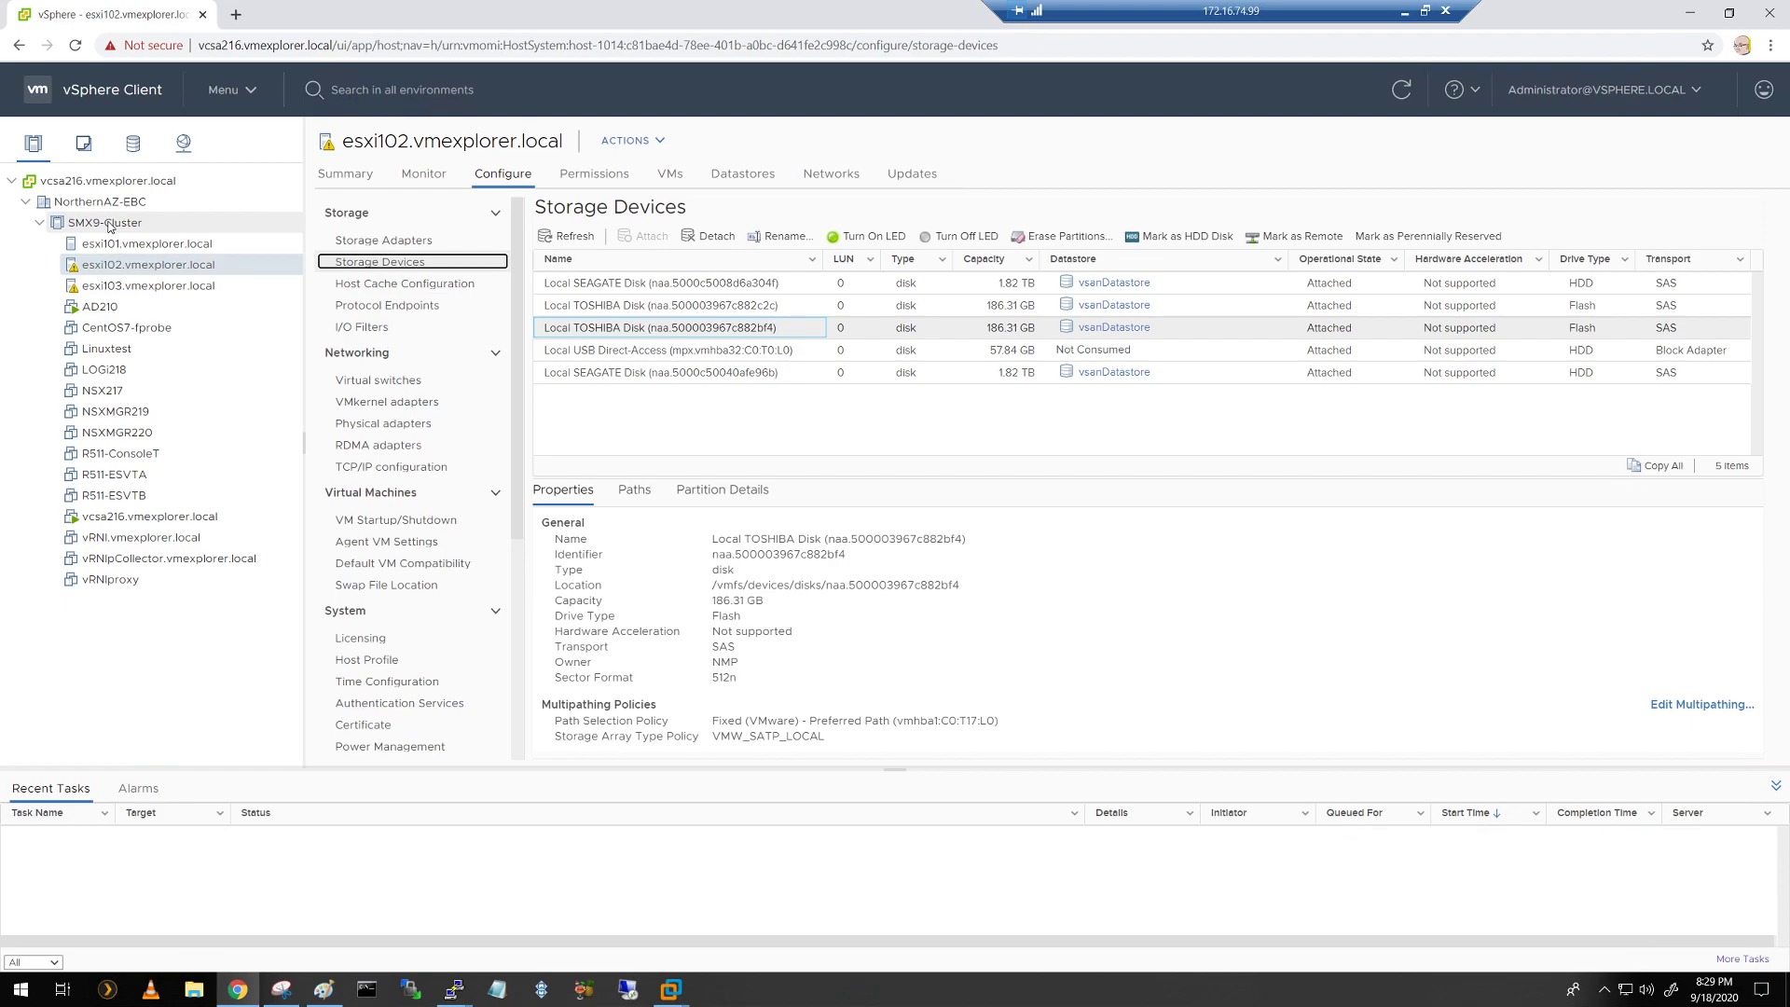
mouse_move(122, 292)
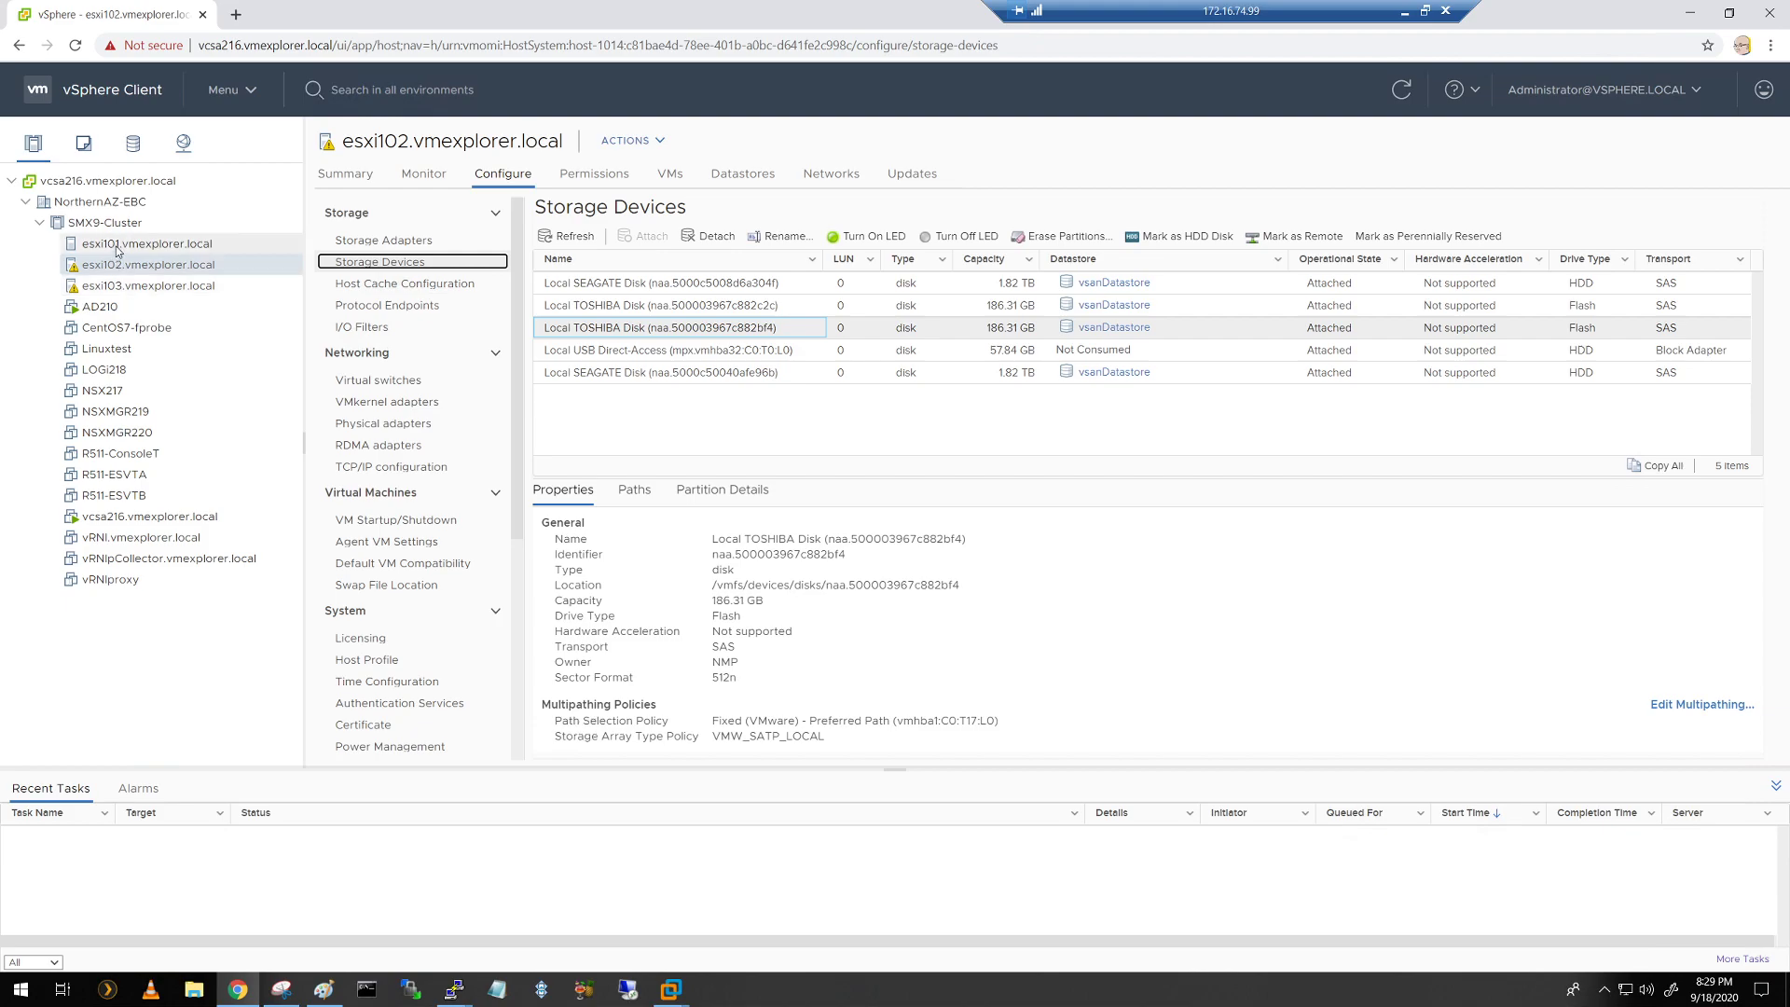
Step: Select esxi101's storage devices and inspect its 1.82 TB SEAGATE and 558.91 GB IBM-ESXS disks
click(145, 243)
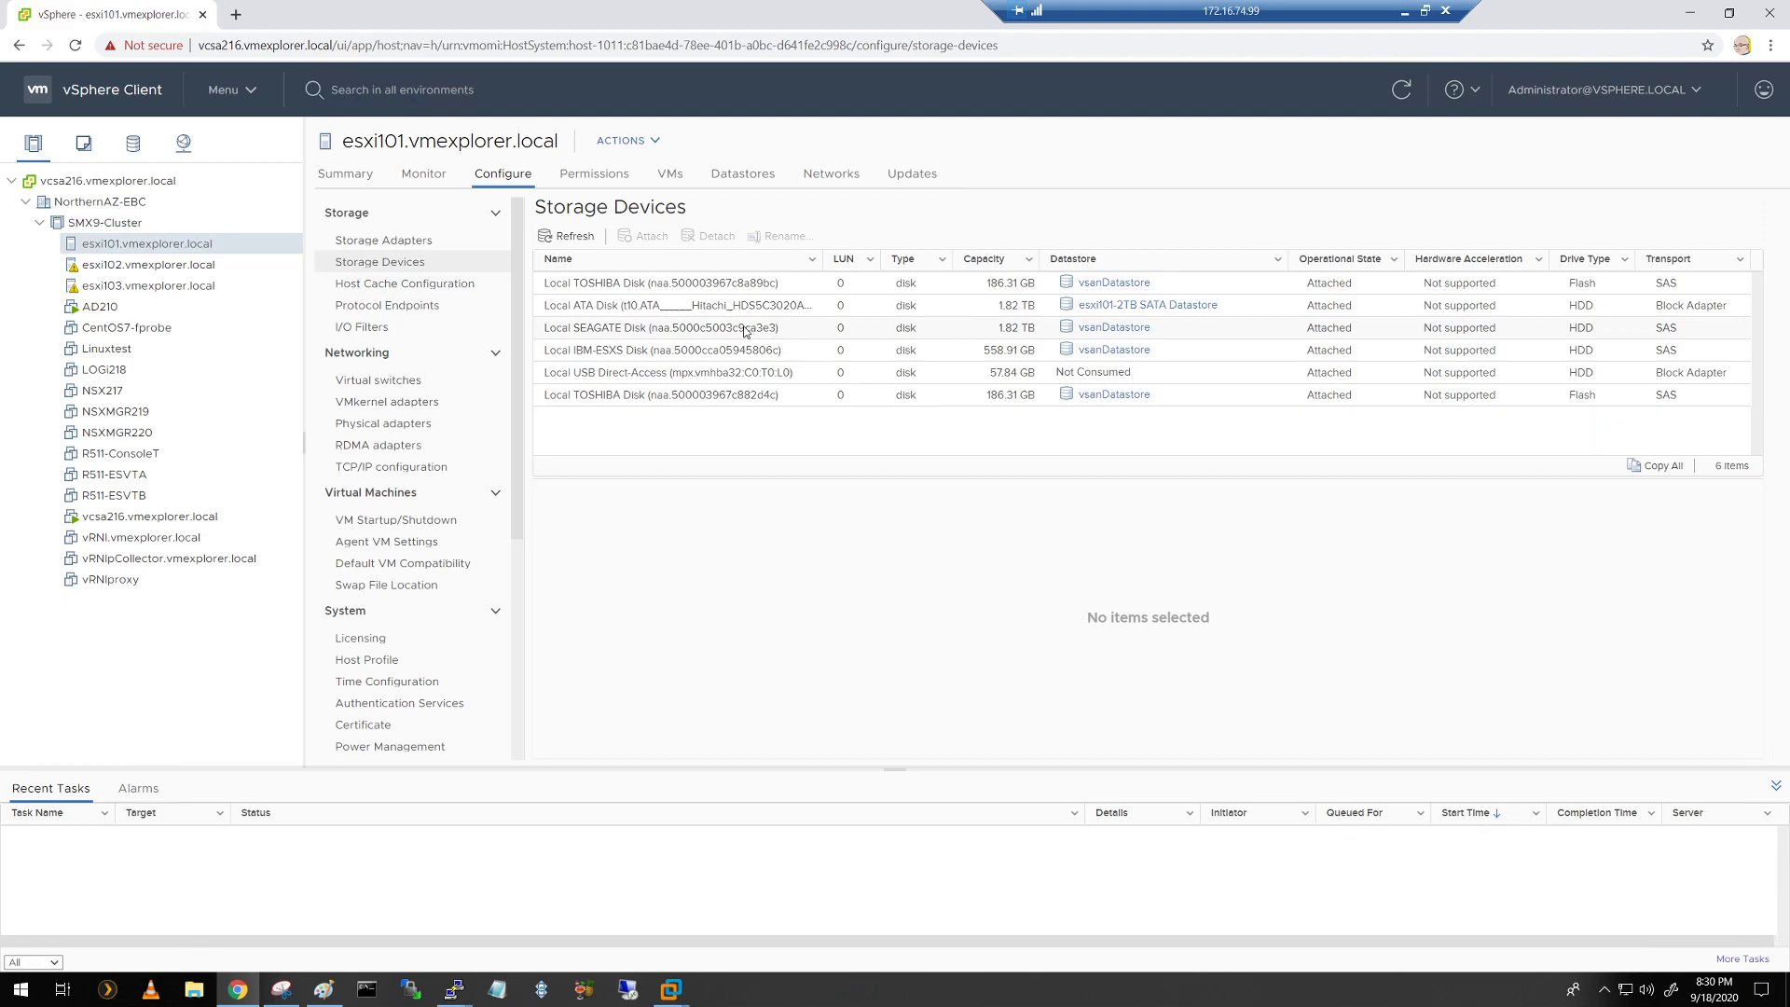
click(662, 327)
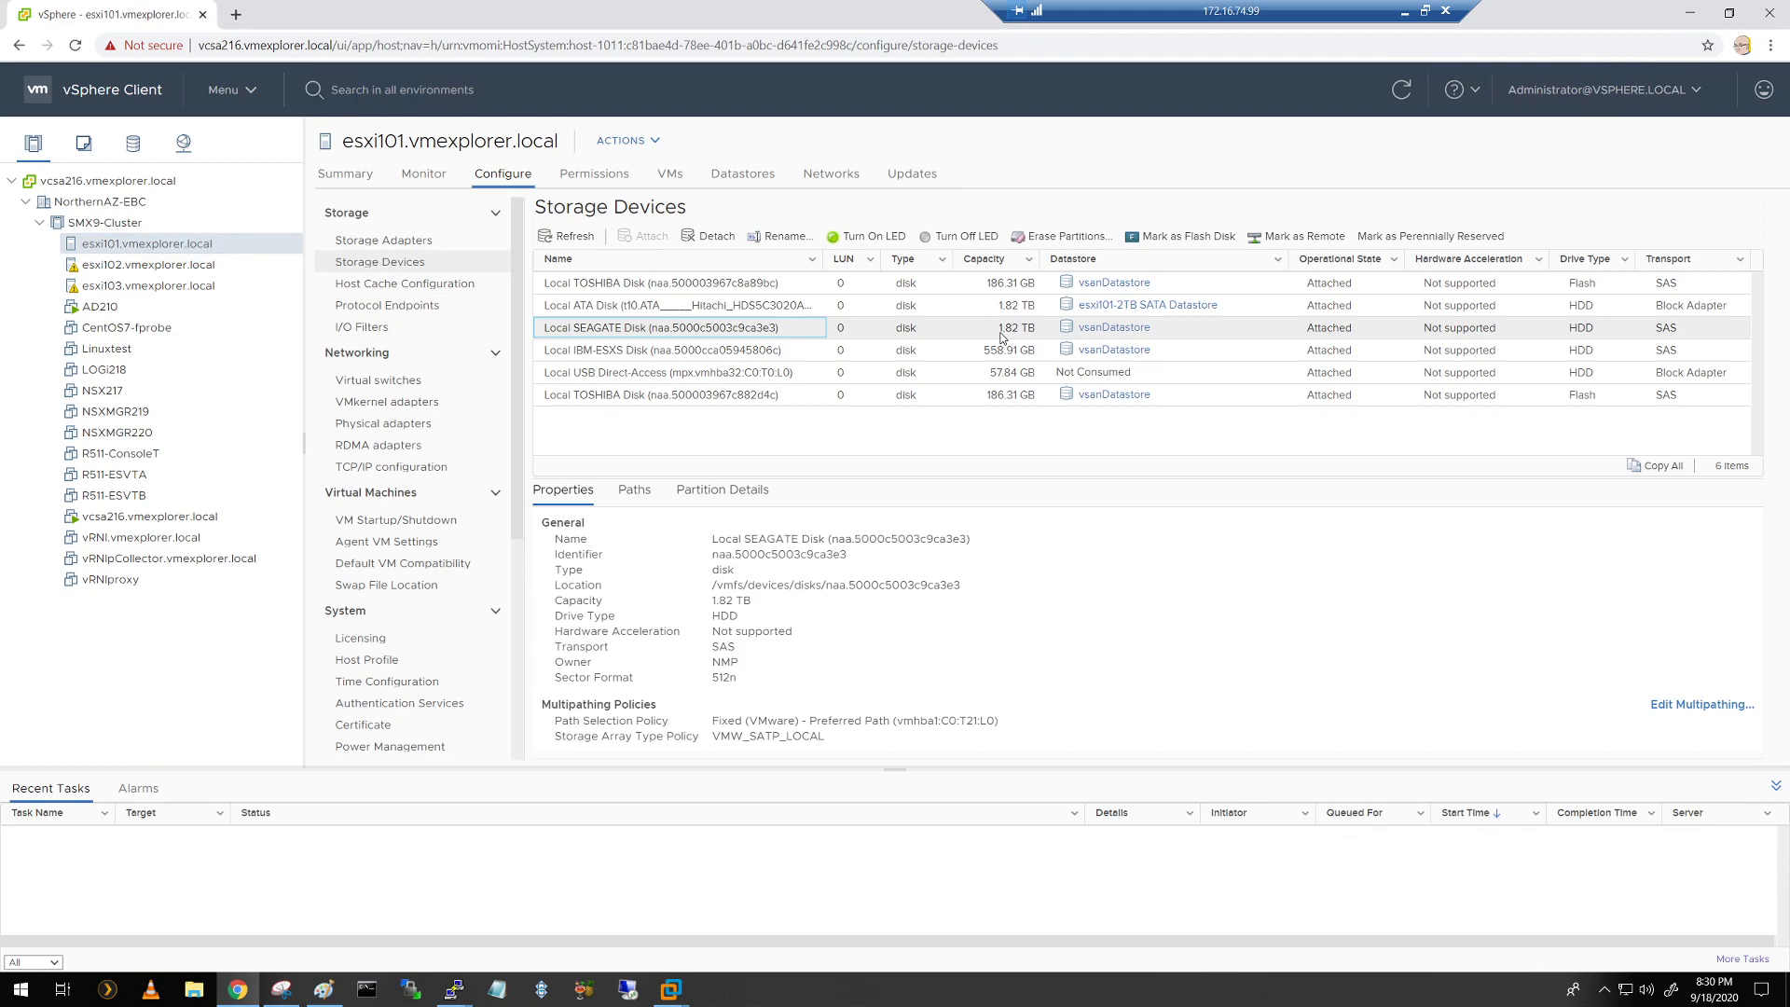
mouse_move(1001, 338)
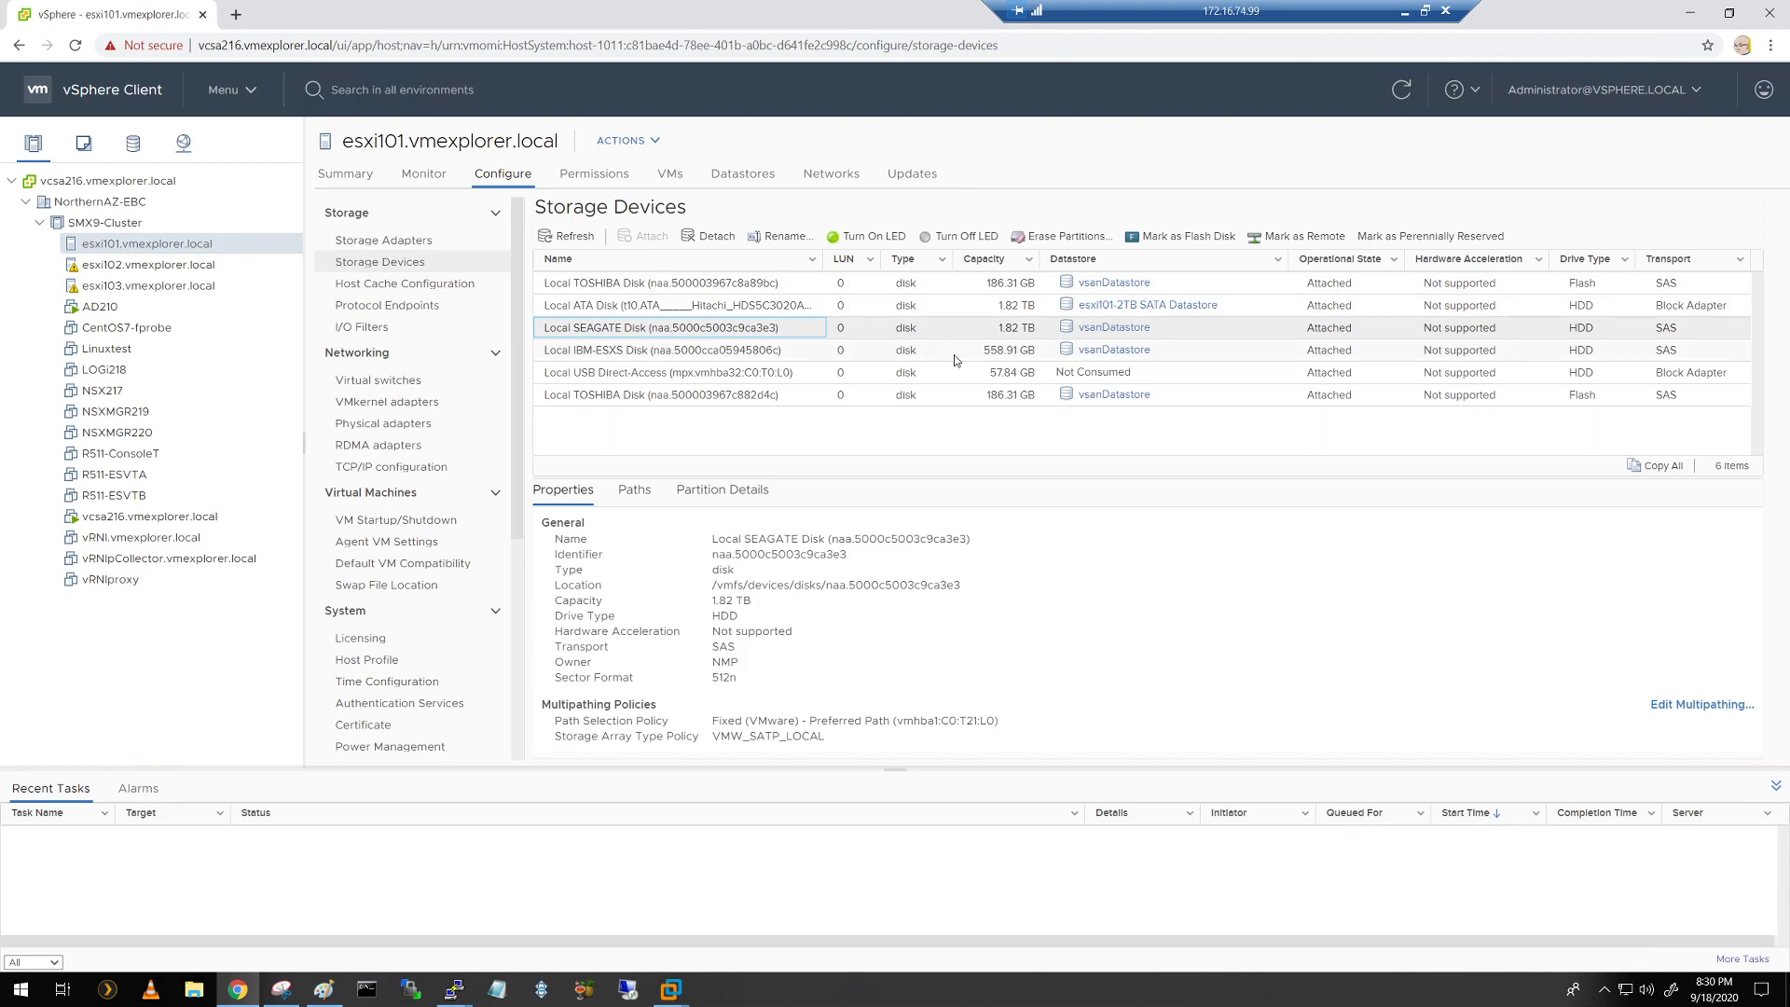
click(662, 350)
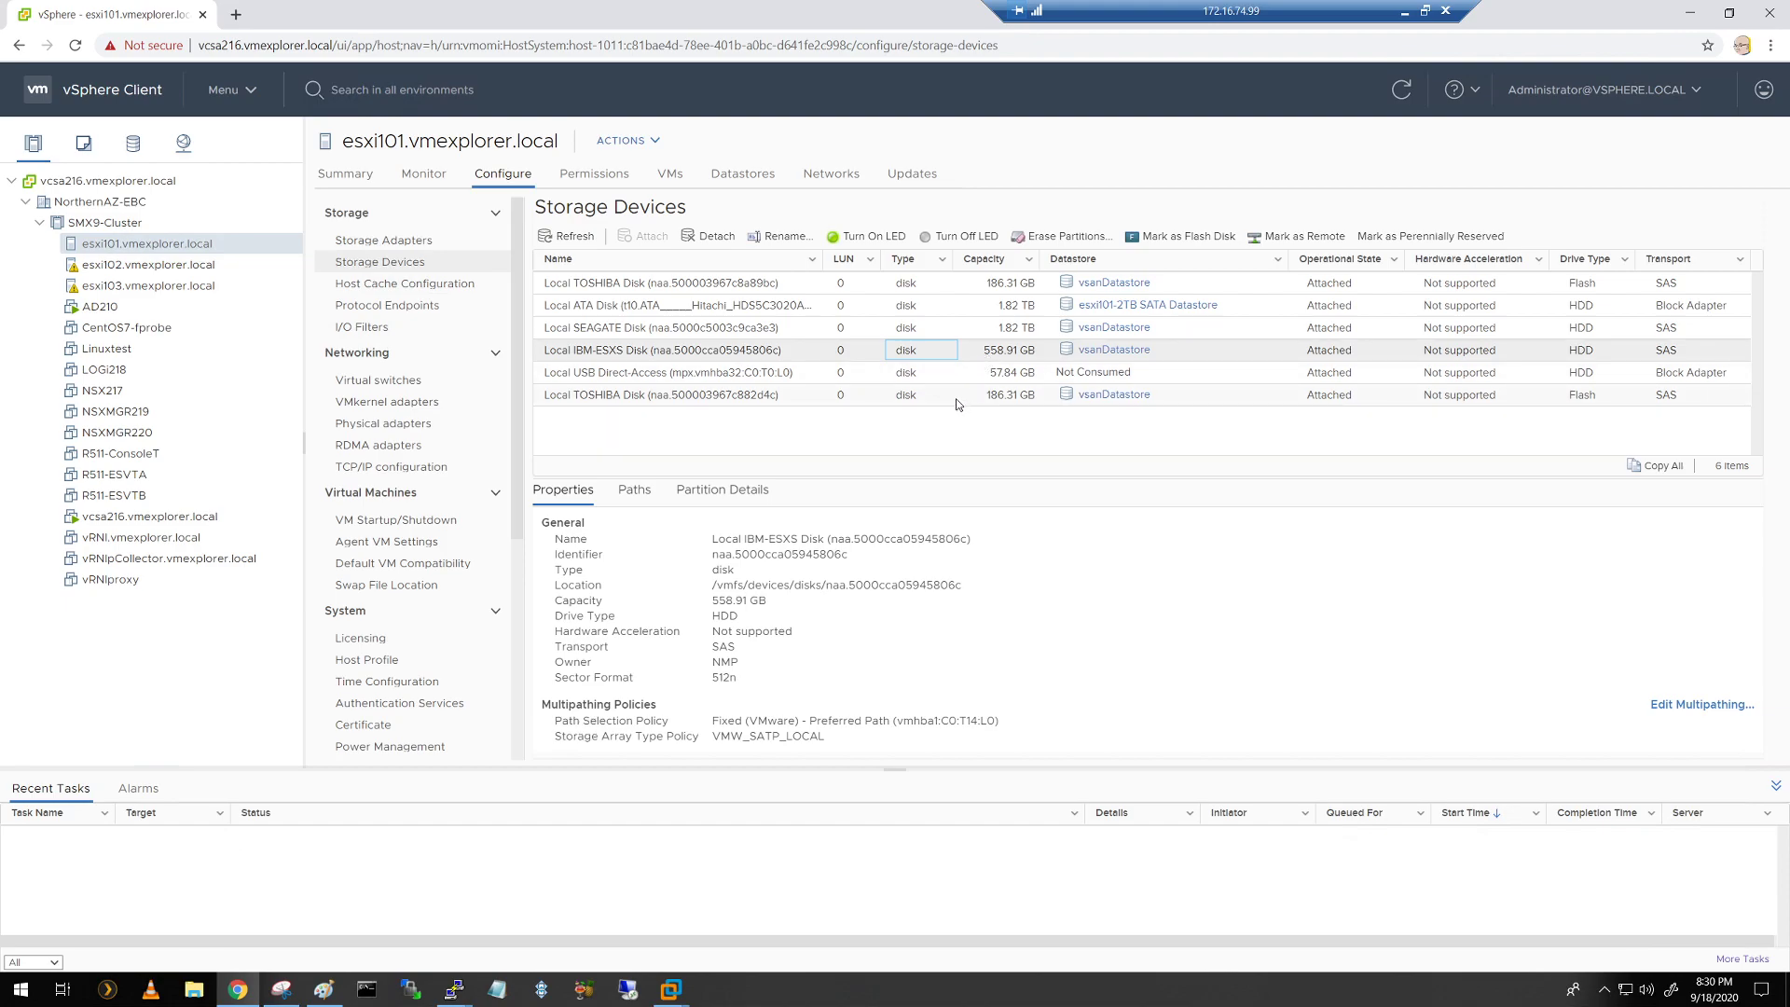
mouse_move(919, 399)
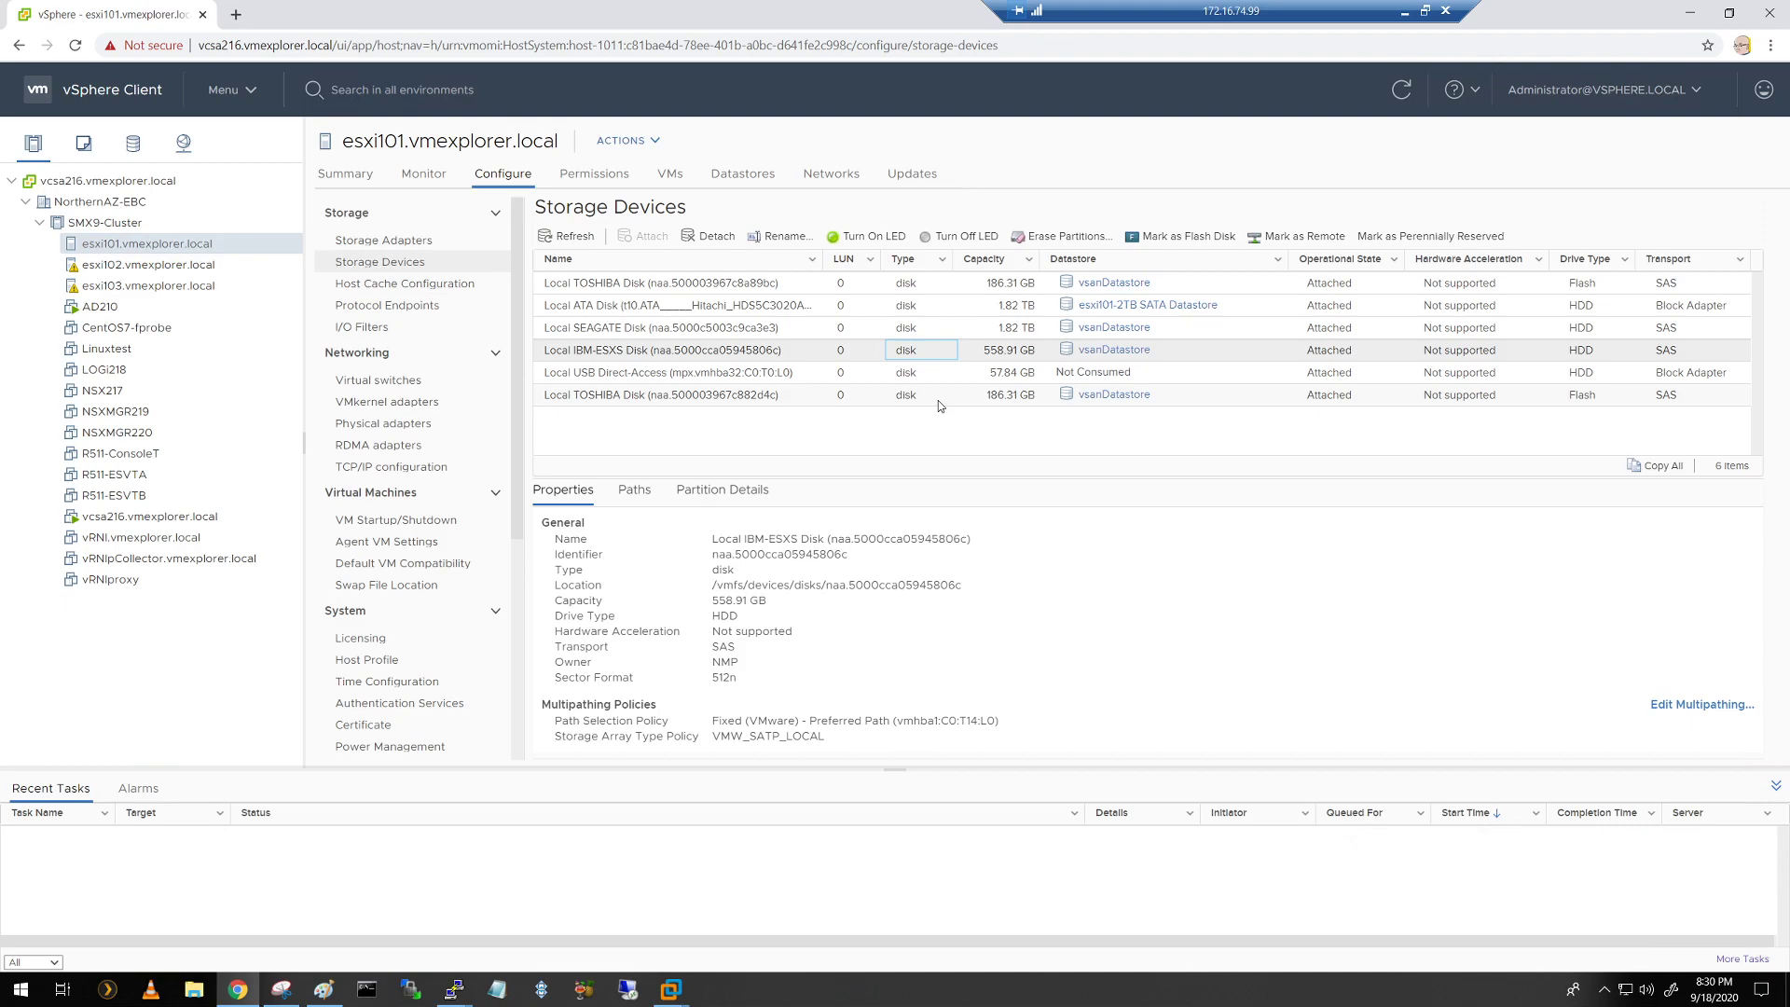
mouse_move(809, 393)
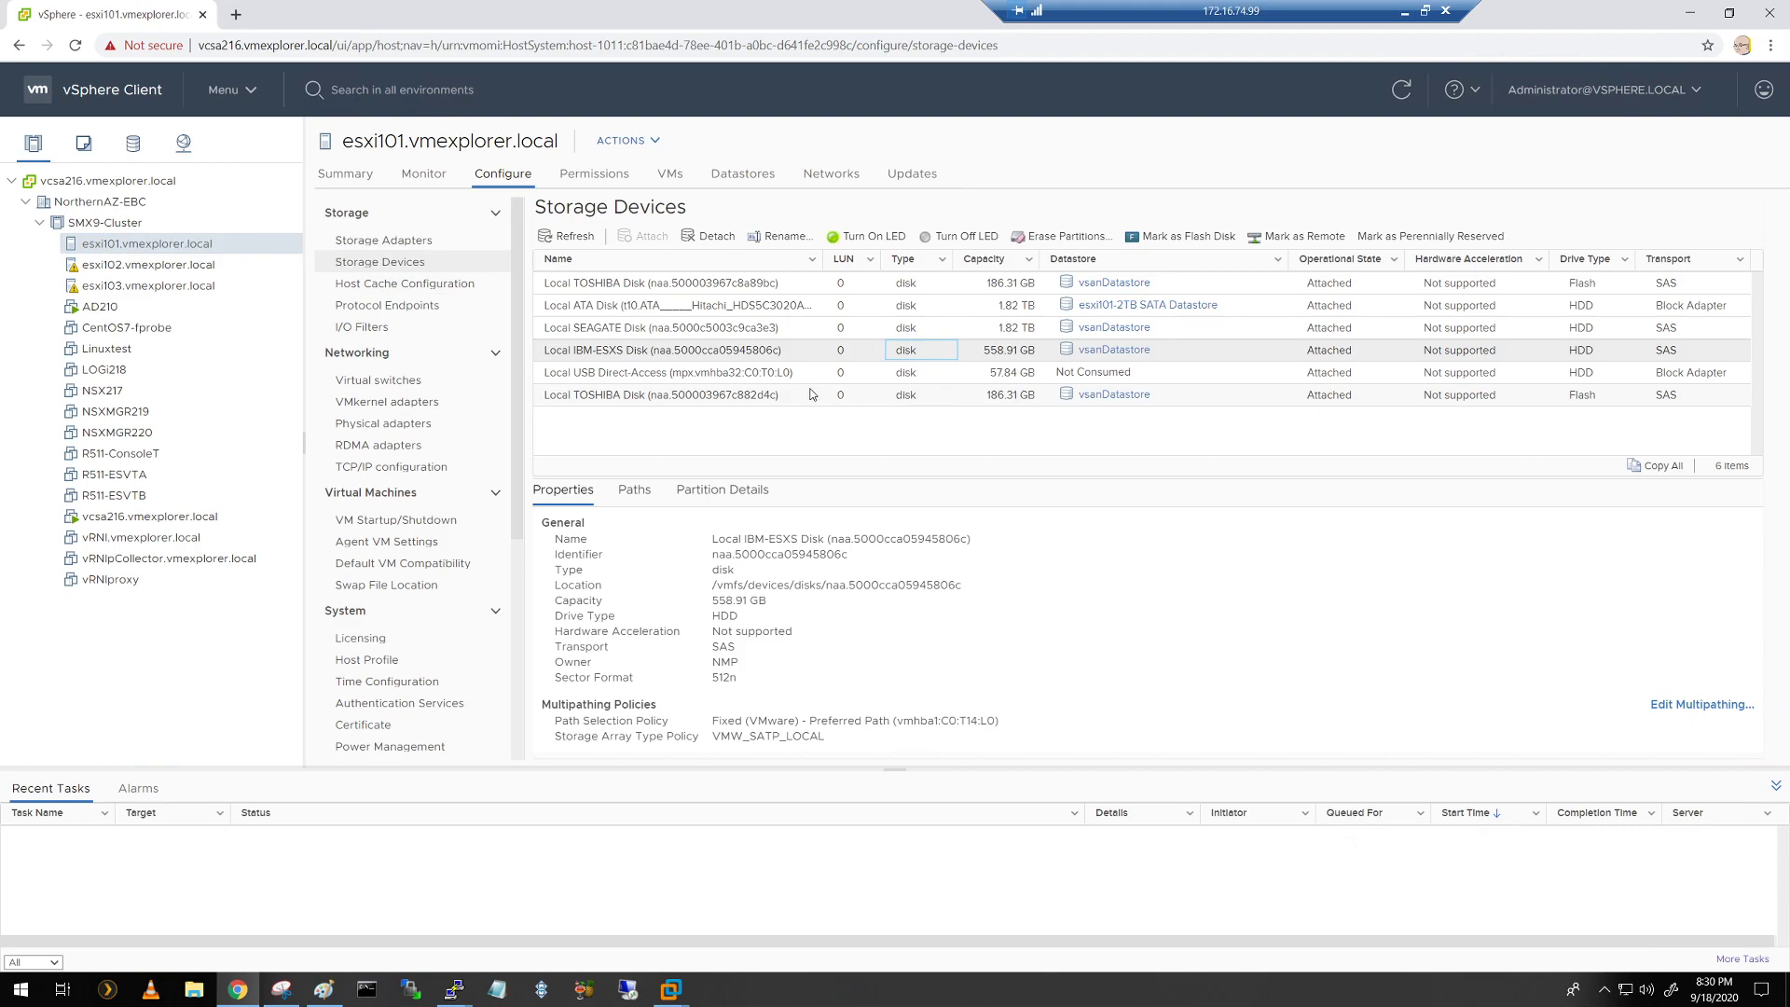
mouse_move(654, 349)
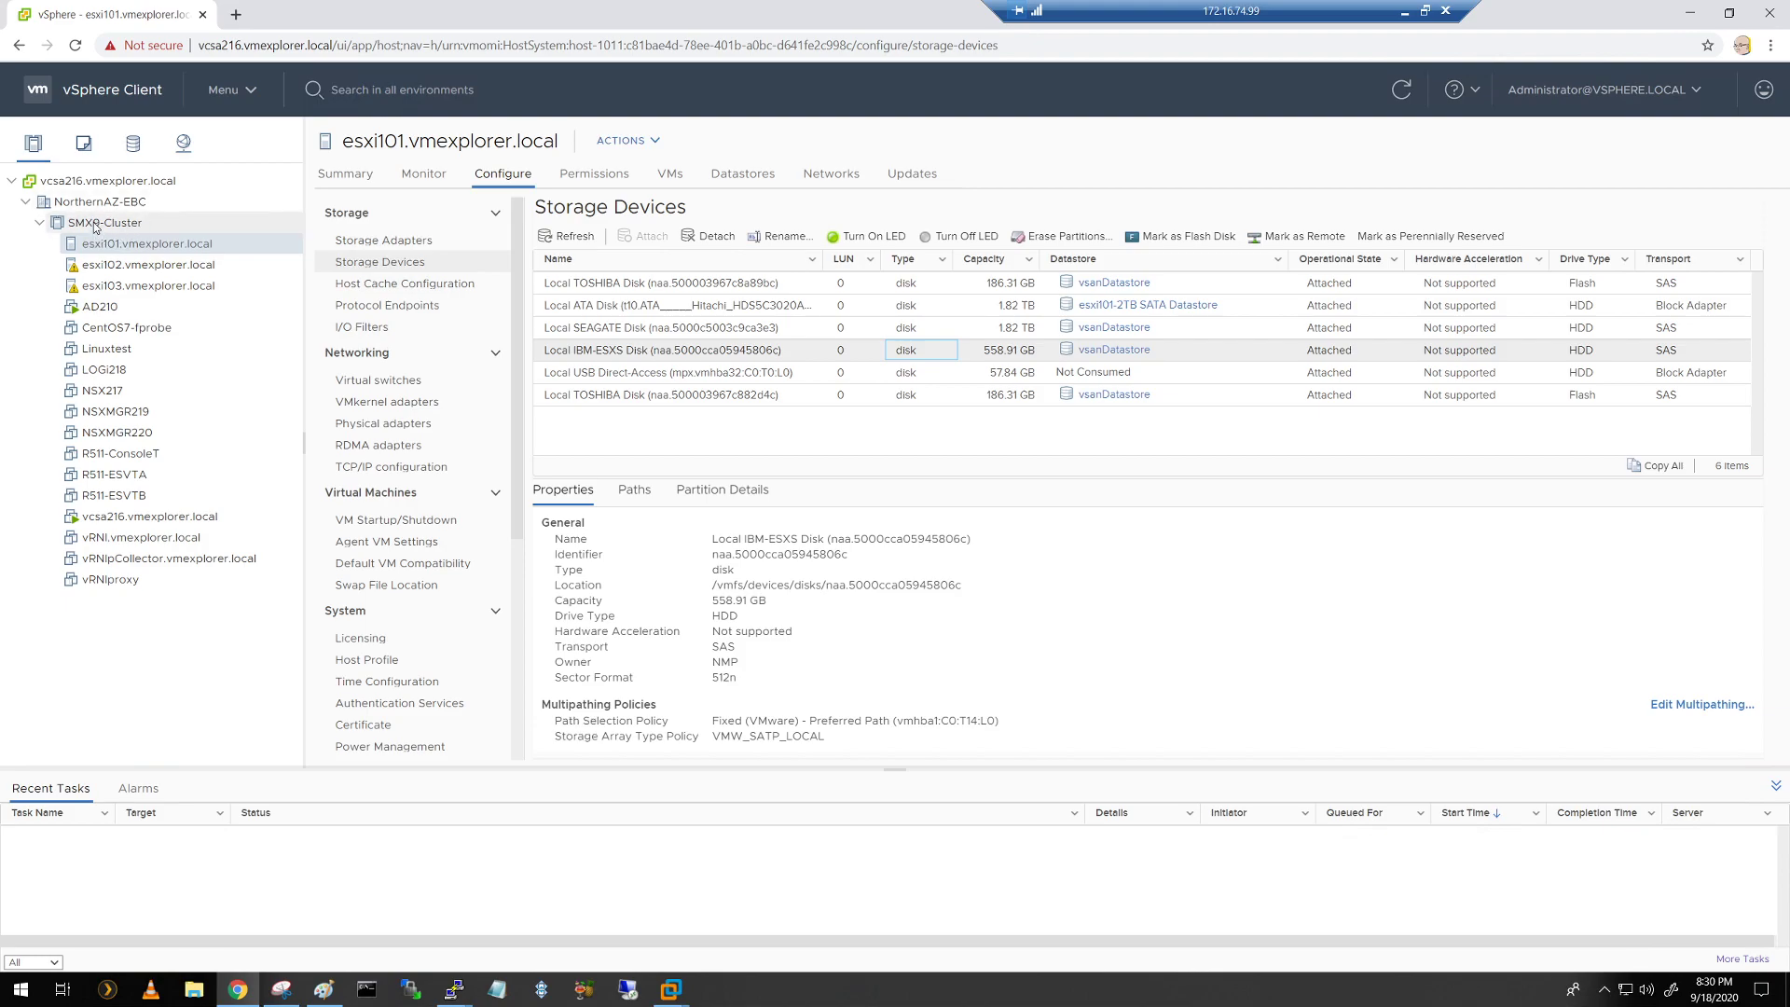
Step: Show esxi101's second disk group in SMX9-Cluster's vSAN Disk Management and highlight the IBM-ESXS disk ID
click(106, 223)
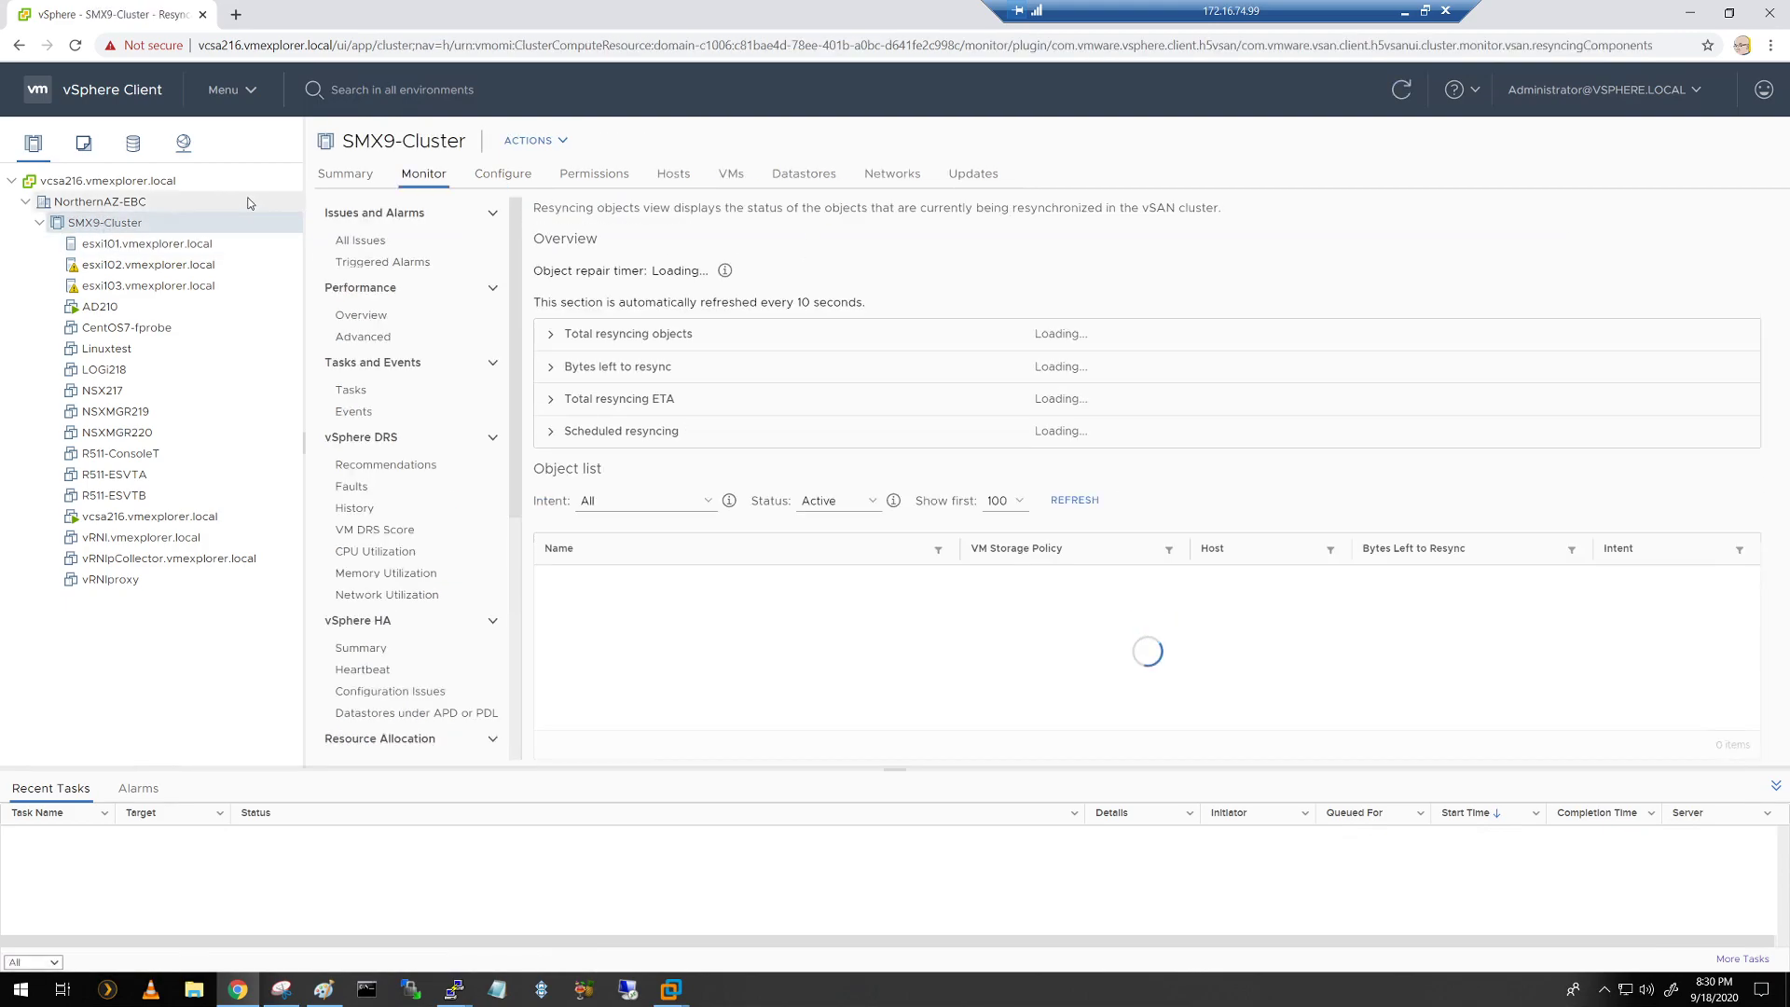
click(503, 174)
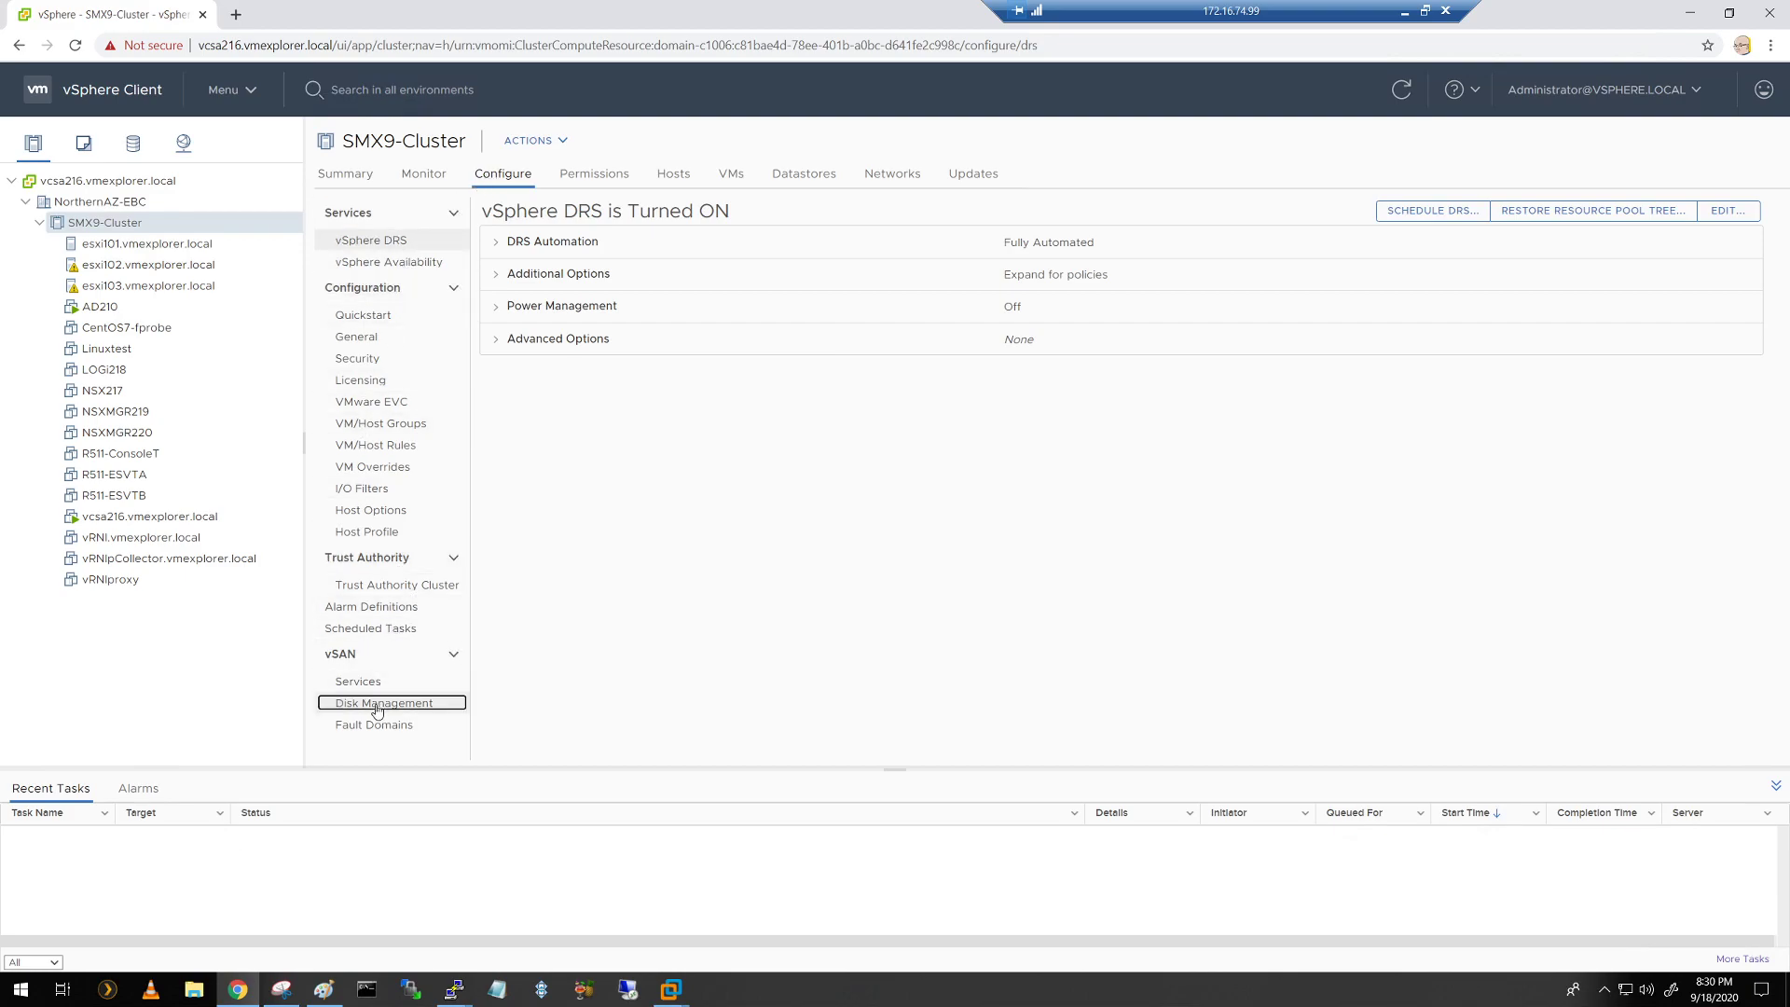
click(383, 702)
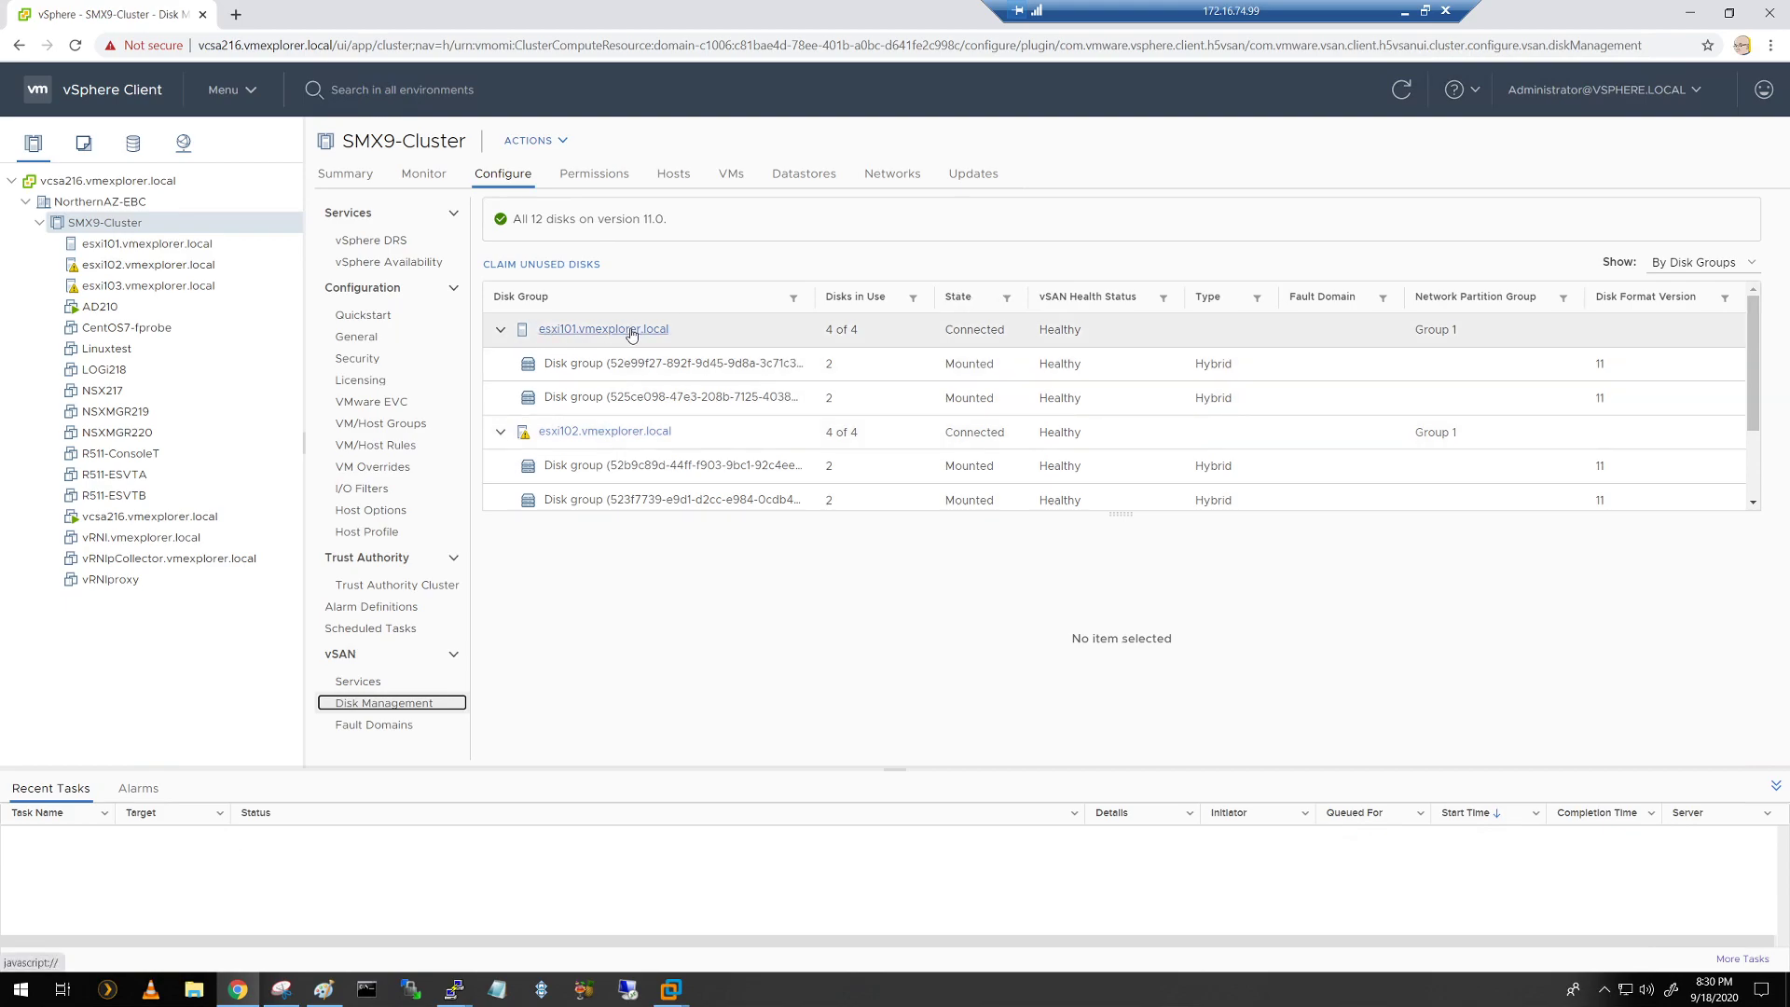
click(671, 363)
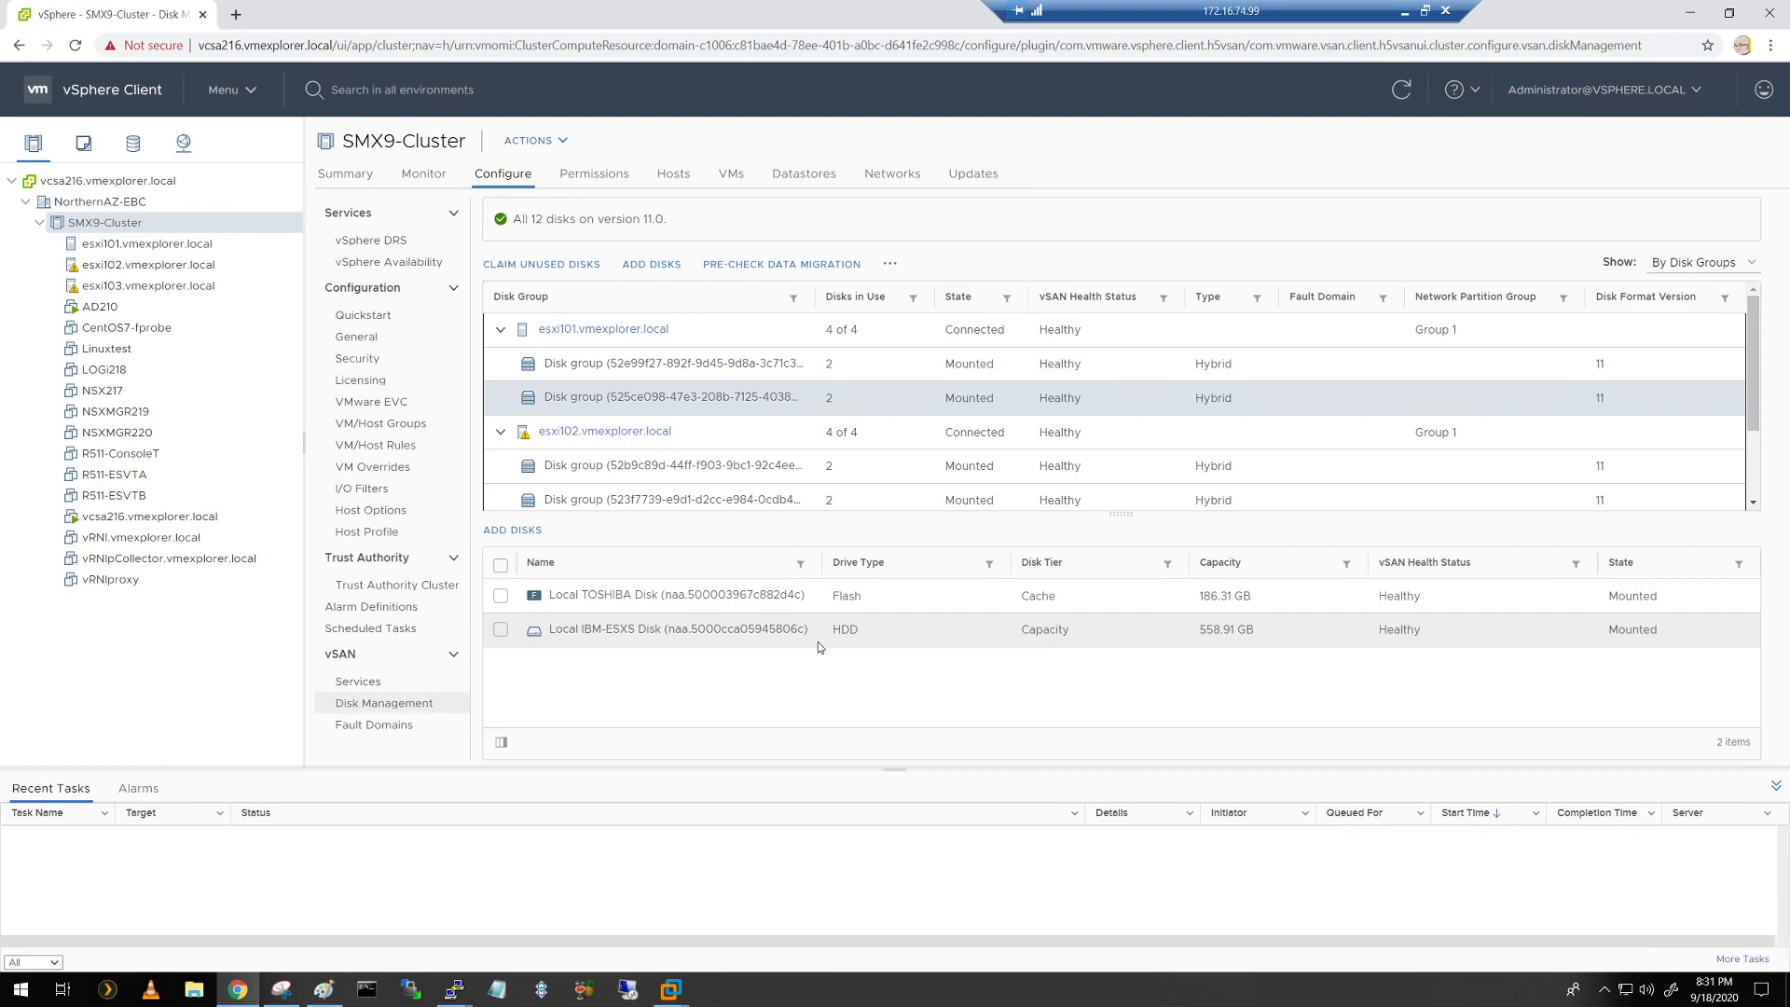
mouse_move(1183, 605)
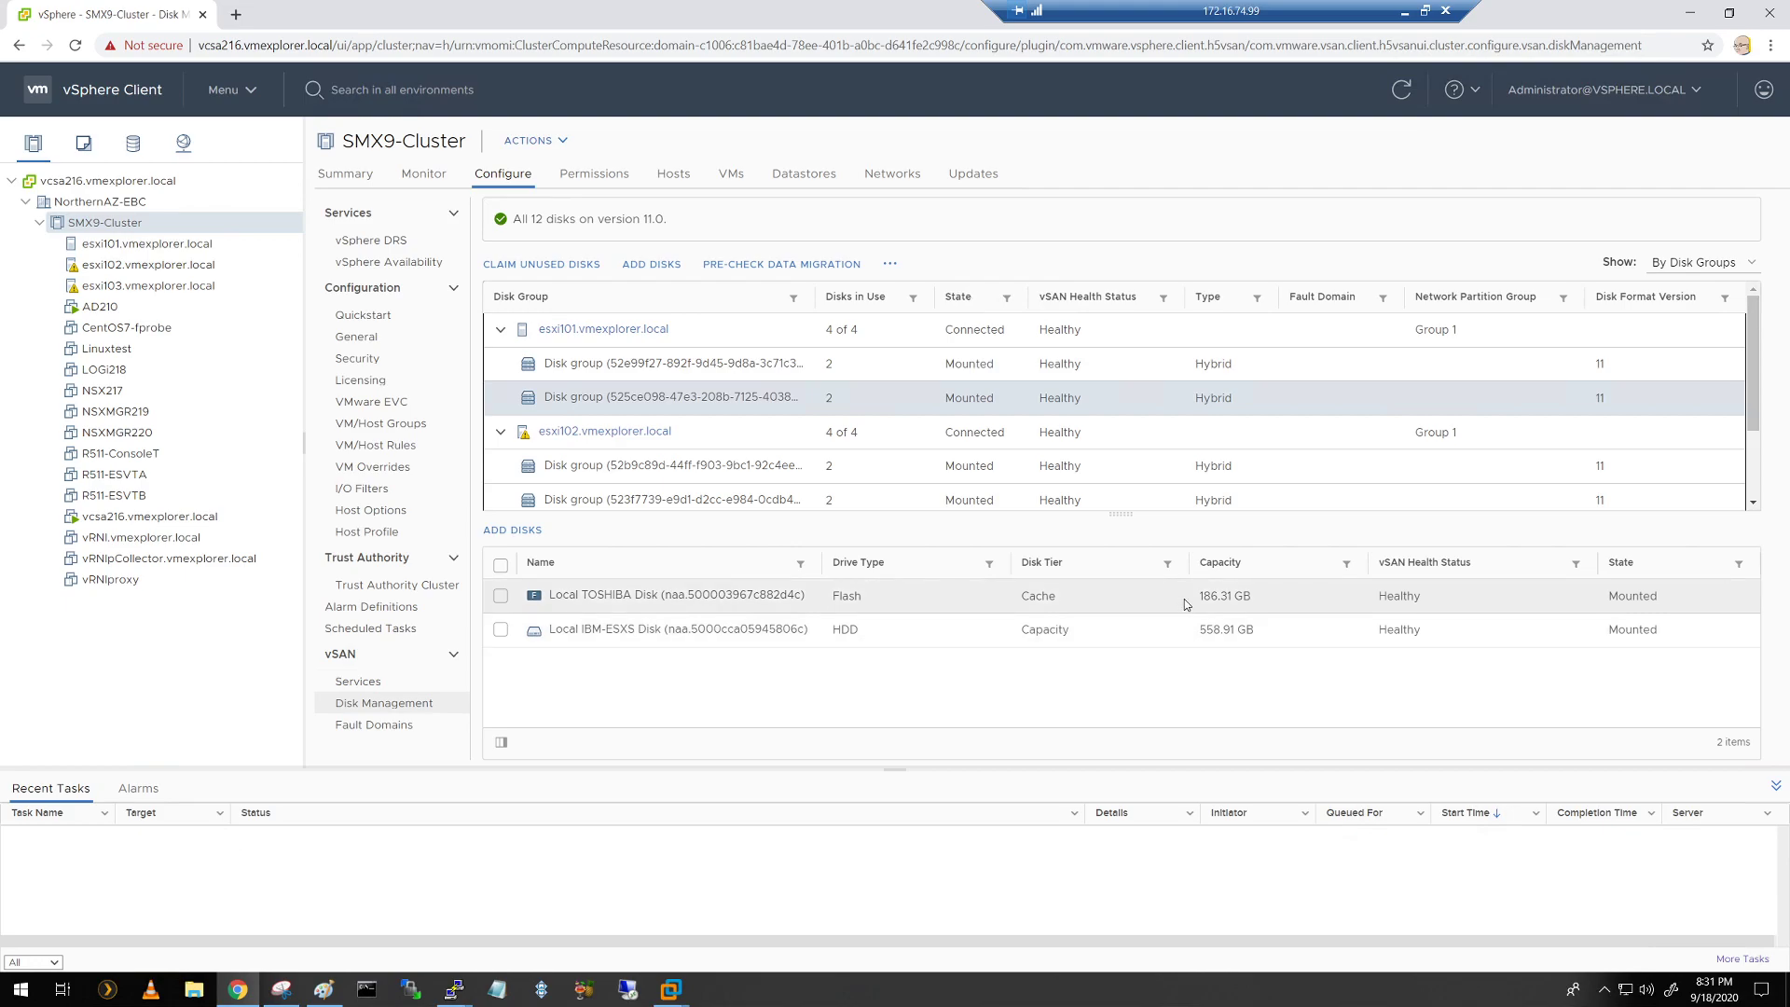
mouse_move(1184, 606)
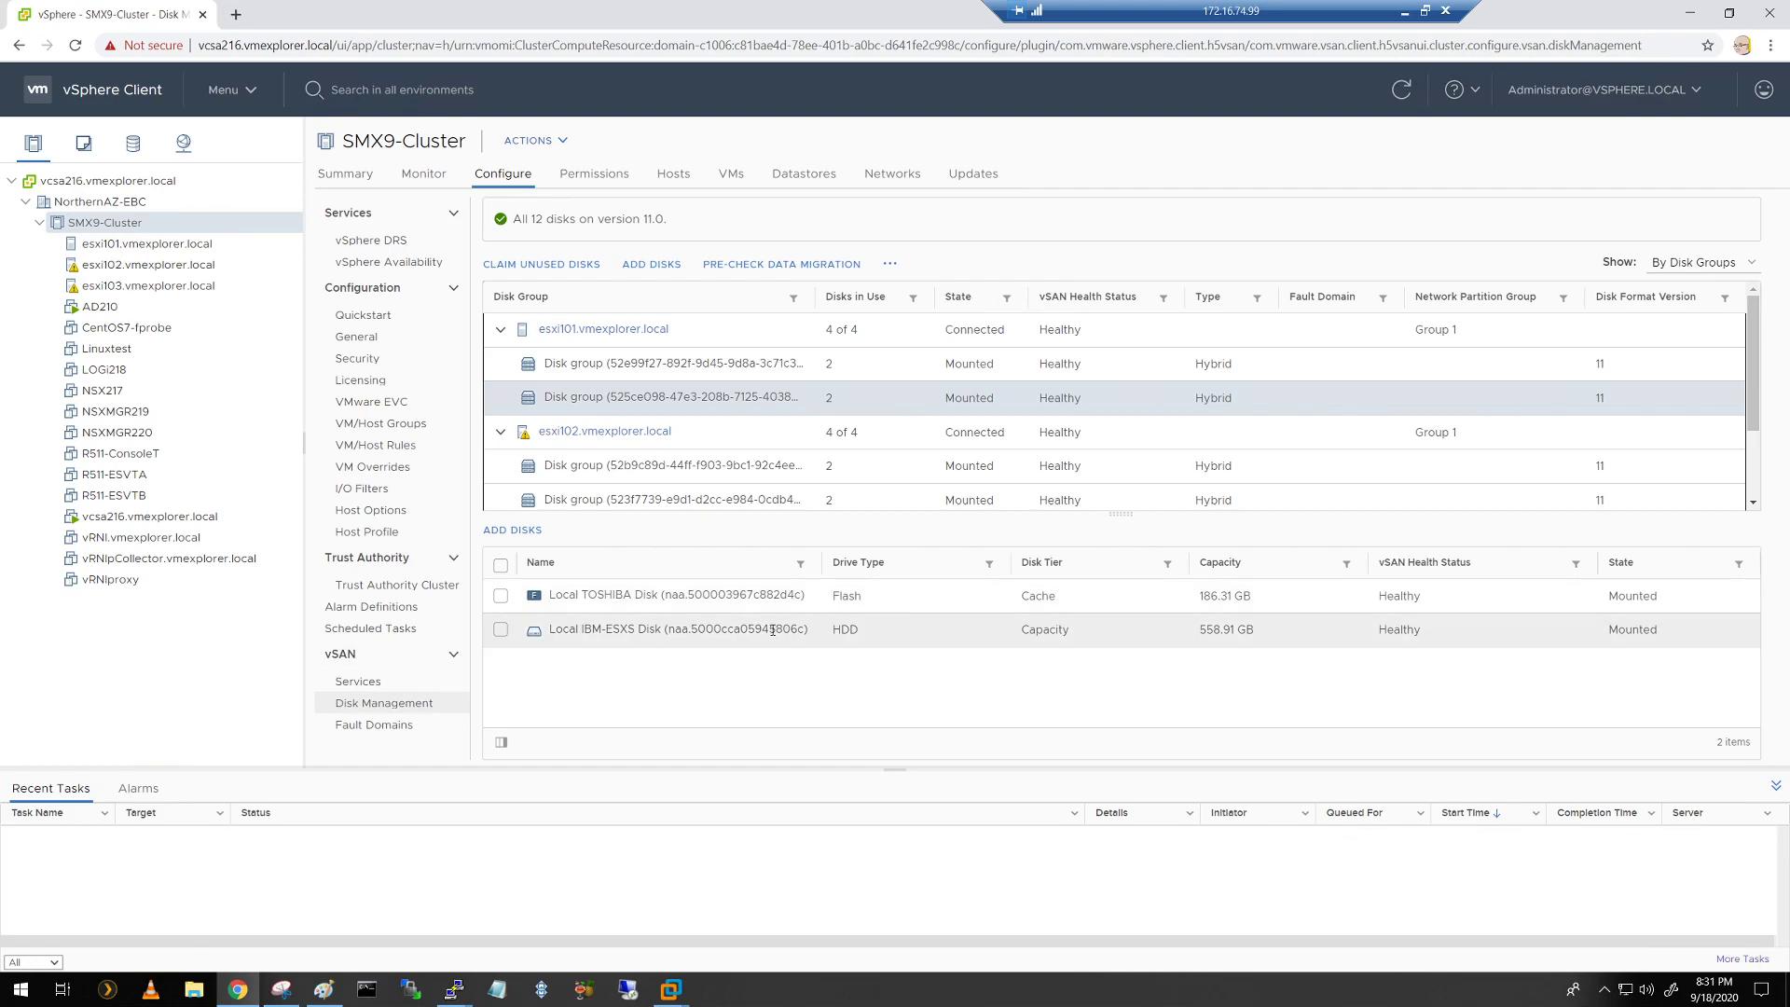
double_click(776, 629)
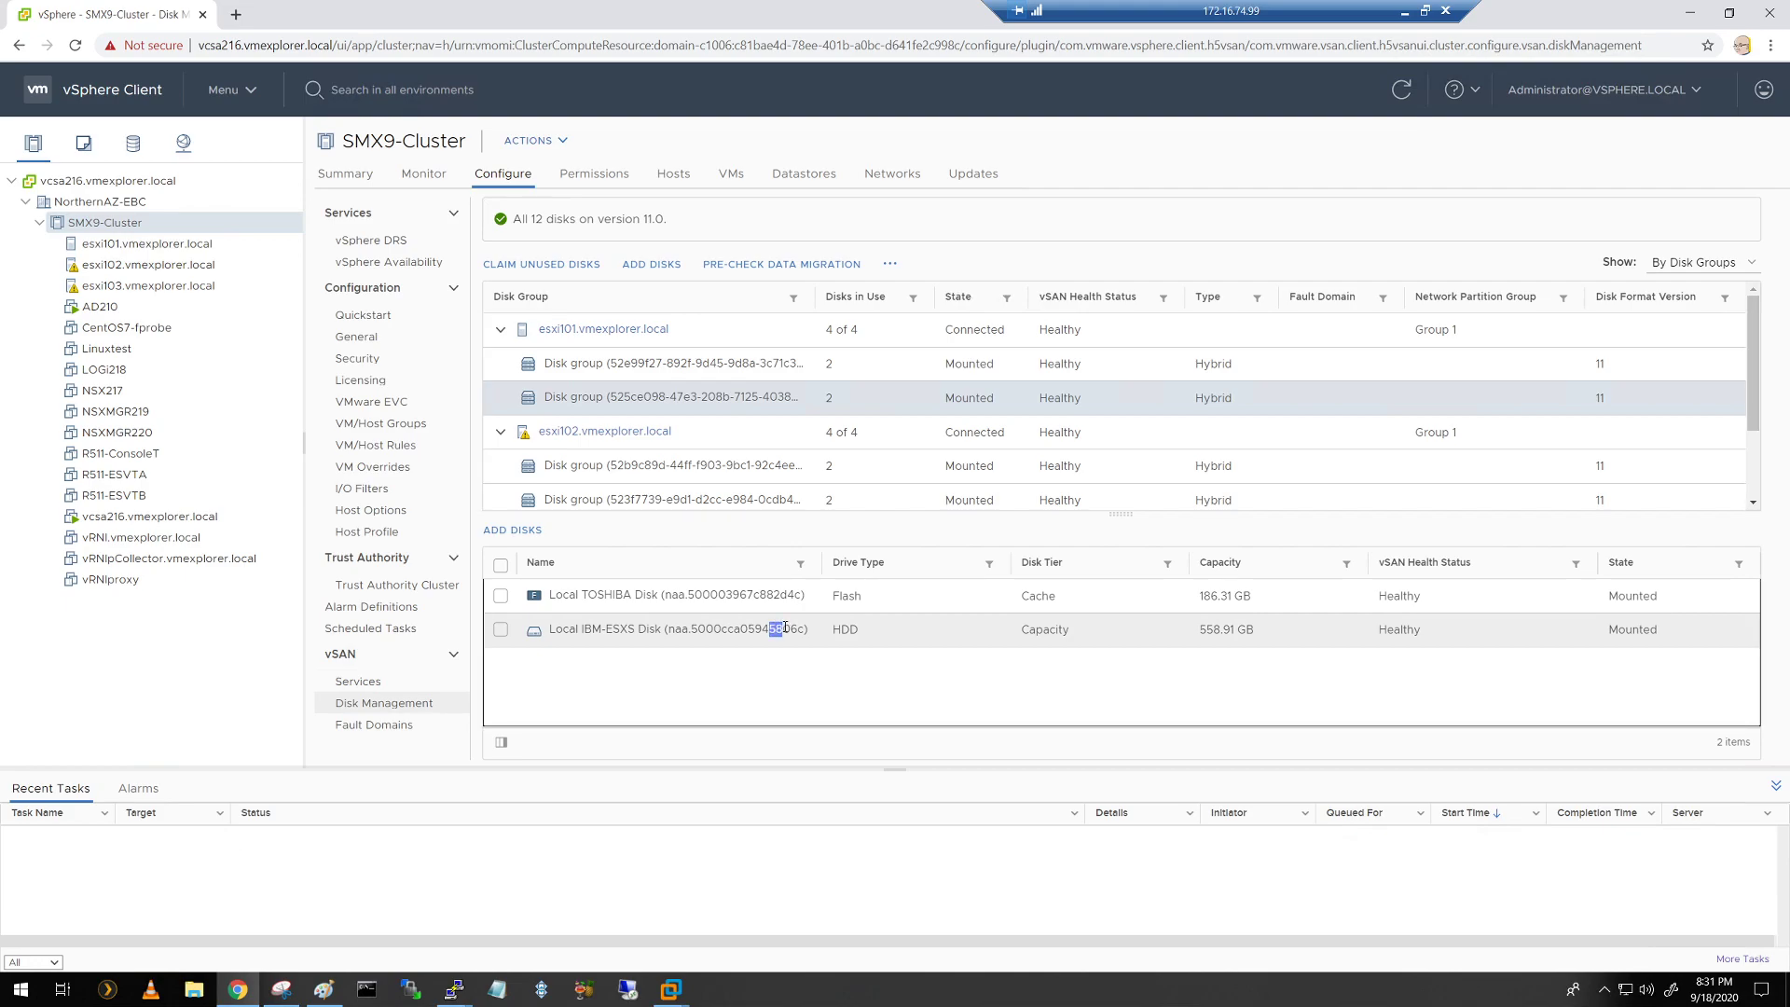
double_click(784, 629)
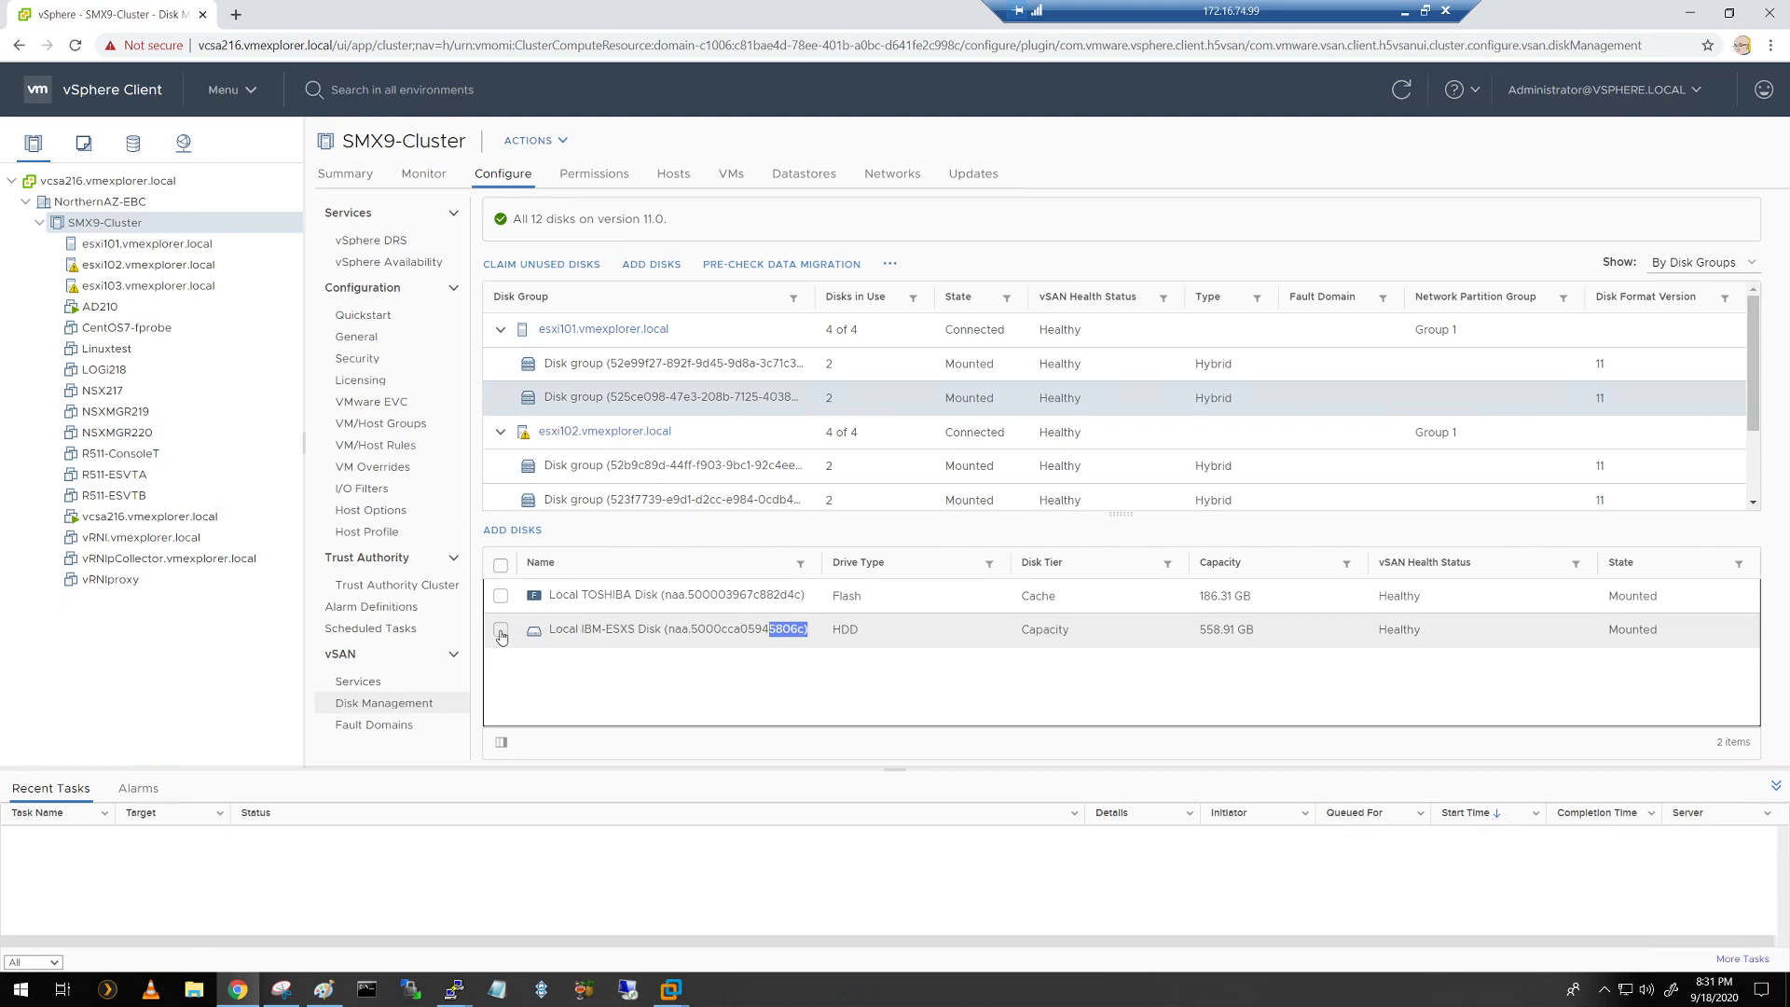
Step: Pre-check Full data migration for the IBM-ESXS disk, confirming 324.58 GB to move
click(500, 629)
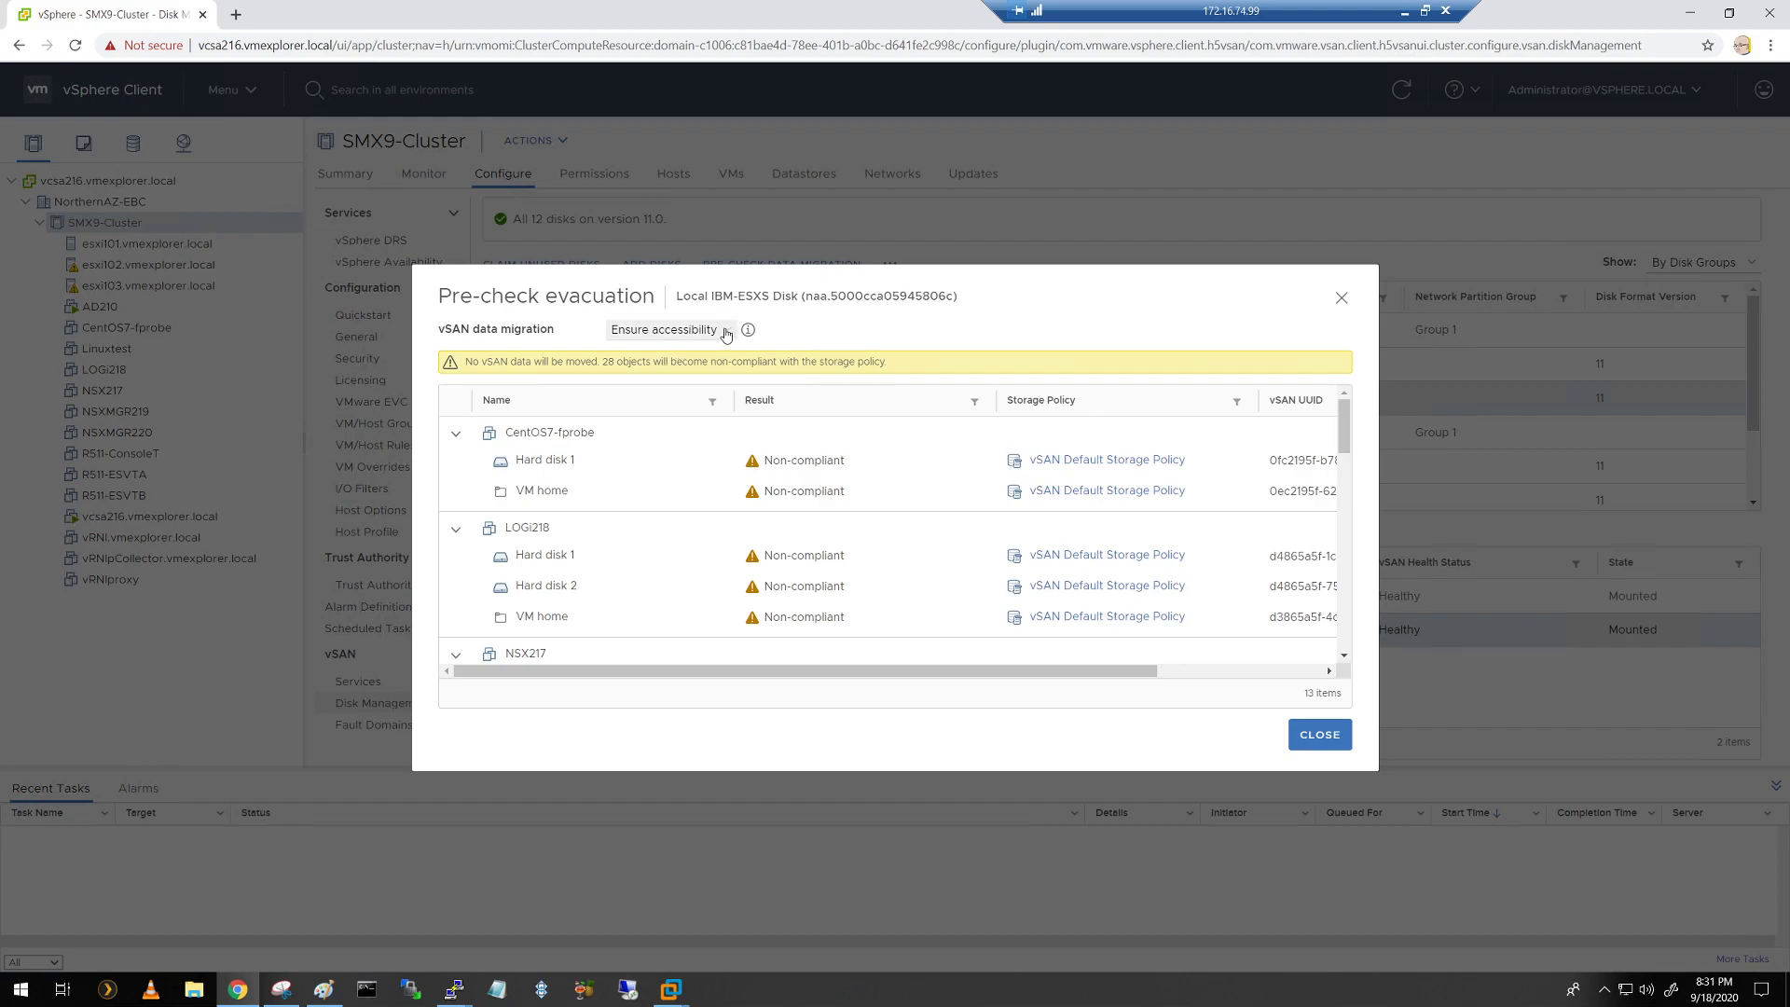
click(670, 329)
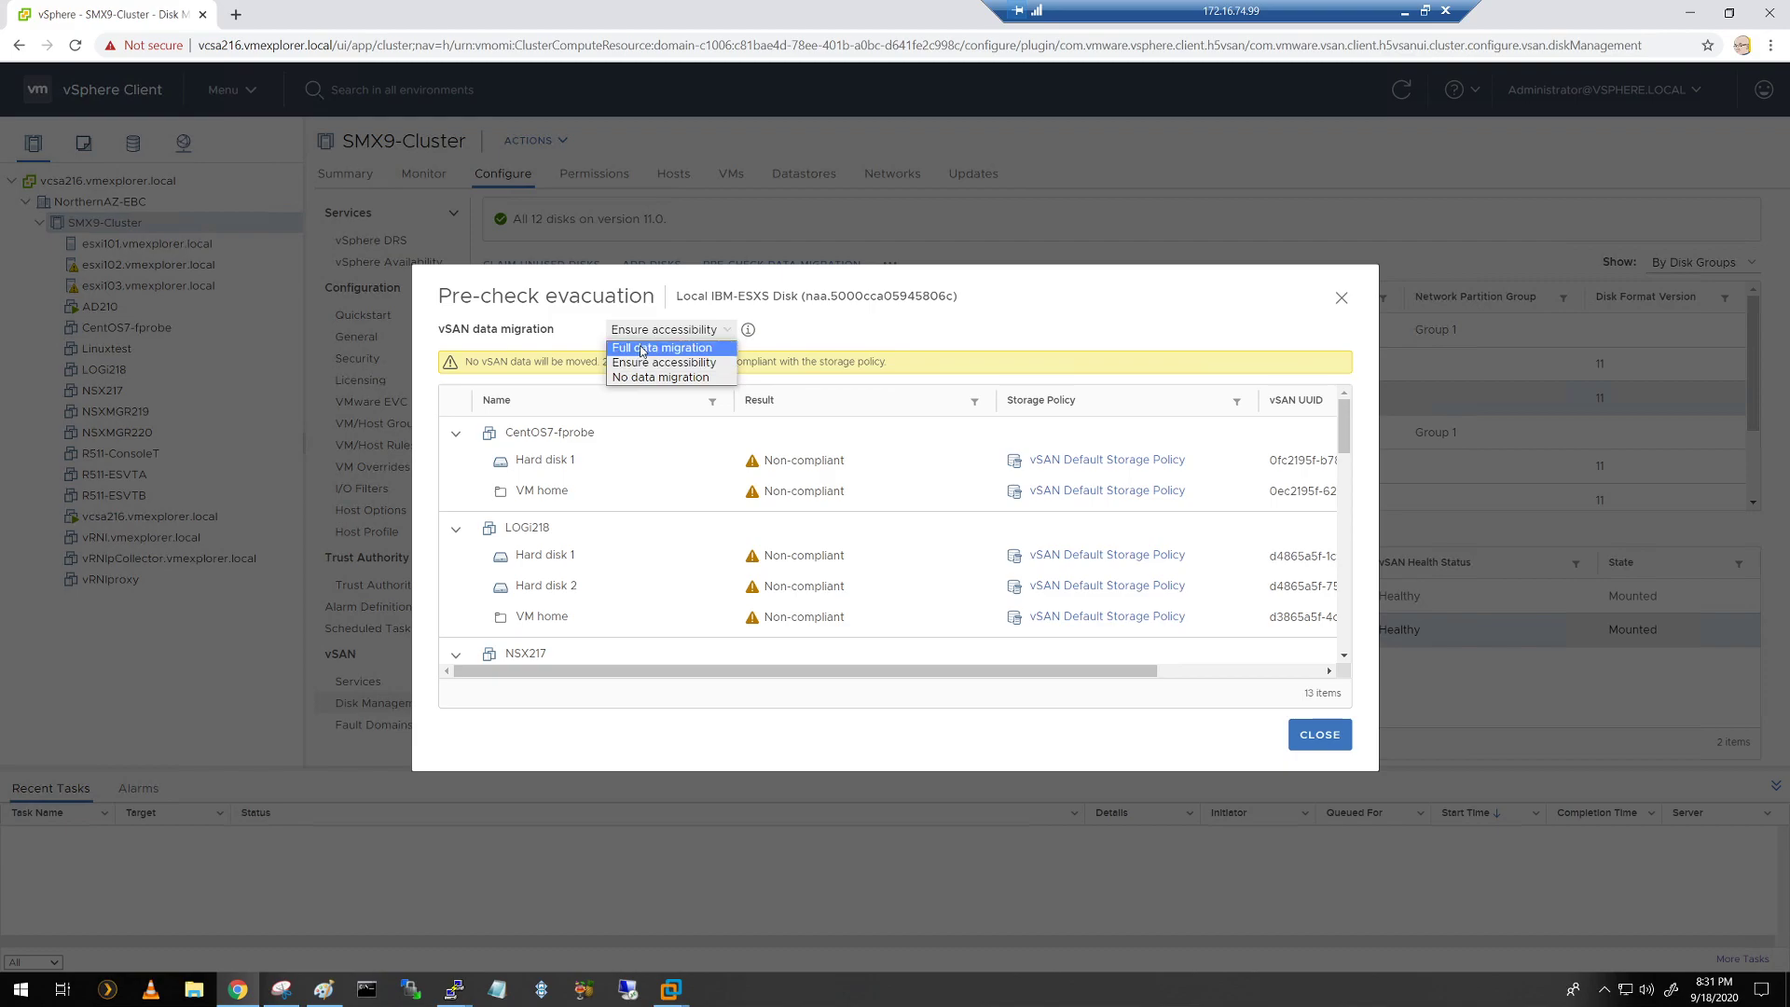
click(663, 347)
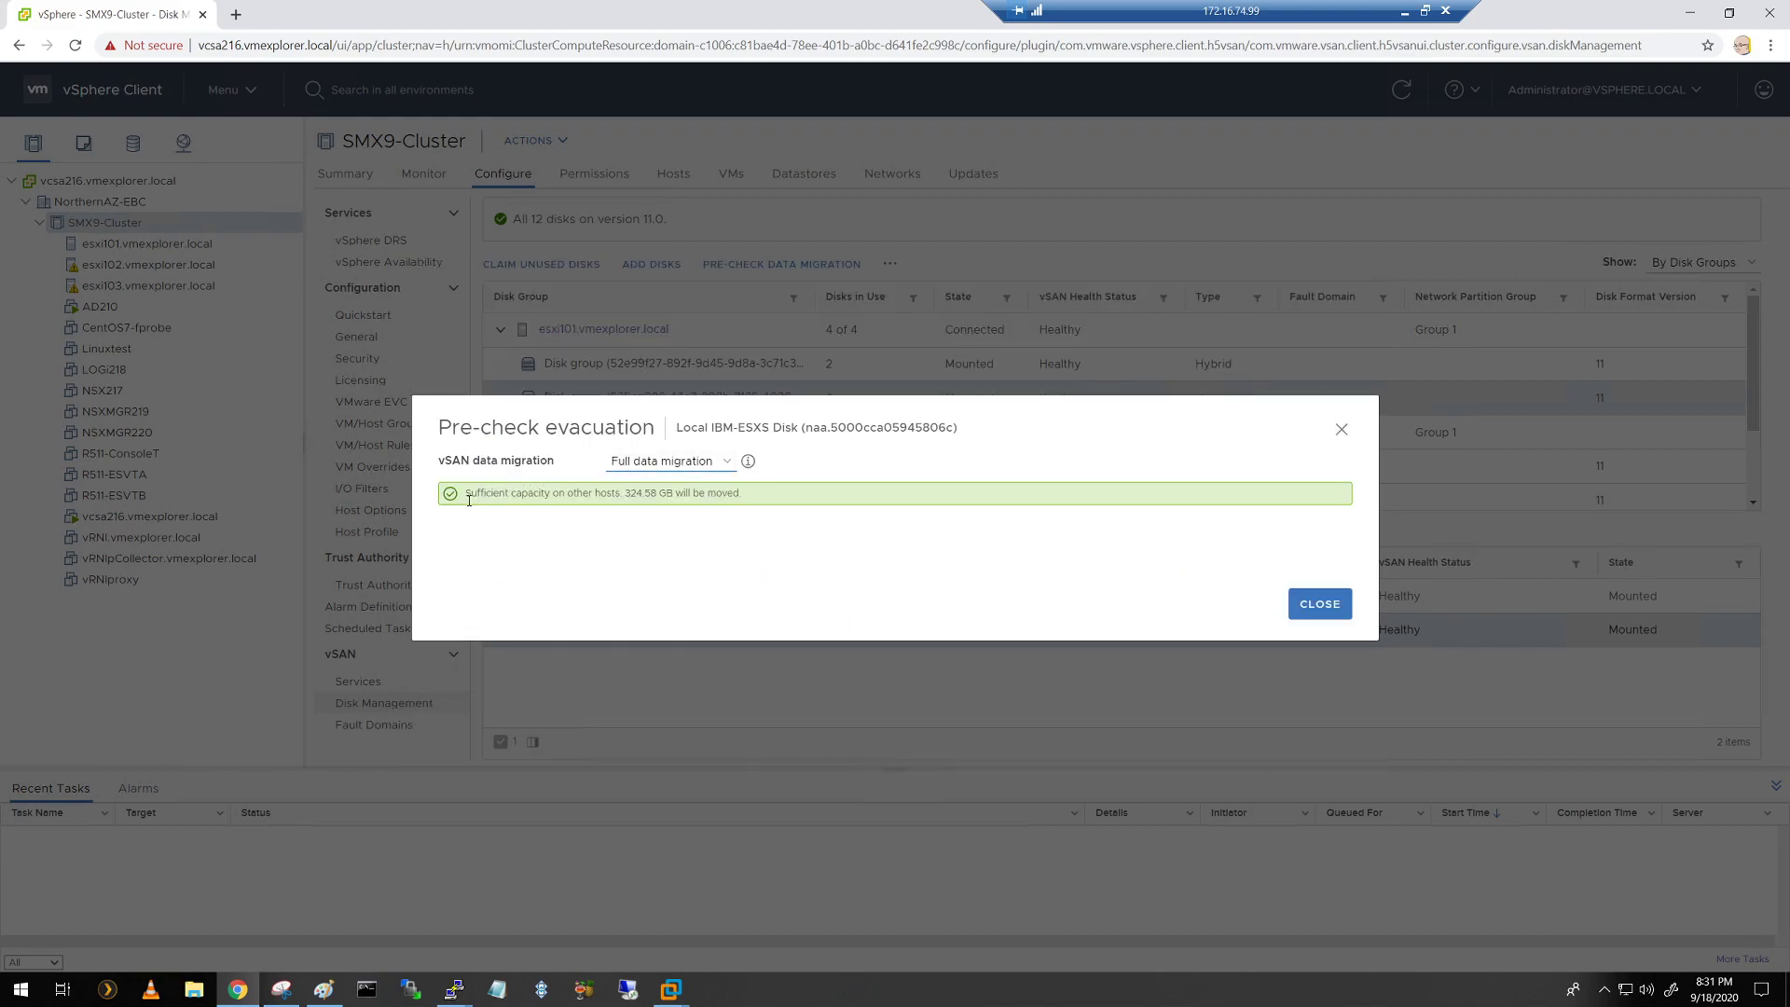
mouse_move(534, 505)
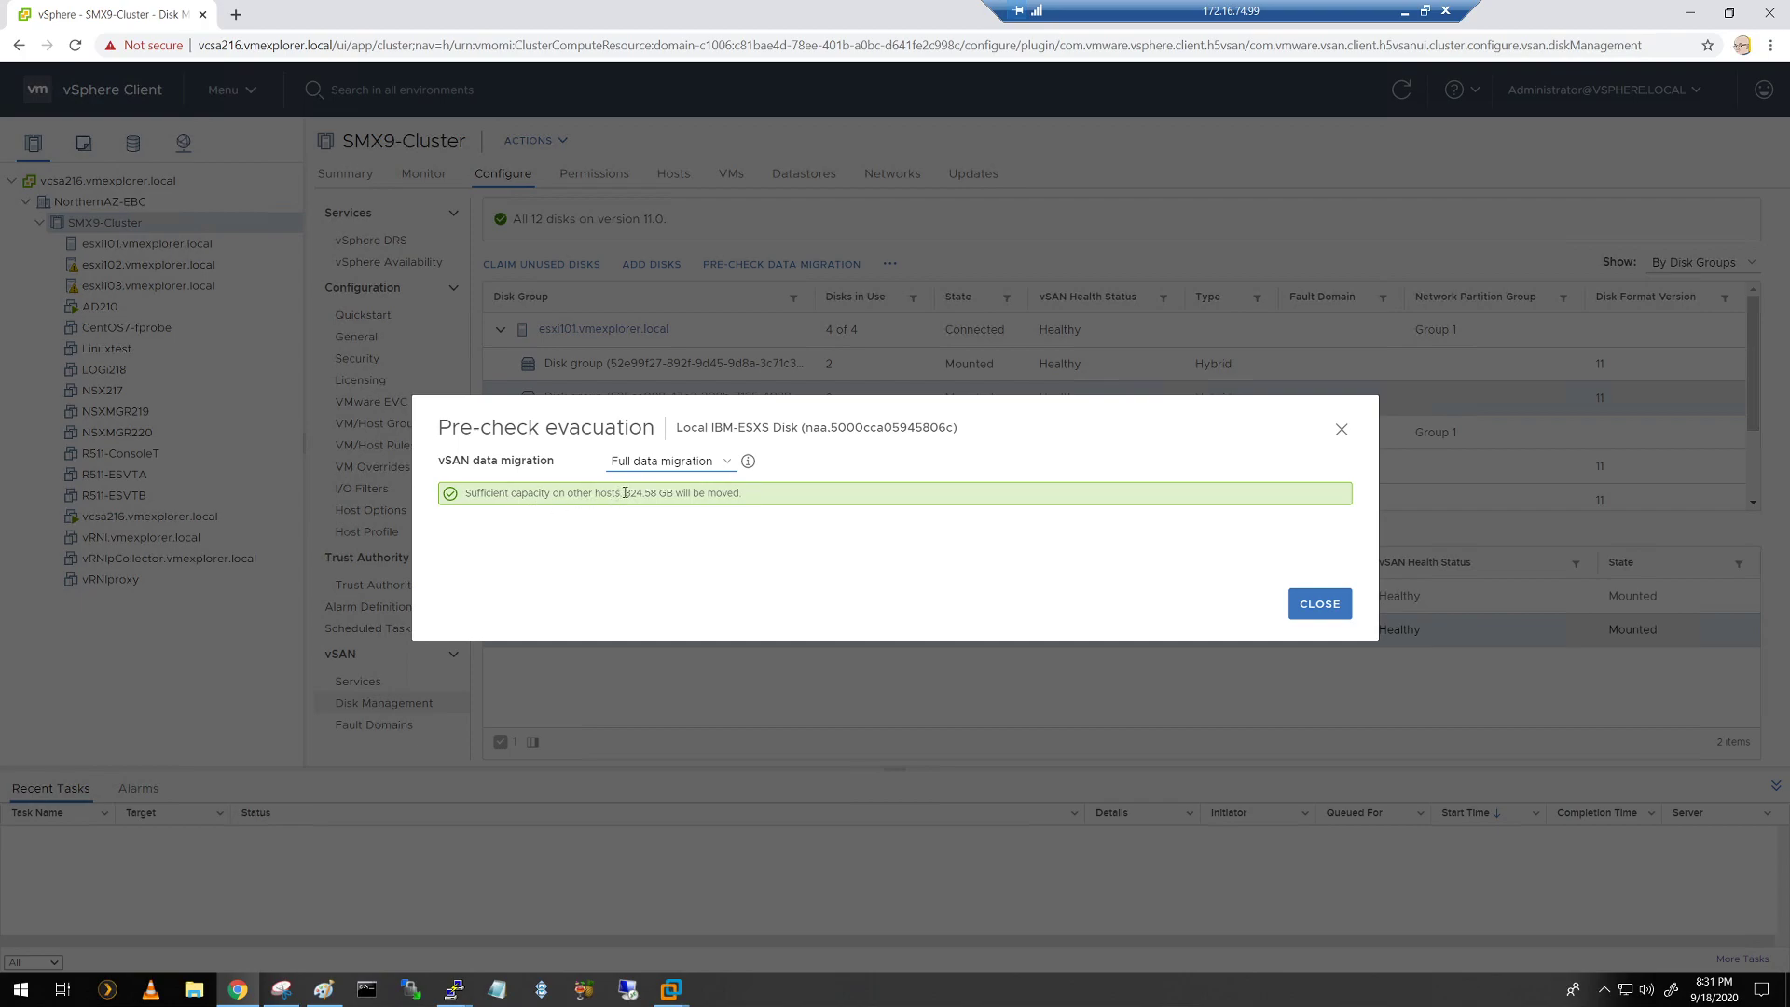
drag(622, 493, 742, 492)
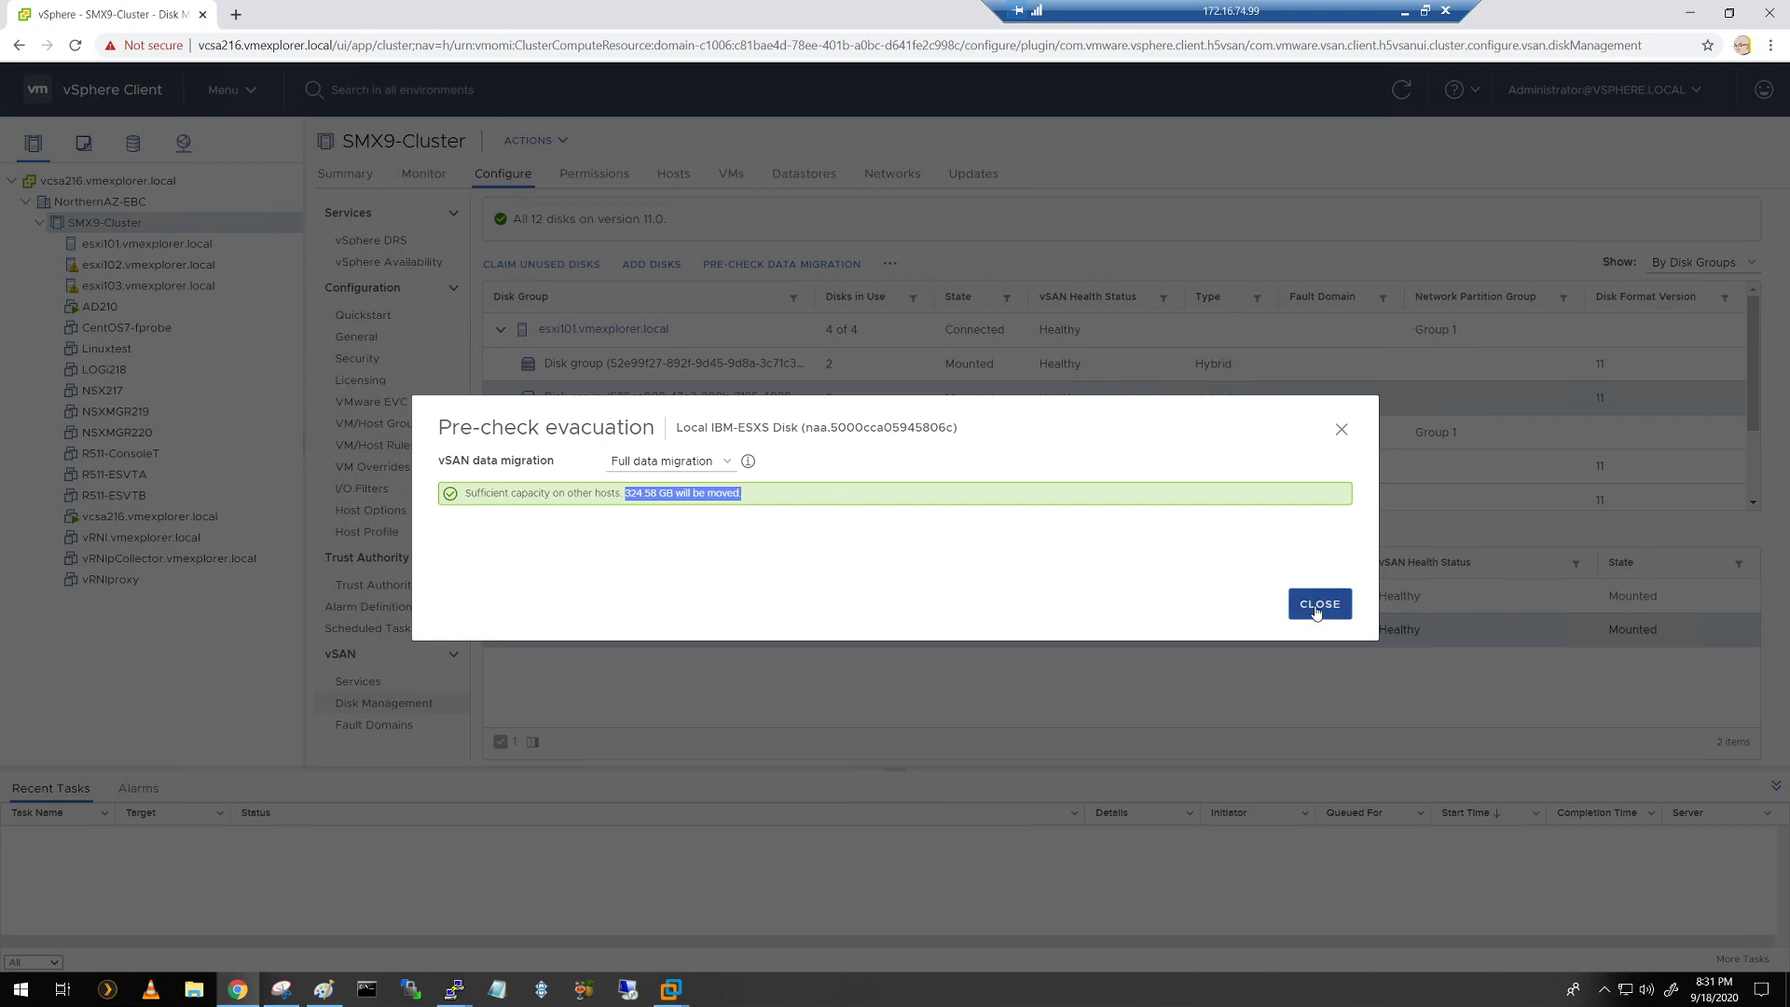
click(1318, 603)
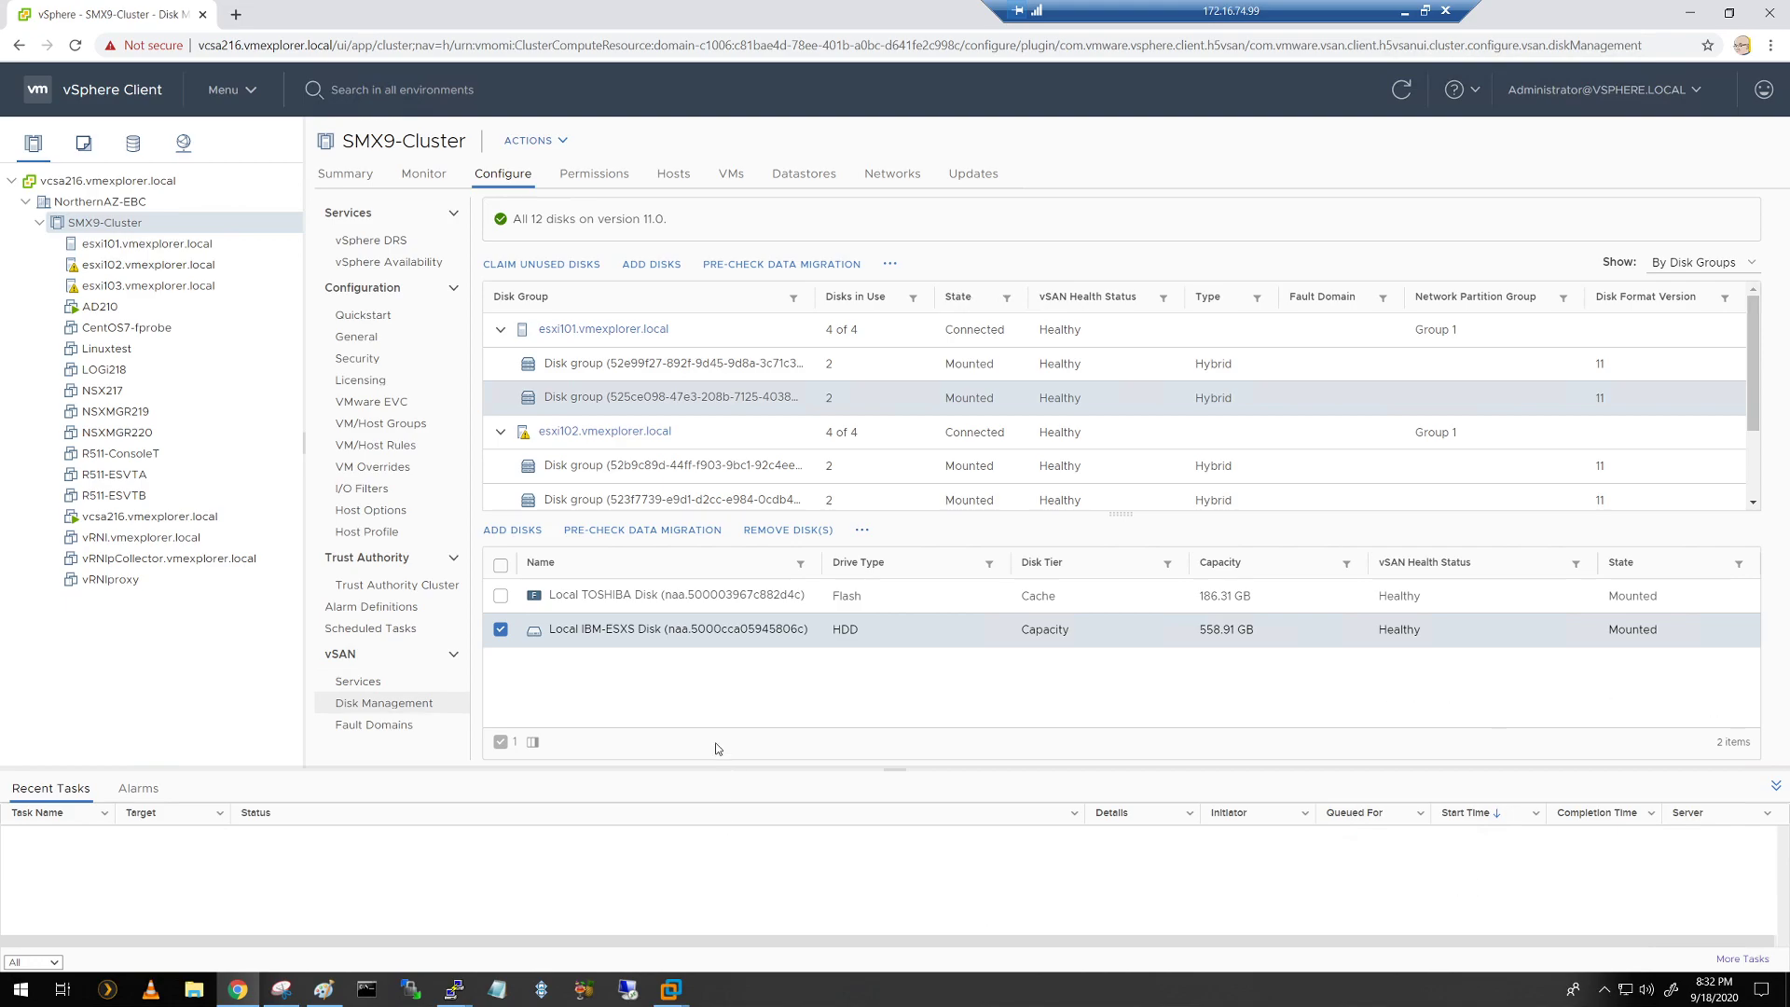
mouse_move(568, 637)
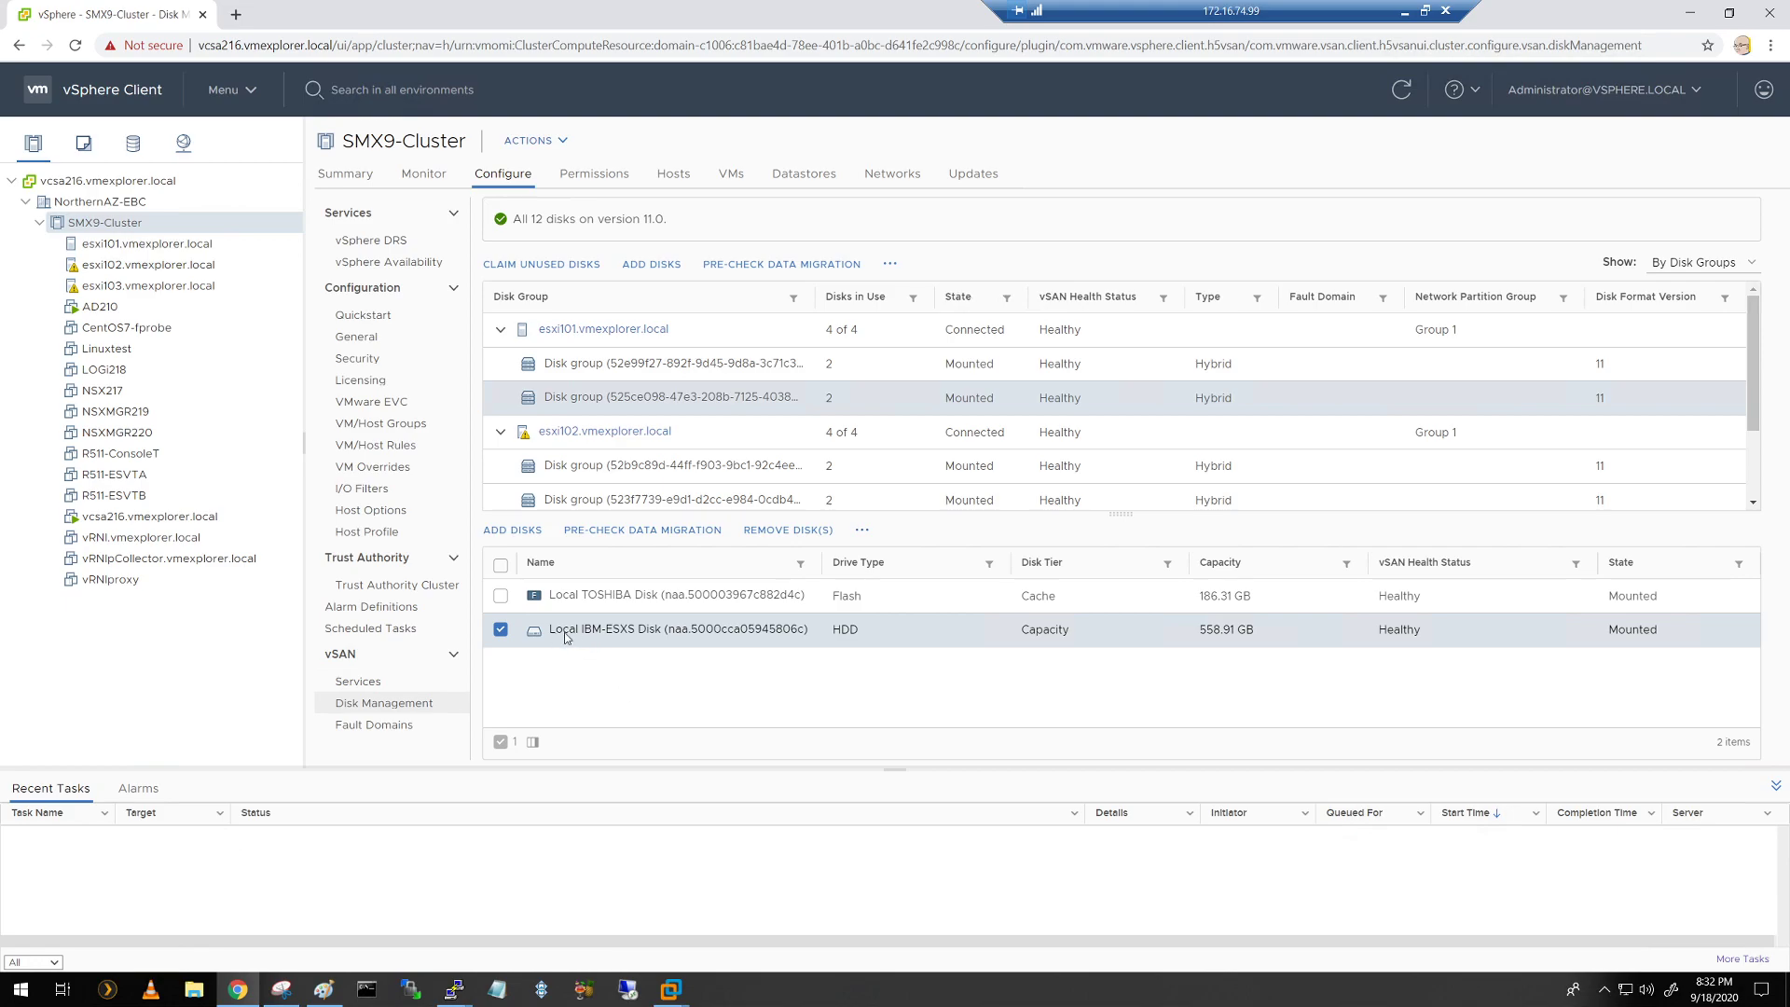
mouse_move(753, 640)
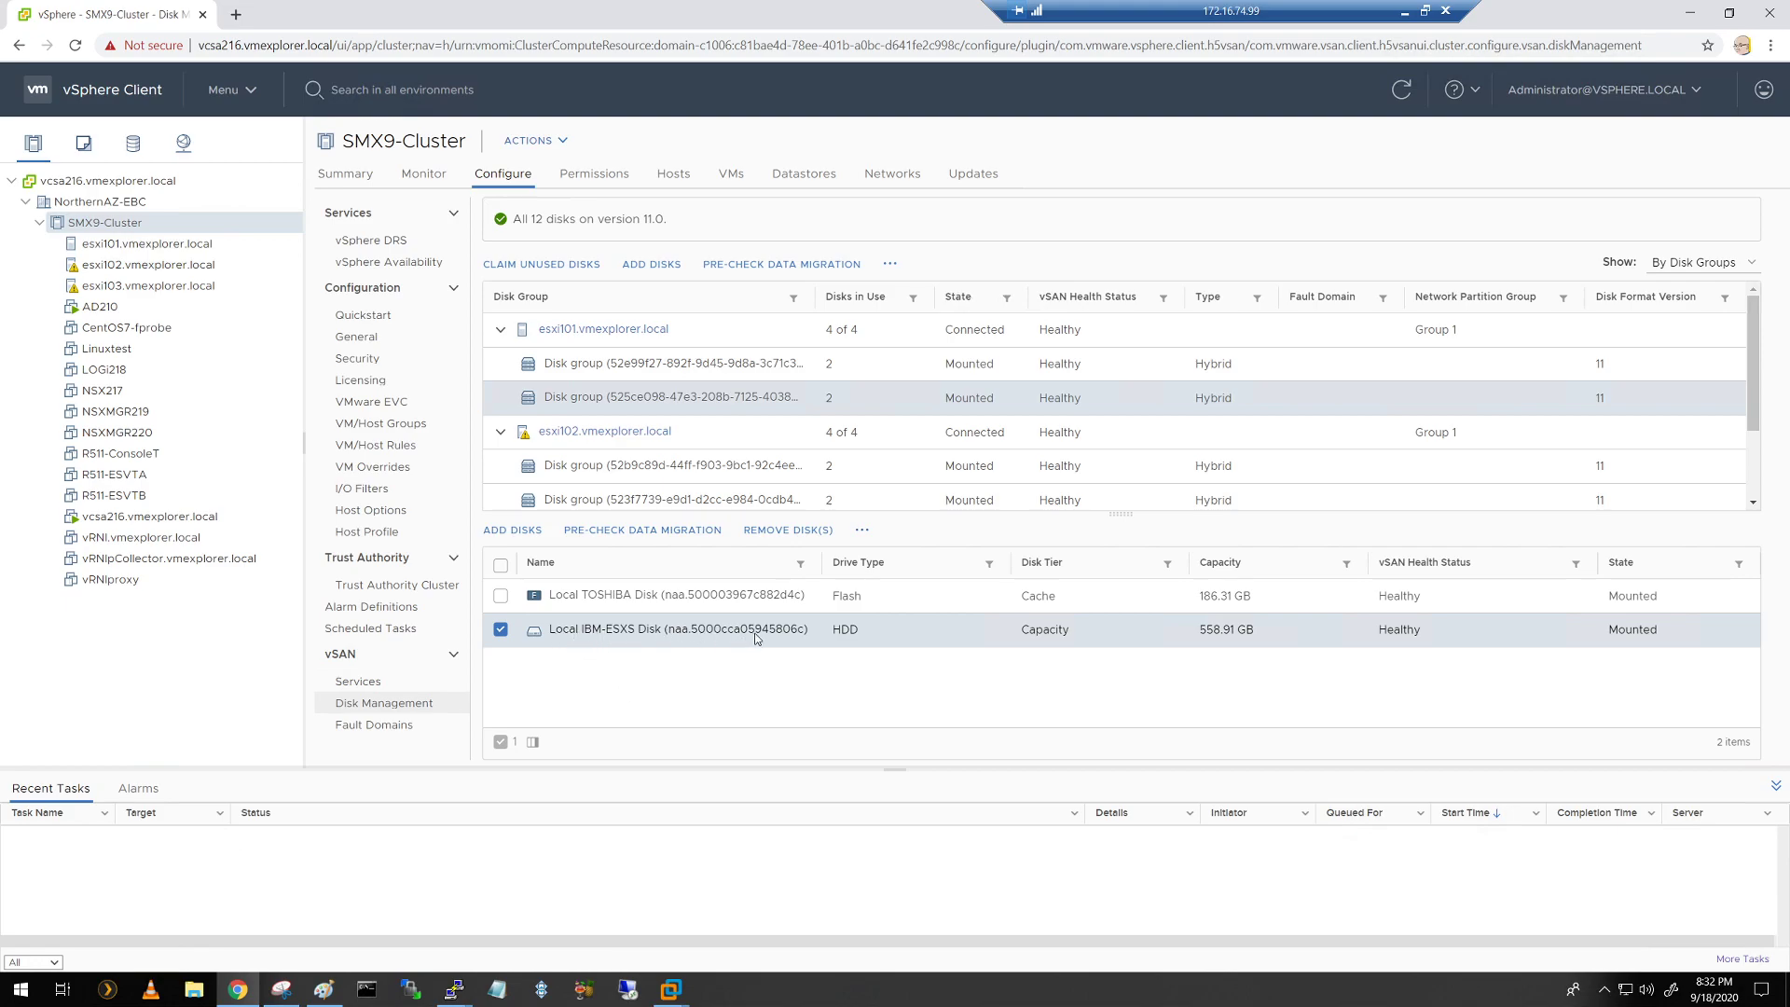
mouse_move(890, 271)
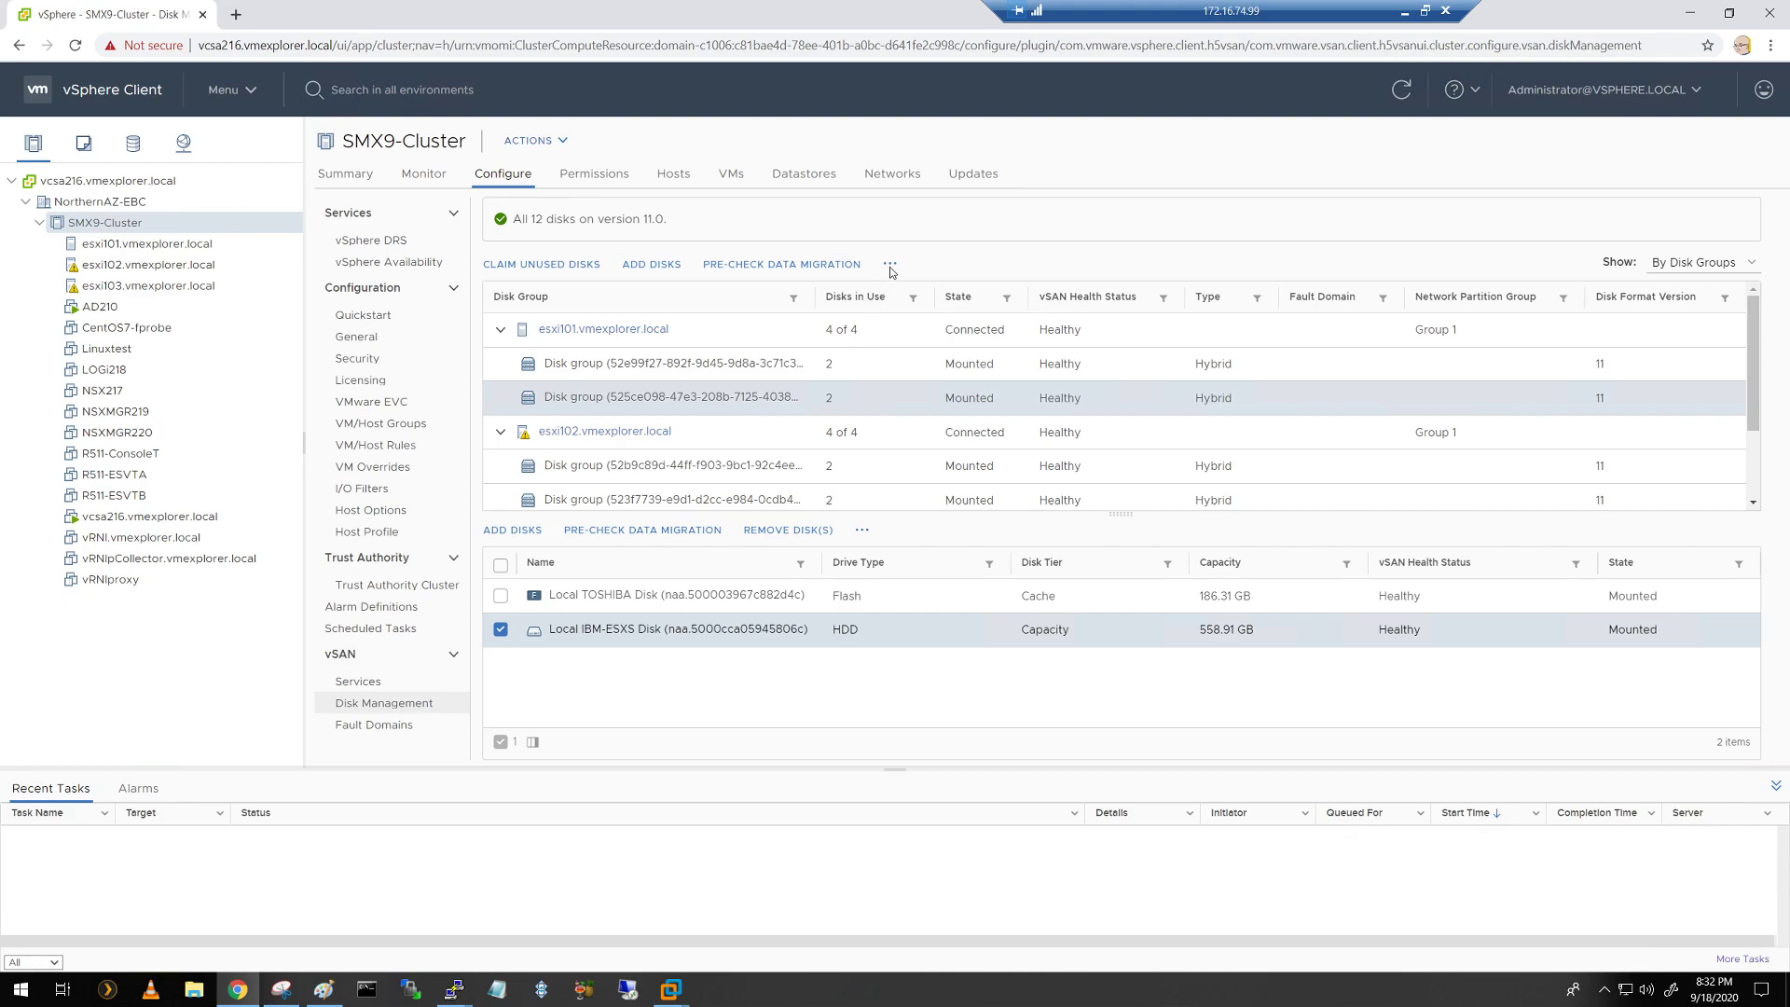
Step: Remove esxi101's second disk group with Full data migration
click(889, 264)
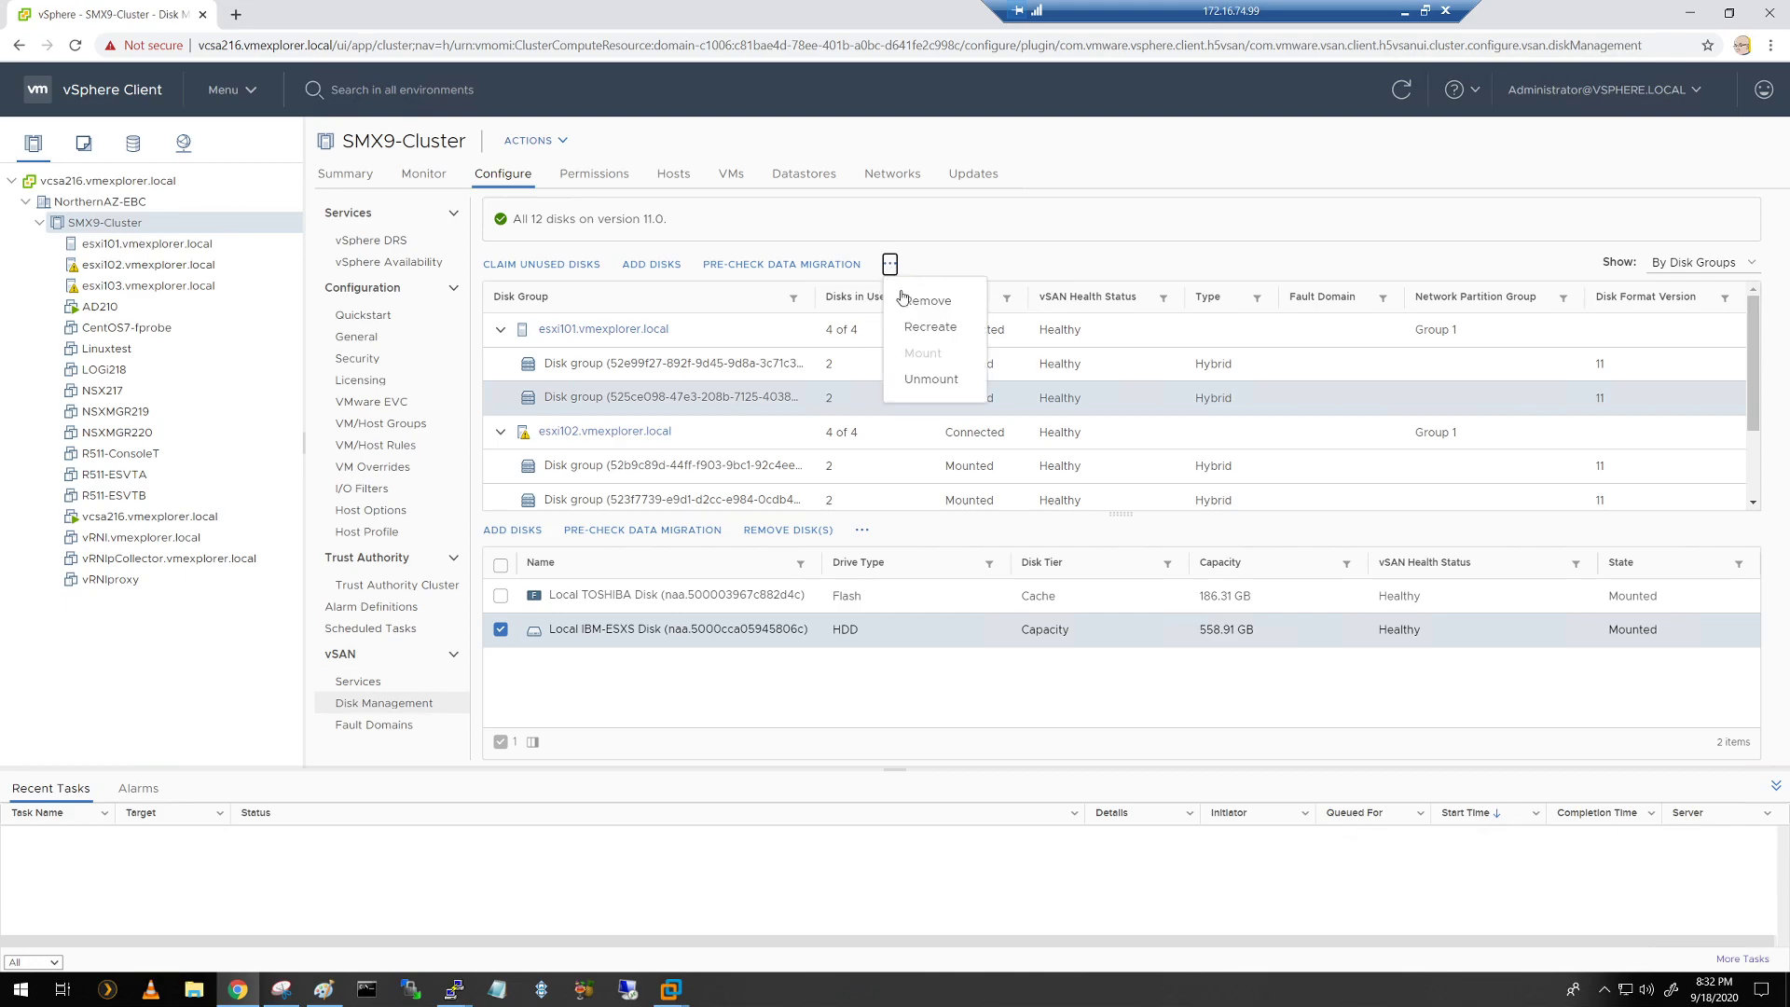
mouse_move(928, 300)
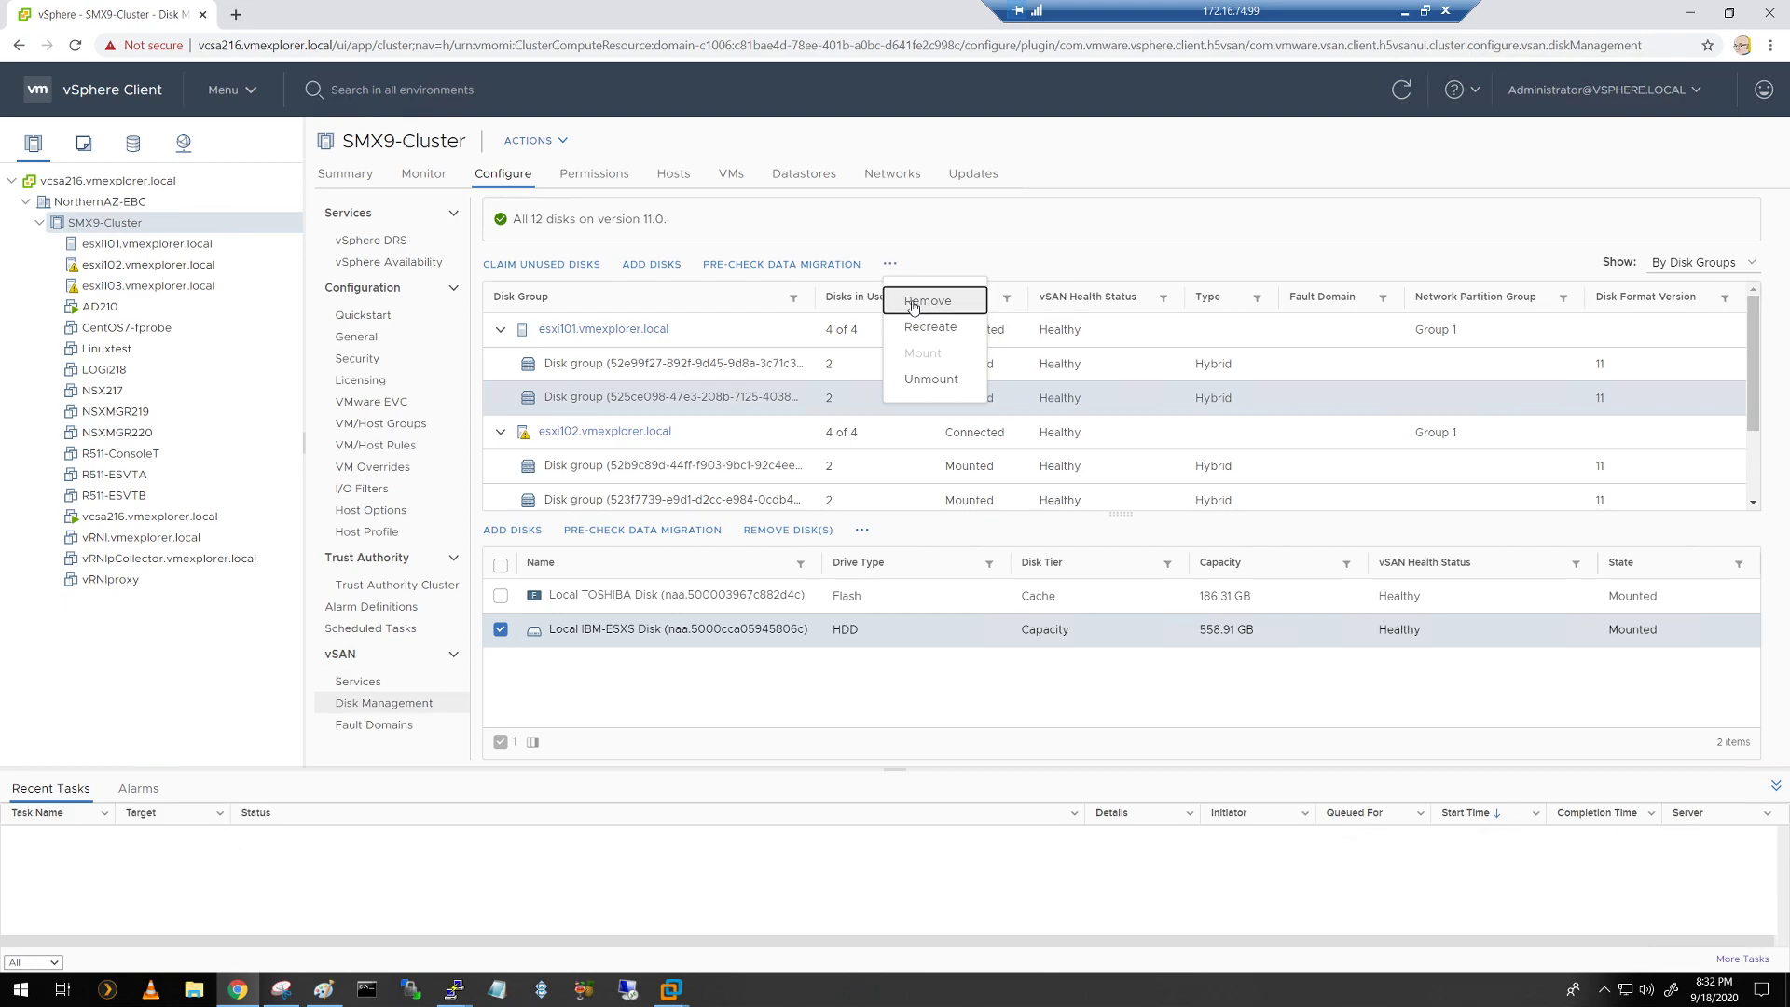
click(930, 300)
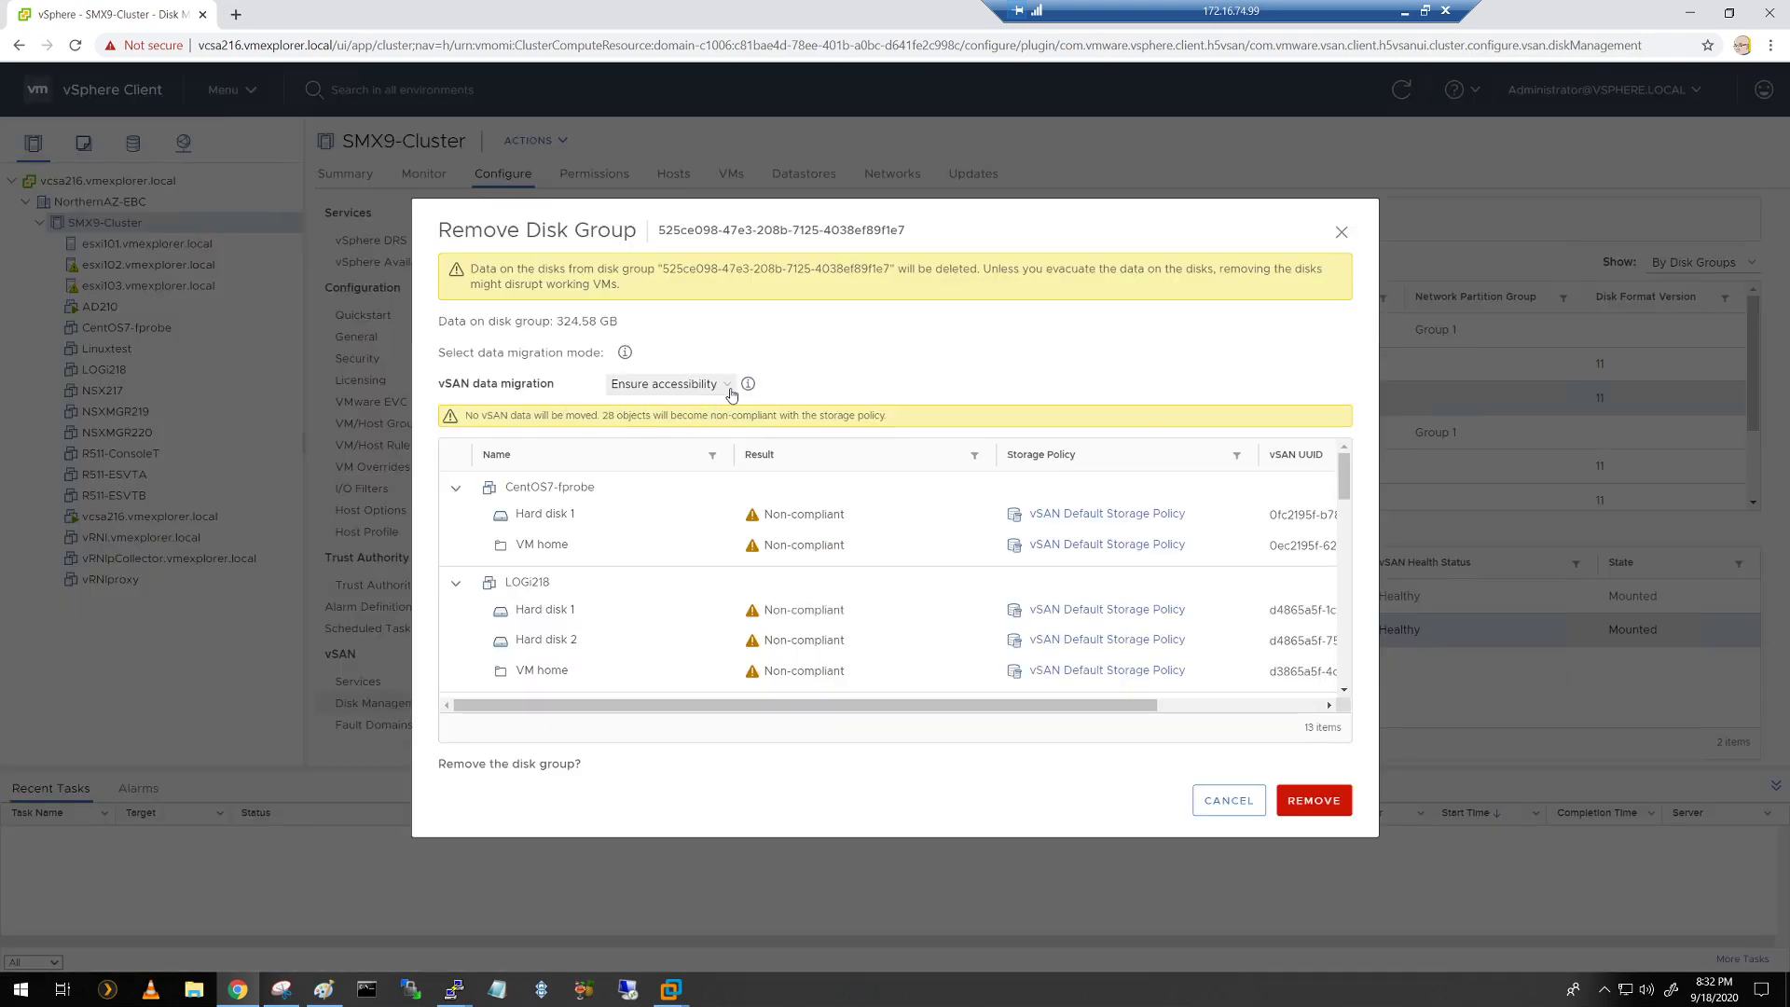
click(667, 383)
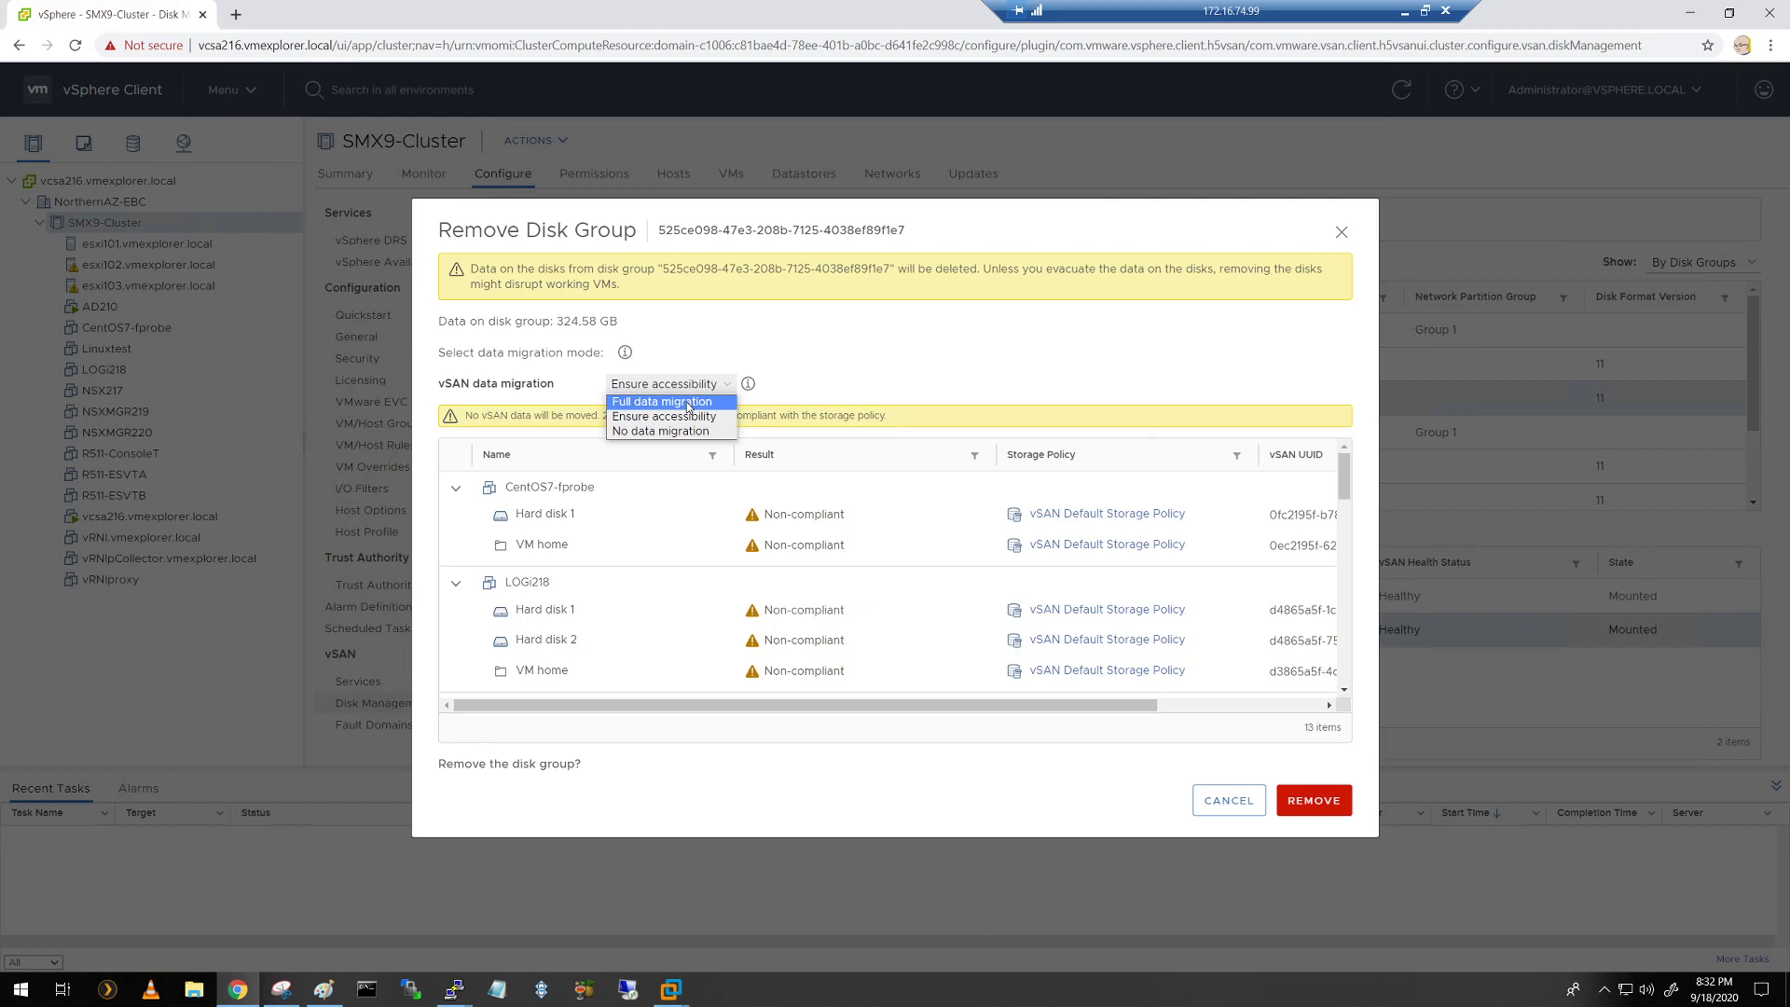
click(660, 400)
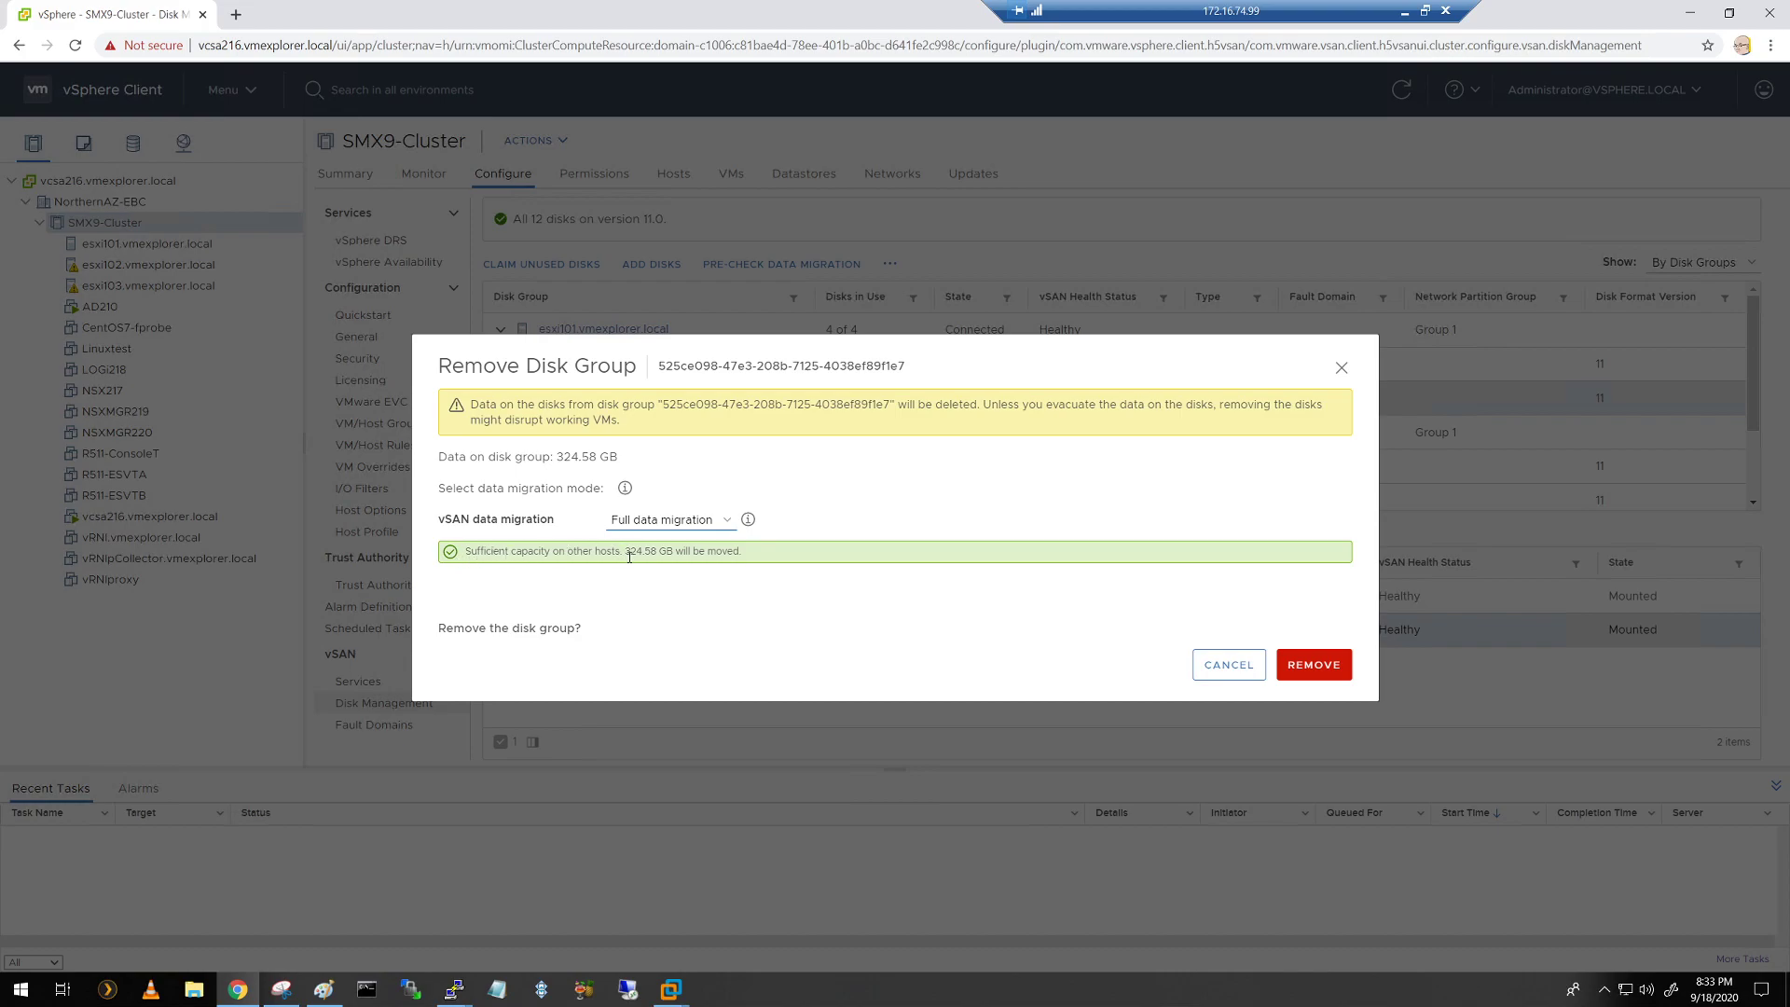
mouse_move(675, 572)
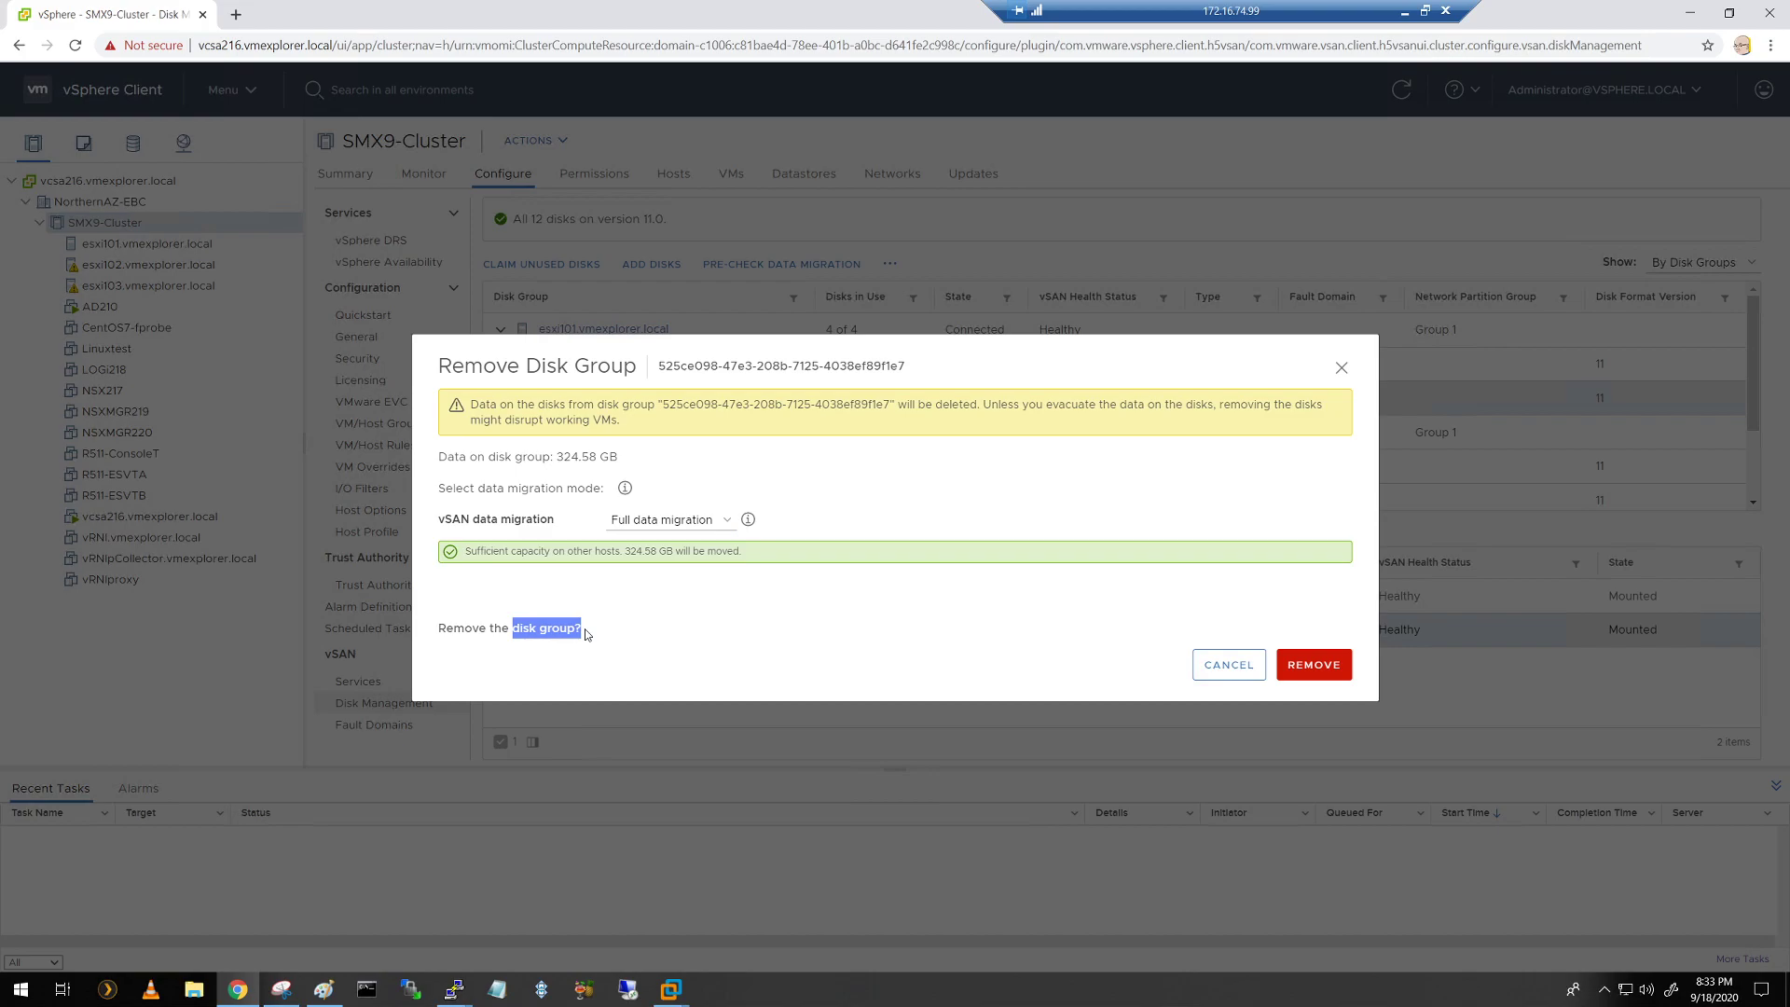
mouse_move(1245, 698)
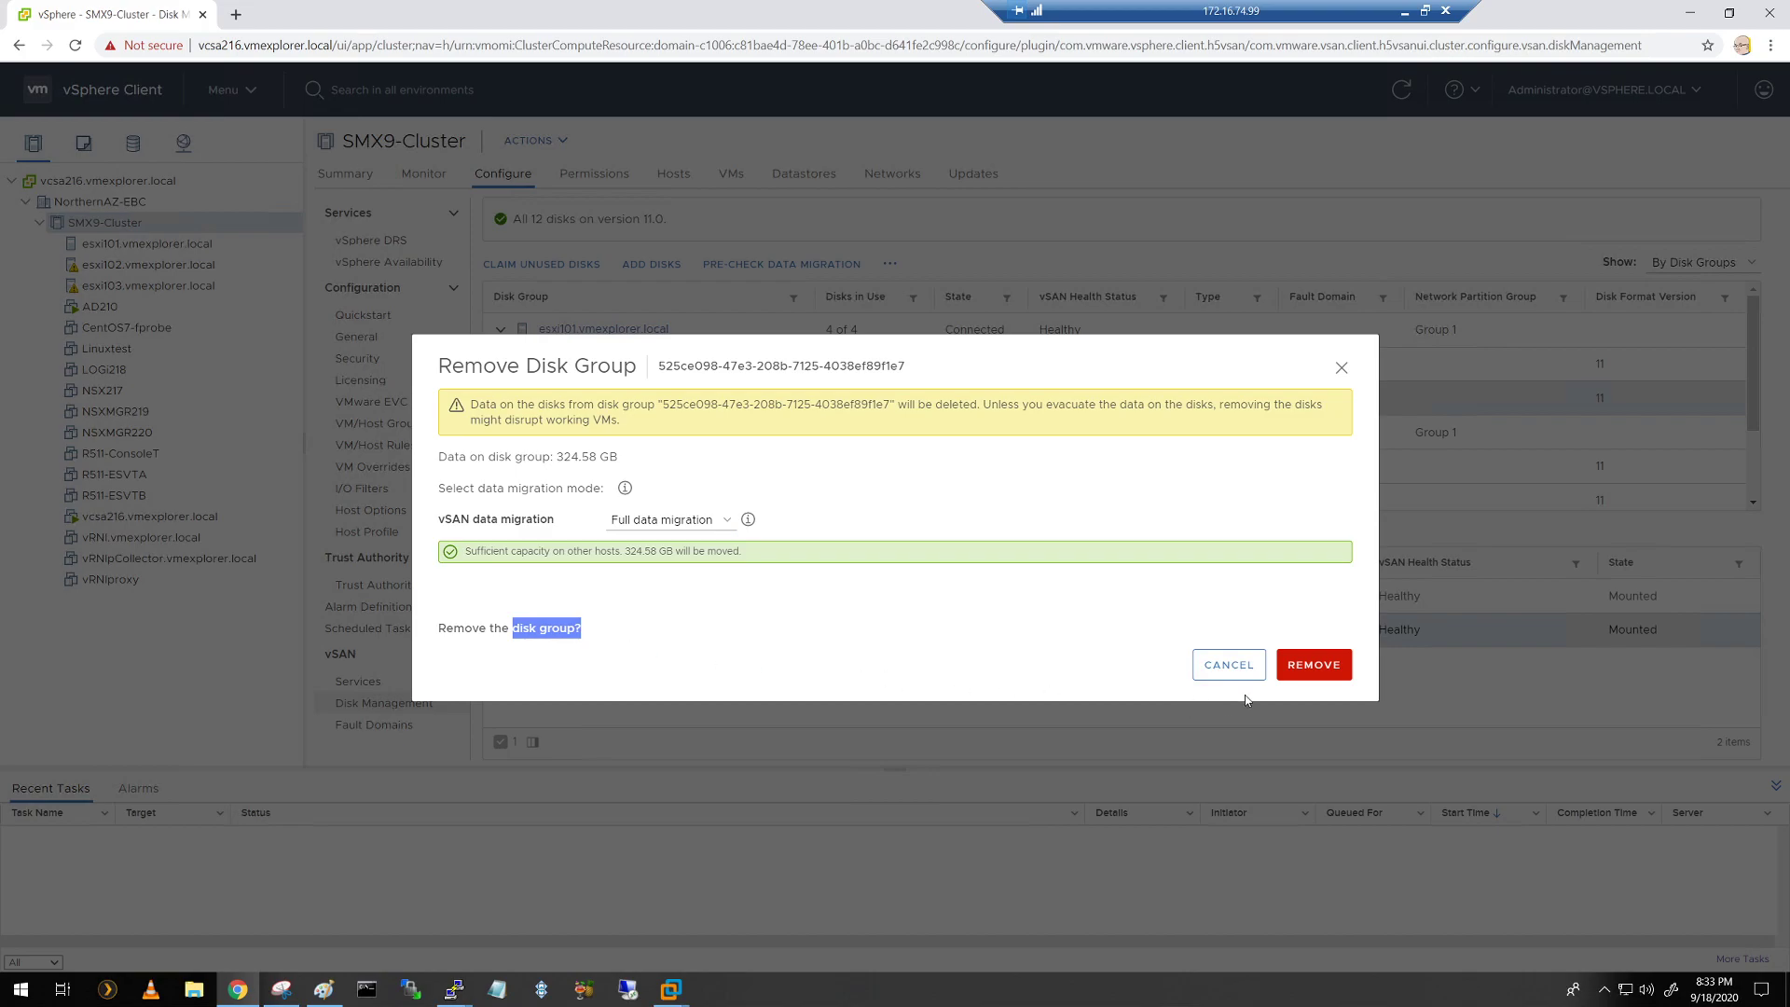
click(1312, 665)
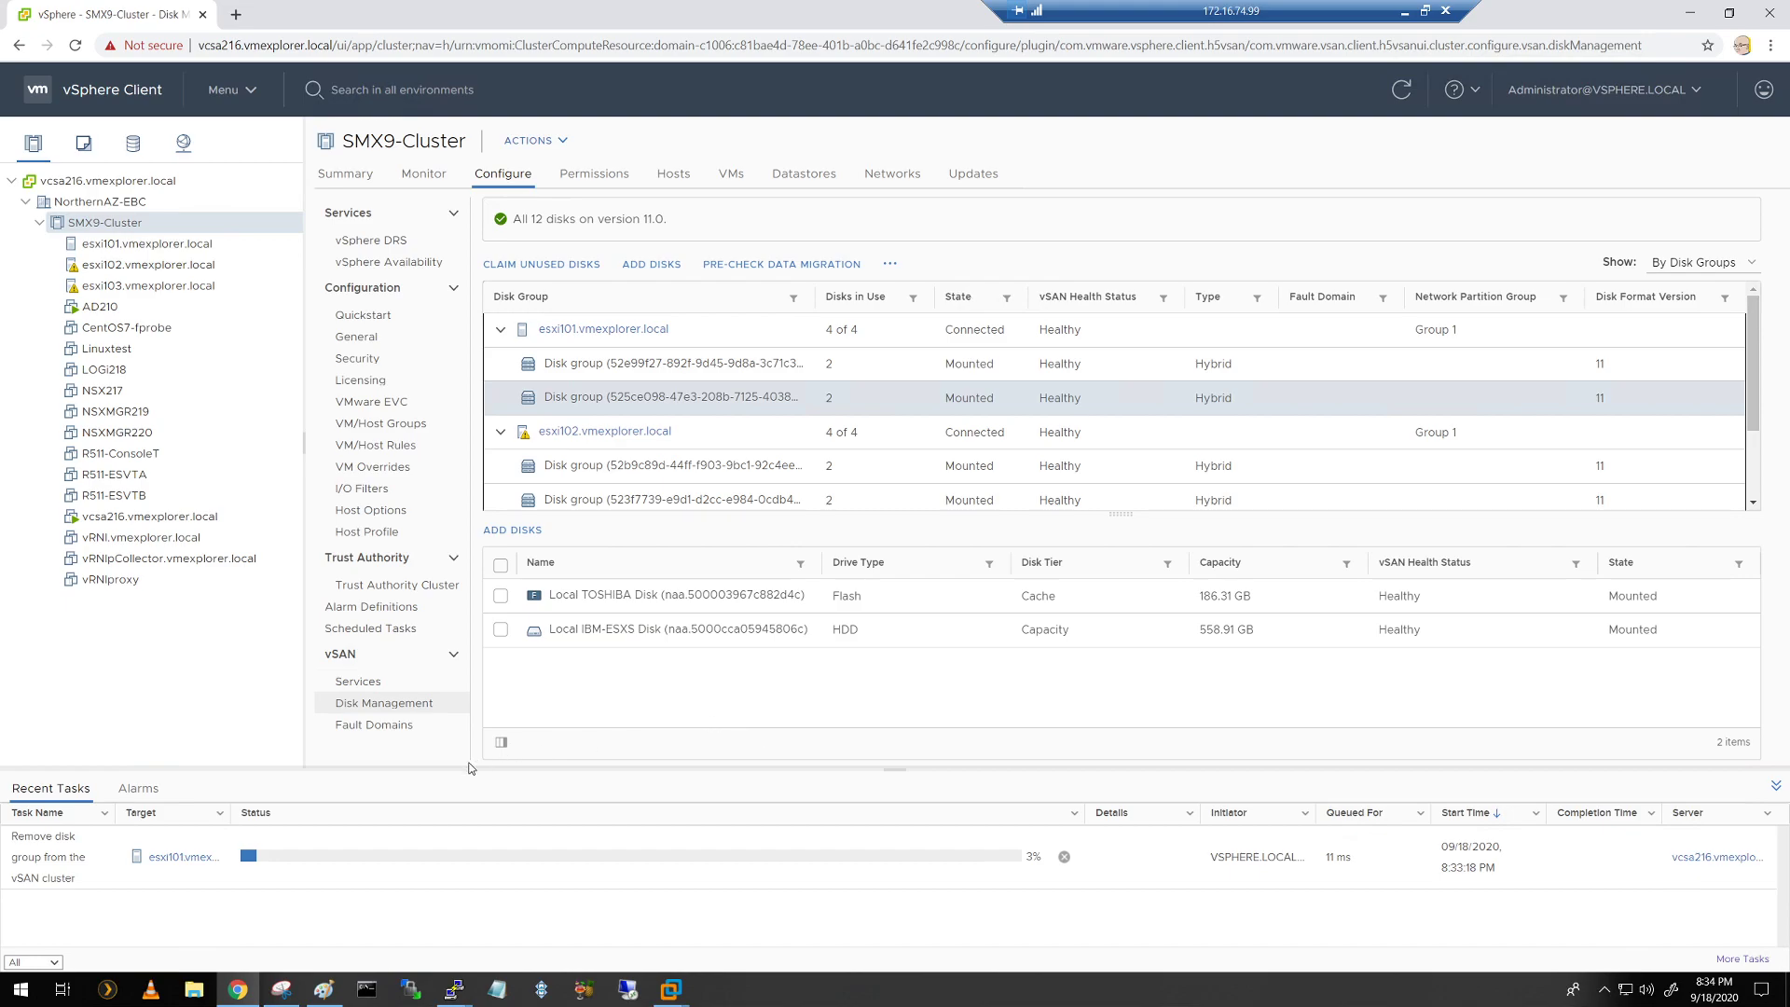
mouse_move(44, 803)
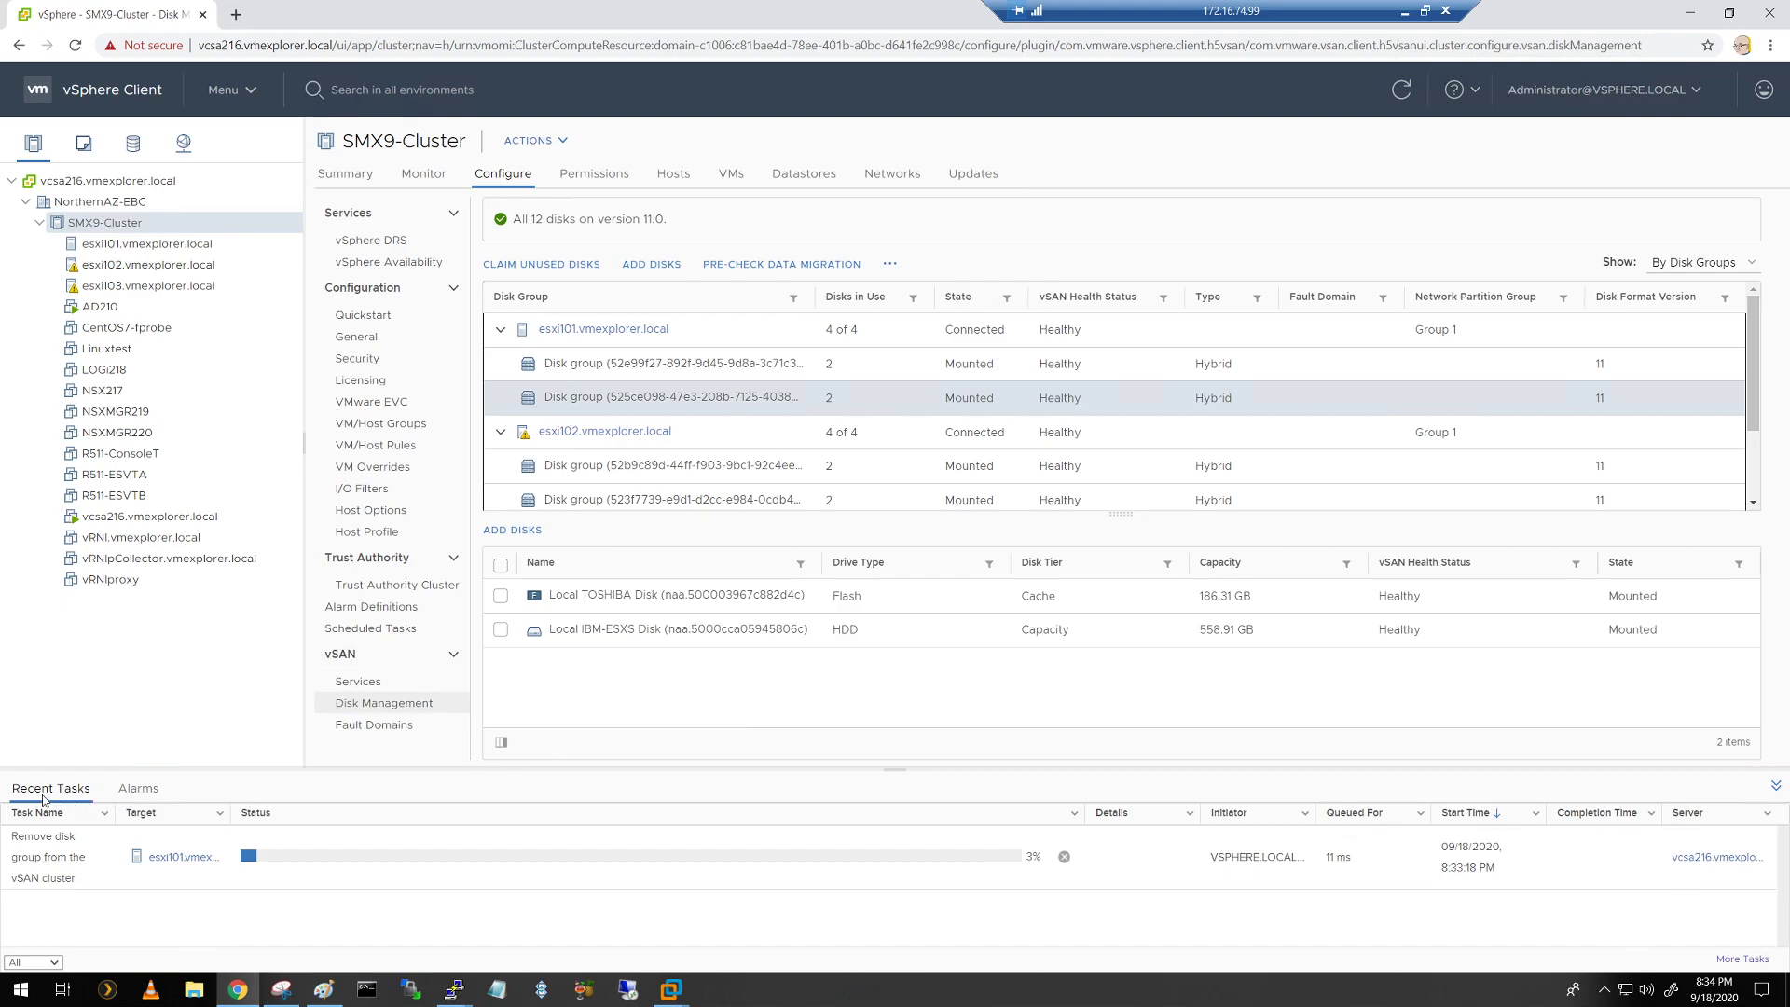
mouse_move(652, 858)
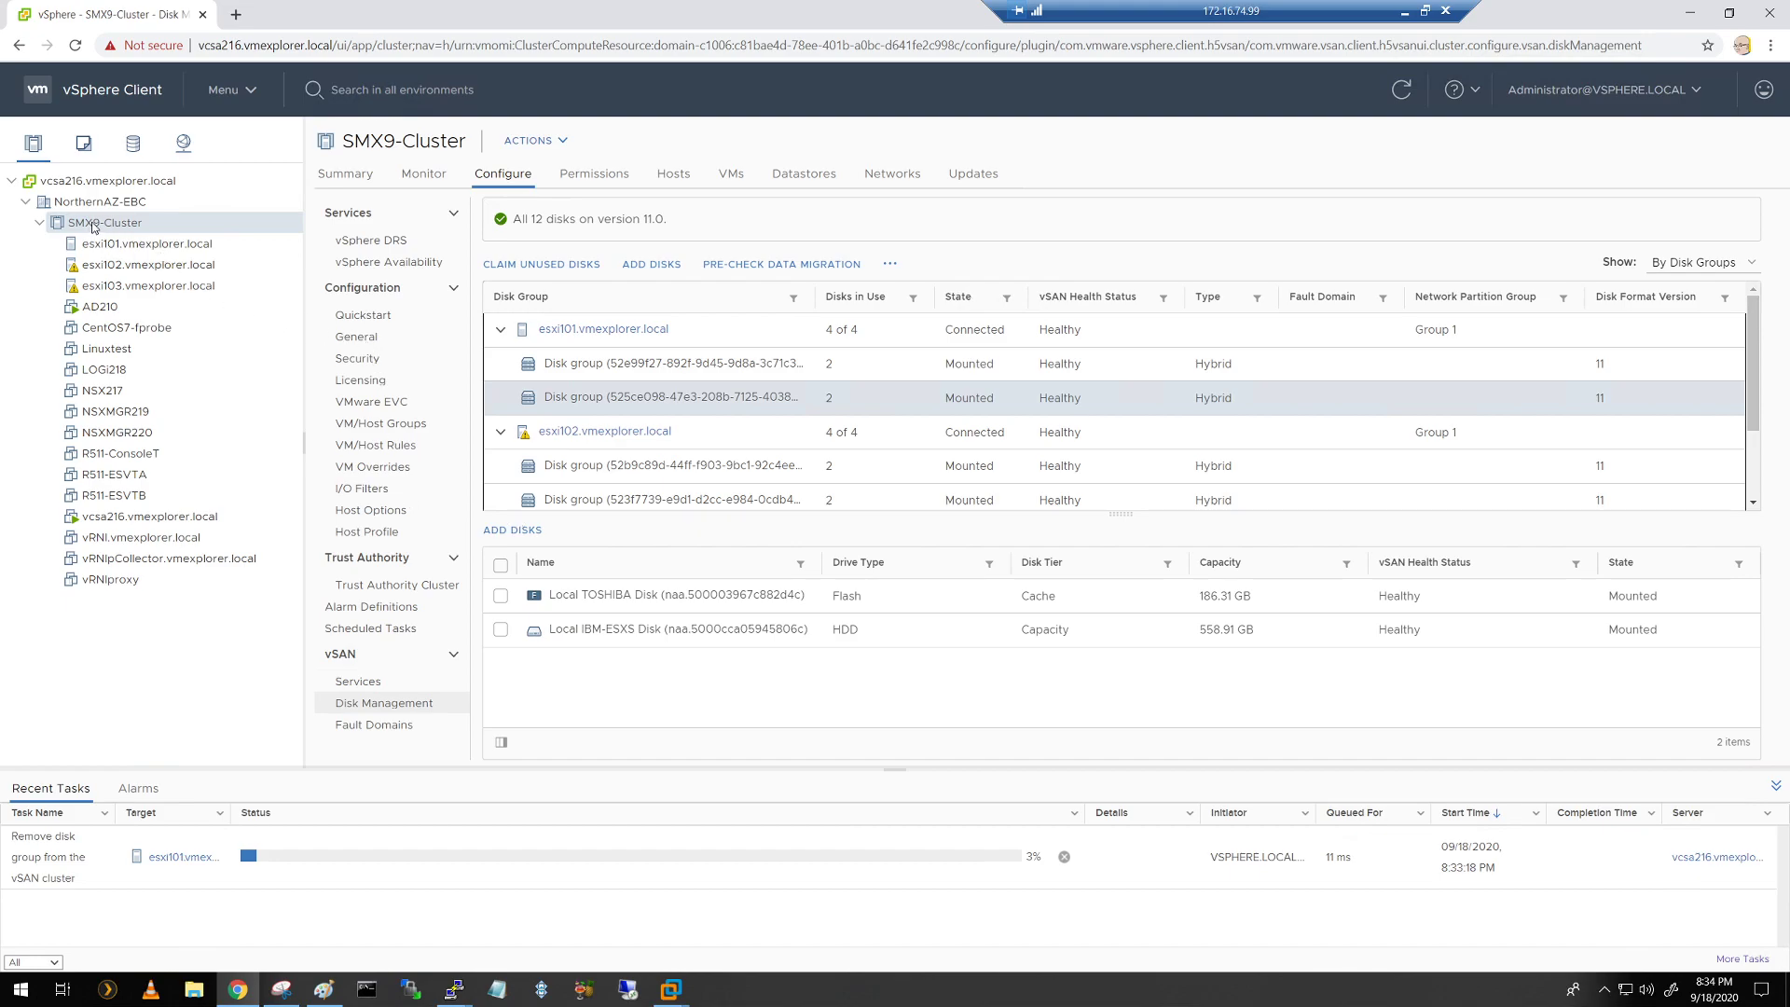
Step: Open SMX9-Cluster's Monitor > vSAN > Resyncing Objects view
click(422, 173)
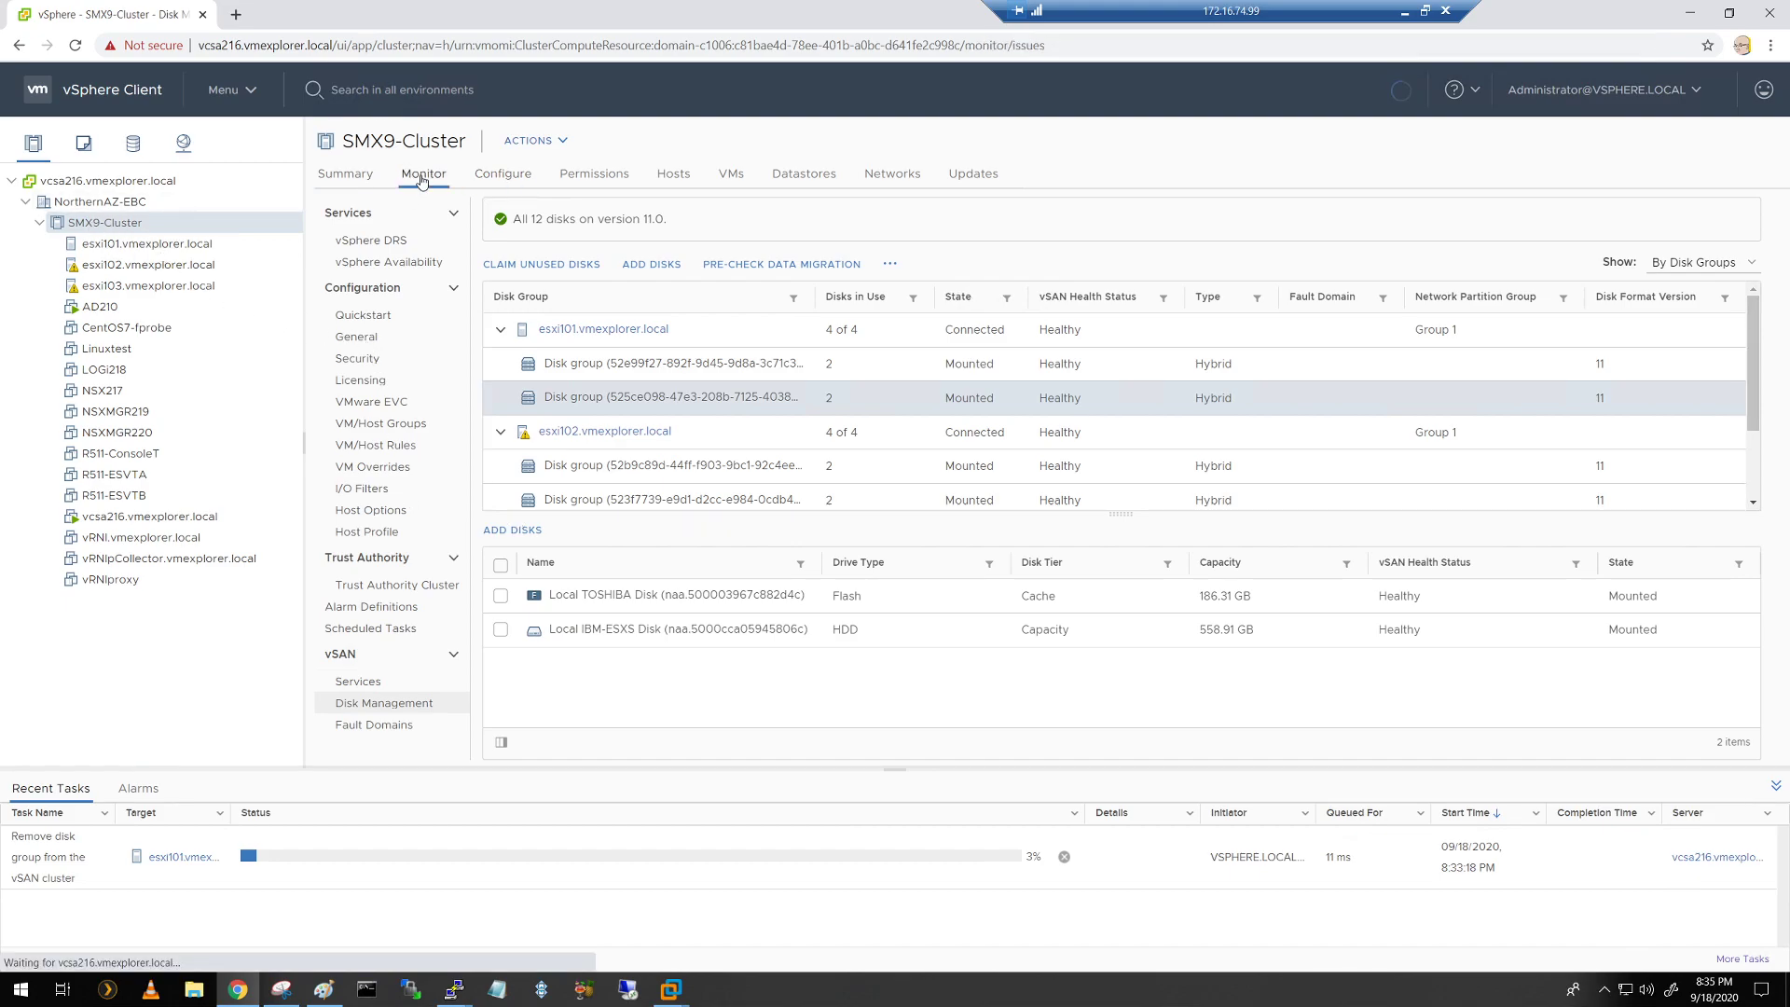
click(423, 173)
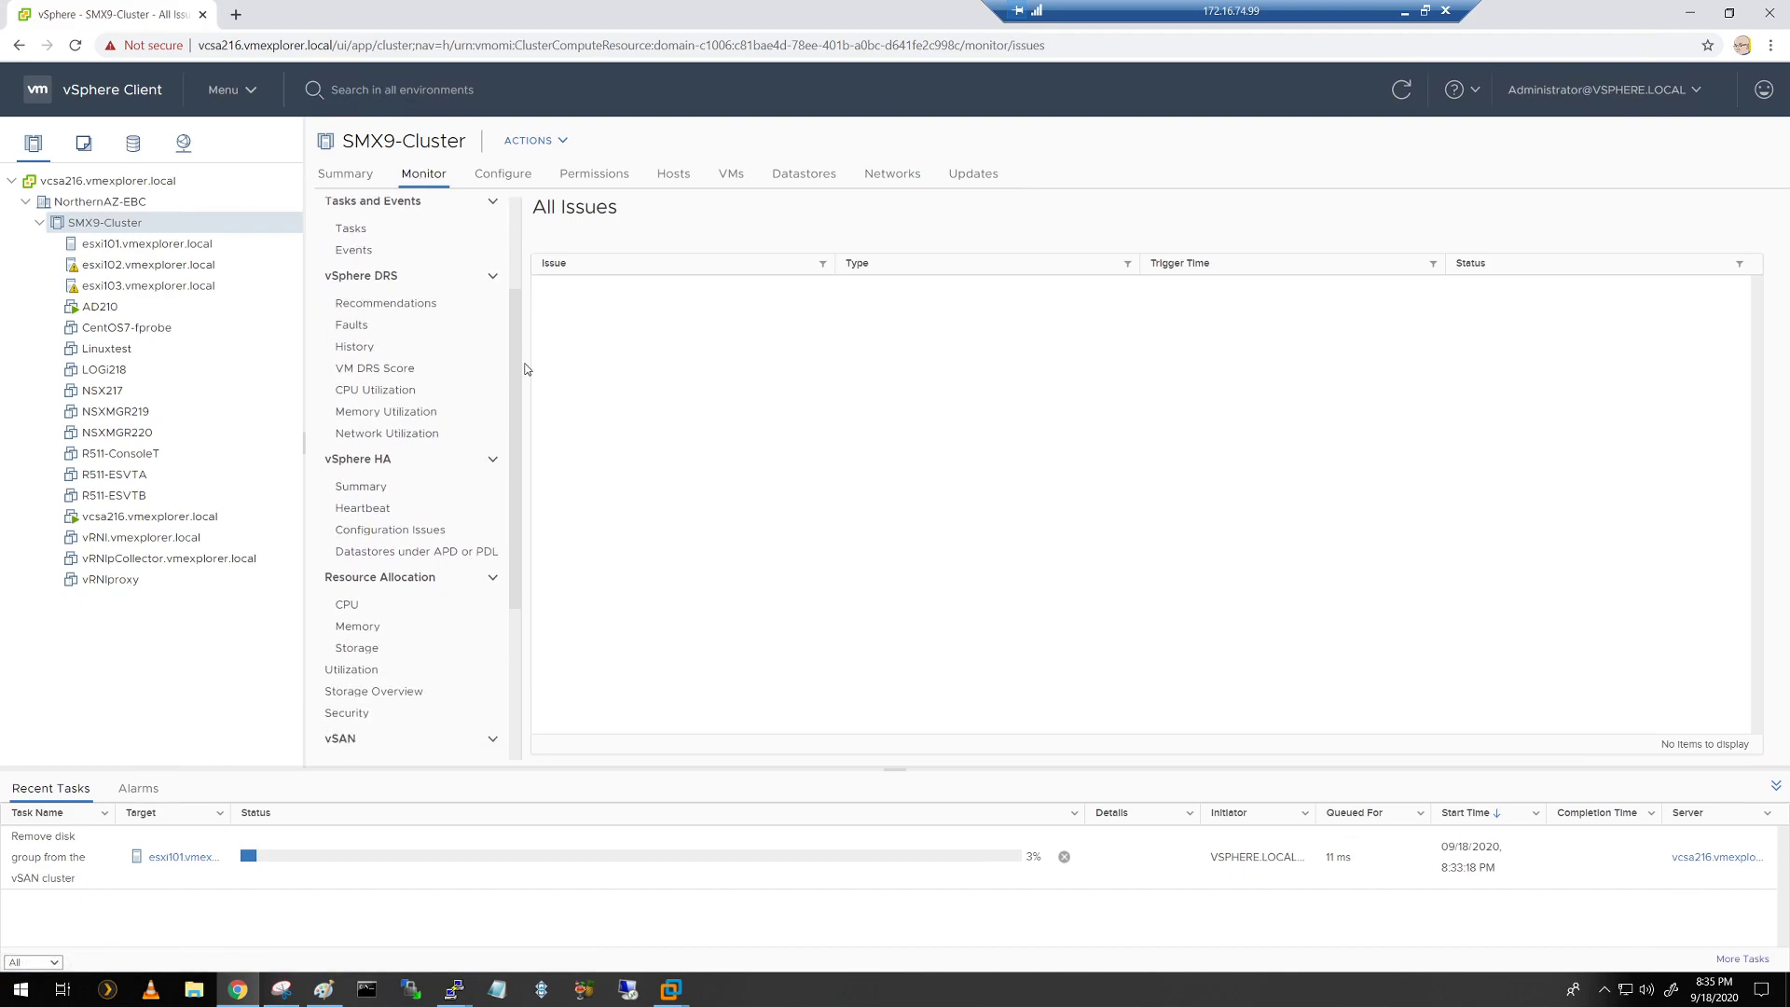
scroll(down, 3)
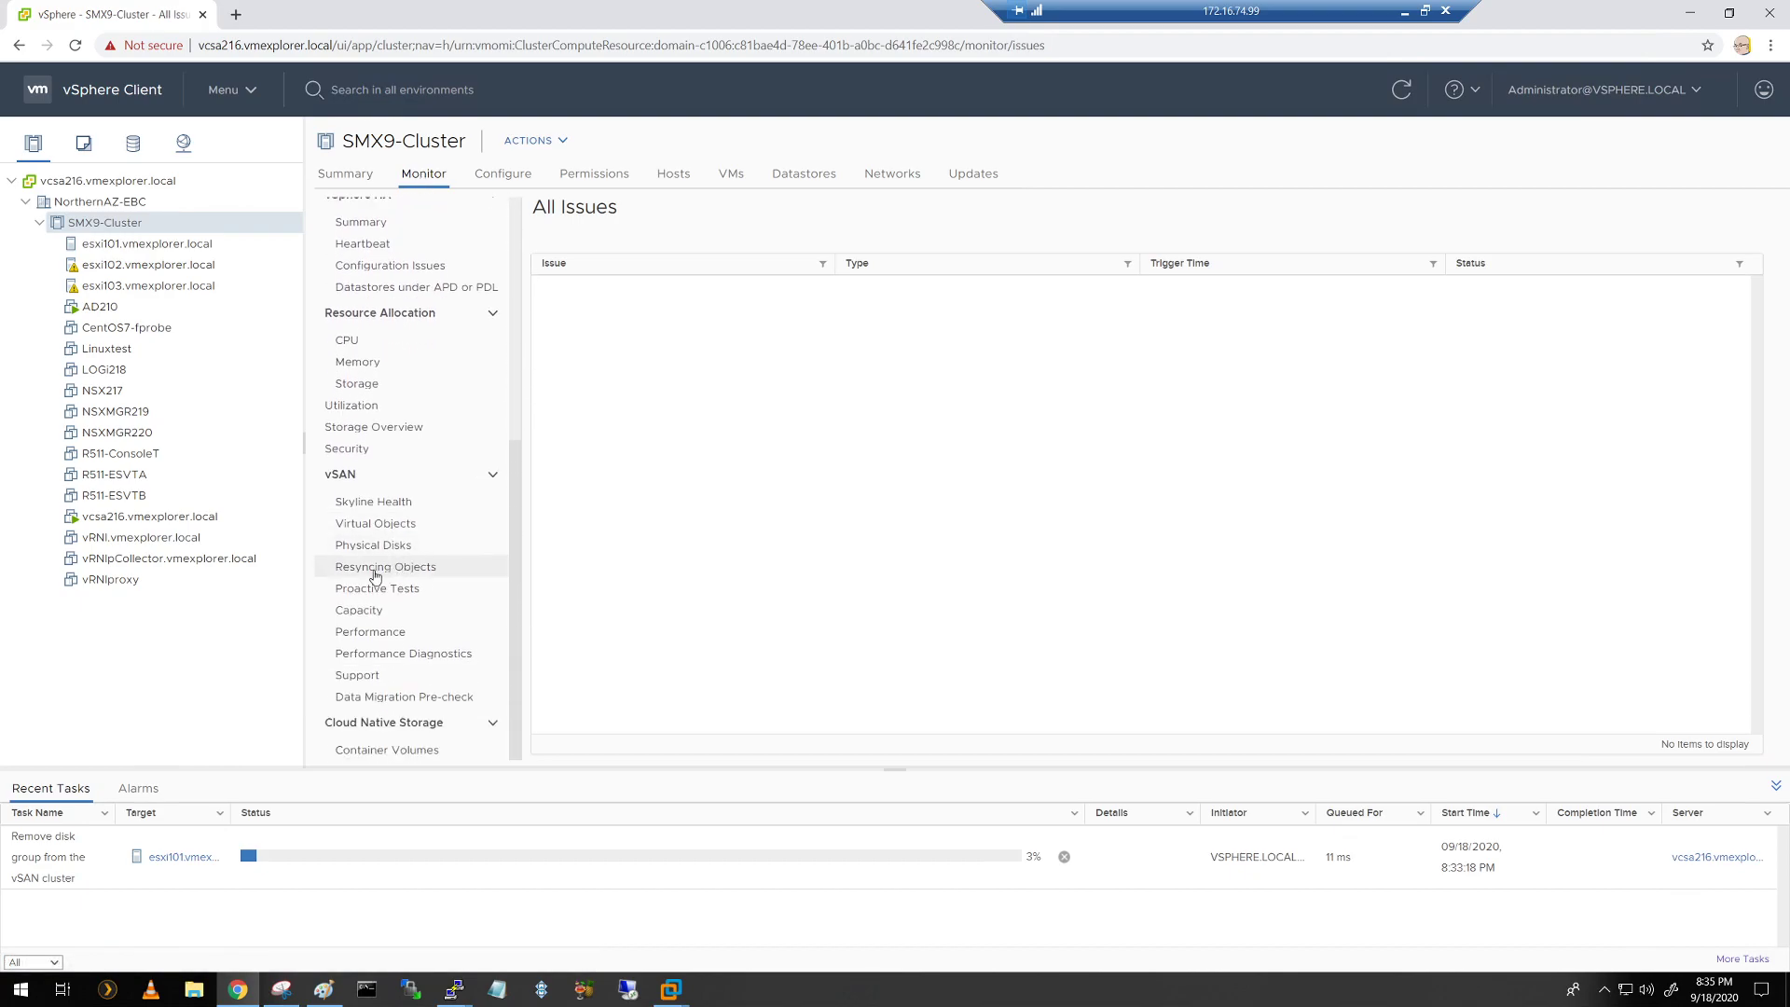
click(385, 566)
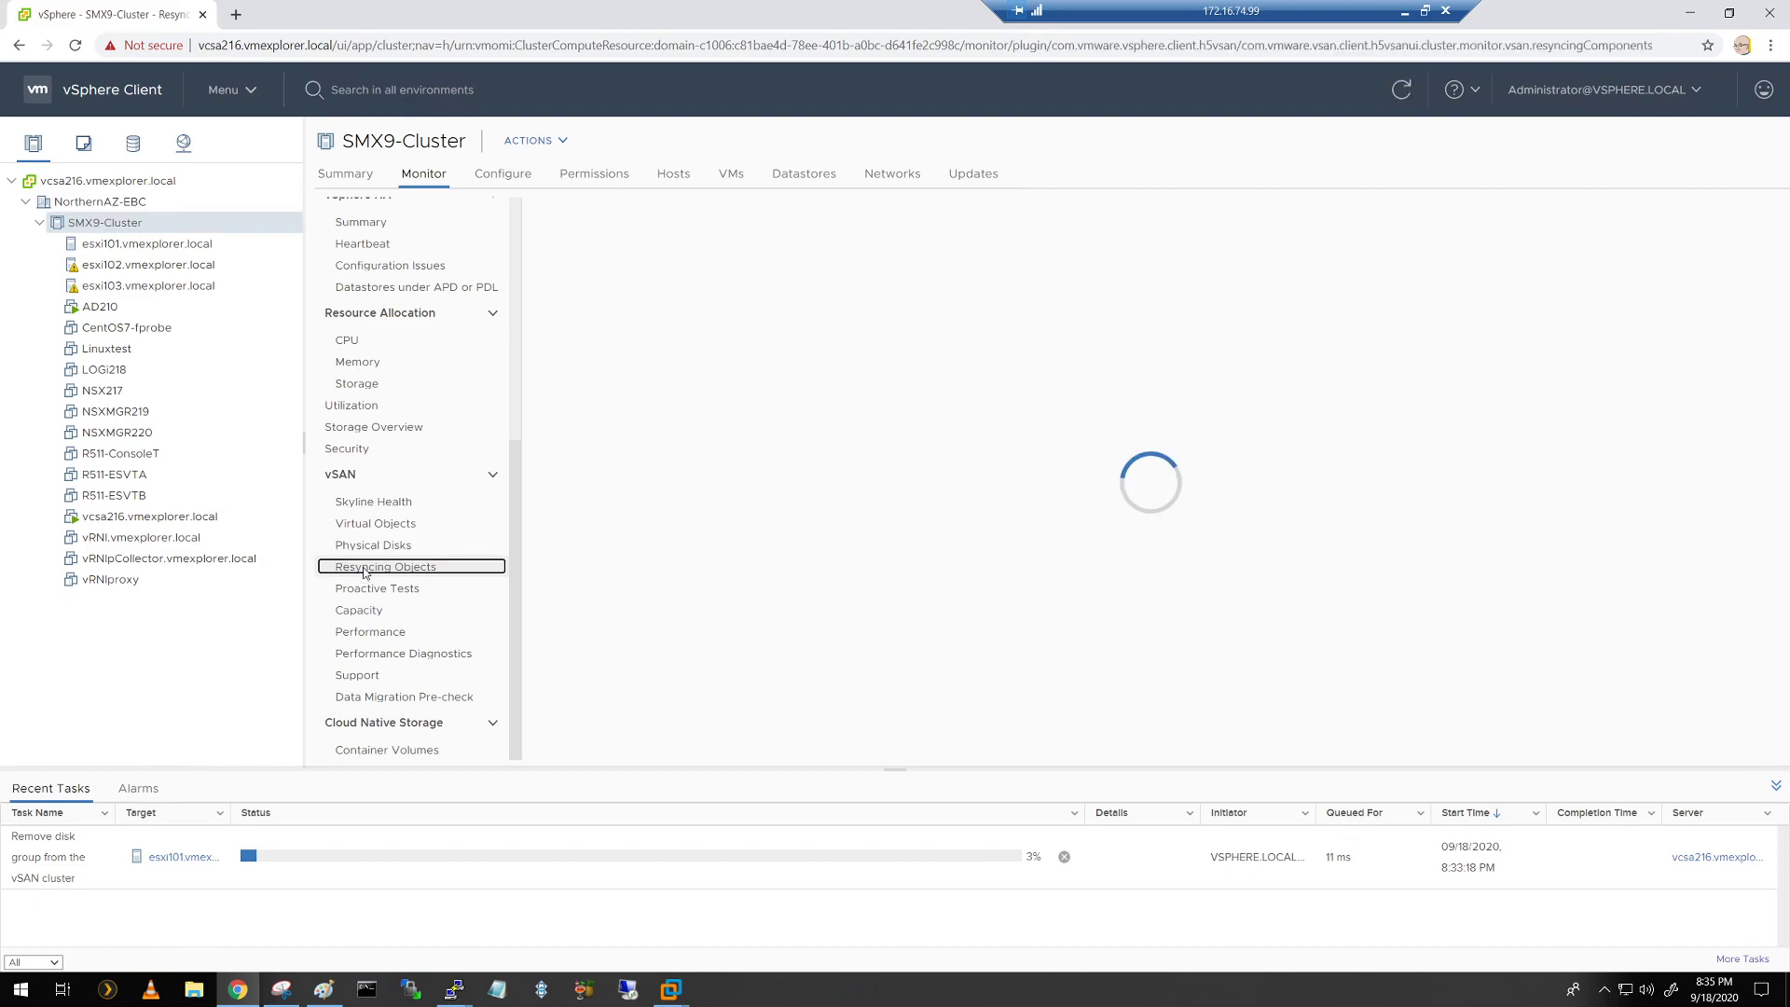
click(386, 566)
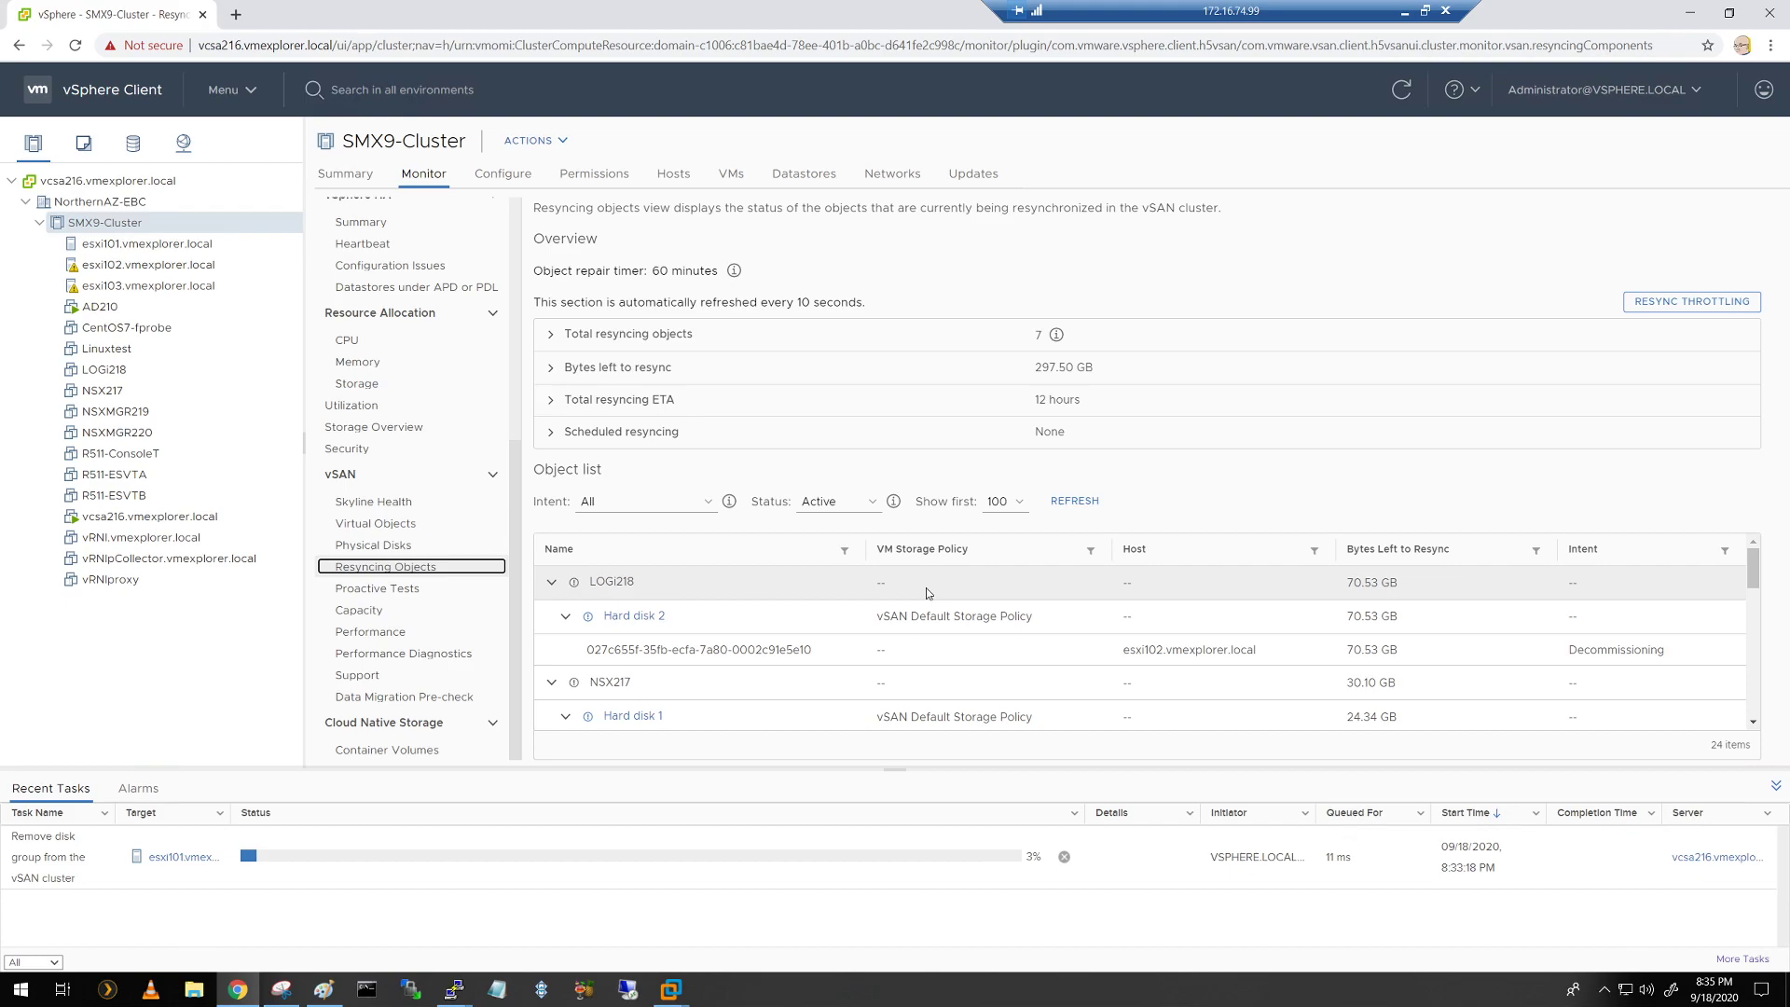
mouse_move(1022, 407)
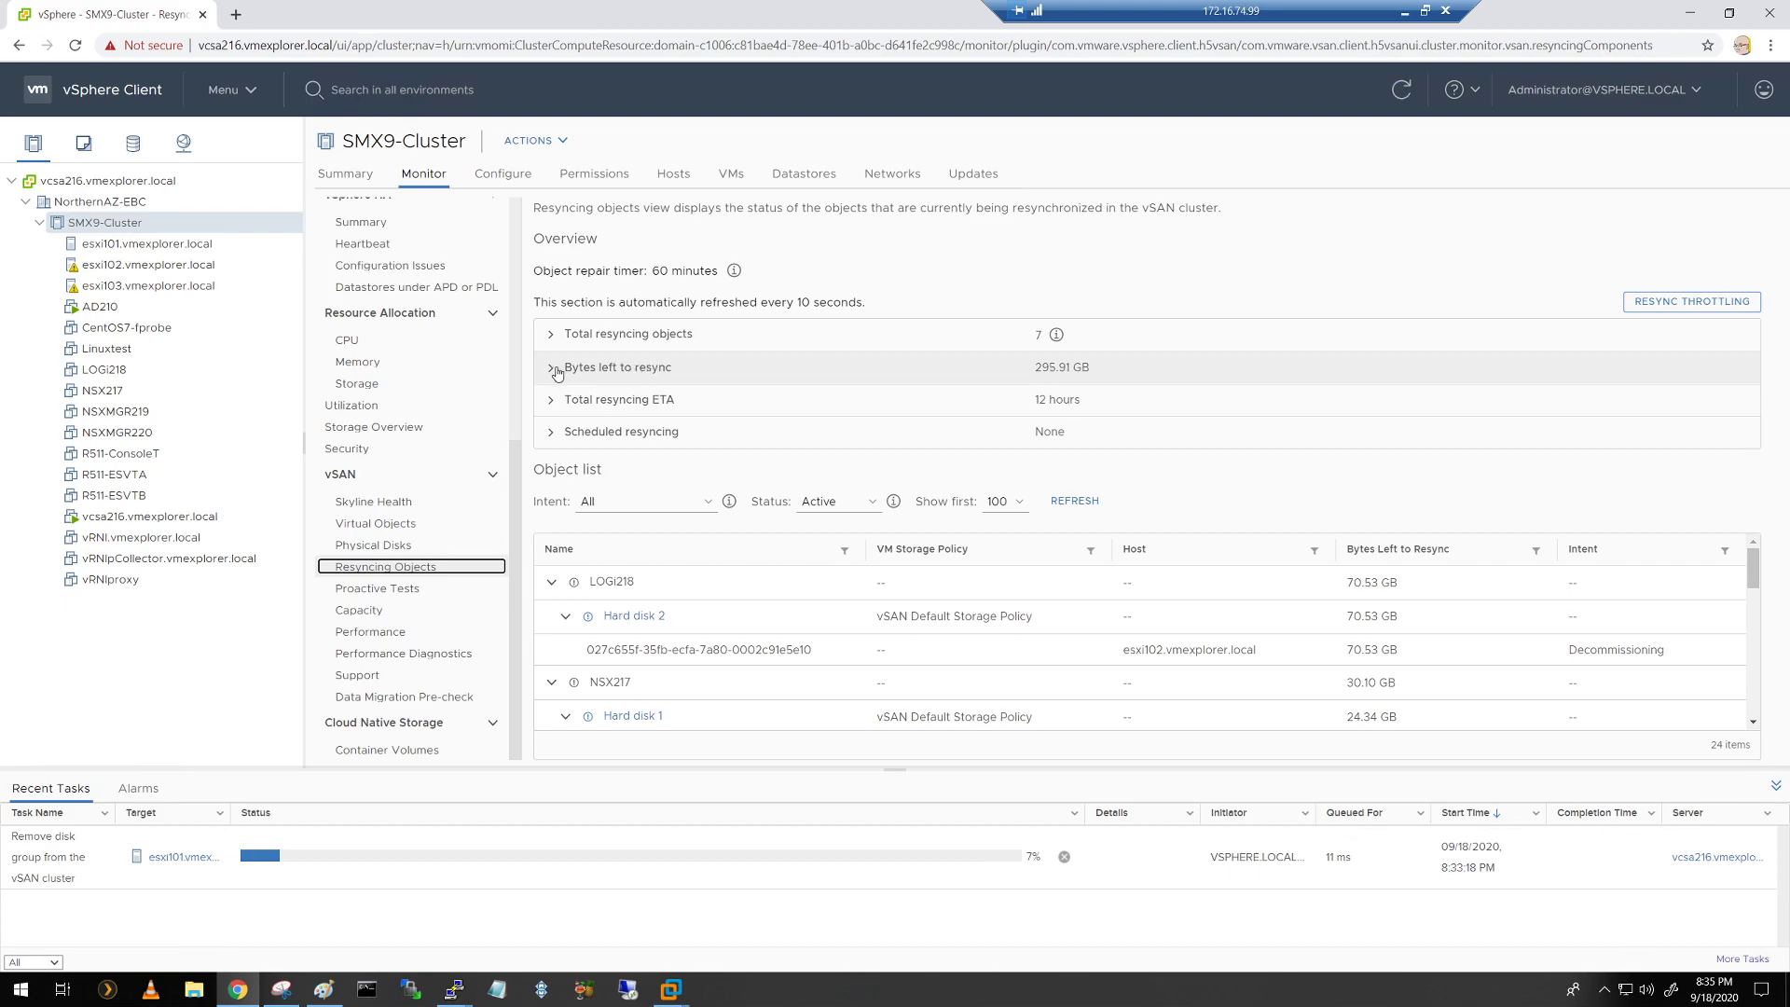
mouse_move(550, 366)
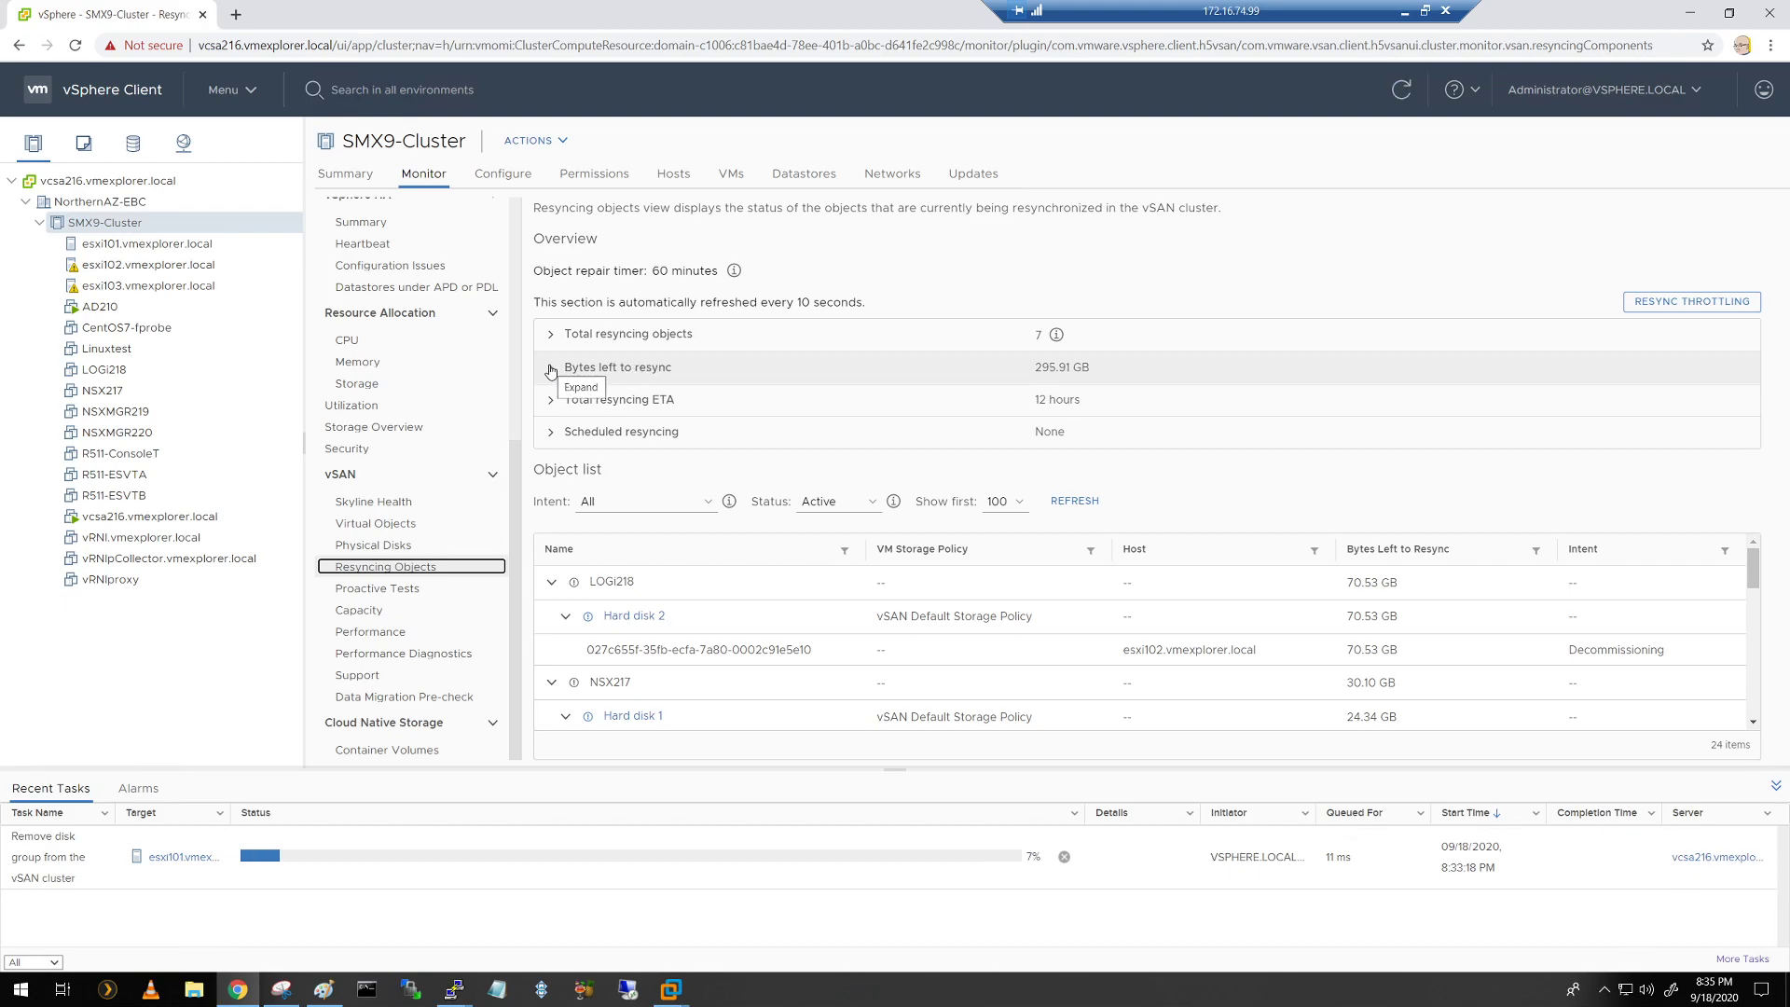
Step: Expand and collapse the bytes left, total objects, ETA and scheduled resyncing breakdowns
click(550, 371)
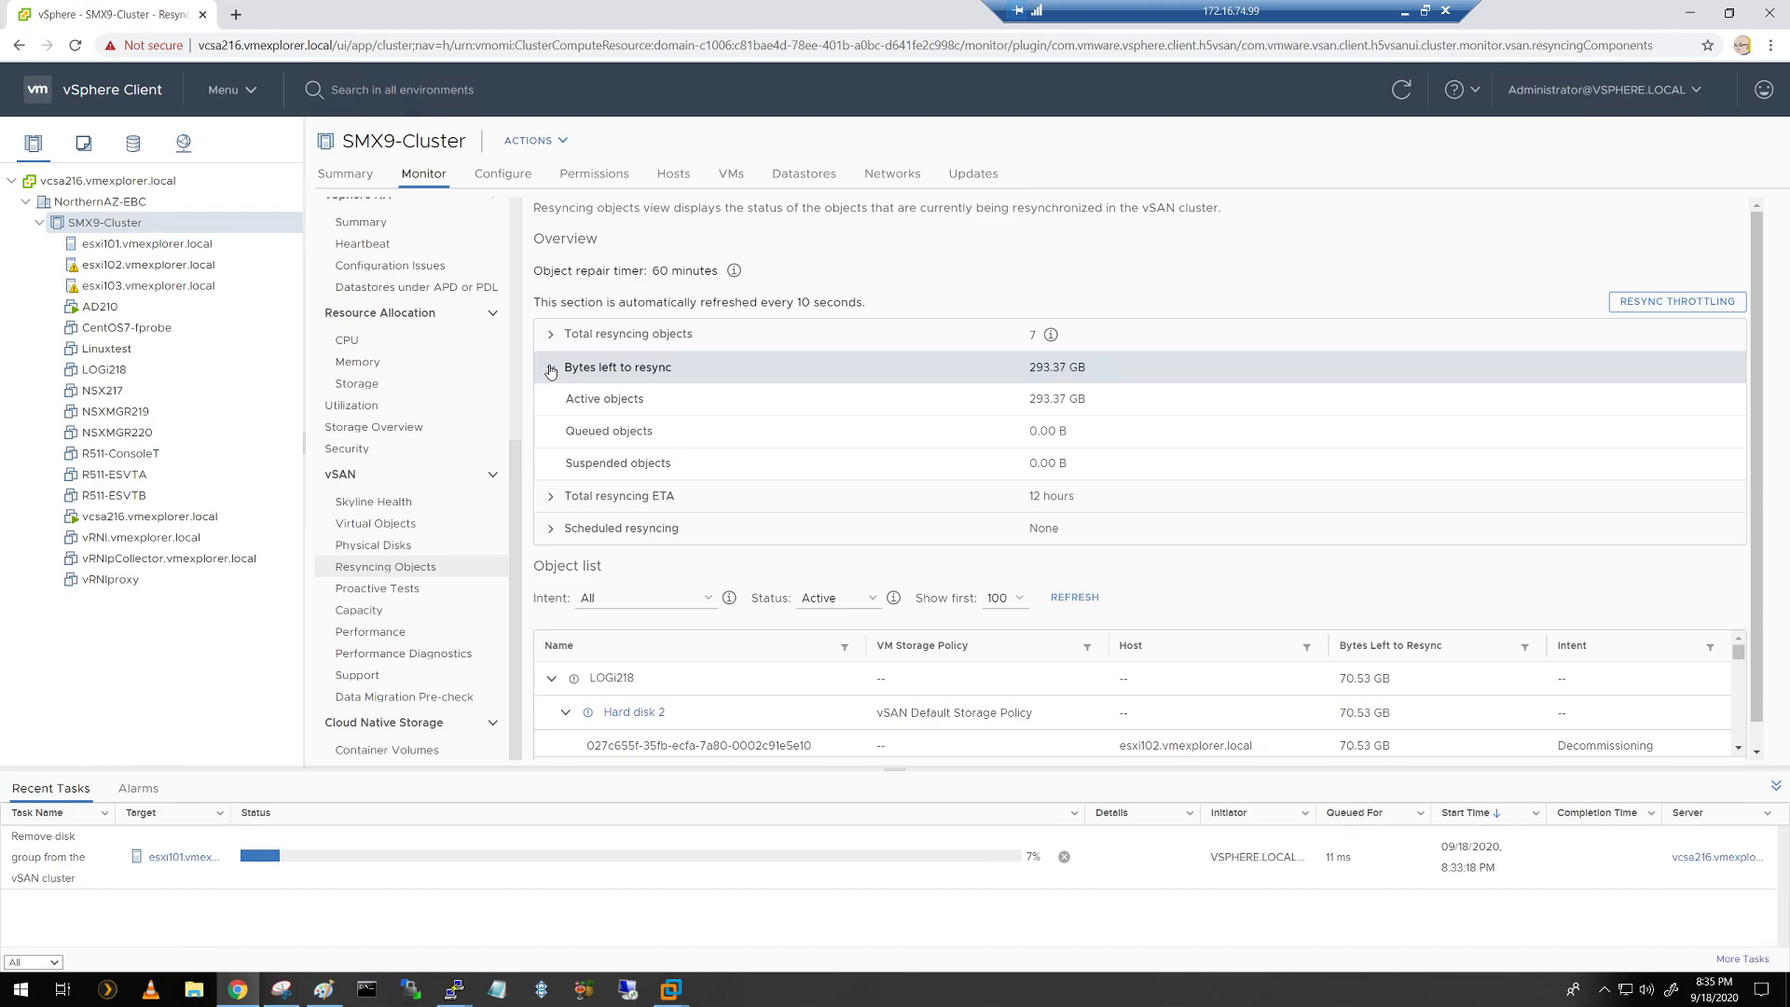
click(550, 334)
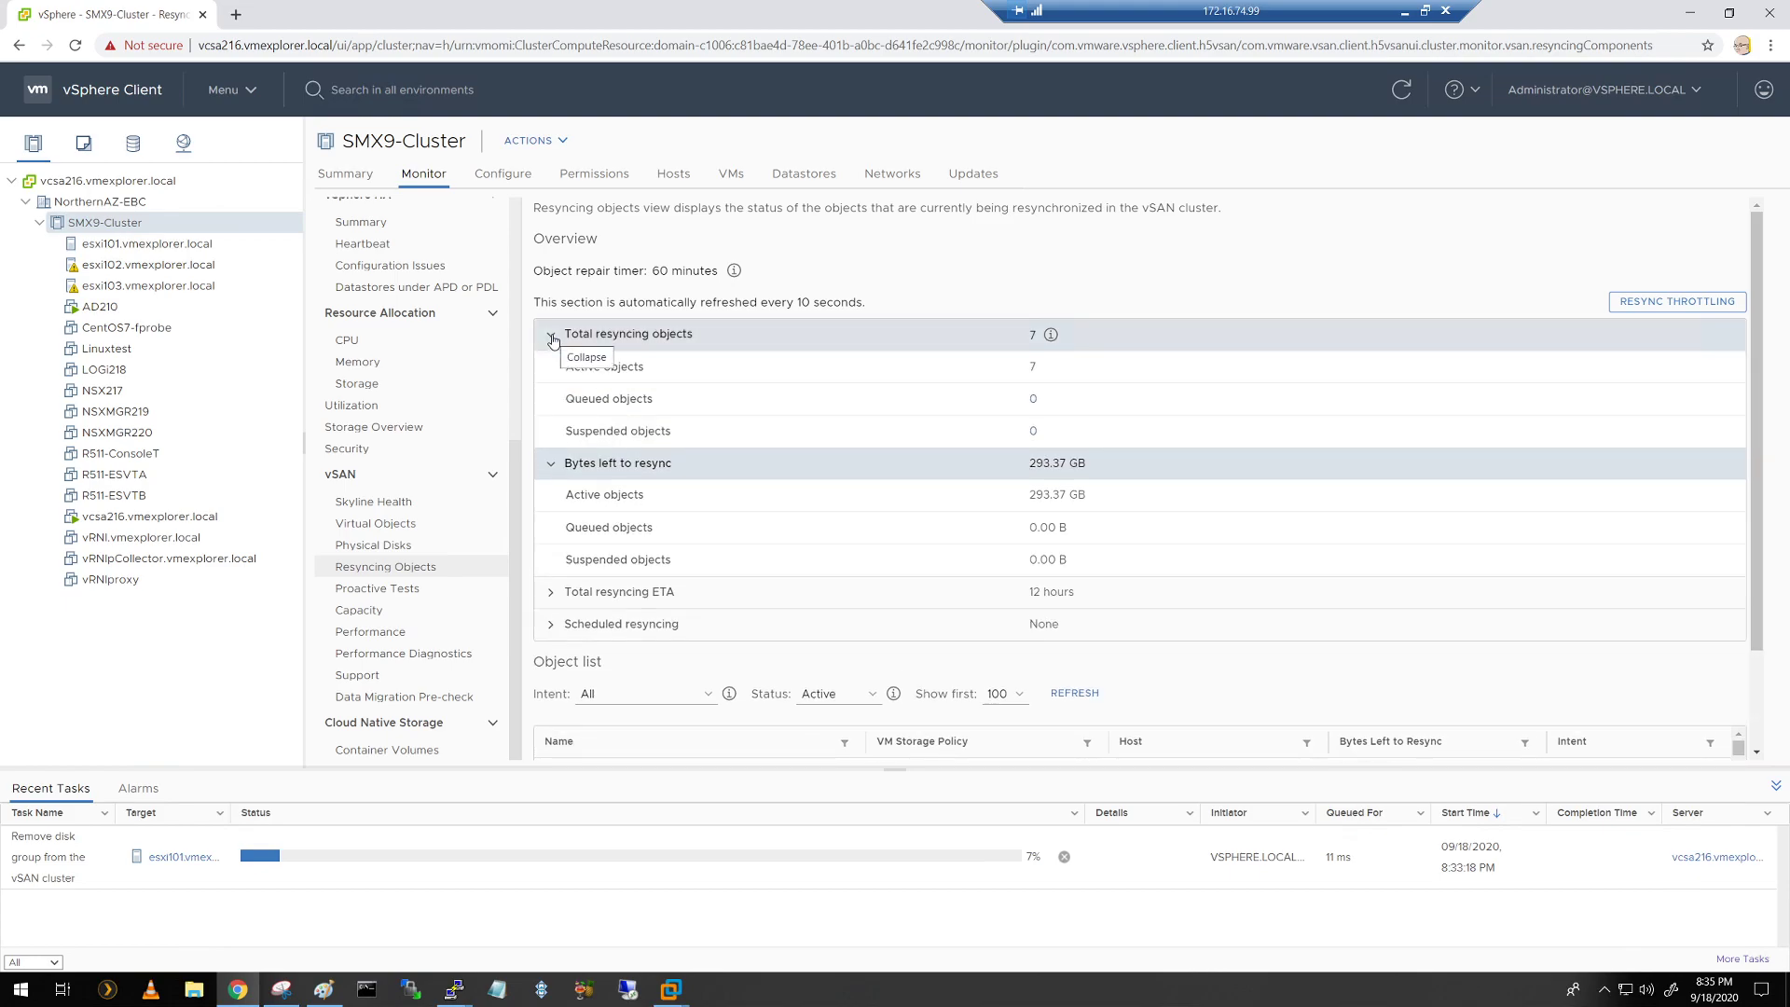
click(550, 333)
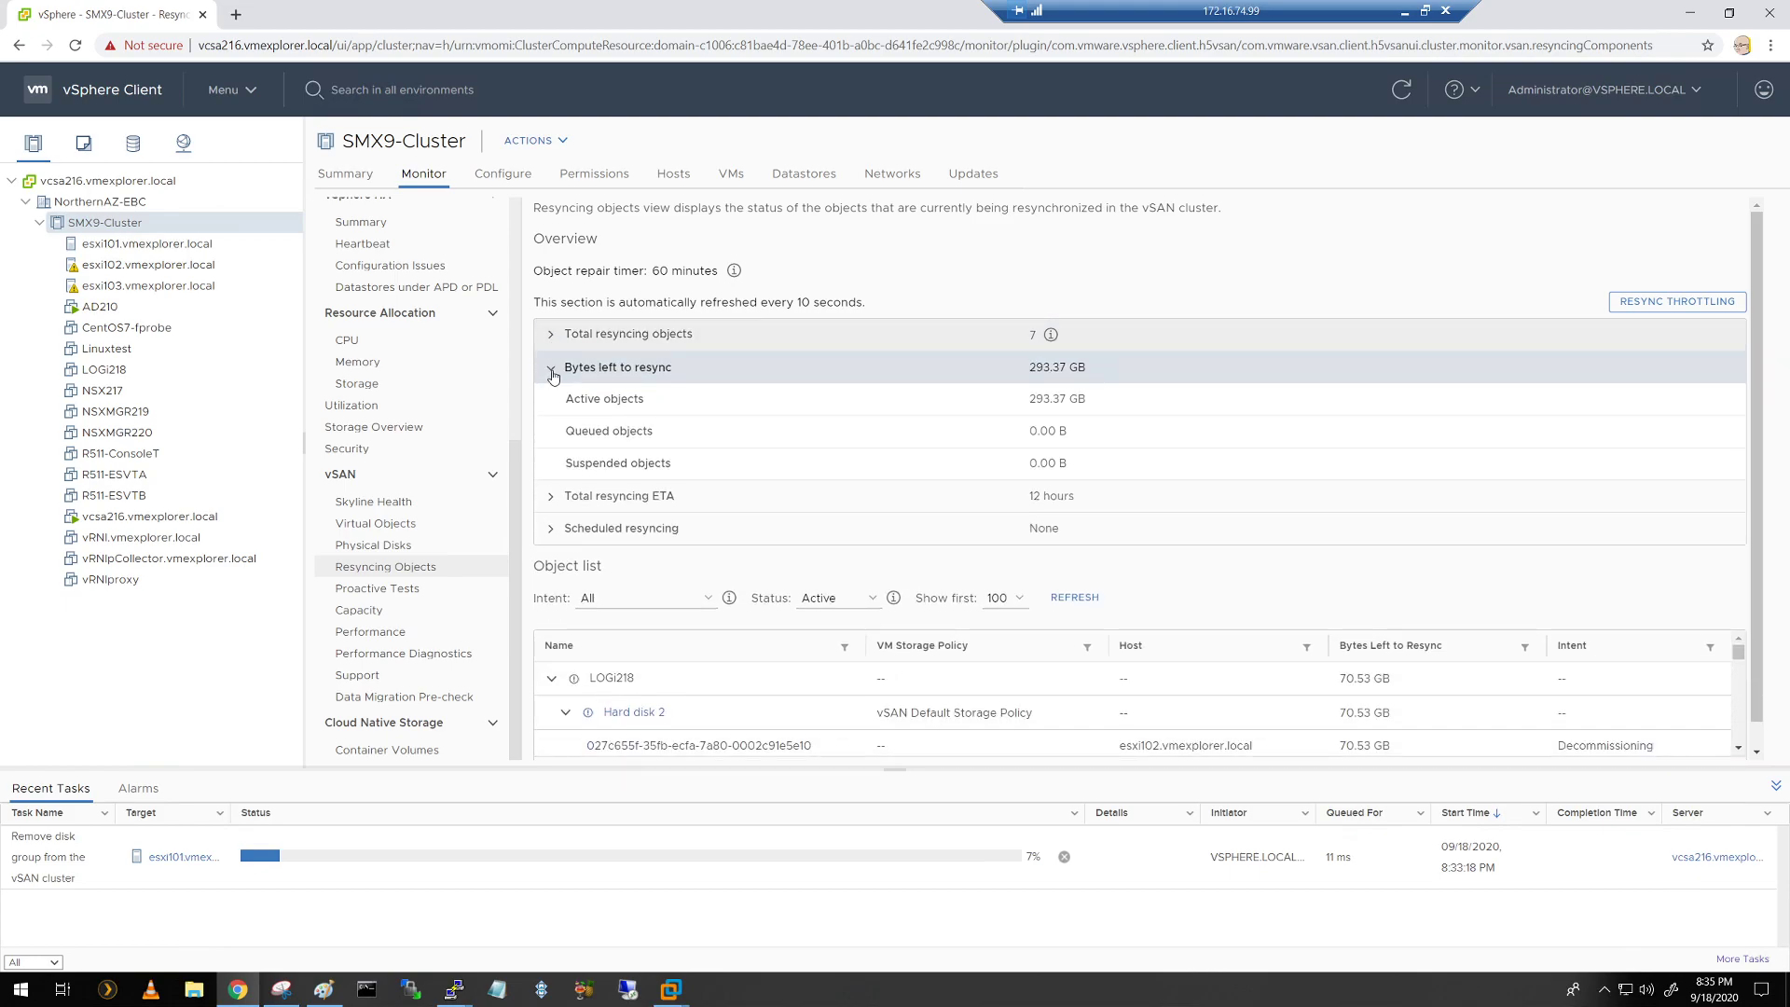
click(551, 366)
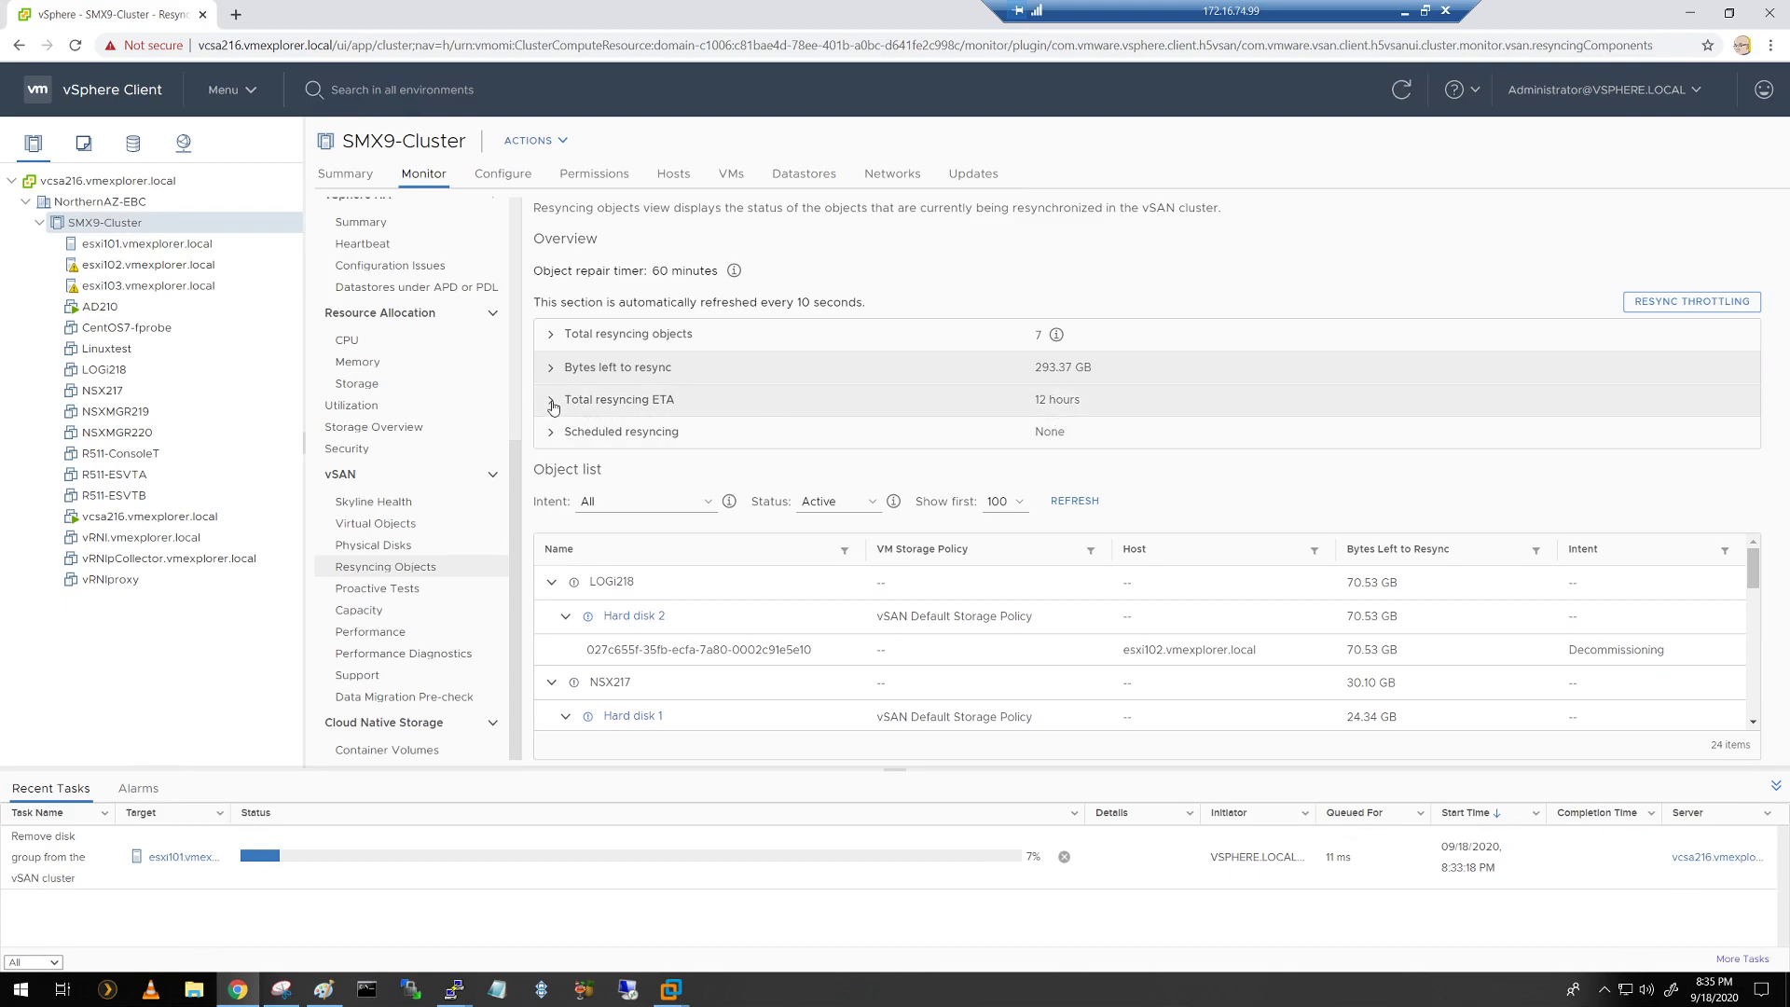
click(551, 400)
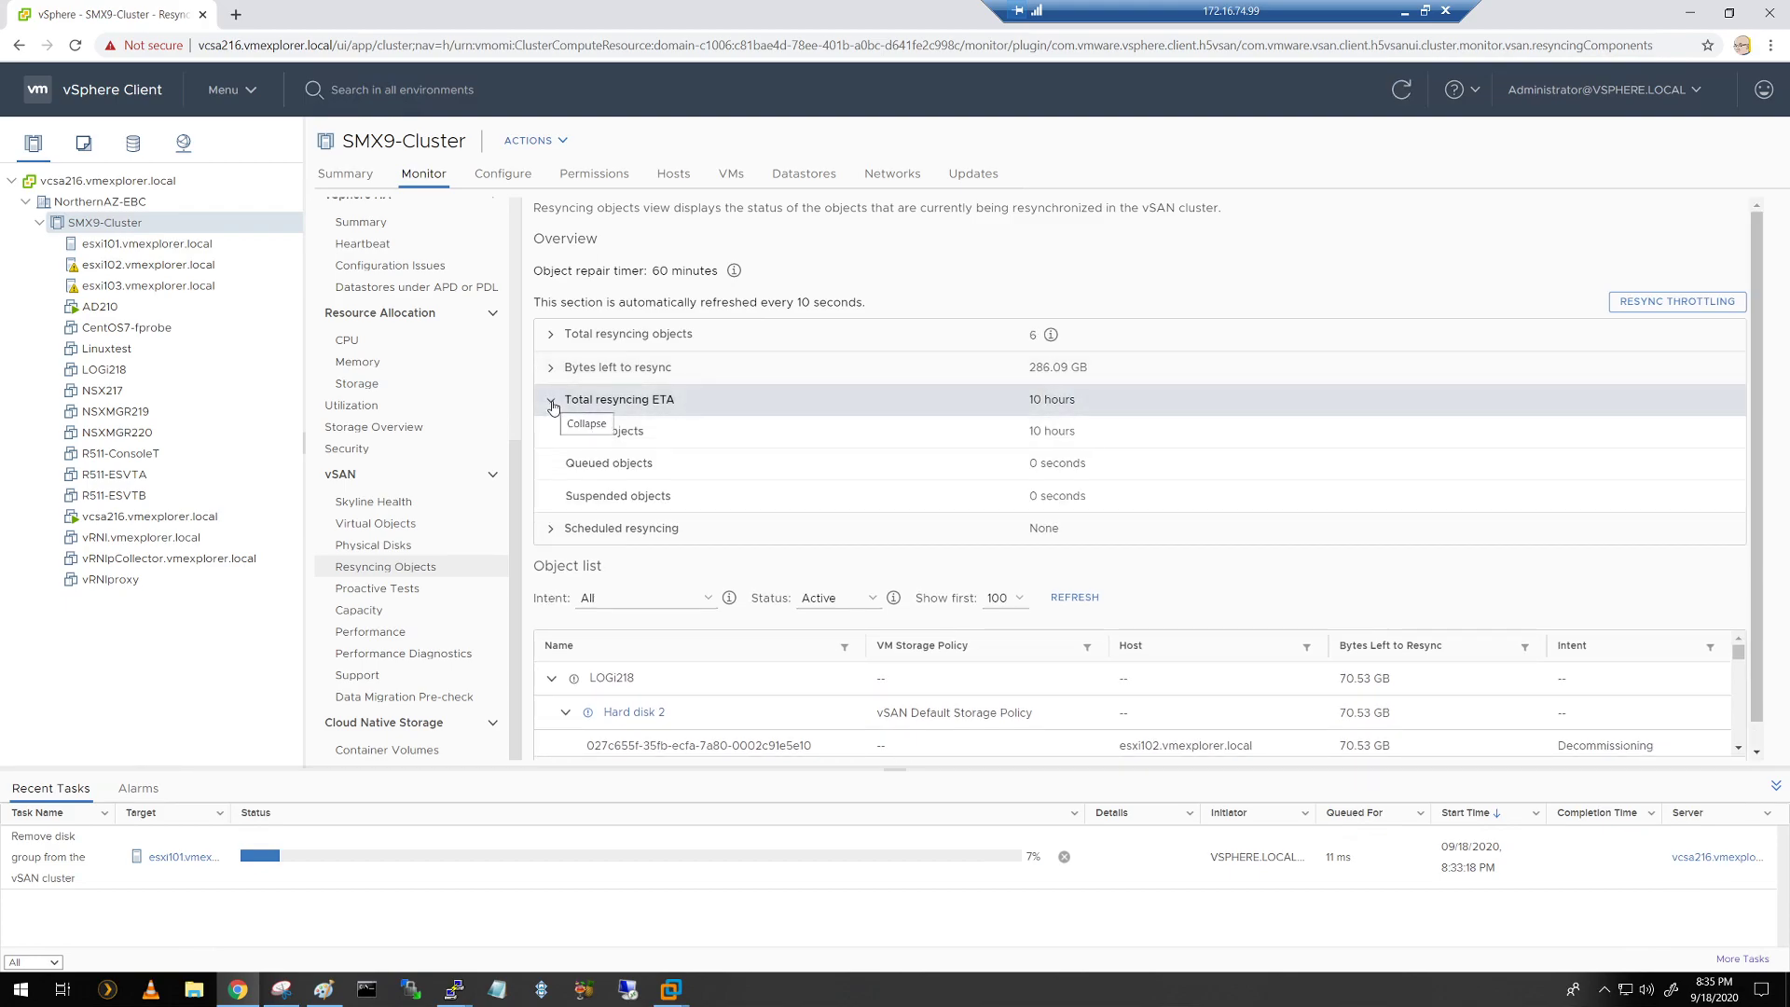
click(551, 400)
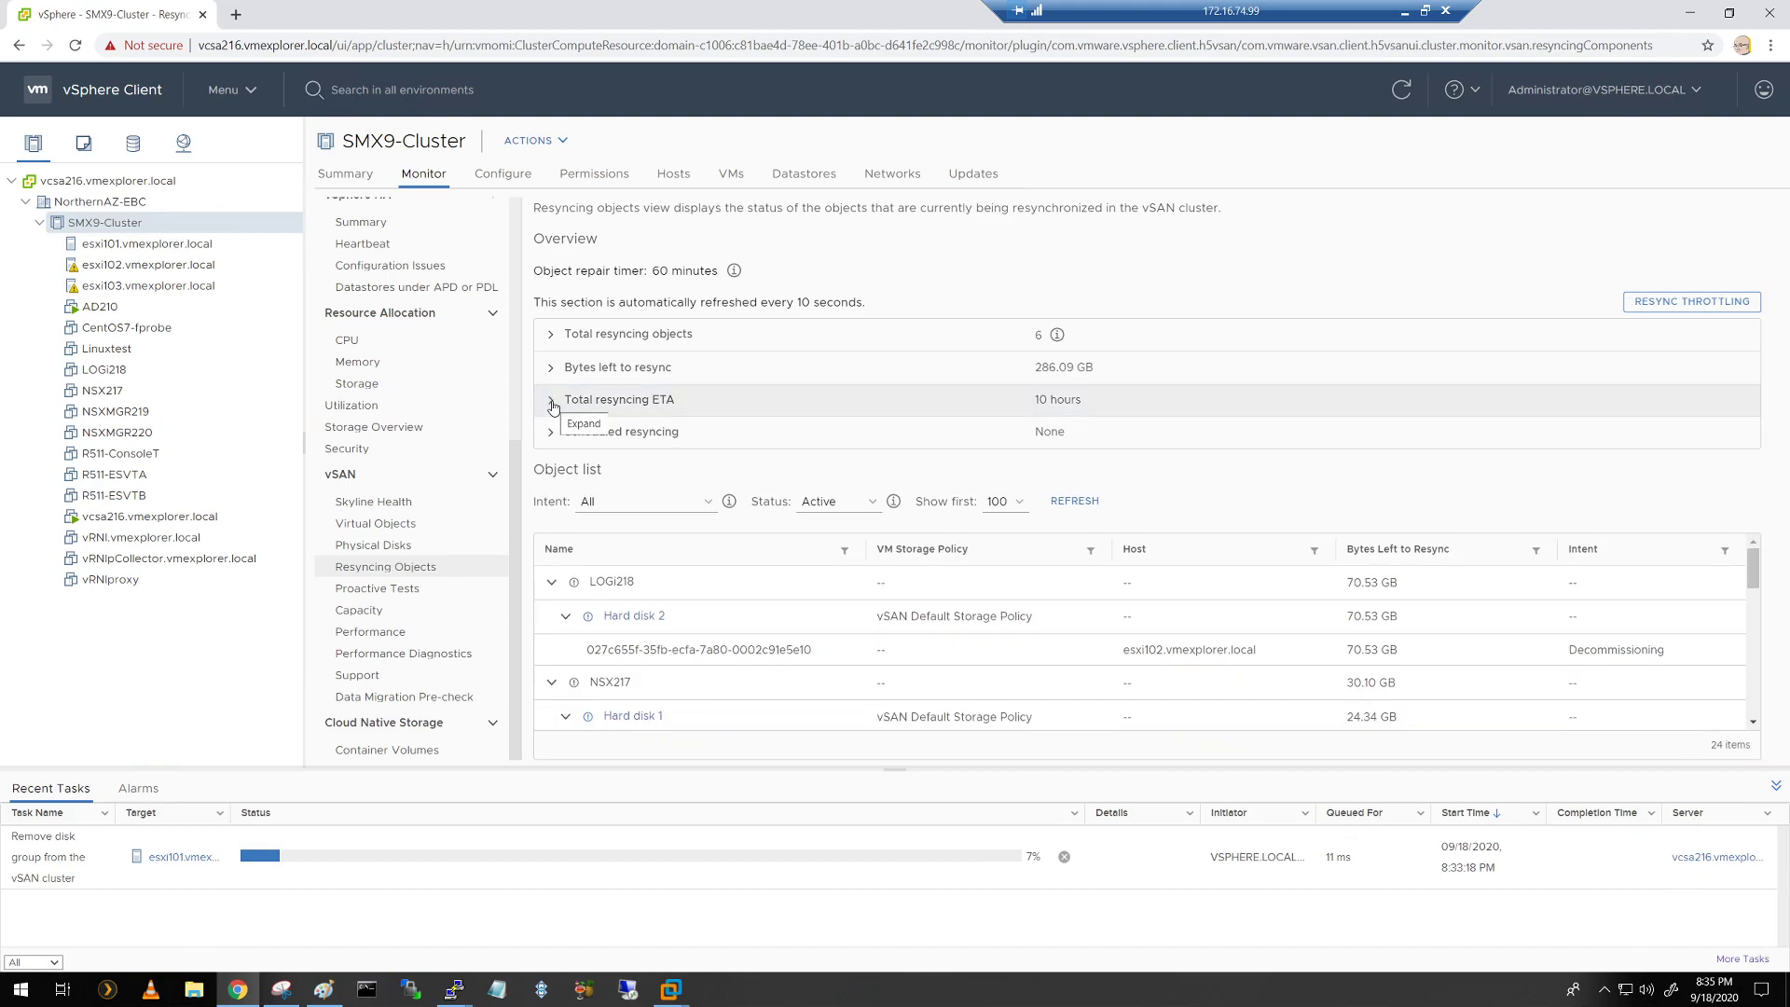
click(551, 437)
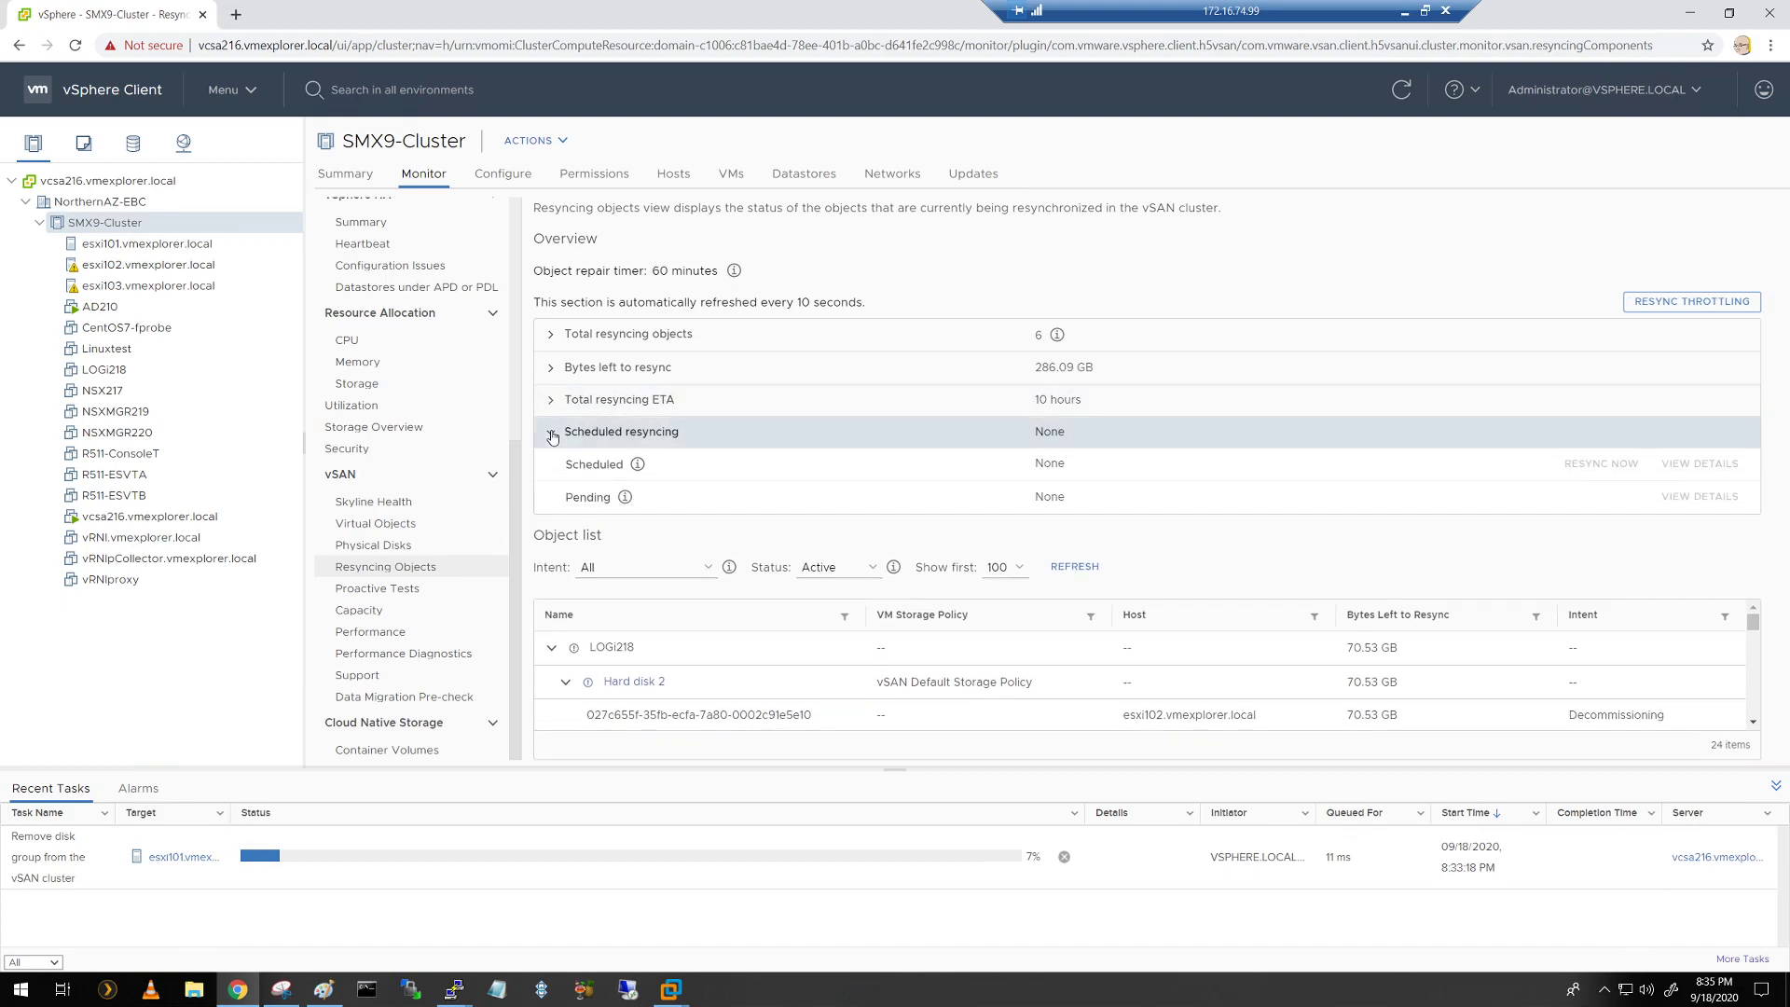
click(551, 437)
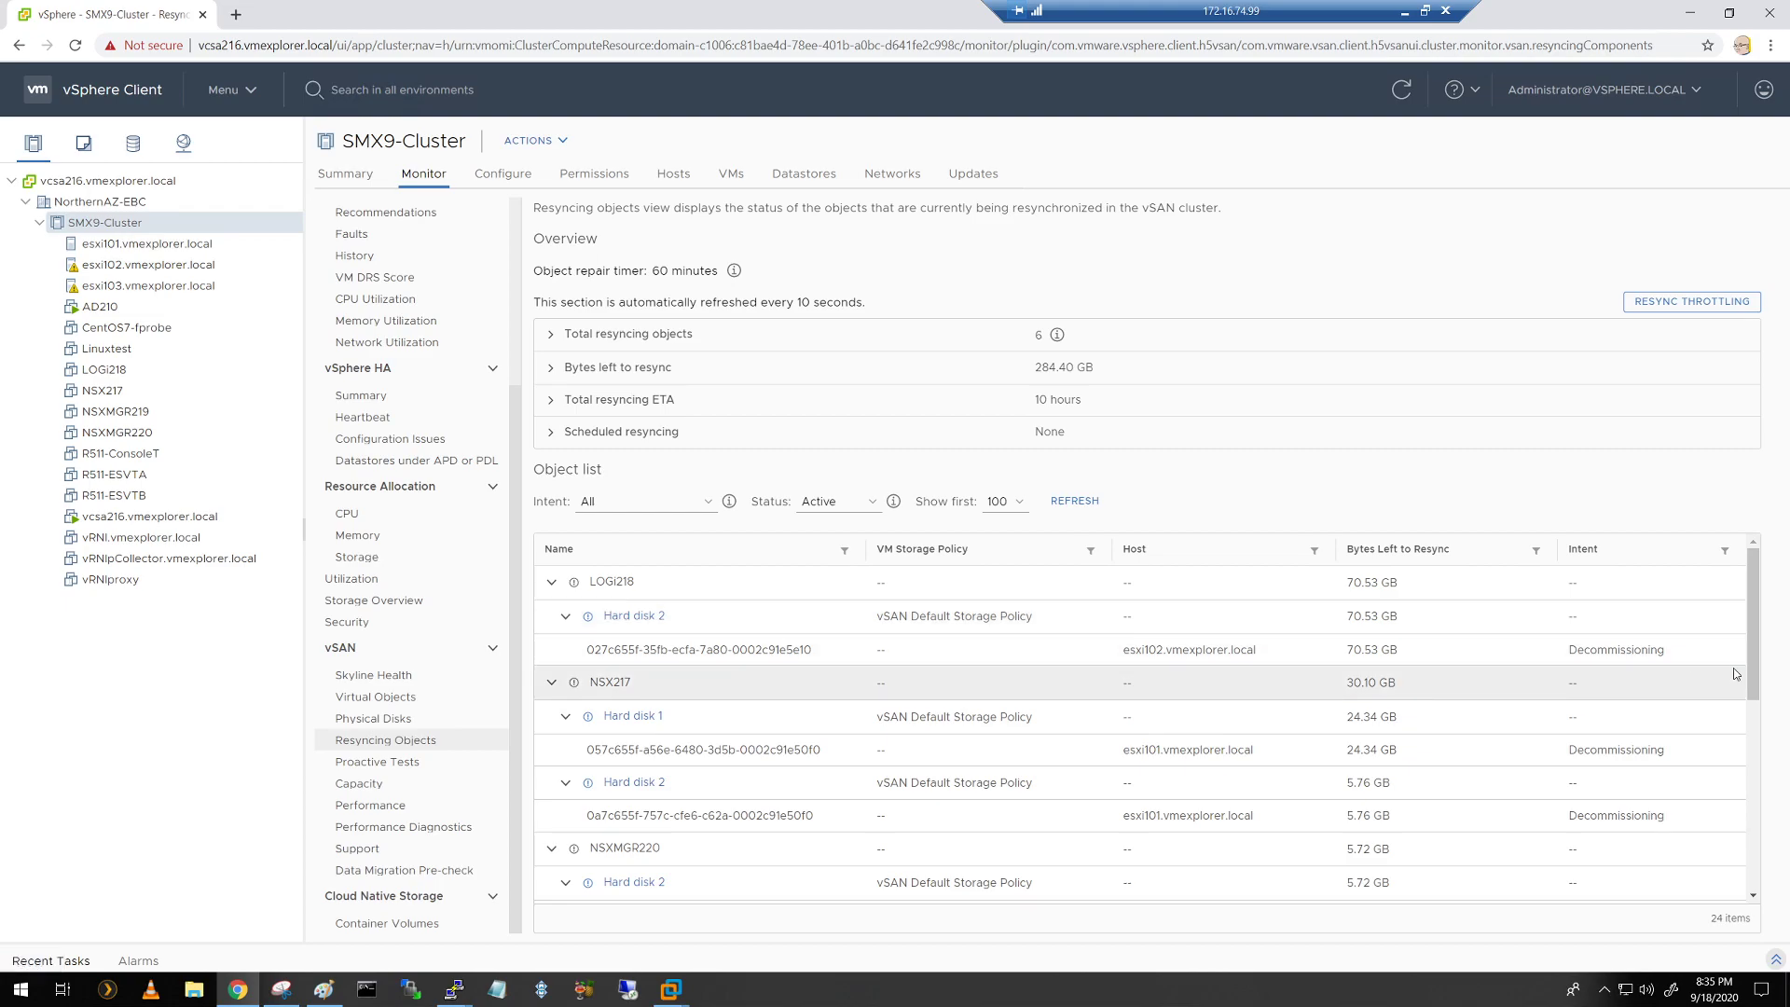
scroll(down, 3)
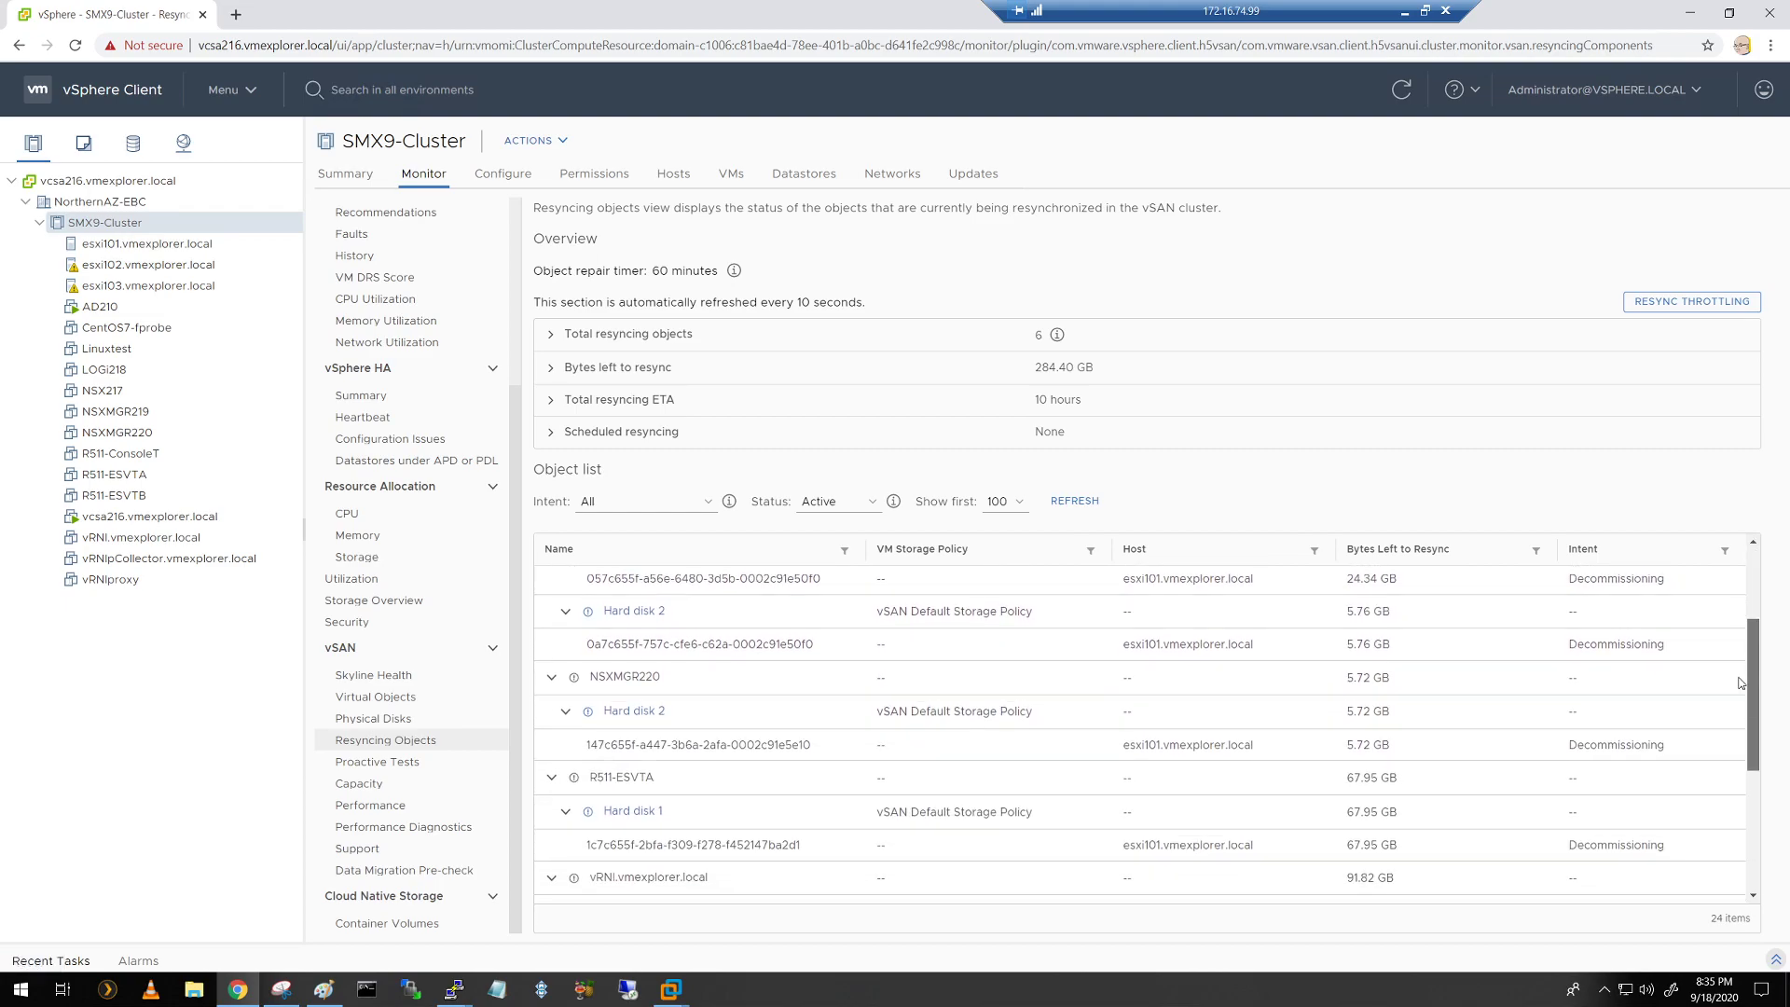
scroll(down, 3)
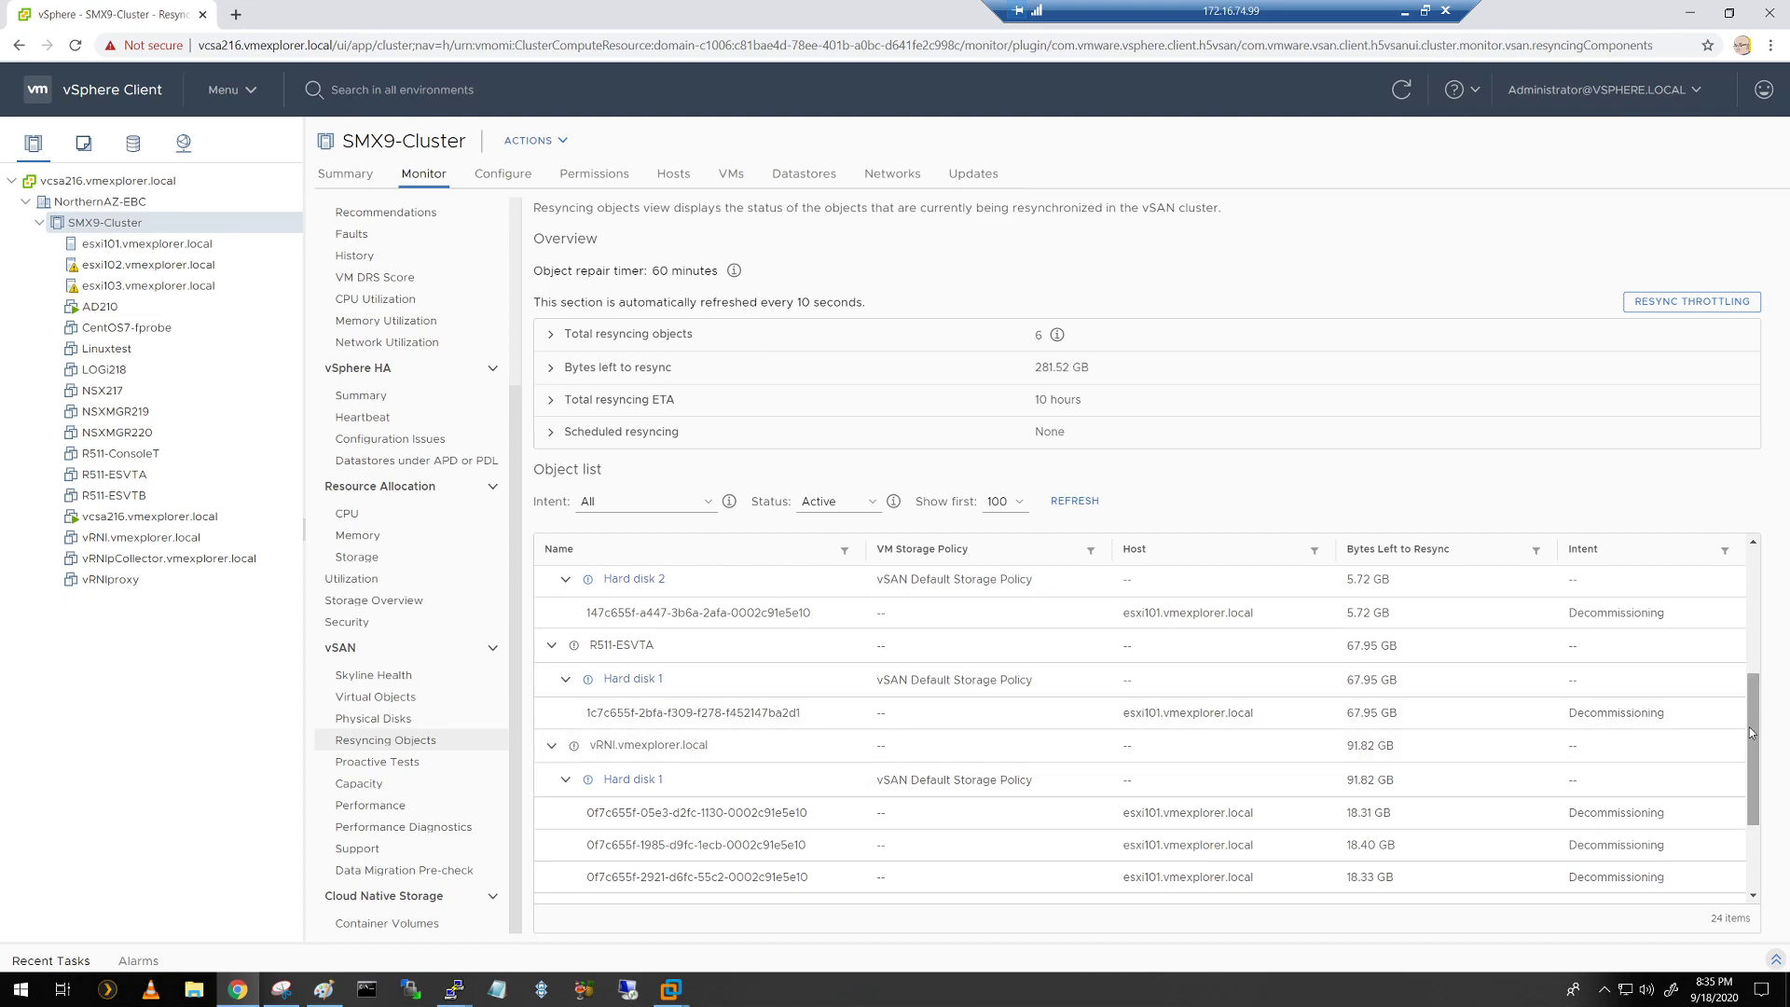
scroll(down, 3)
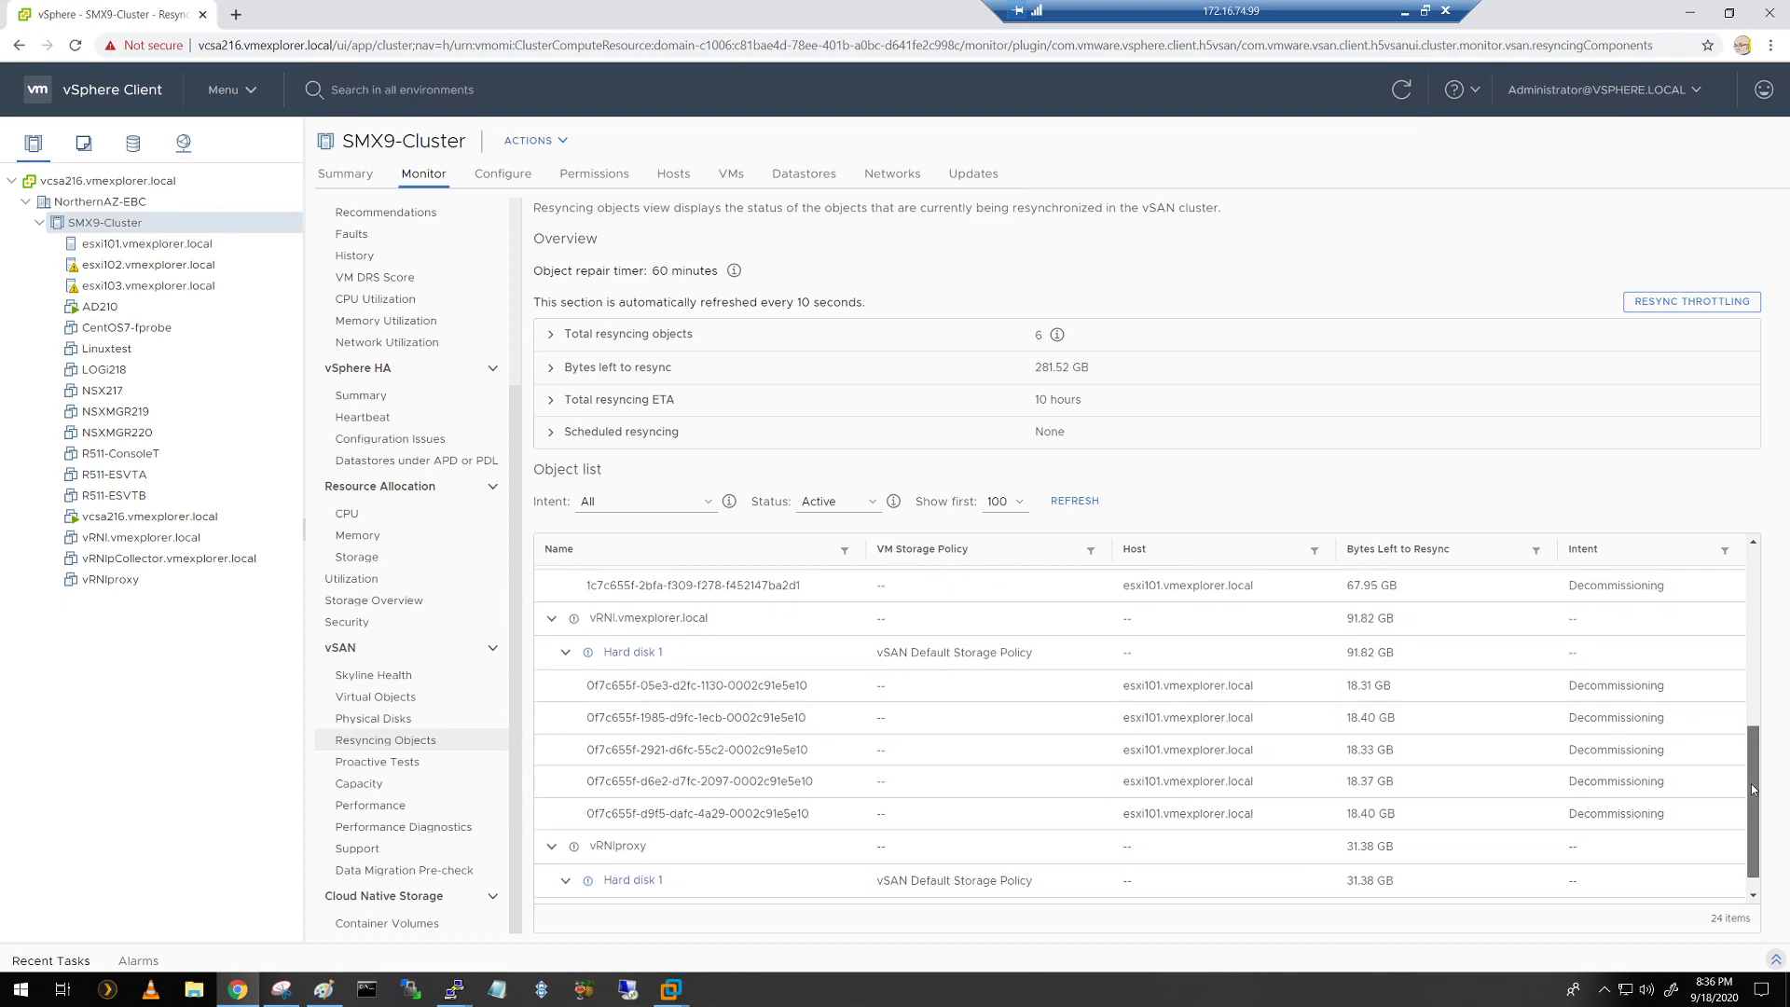
scroll(down, 3)
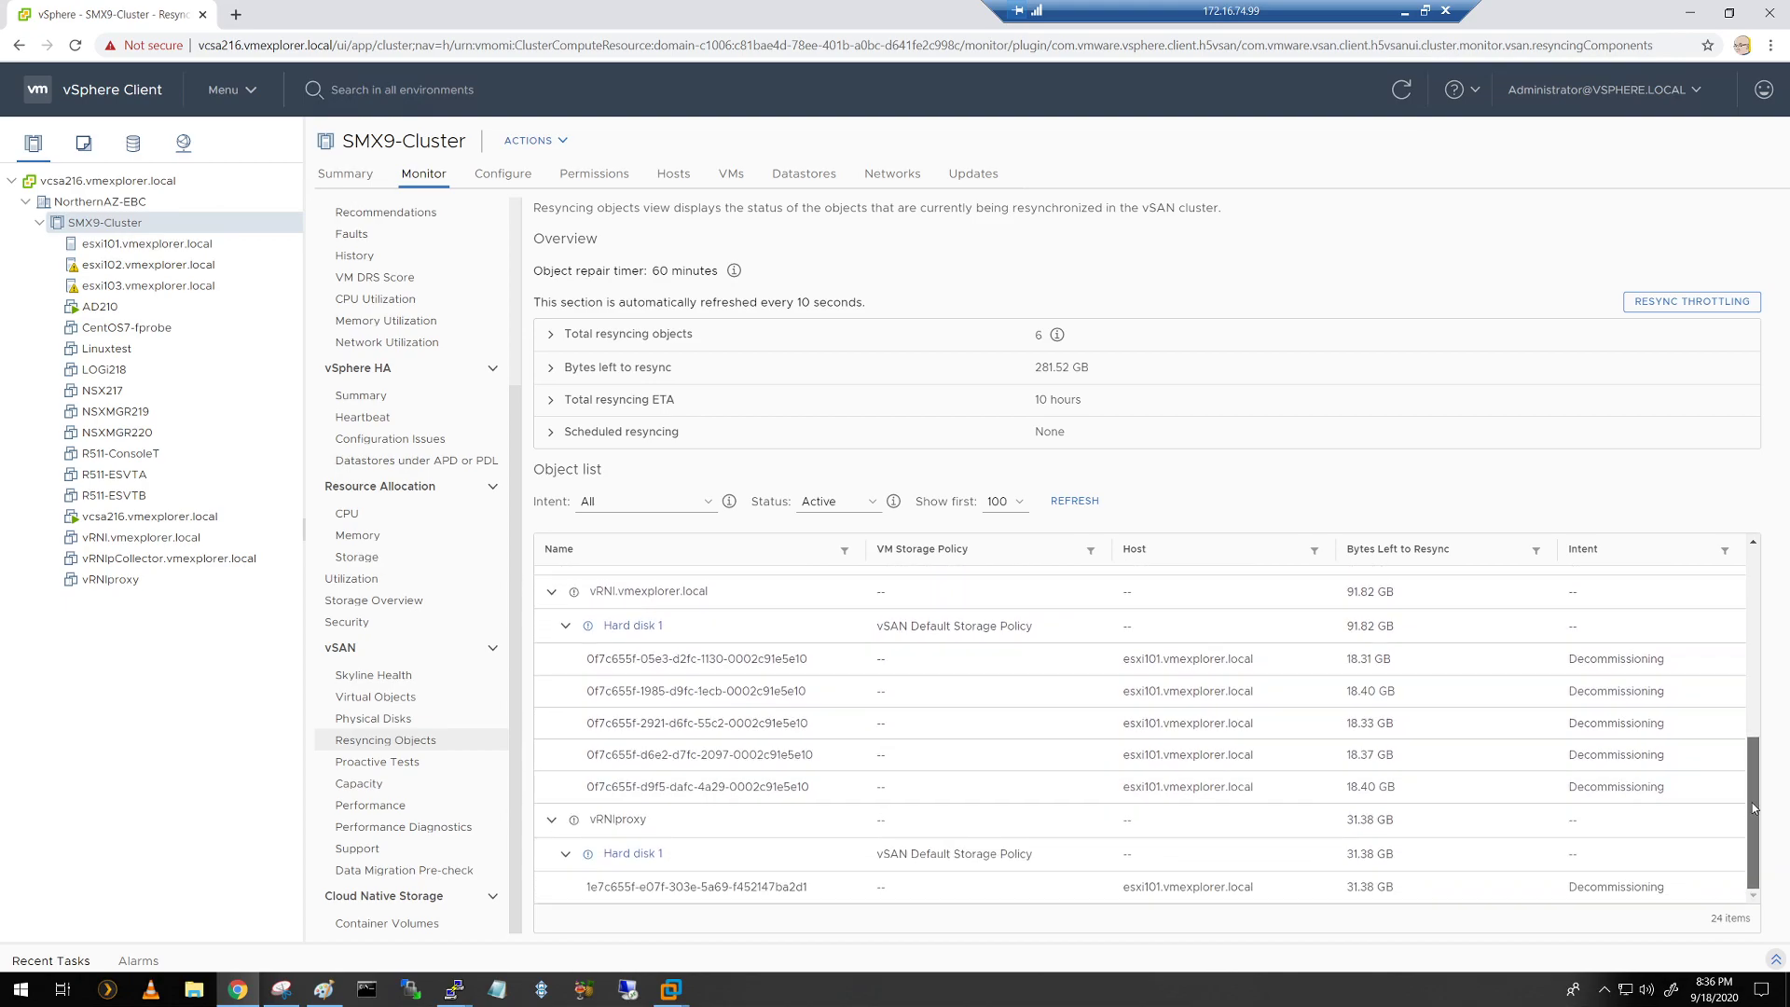
scroll(down, 3)
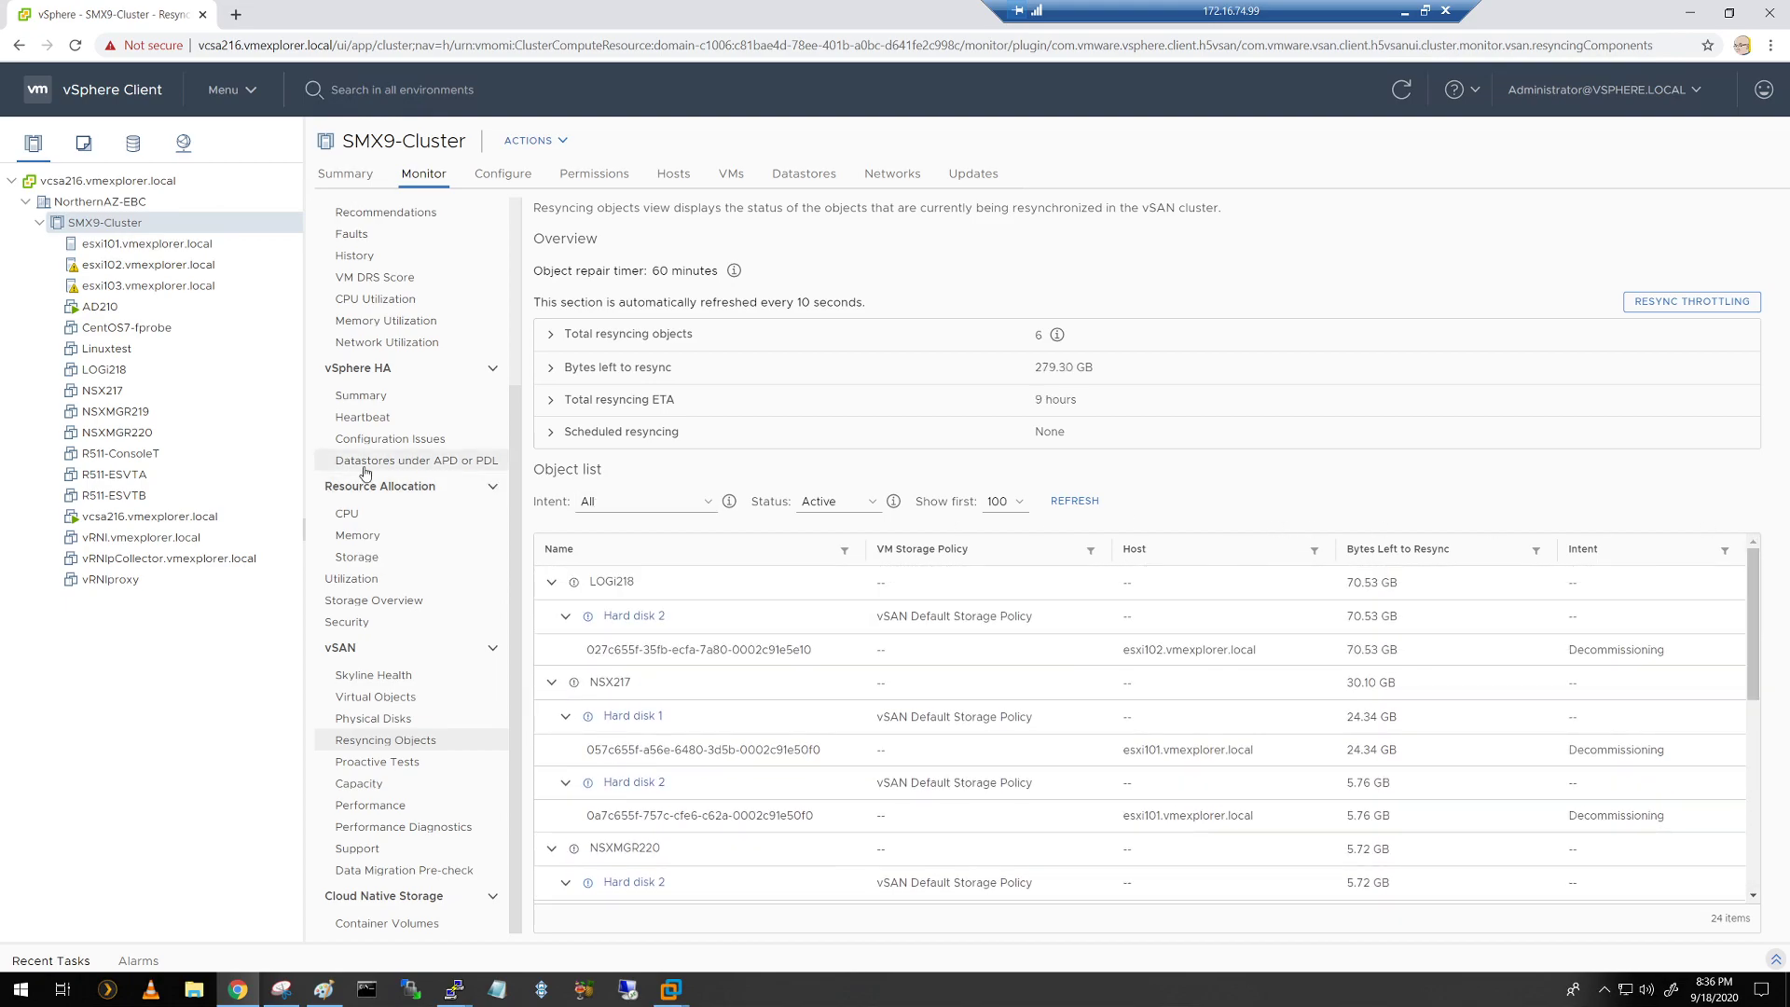
Step: Switch SMX9-Cluster to Configure > vSAN > Disk Management
click(502, 173)
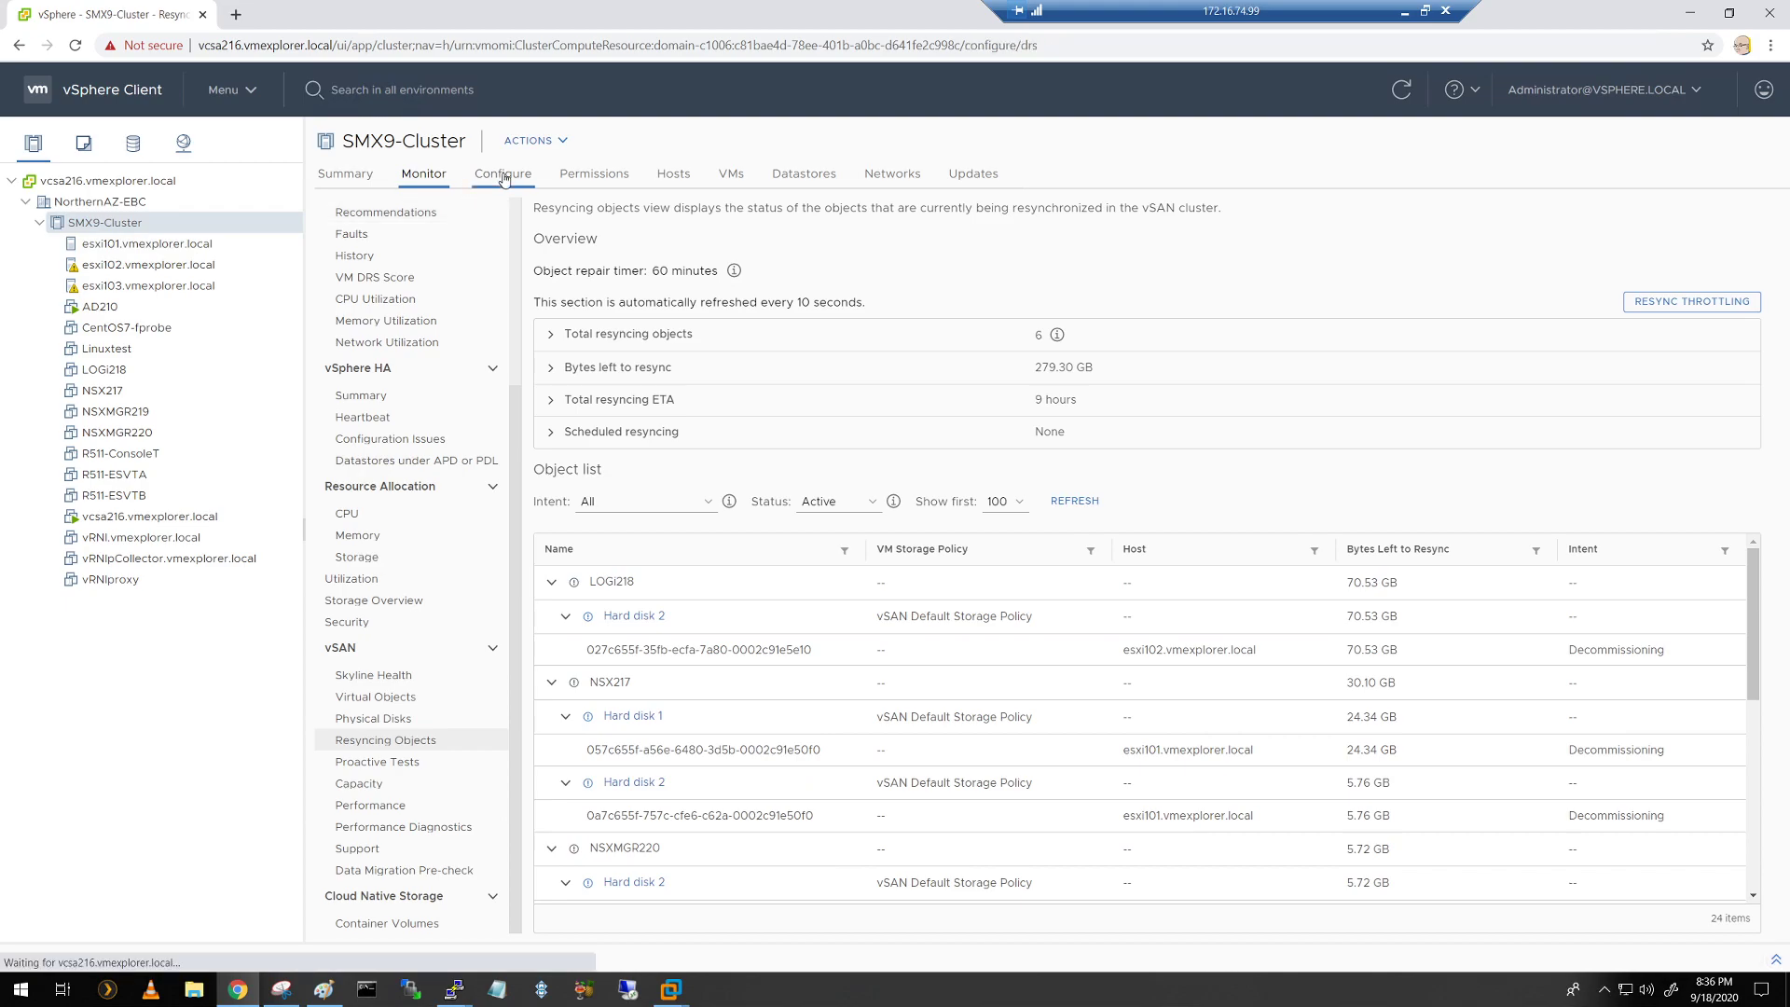
click(502, 174)
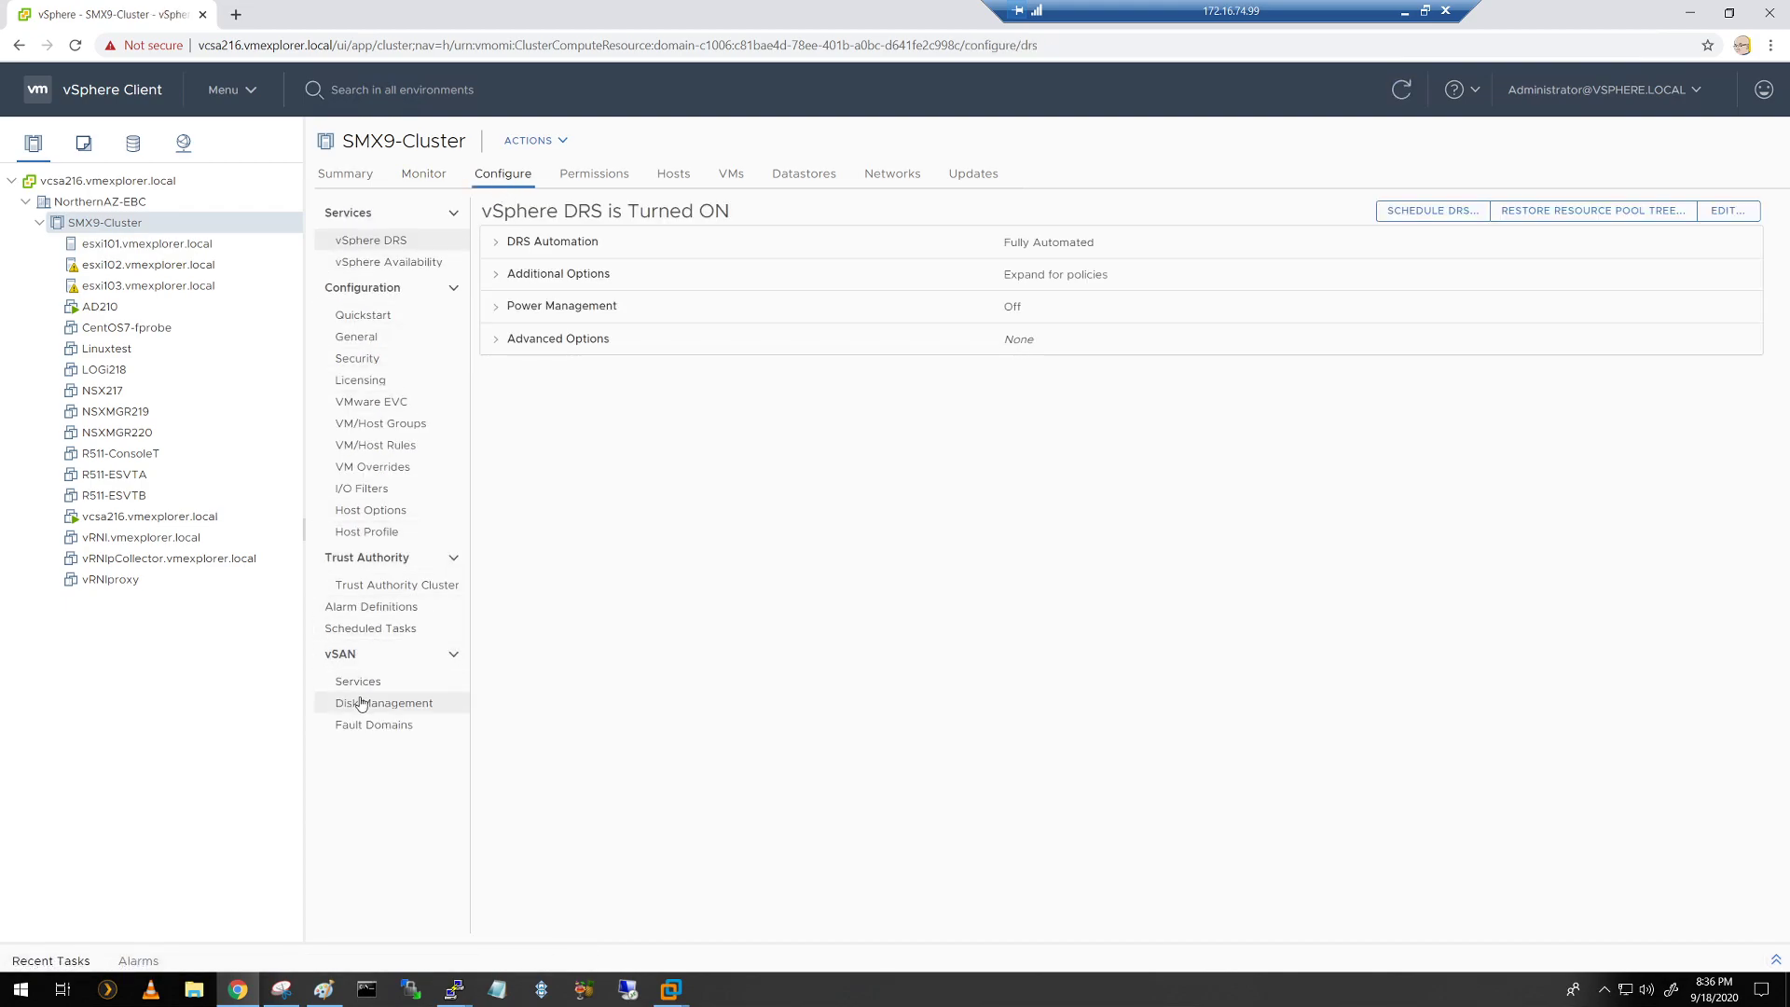
click(383, 702)
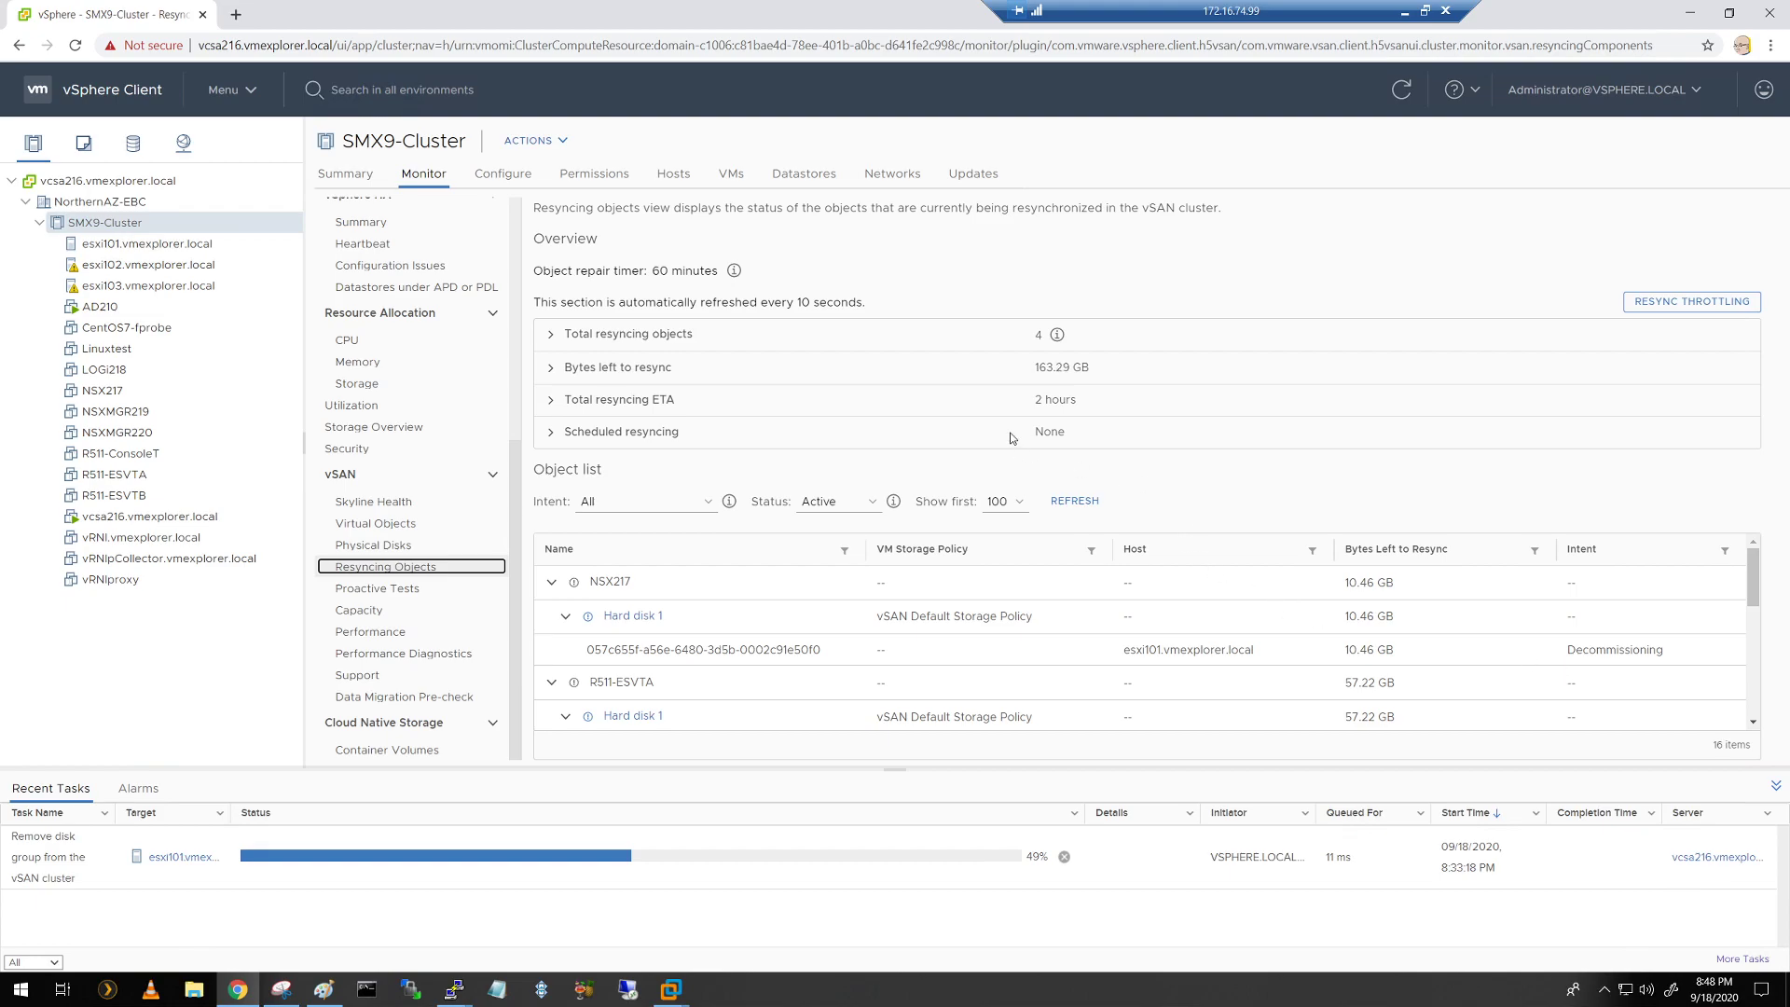
mouse_move(668, 879)
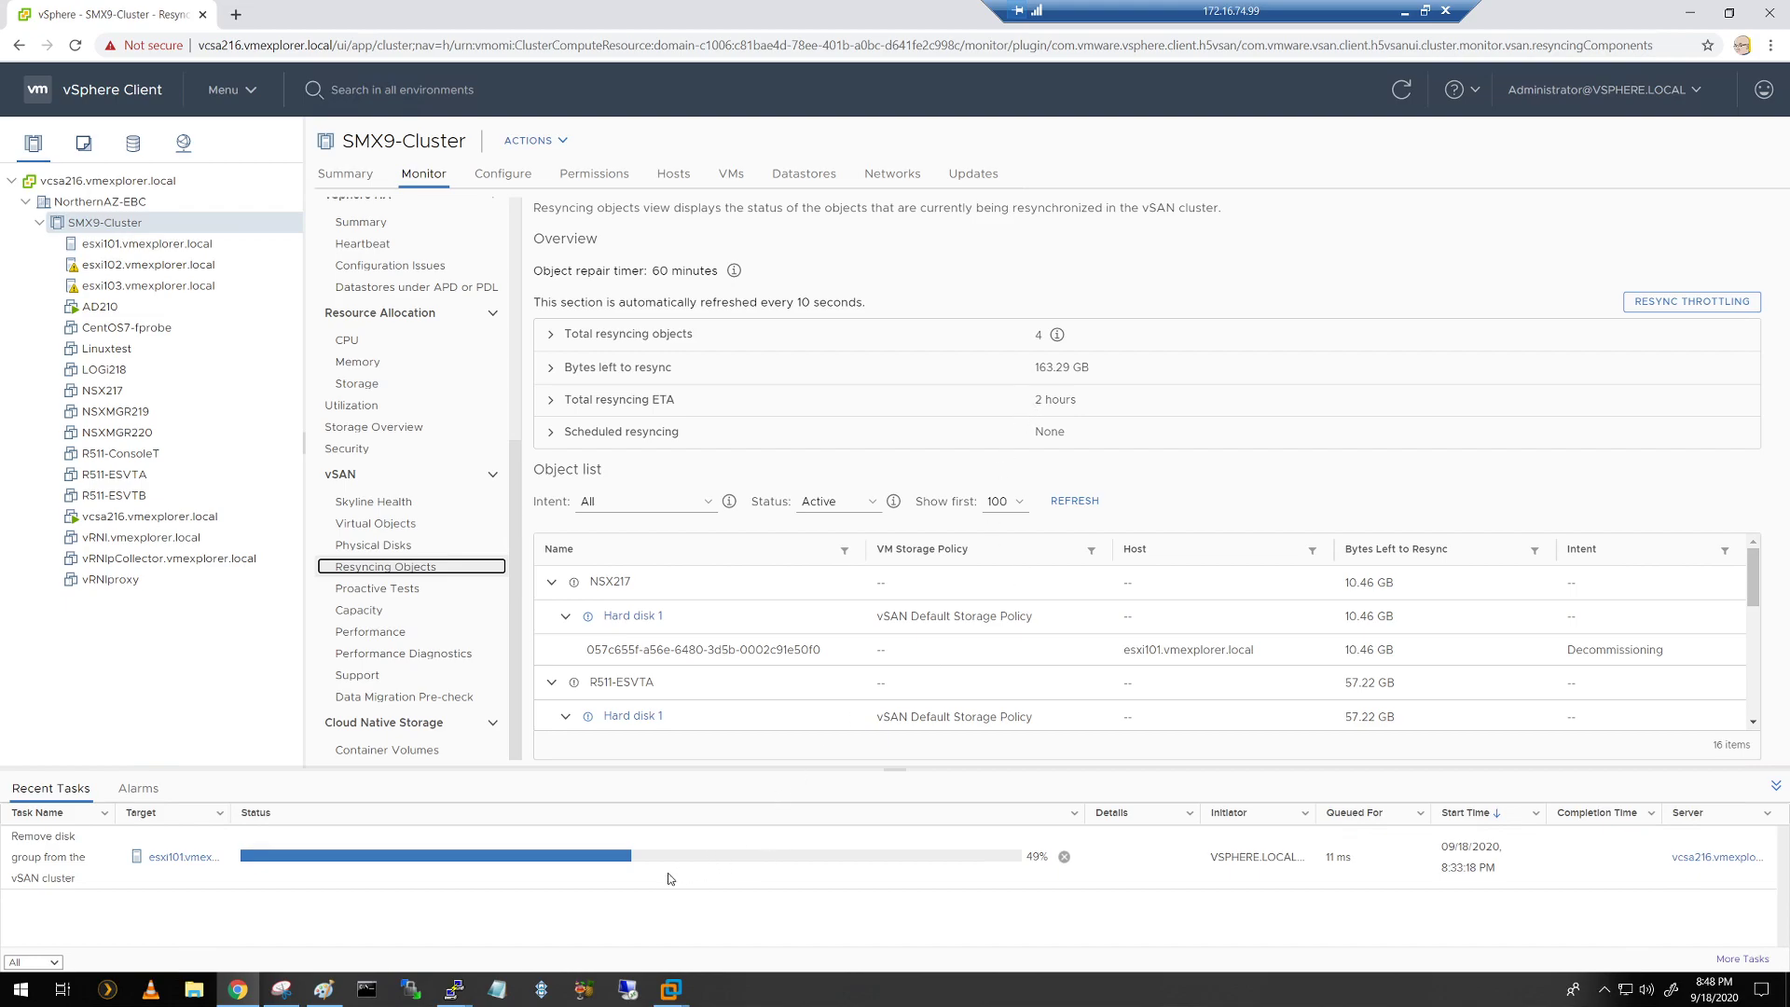
mouse_move(631, 859)
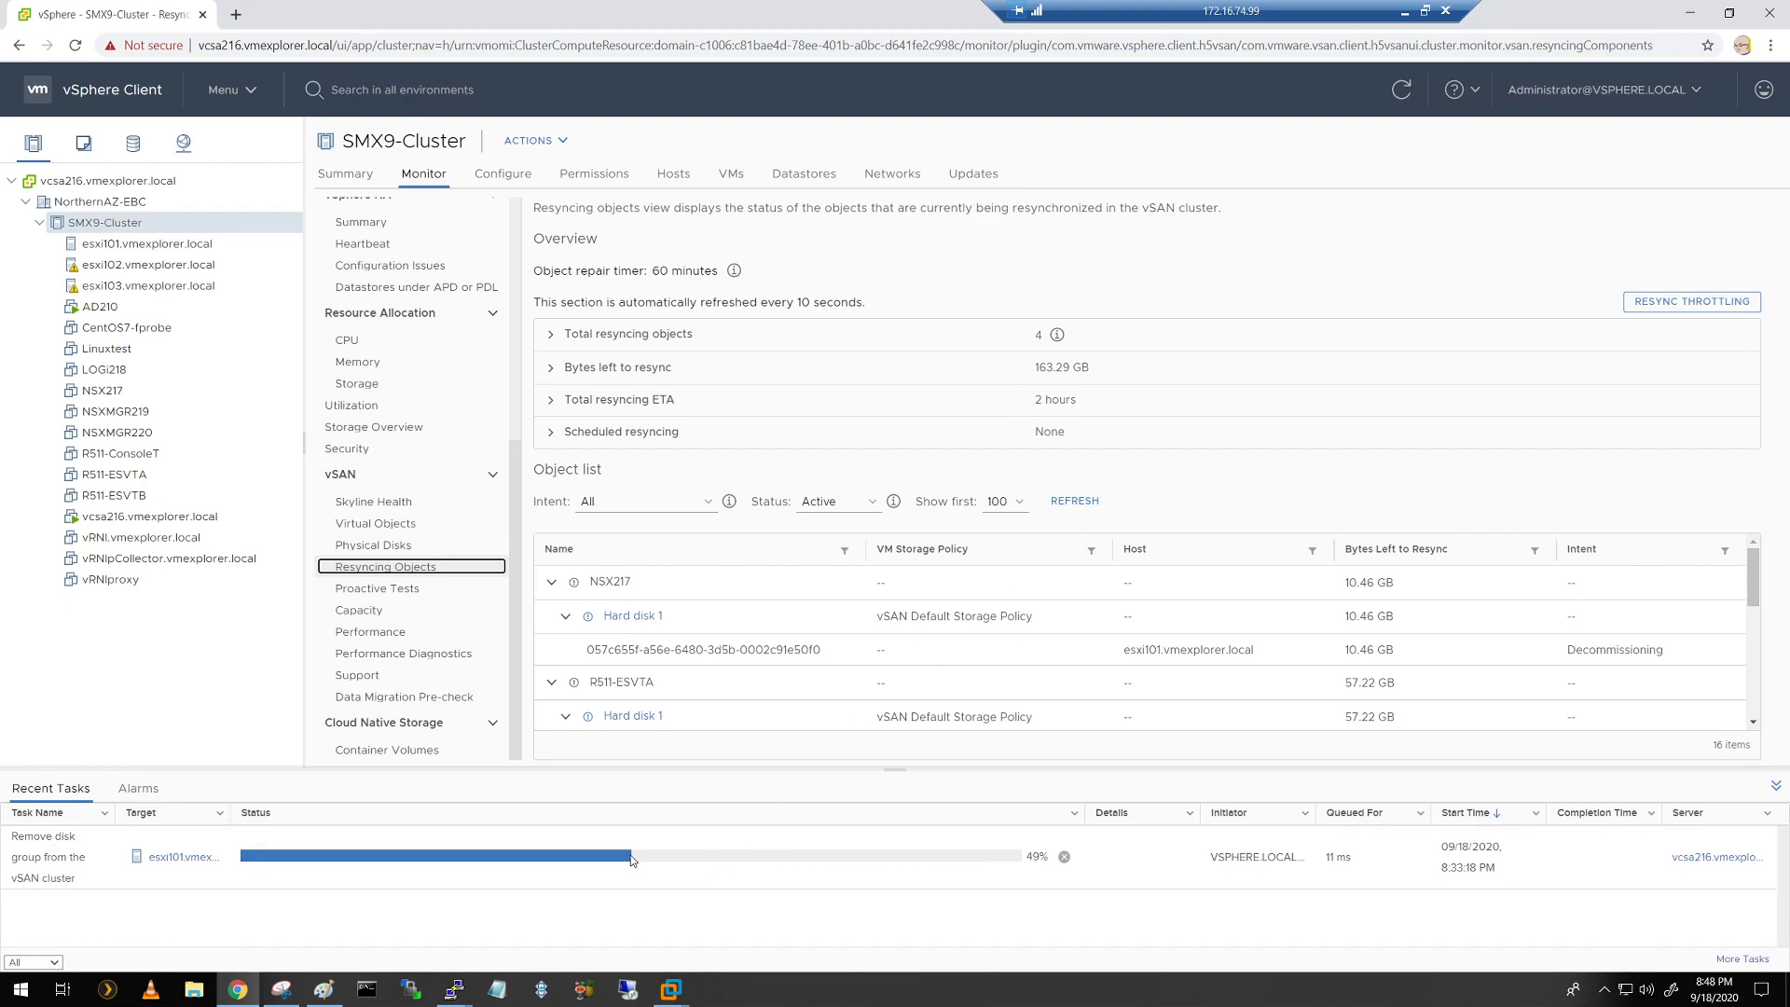
mouse_move(773, 866)
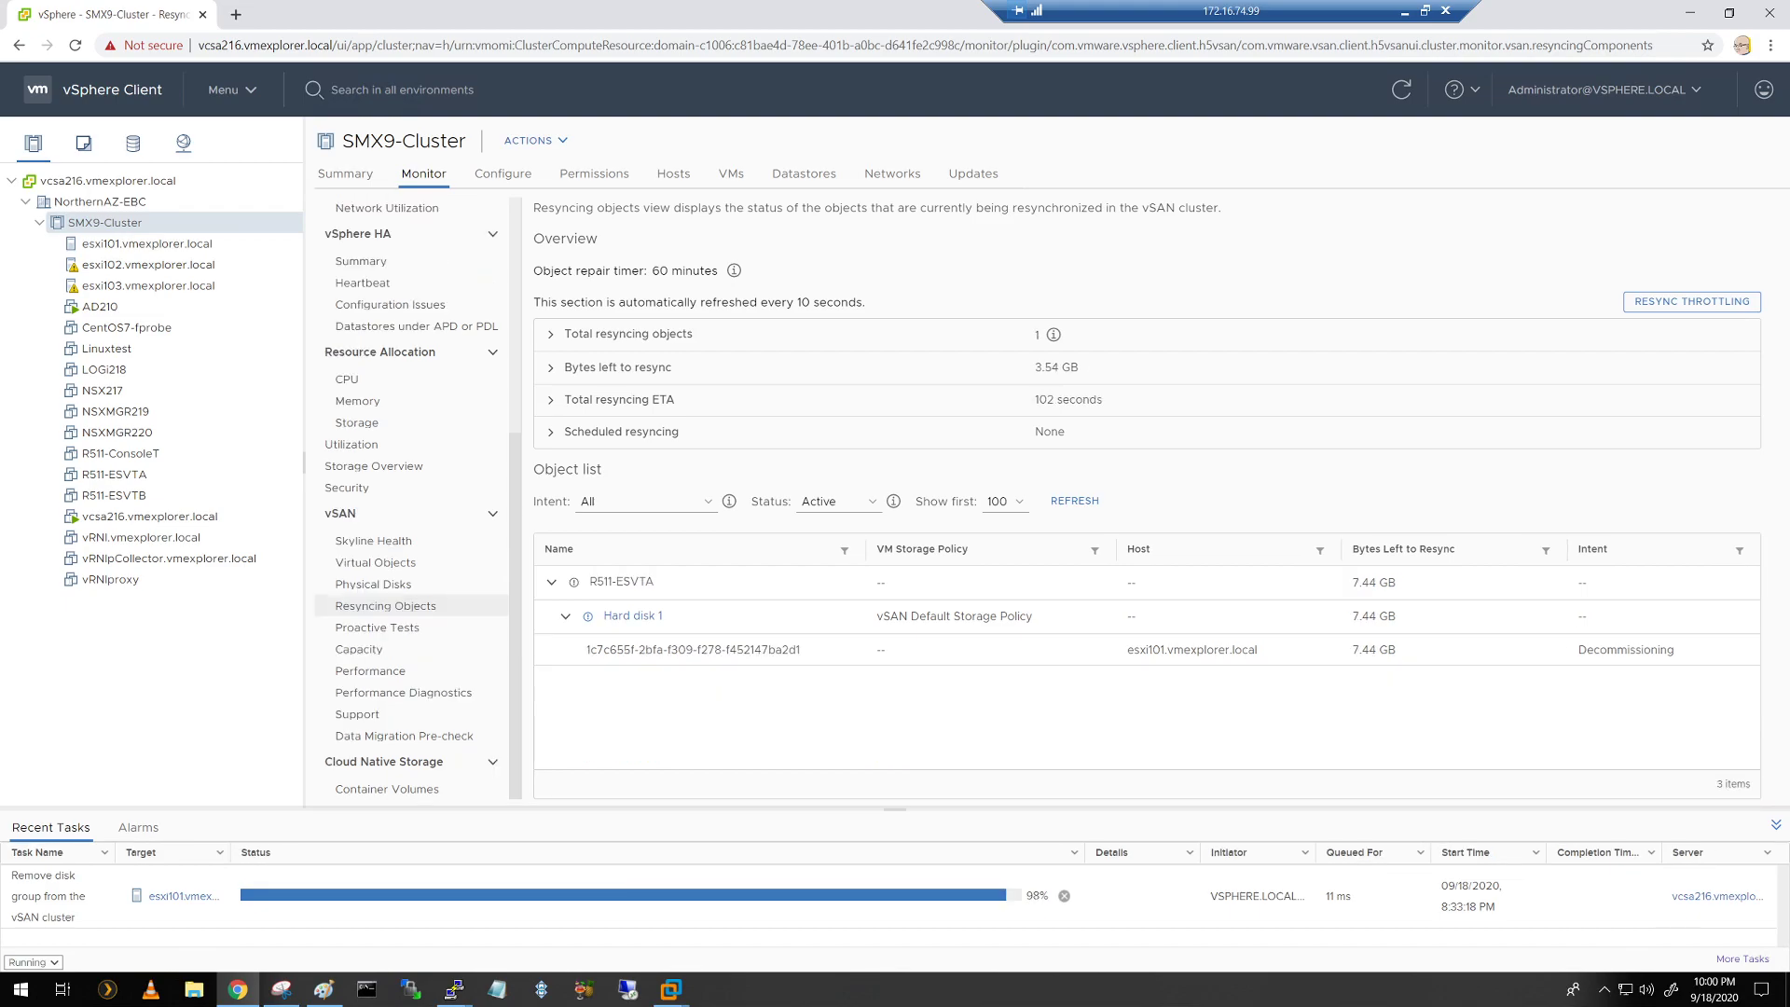
mouse_move(1157, 744)
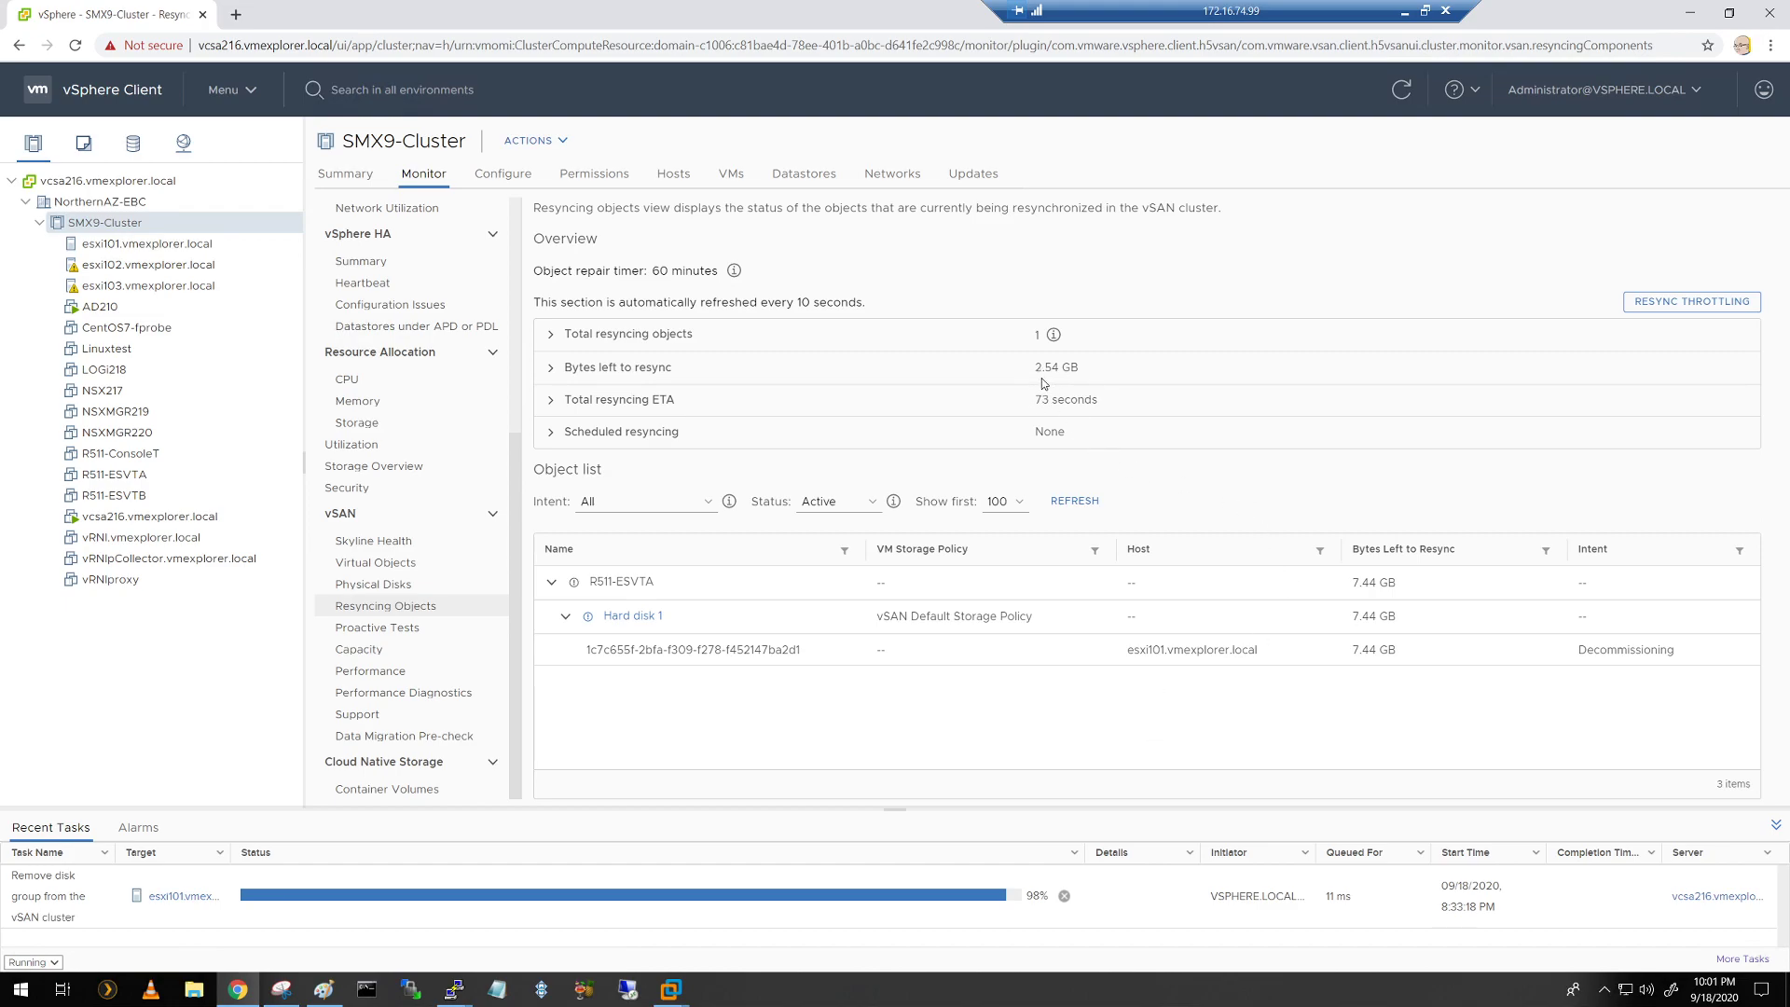
mouse_move(1088, 757)
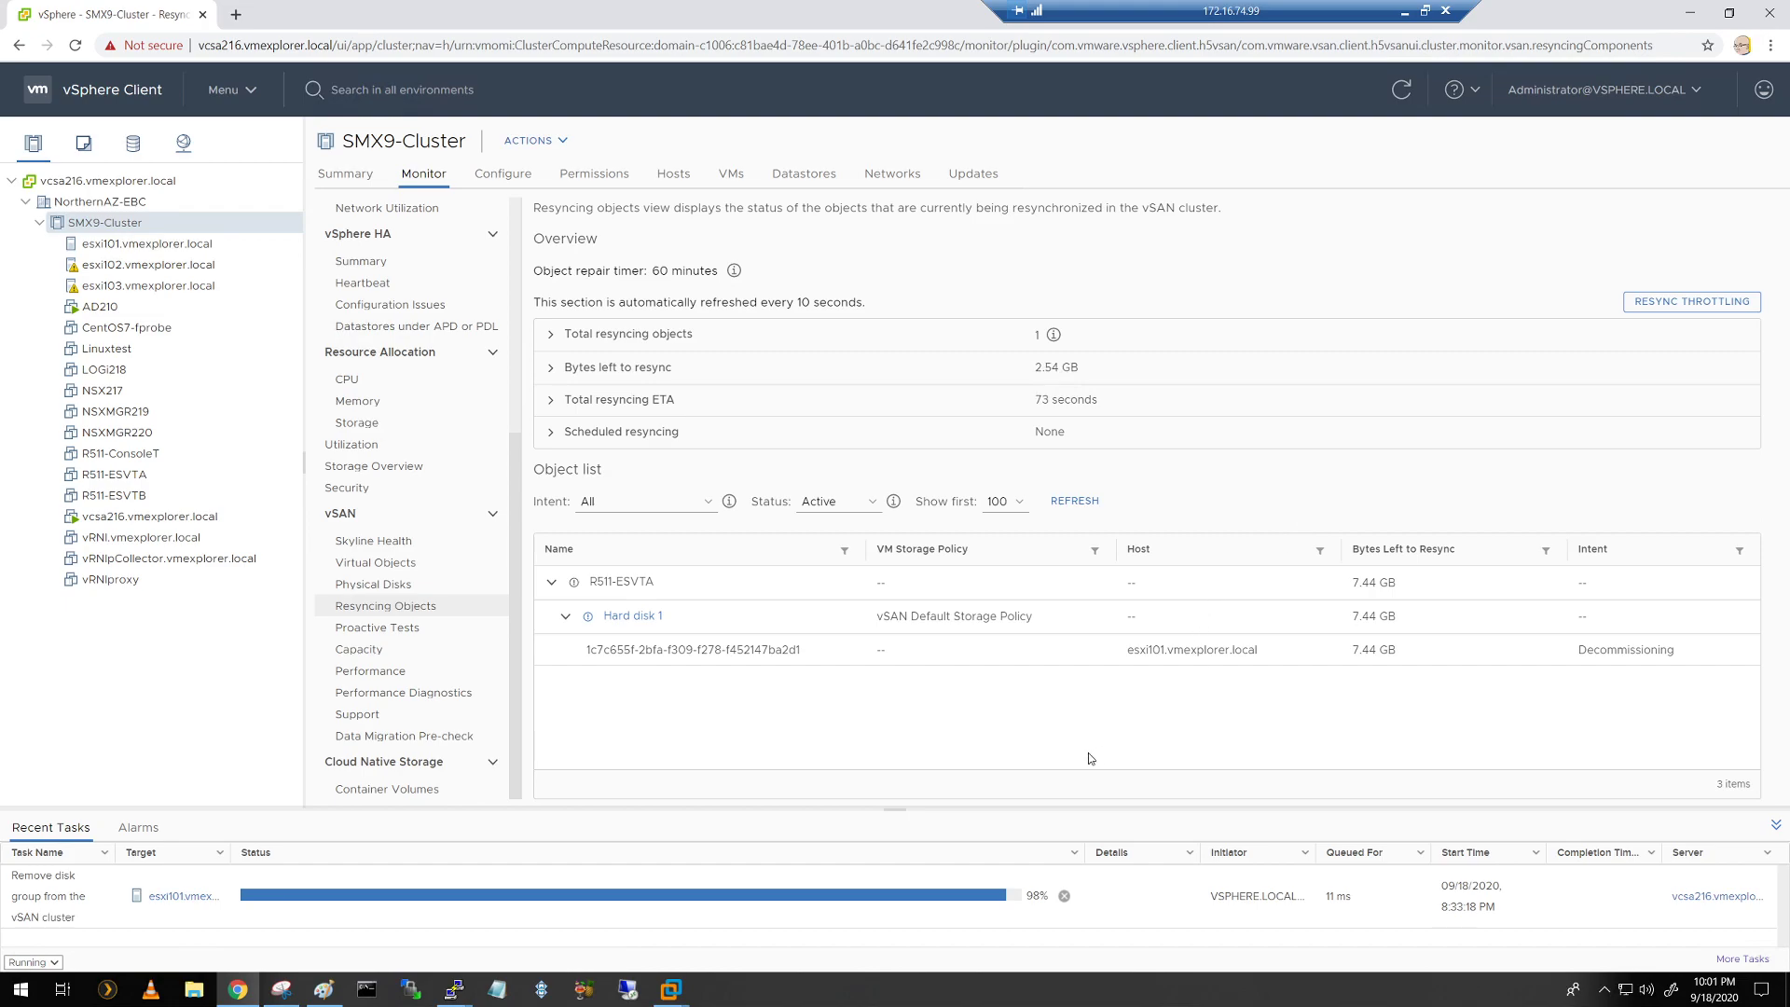
mouse_move(1145, 652)
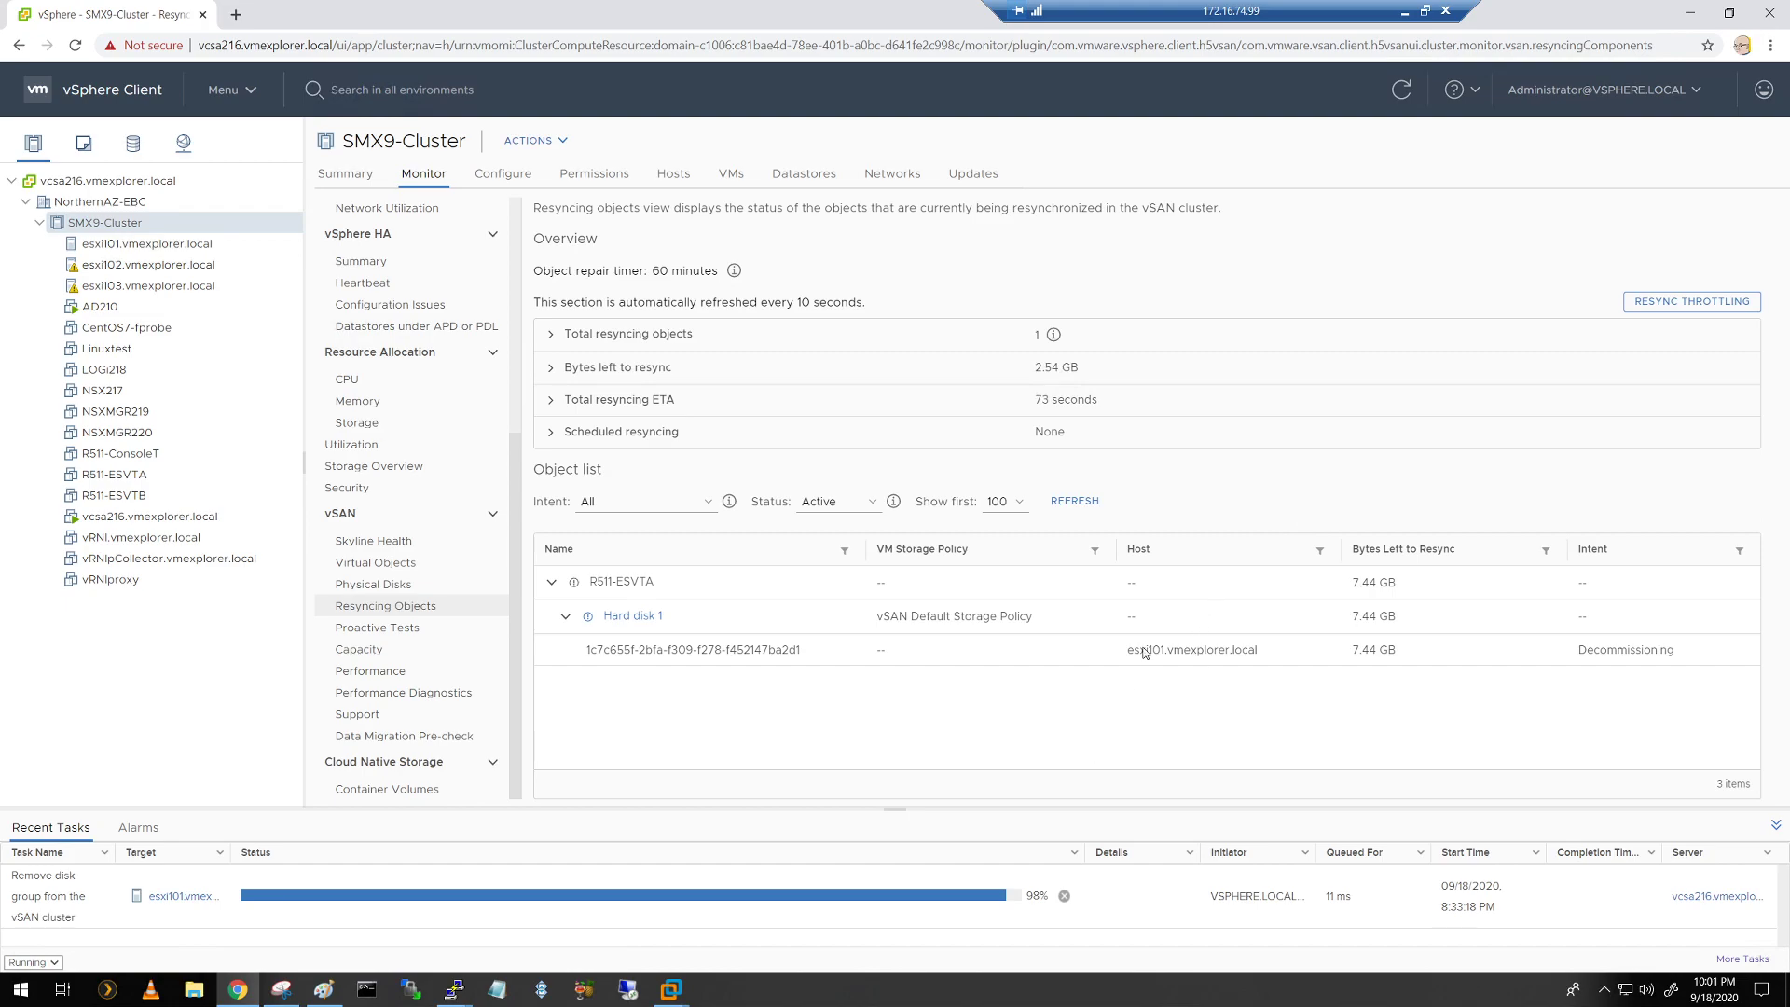
mouse_move(1644, 311)
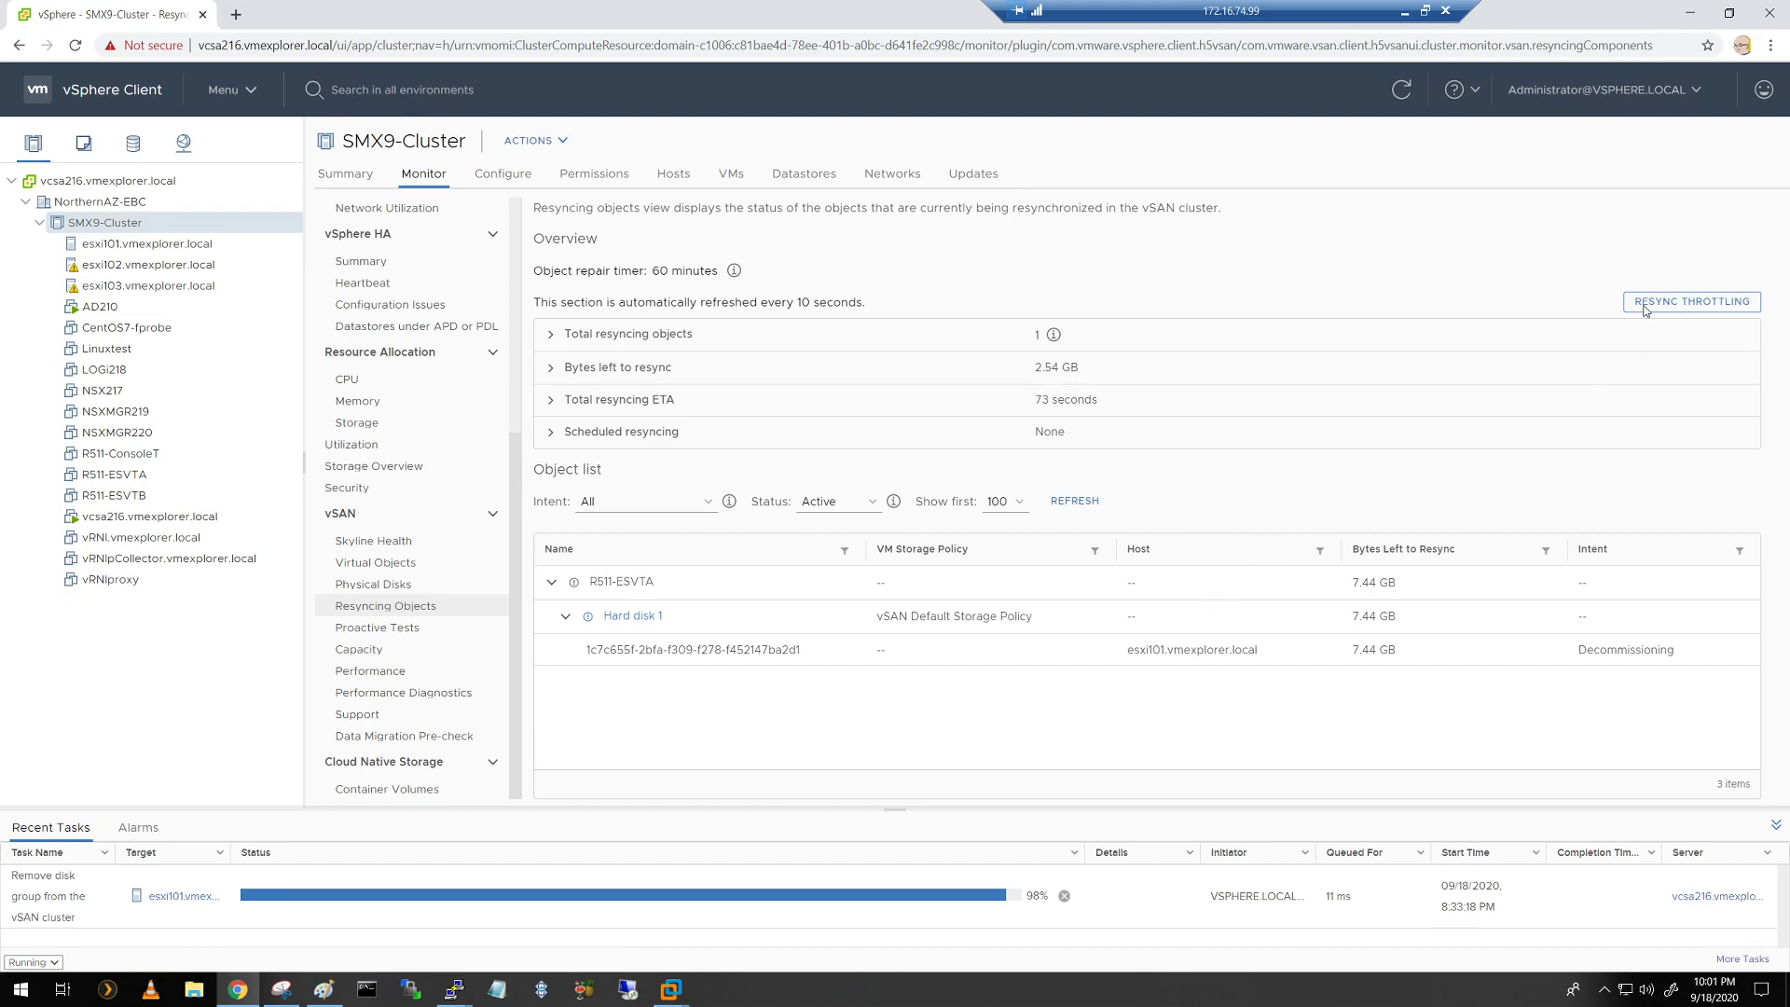
mouse_move(1663, 312)
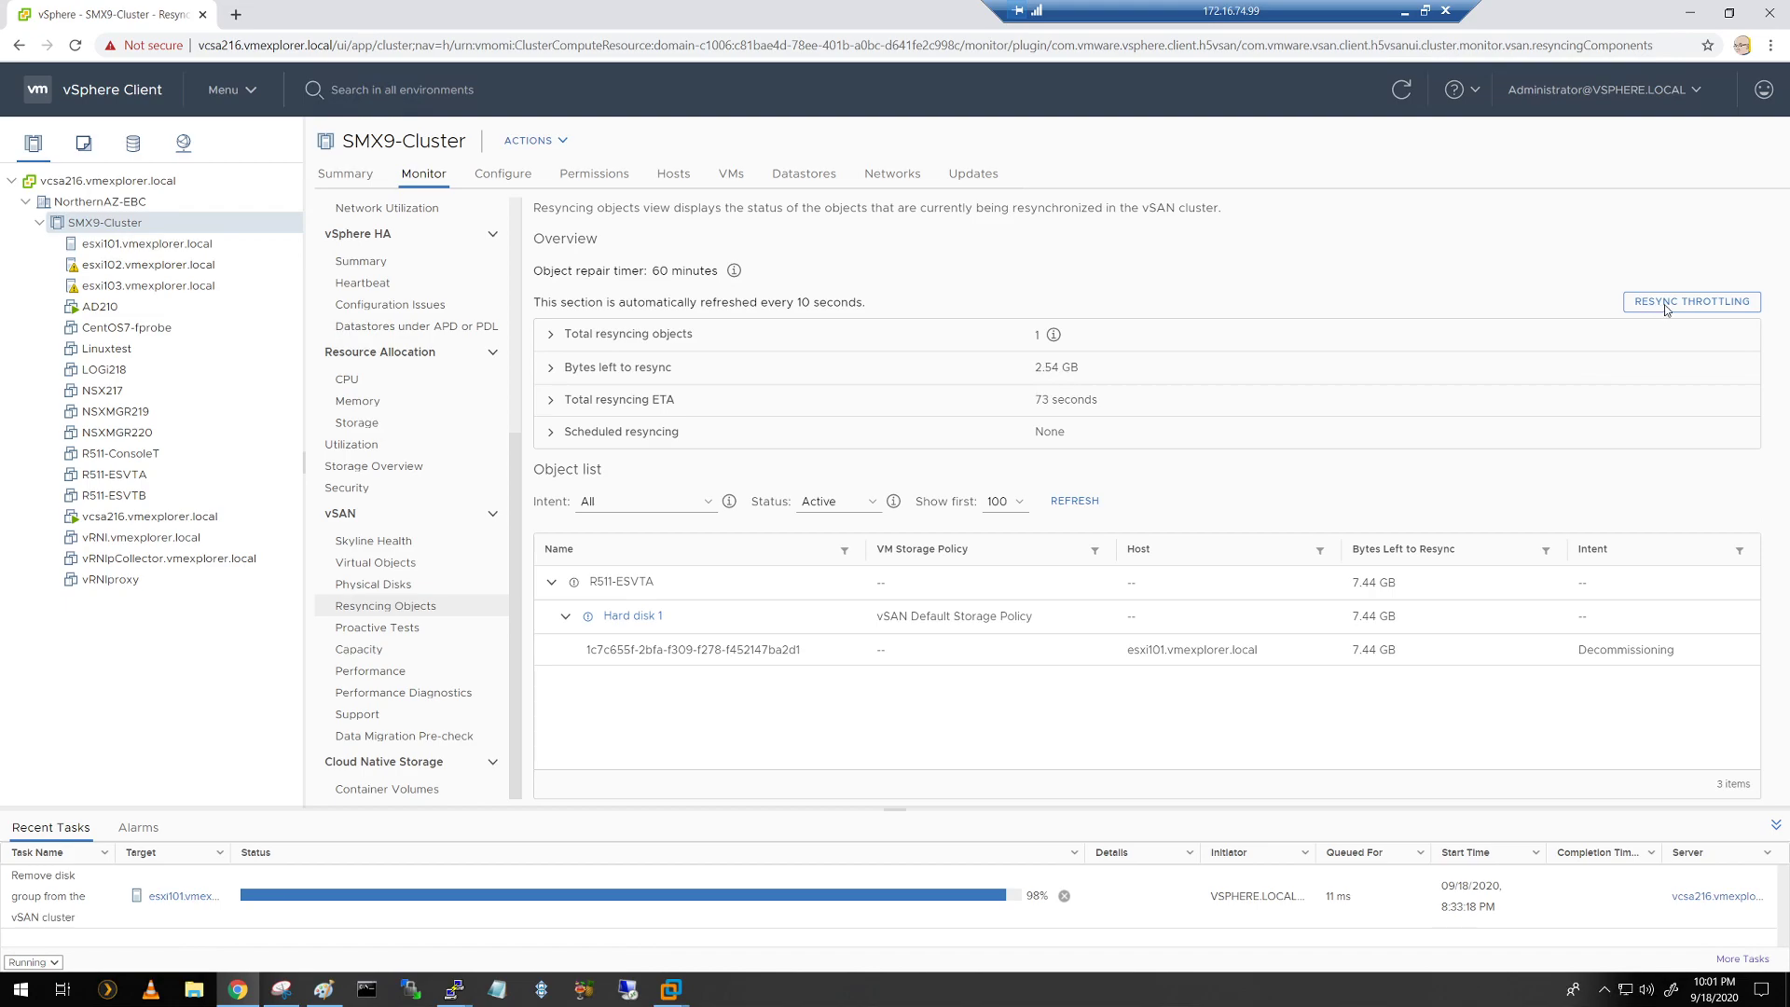
mouse_move(1693, 313)
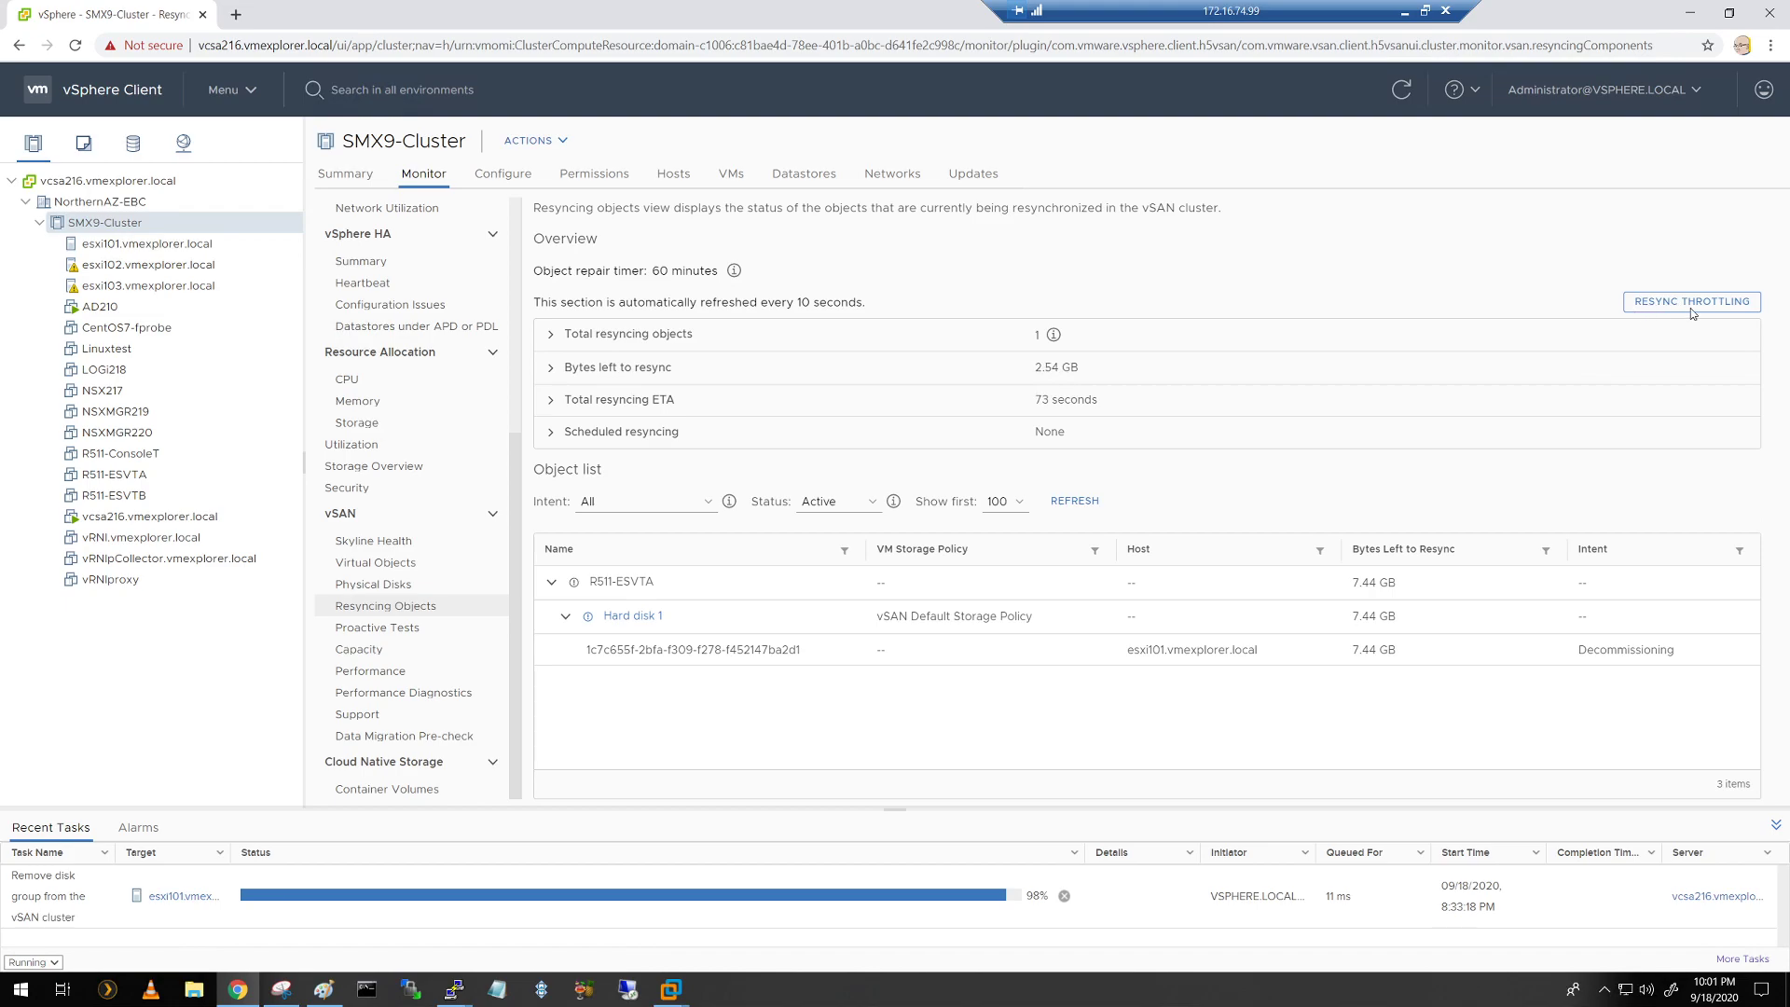
Step: Open Resync Throttling and display per-host resync traffic, esxi101 at 37 Mbps
click(1690, 301)
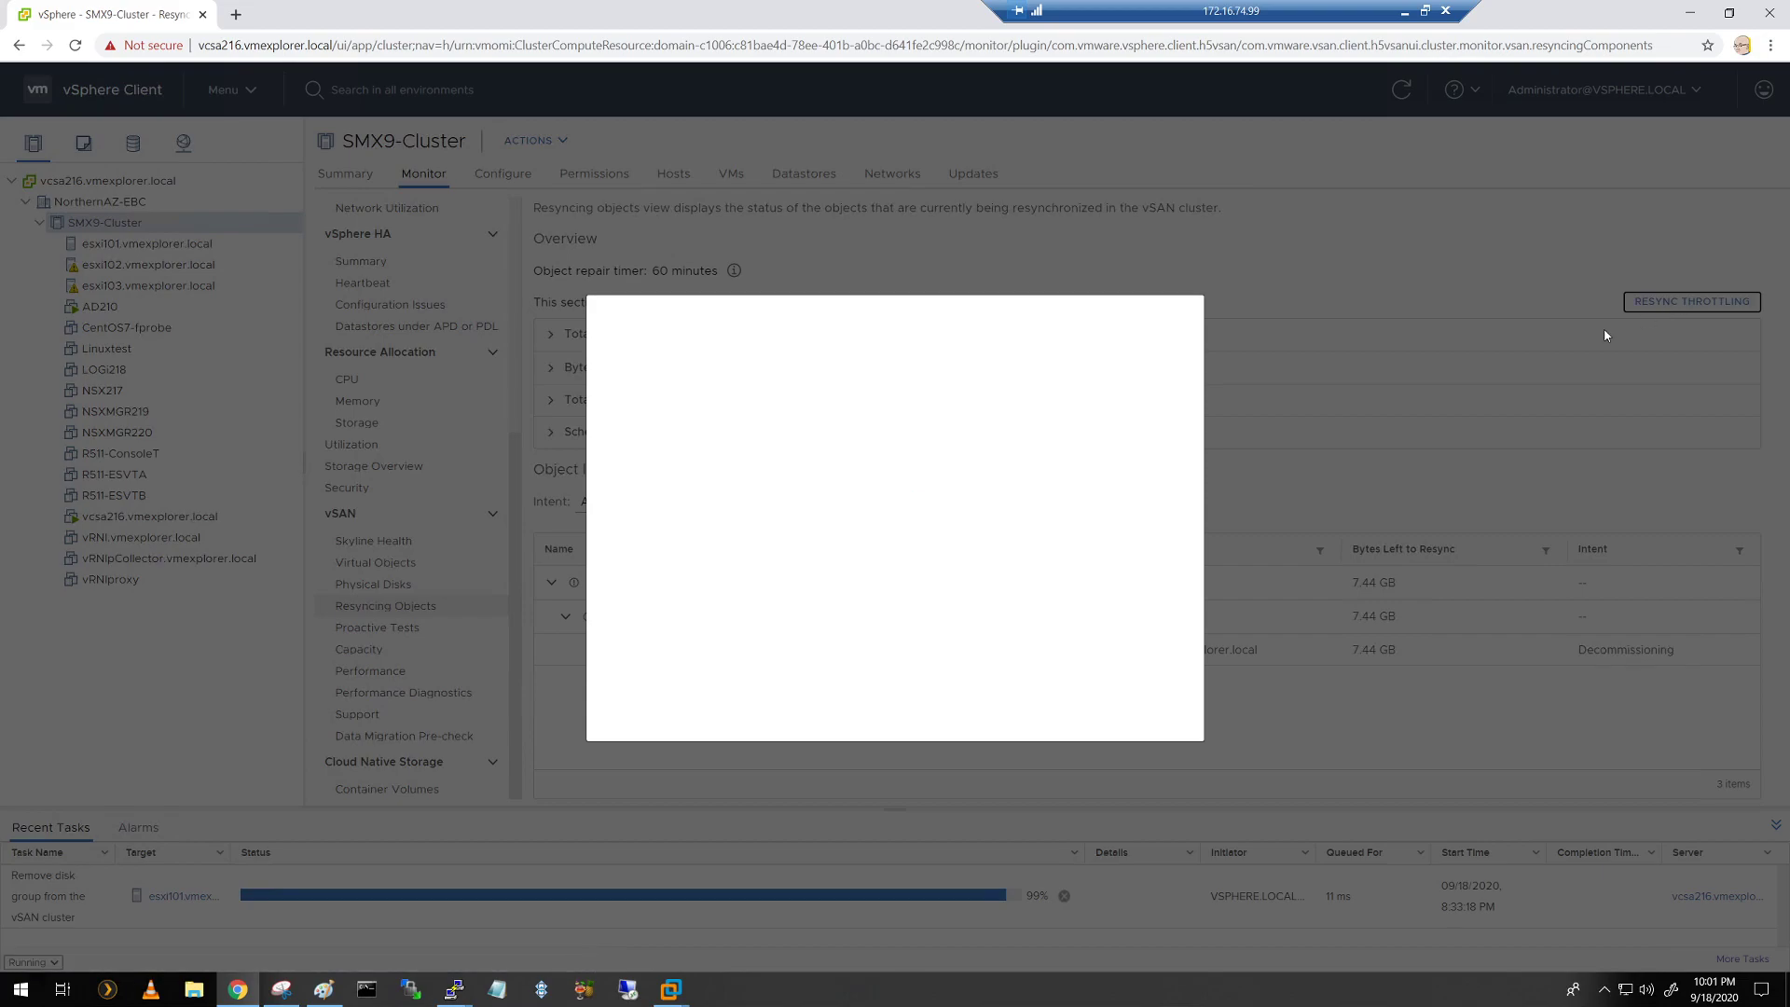
click(1690, 302)
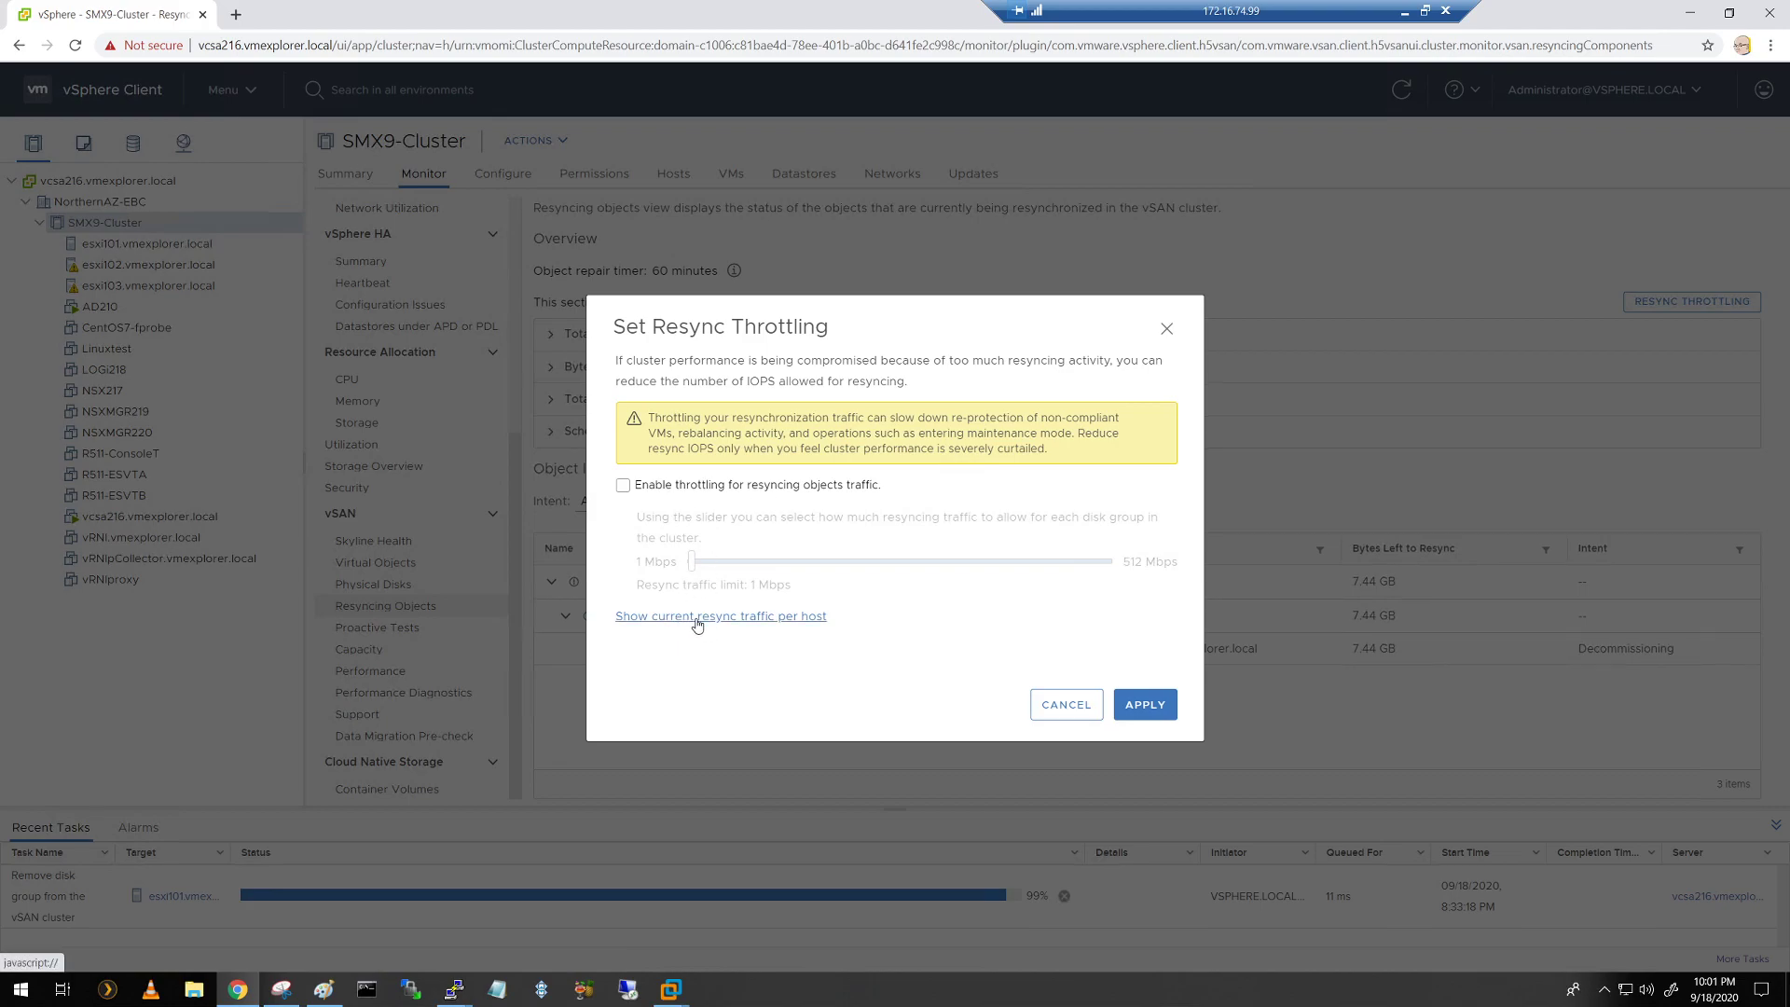
mouse_move(702, 625)
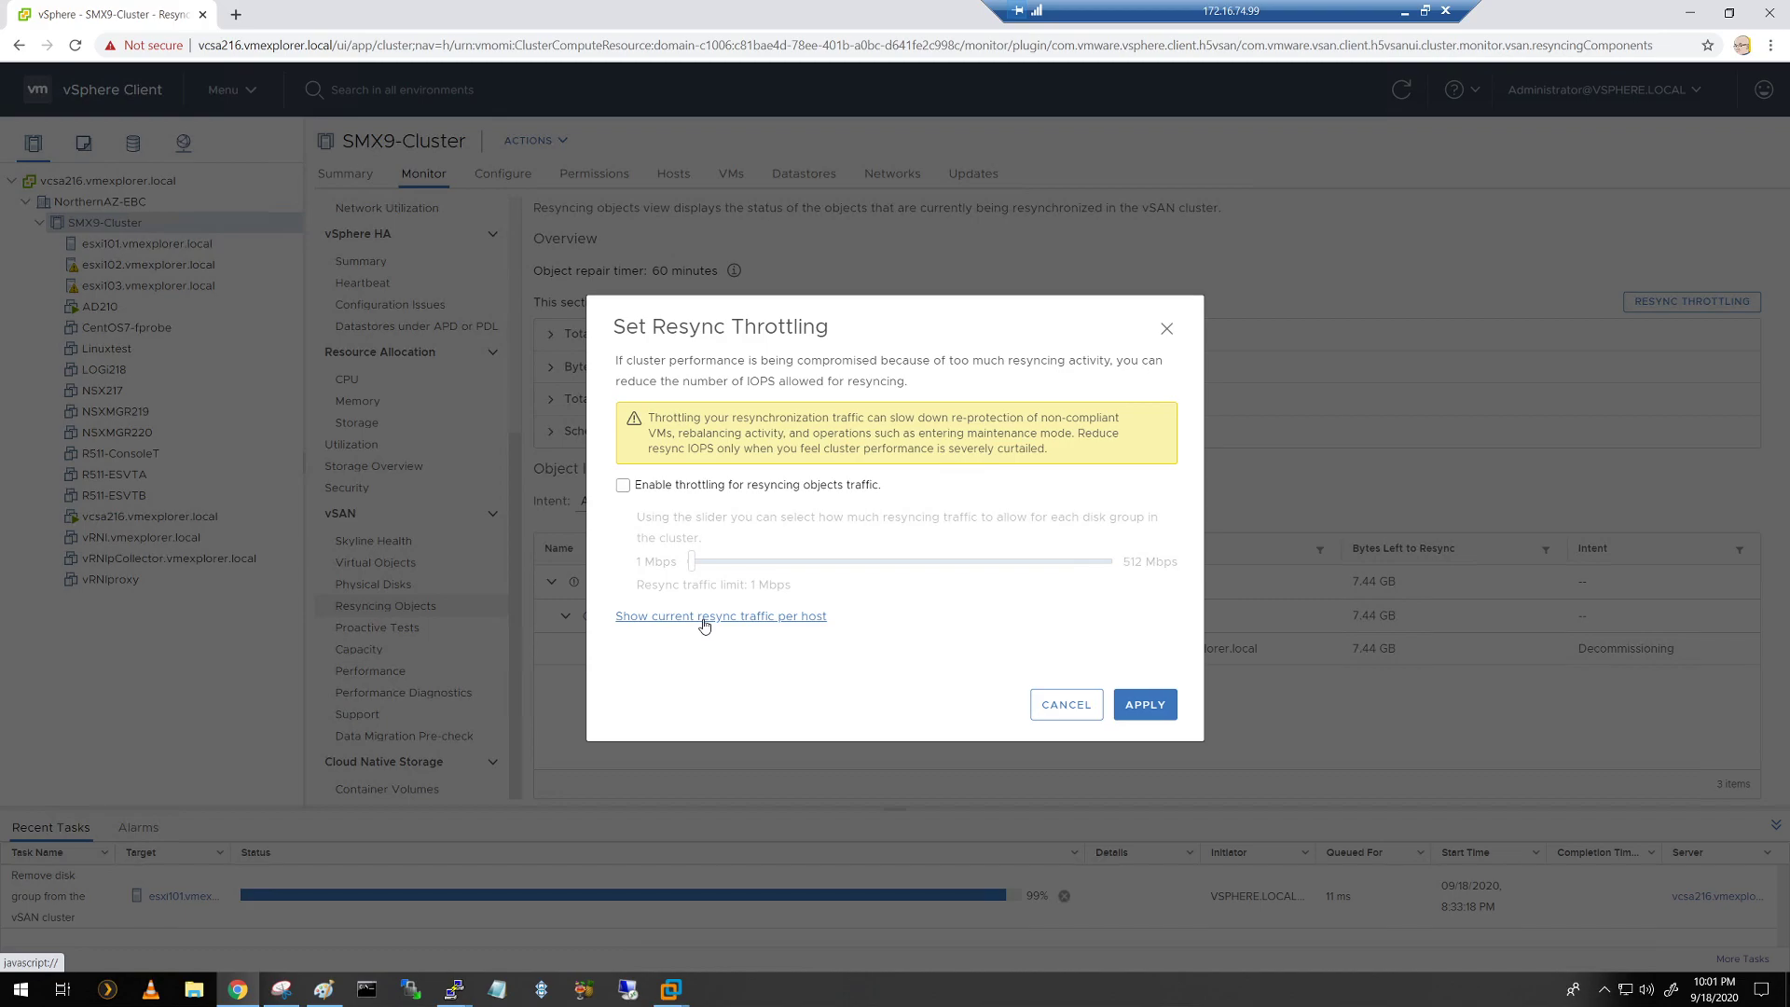
click(721, 615)
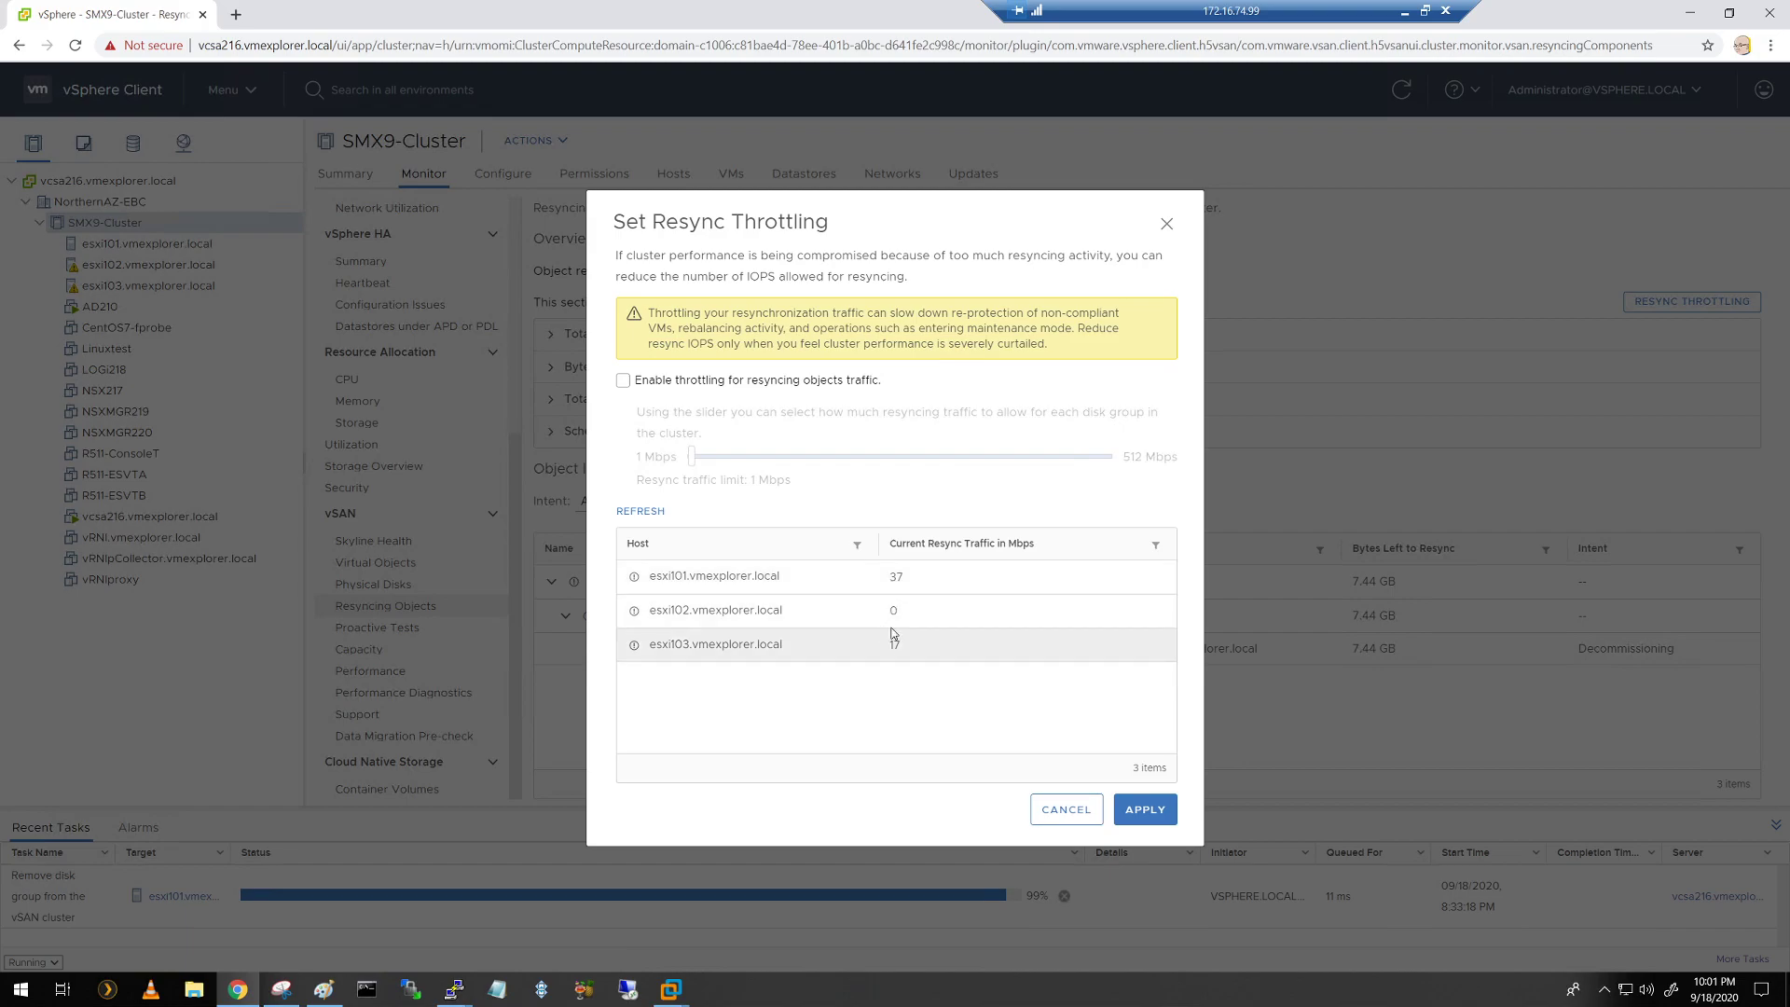
mouse_move(875, 671)
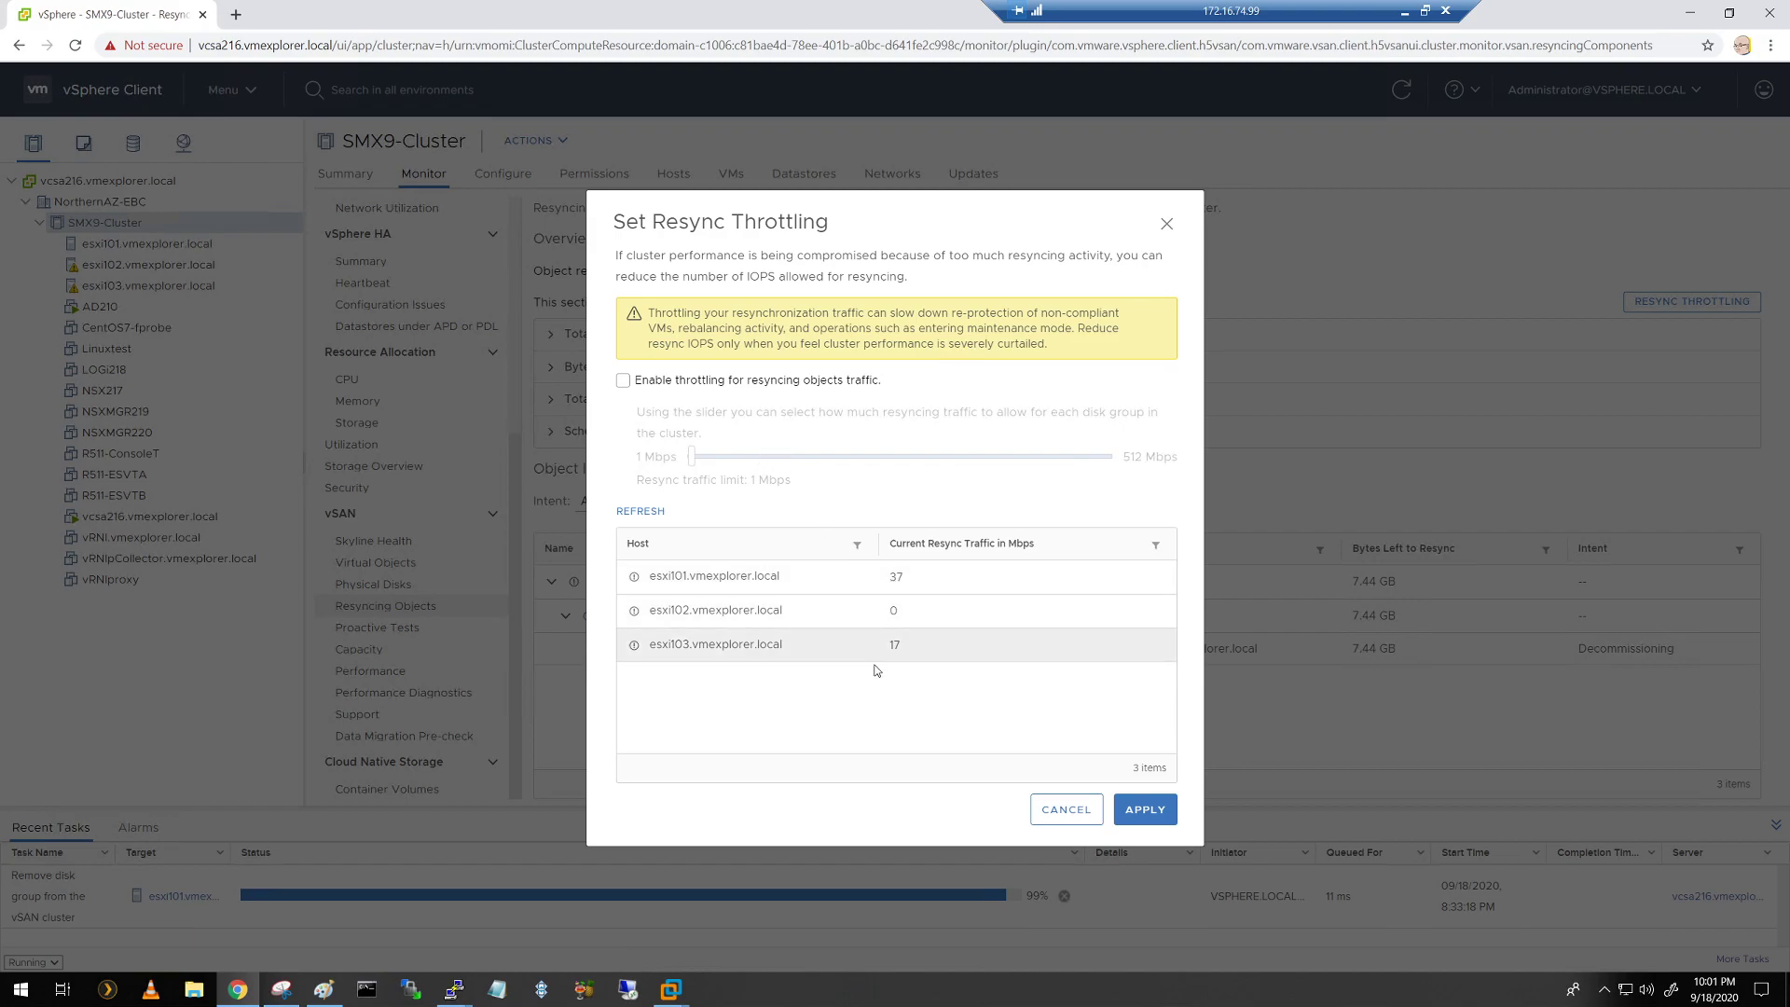
mouse_move(1064, 808)
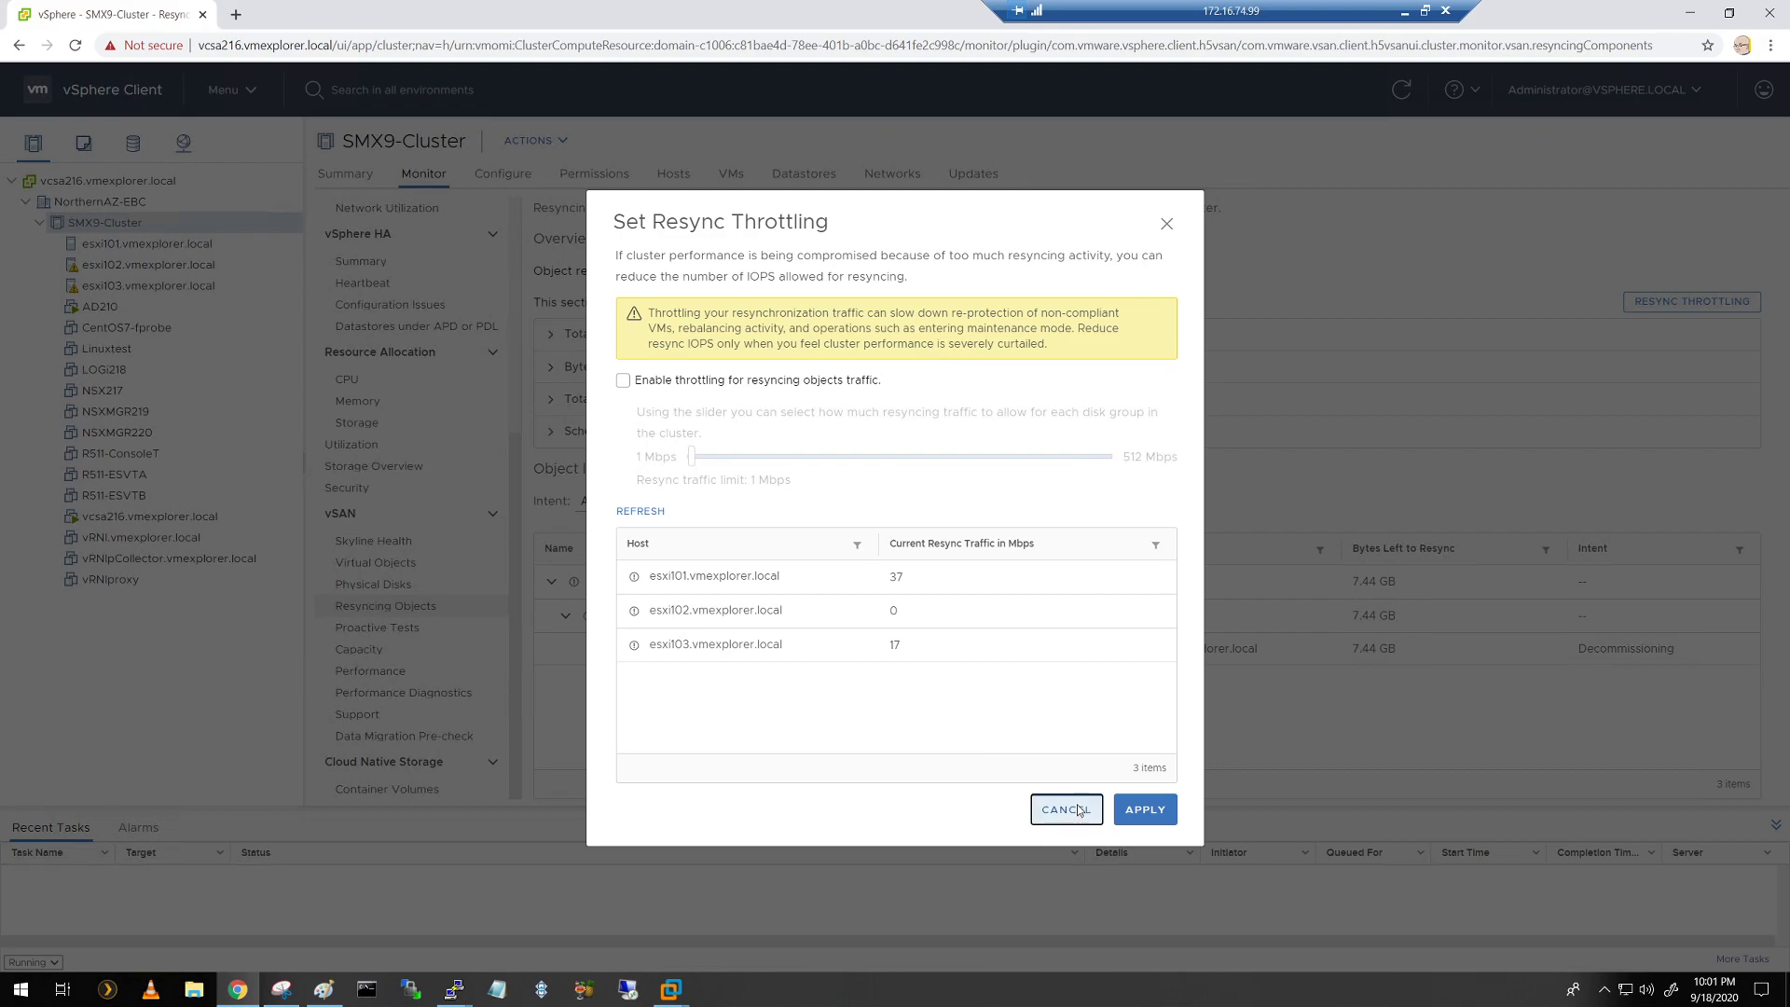
Step: Cancel the throttling dialog unchanged and select host esxi101
click(1065, 808)
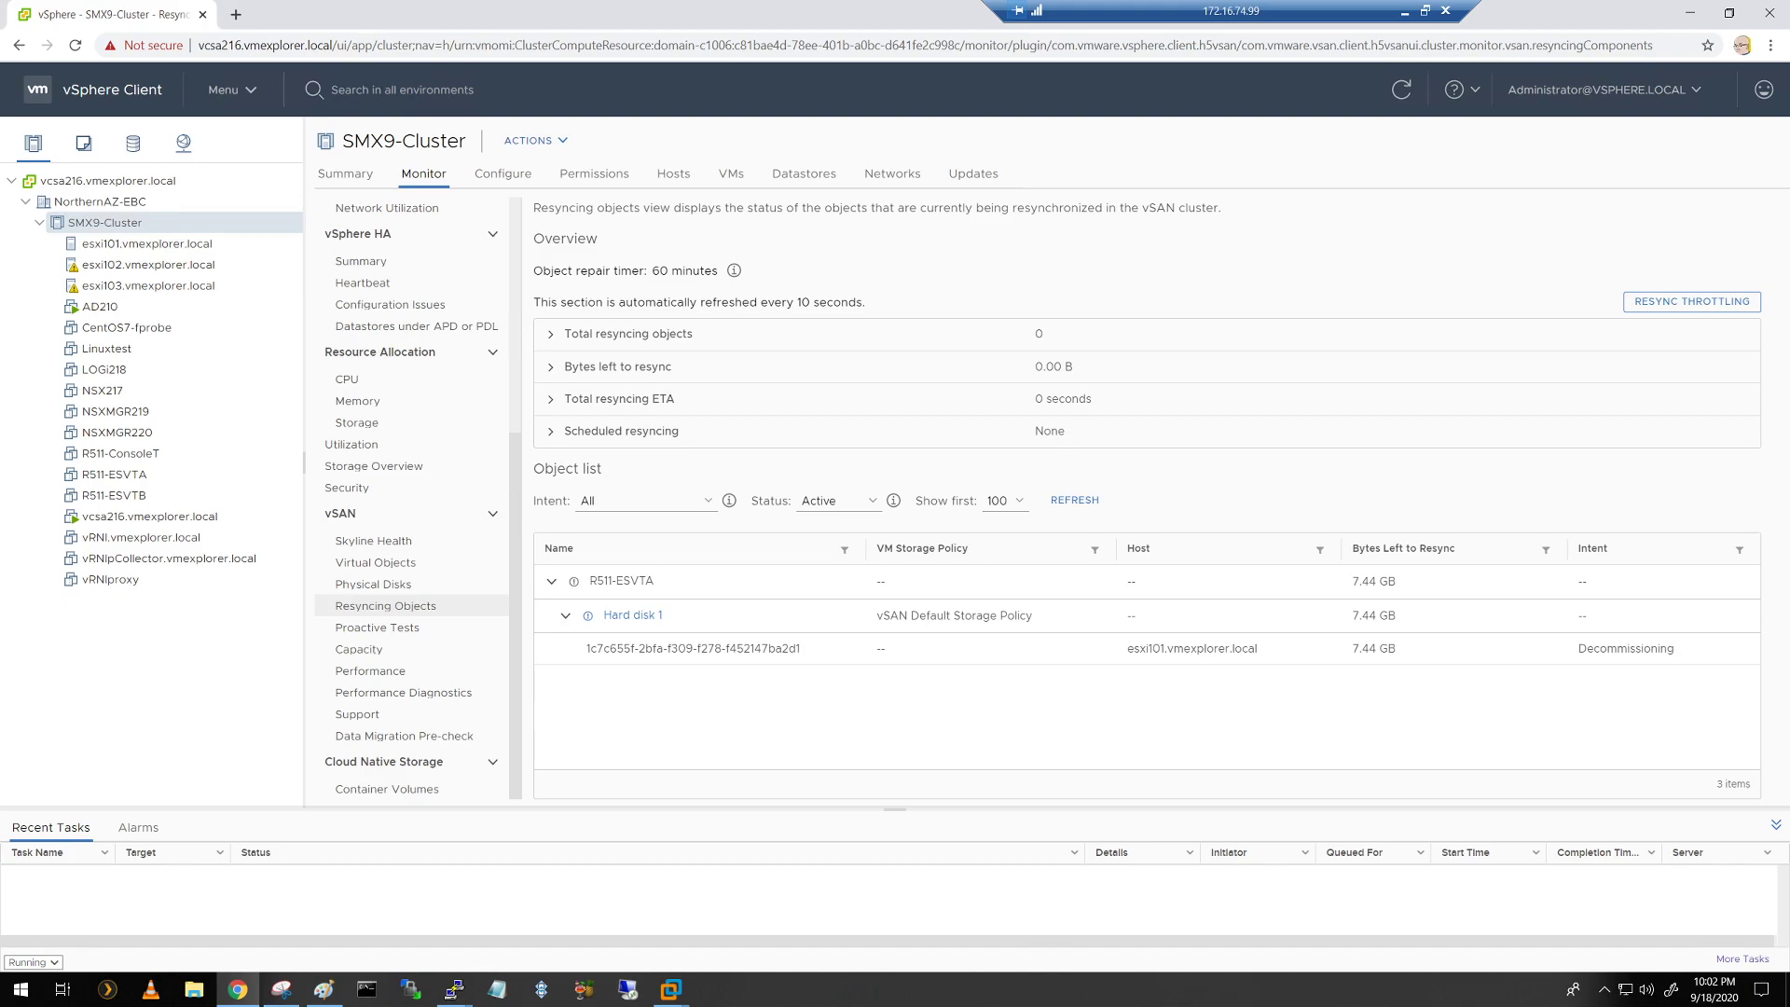
mouse_move(1044, 647)
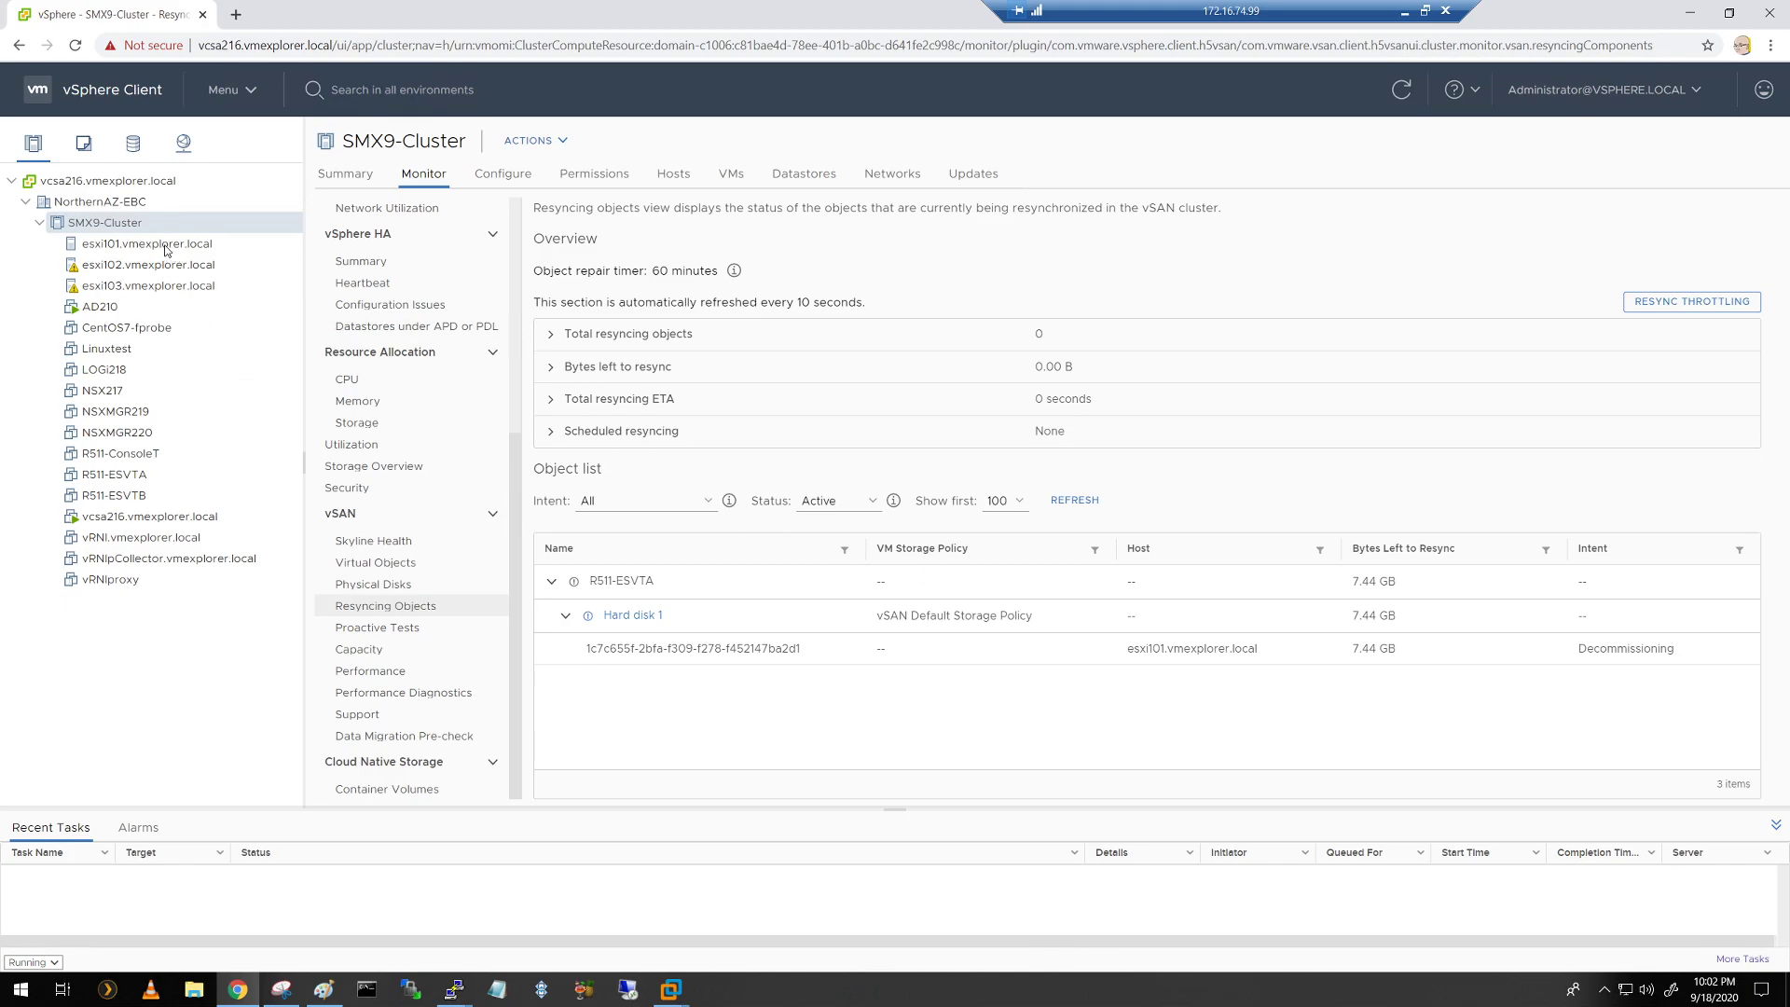
click(147, 244)
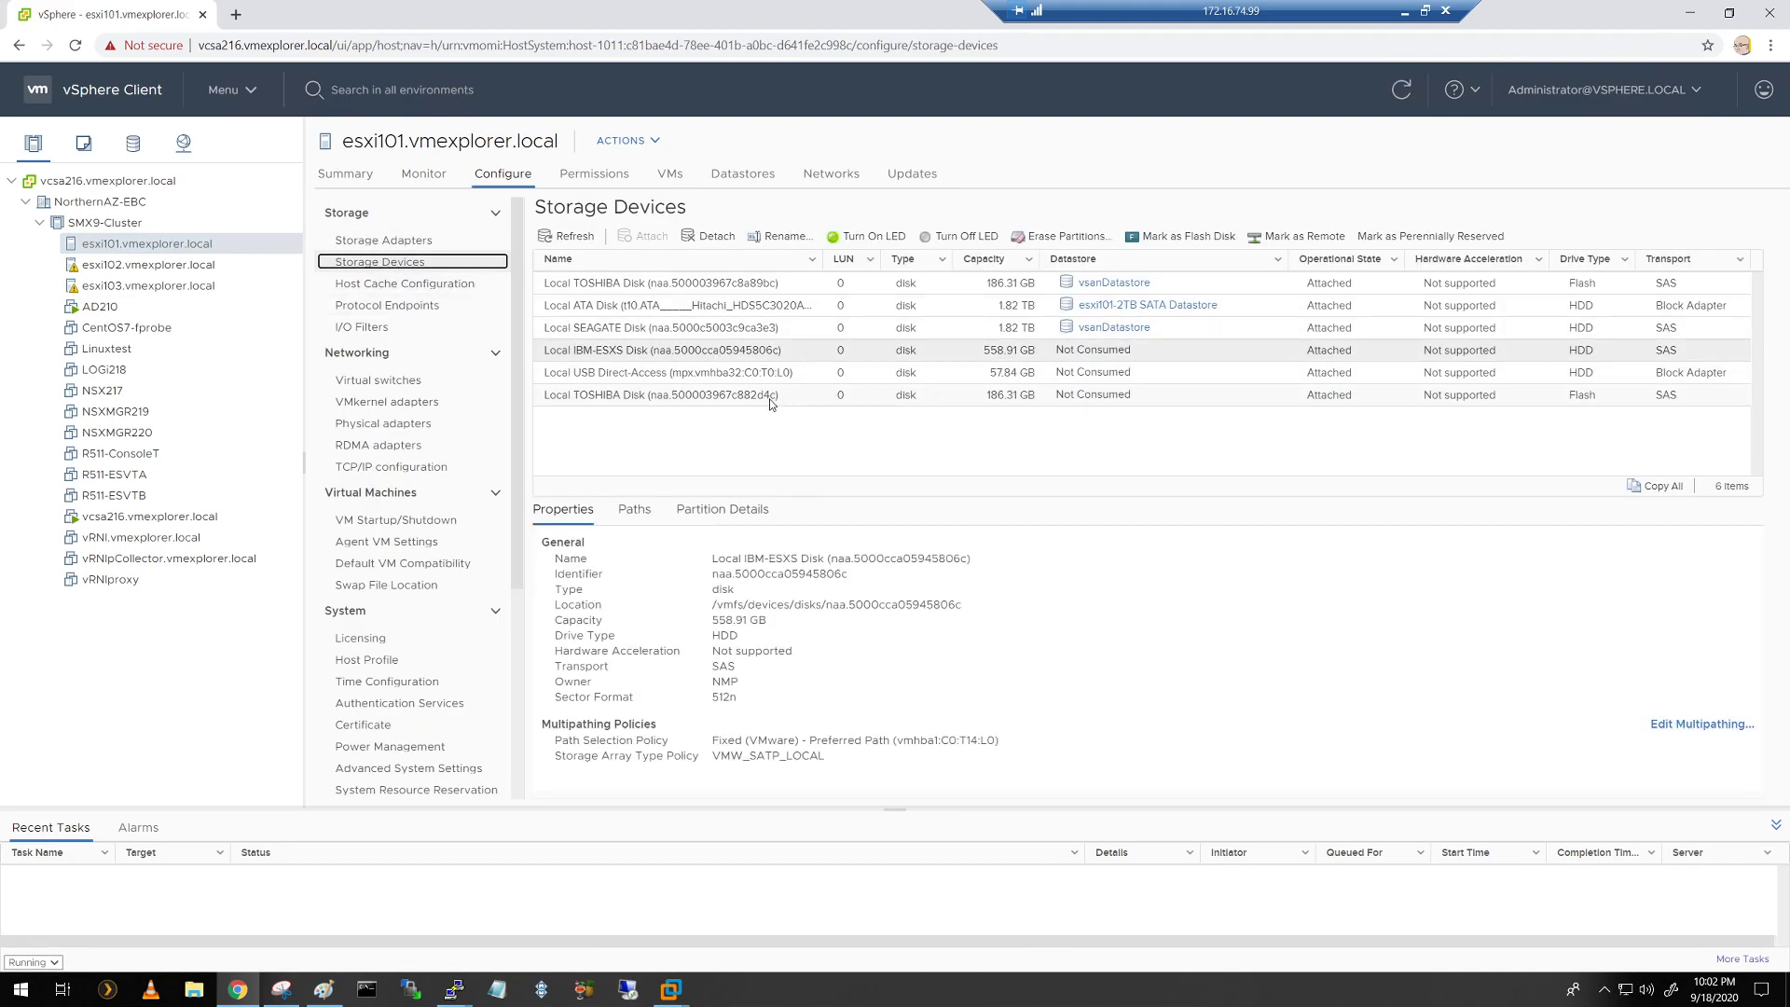
click(673, 349)
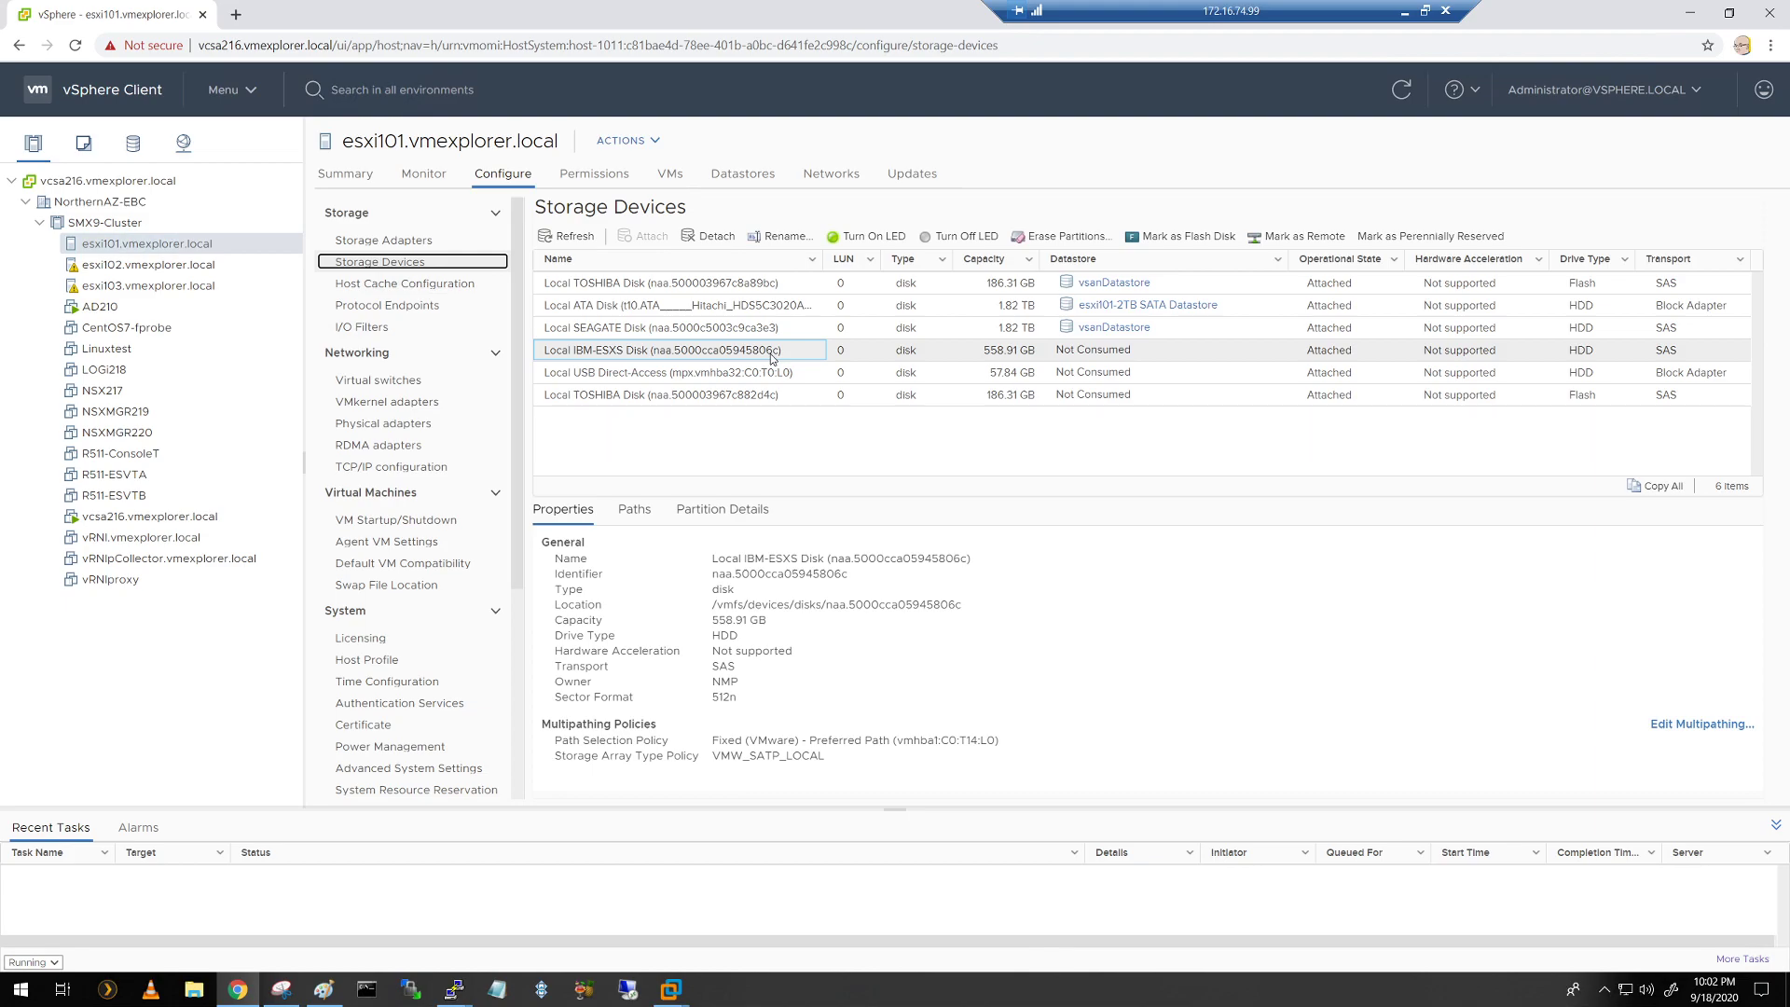
mouse_move(671, 360)
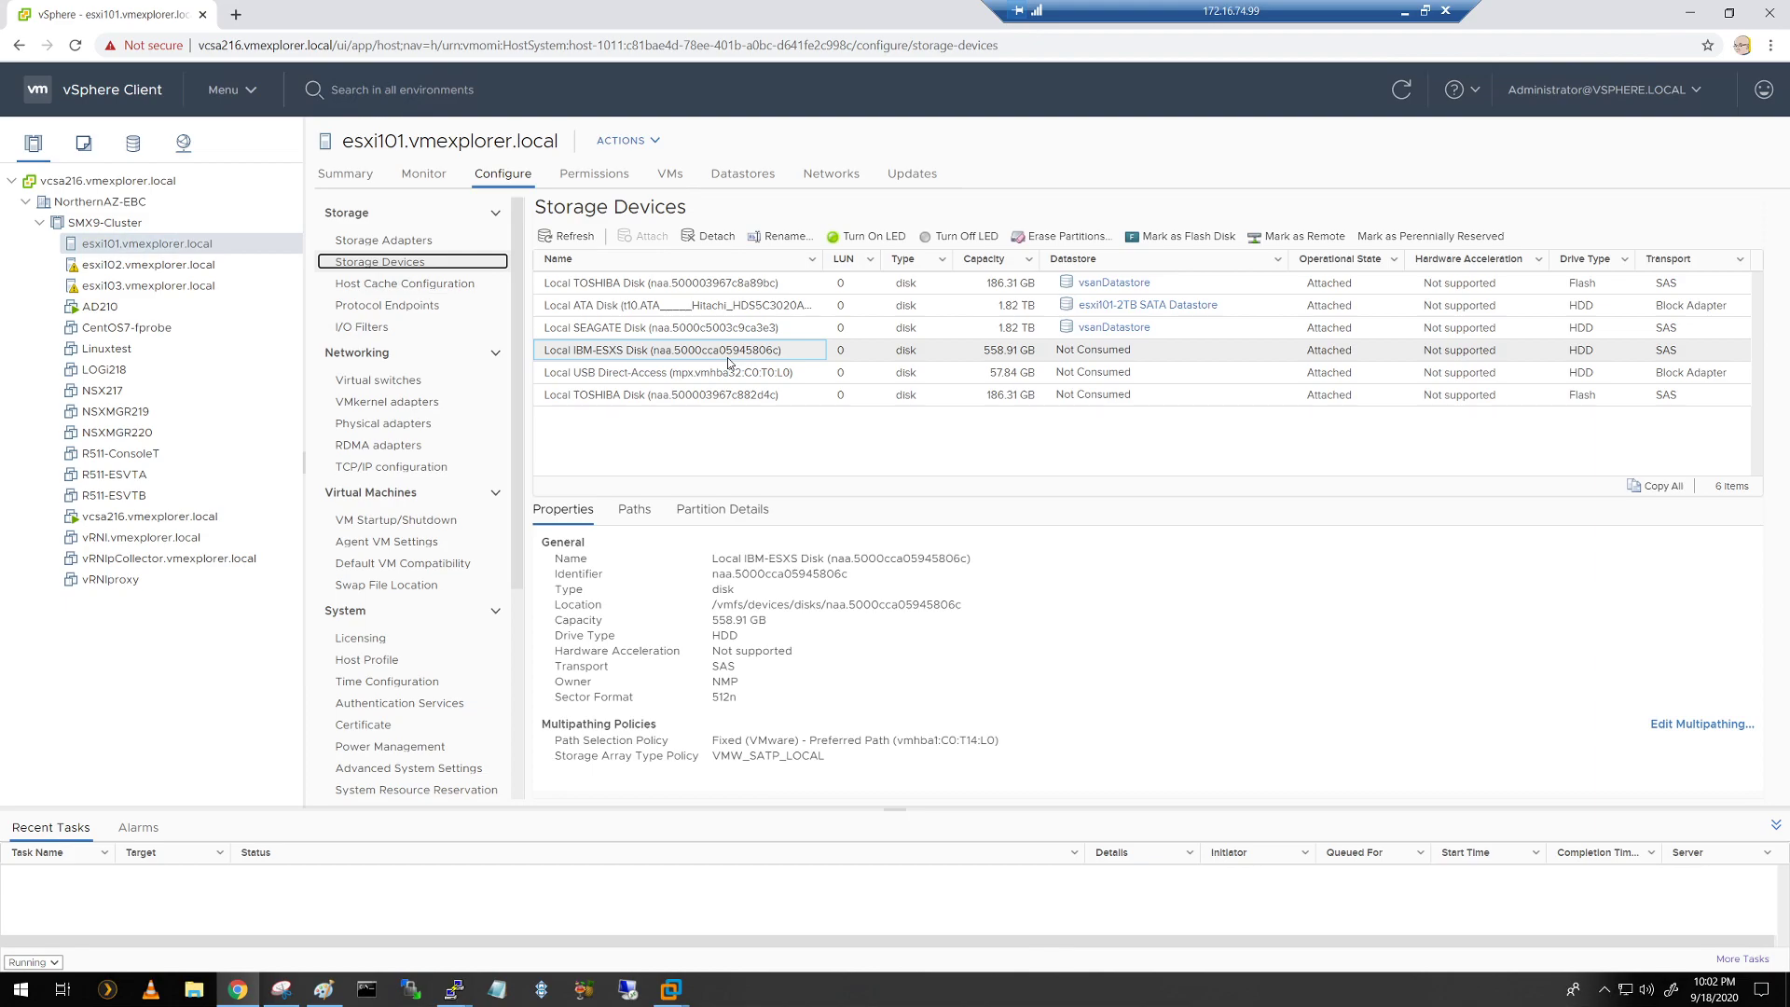
mouse_move(688, 361)
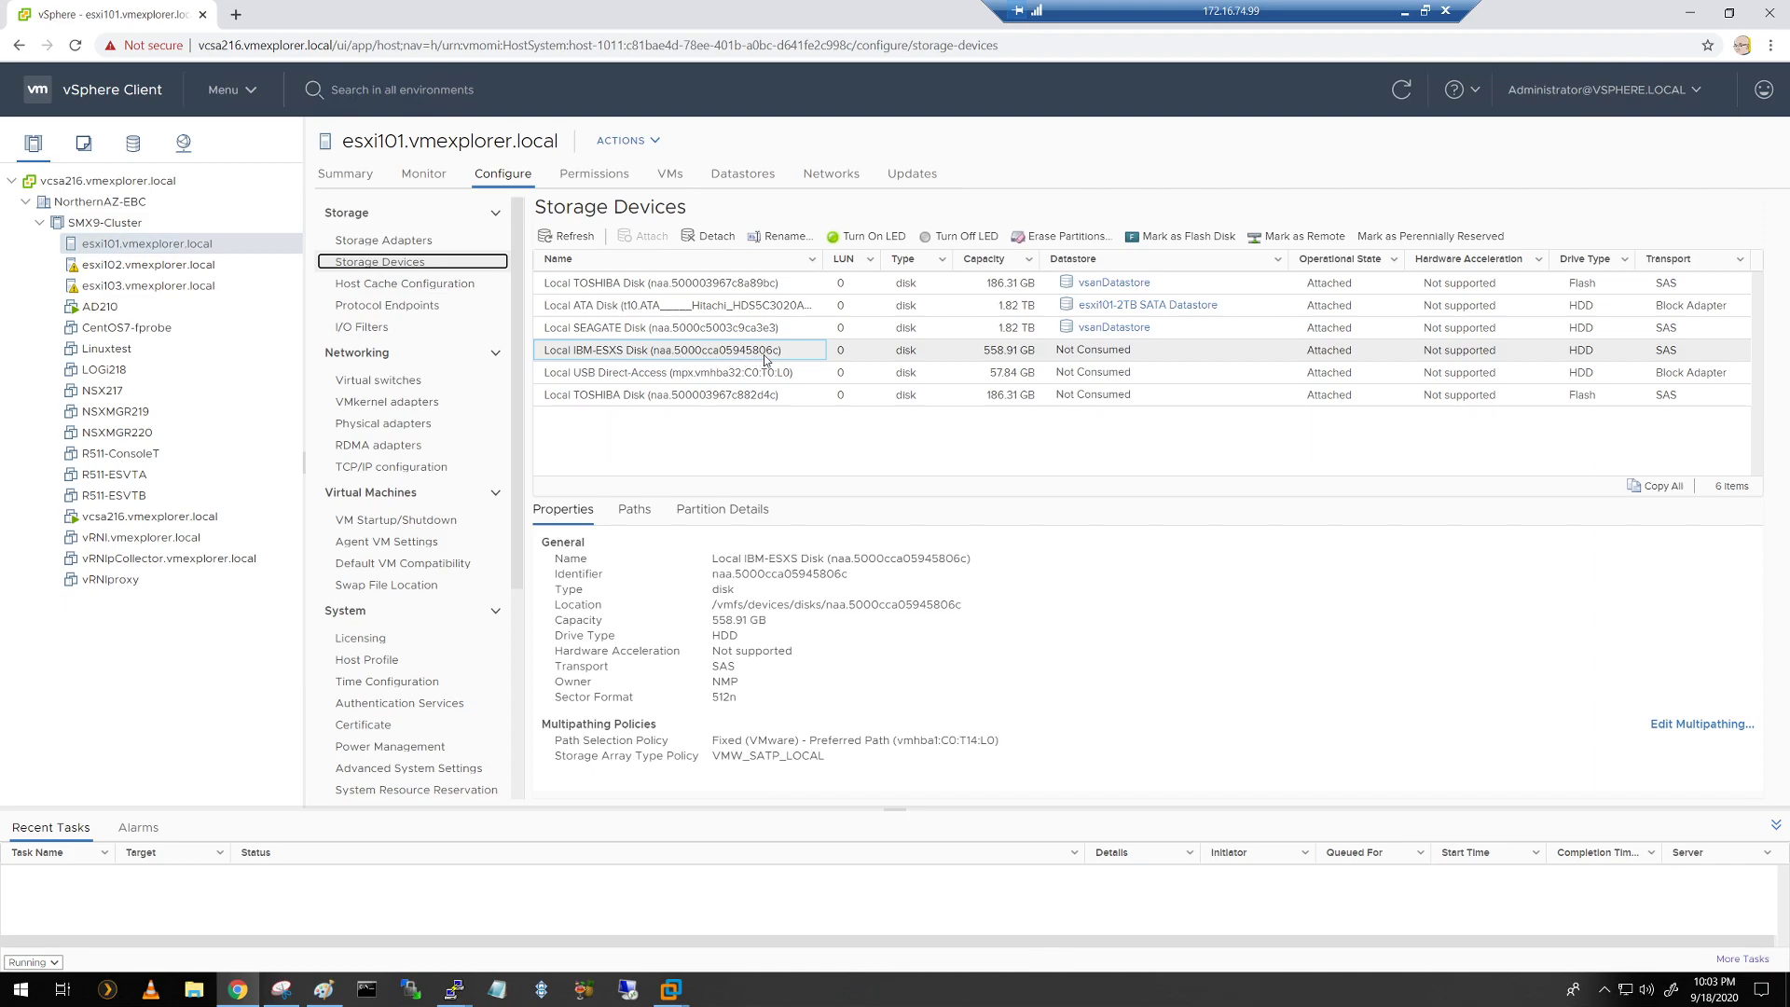
mouse_move(1350, 457)
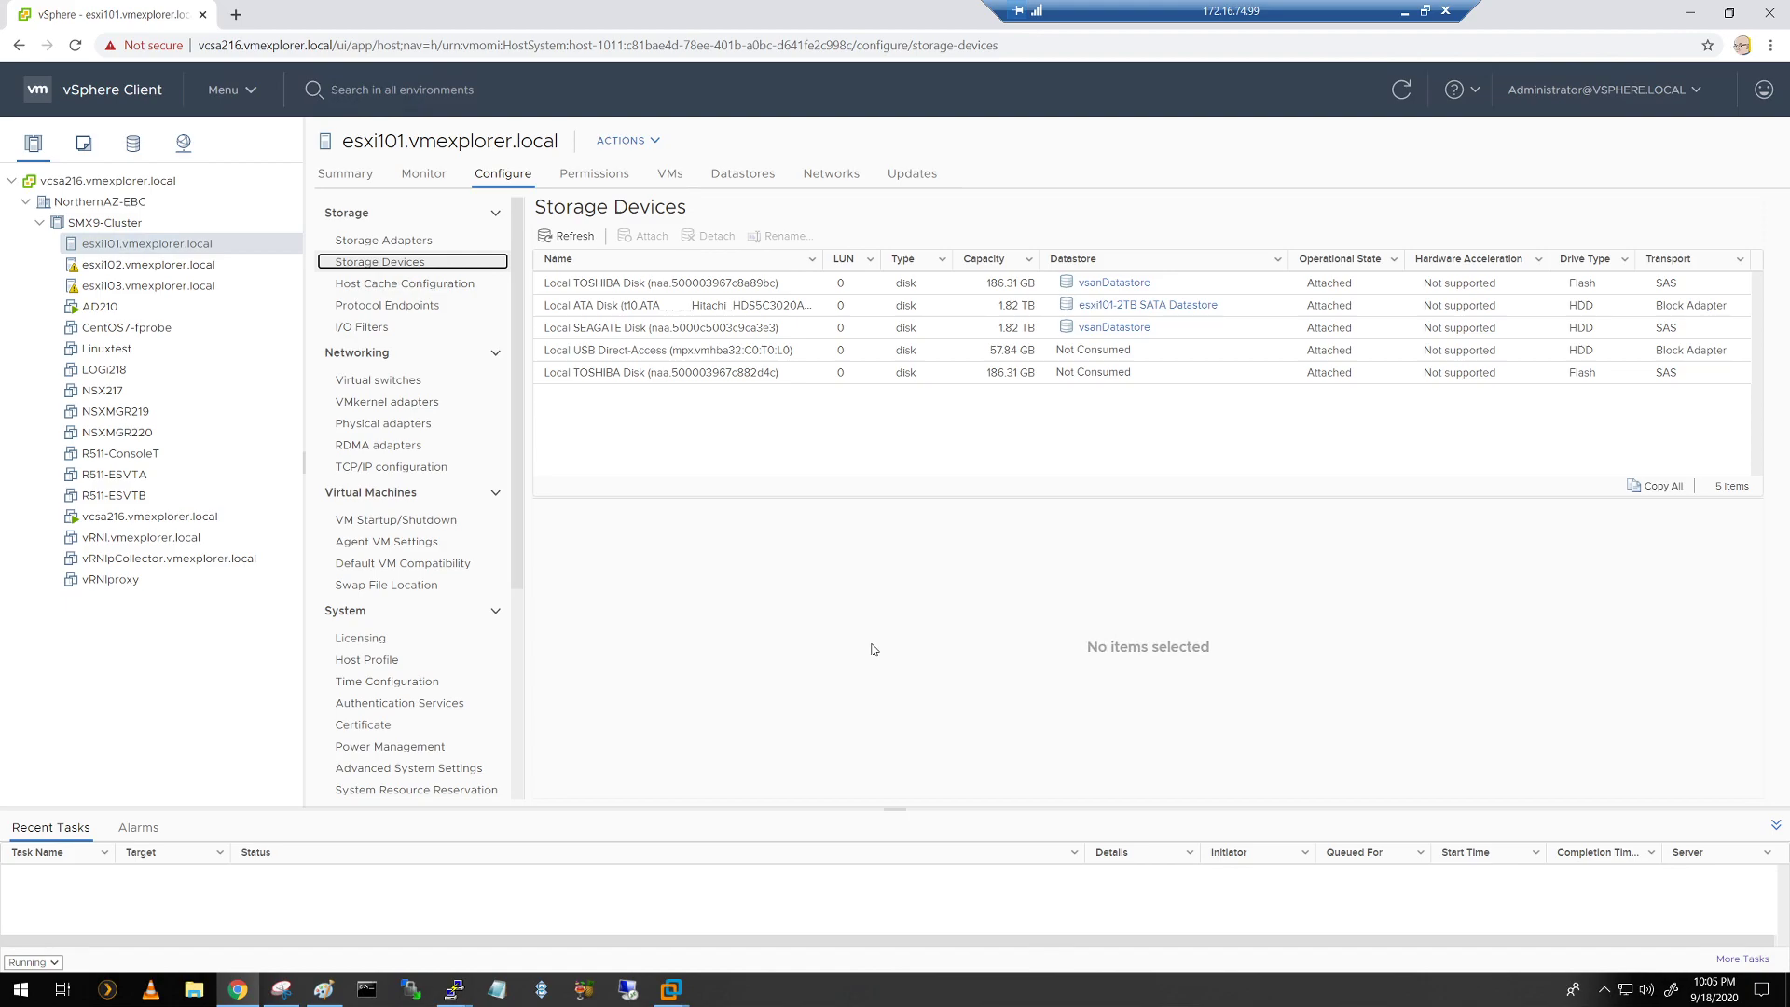
mouse_move(851, 458)
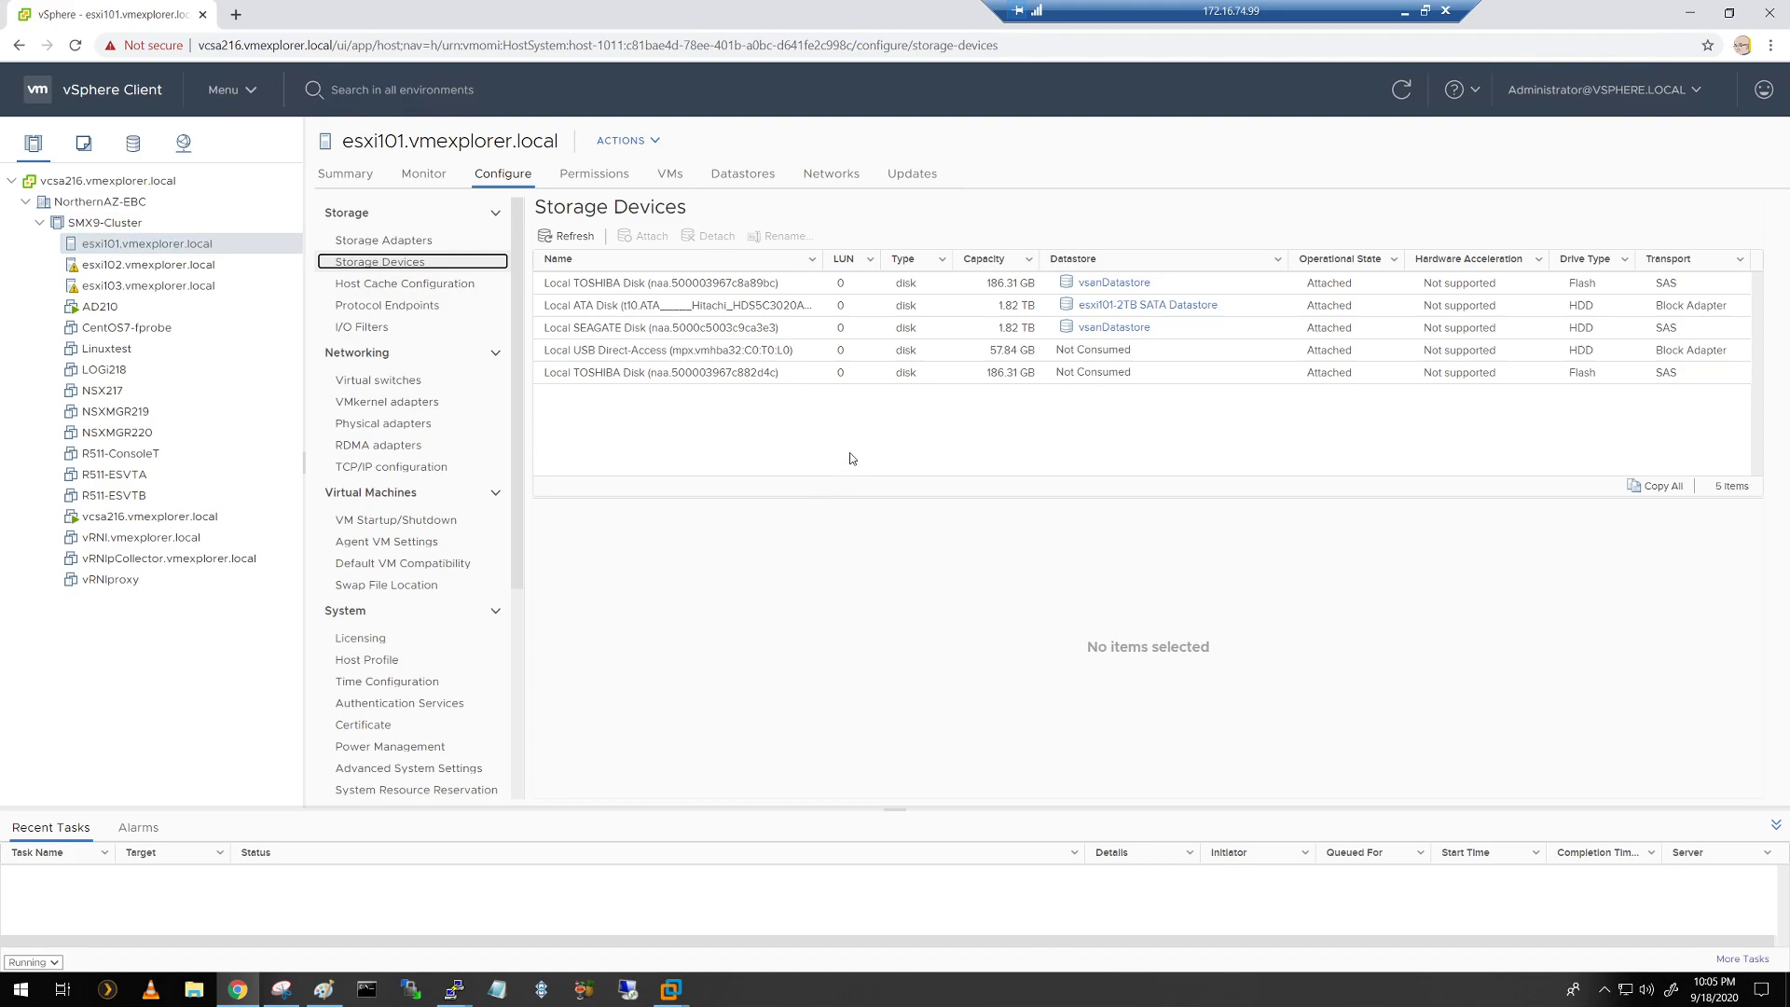
mouse_move(861, 456)
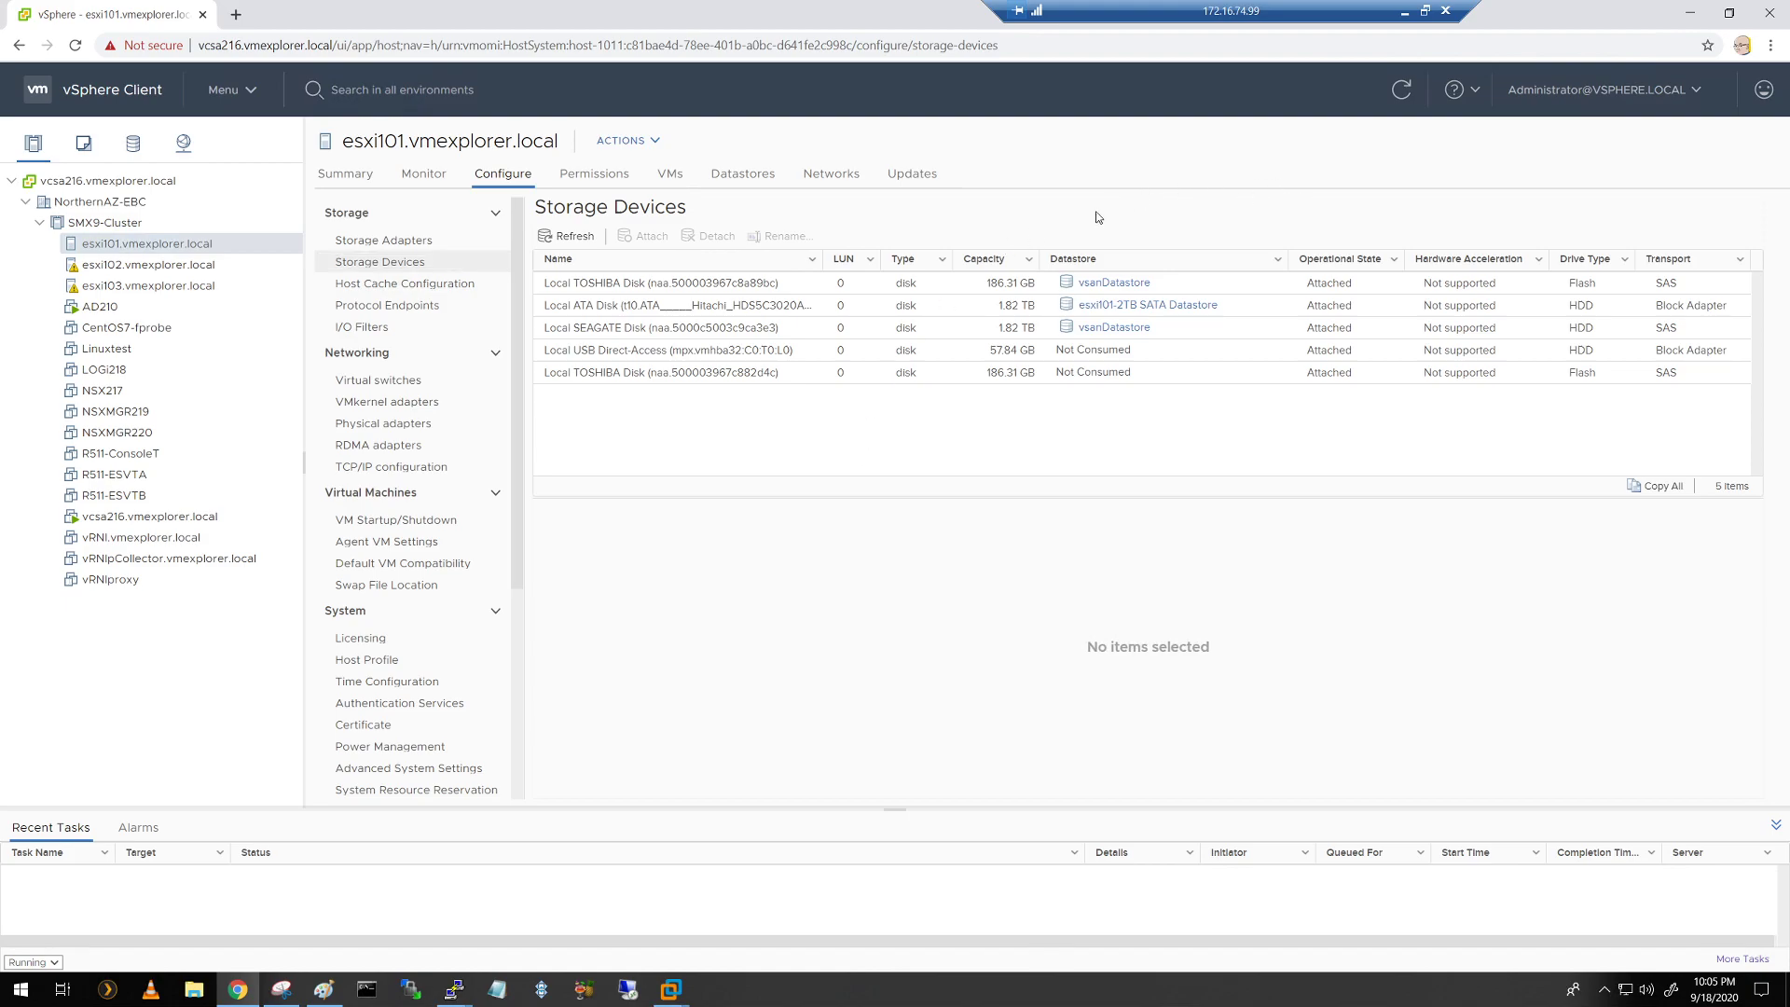
Step: Refresh esxi101's storage devices and select the new unconsumed 1.82 TB SEAGATE disk
click(575, 235)
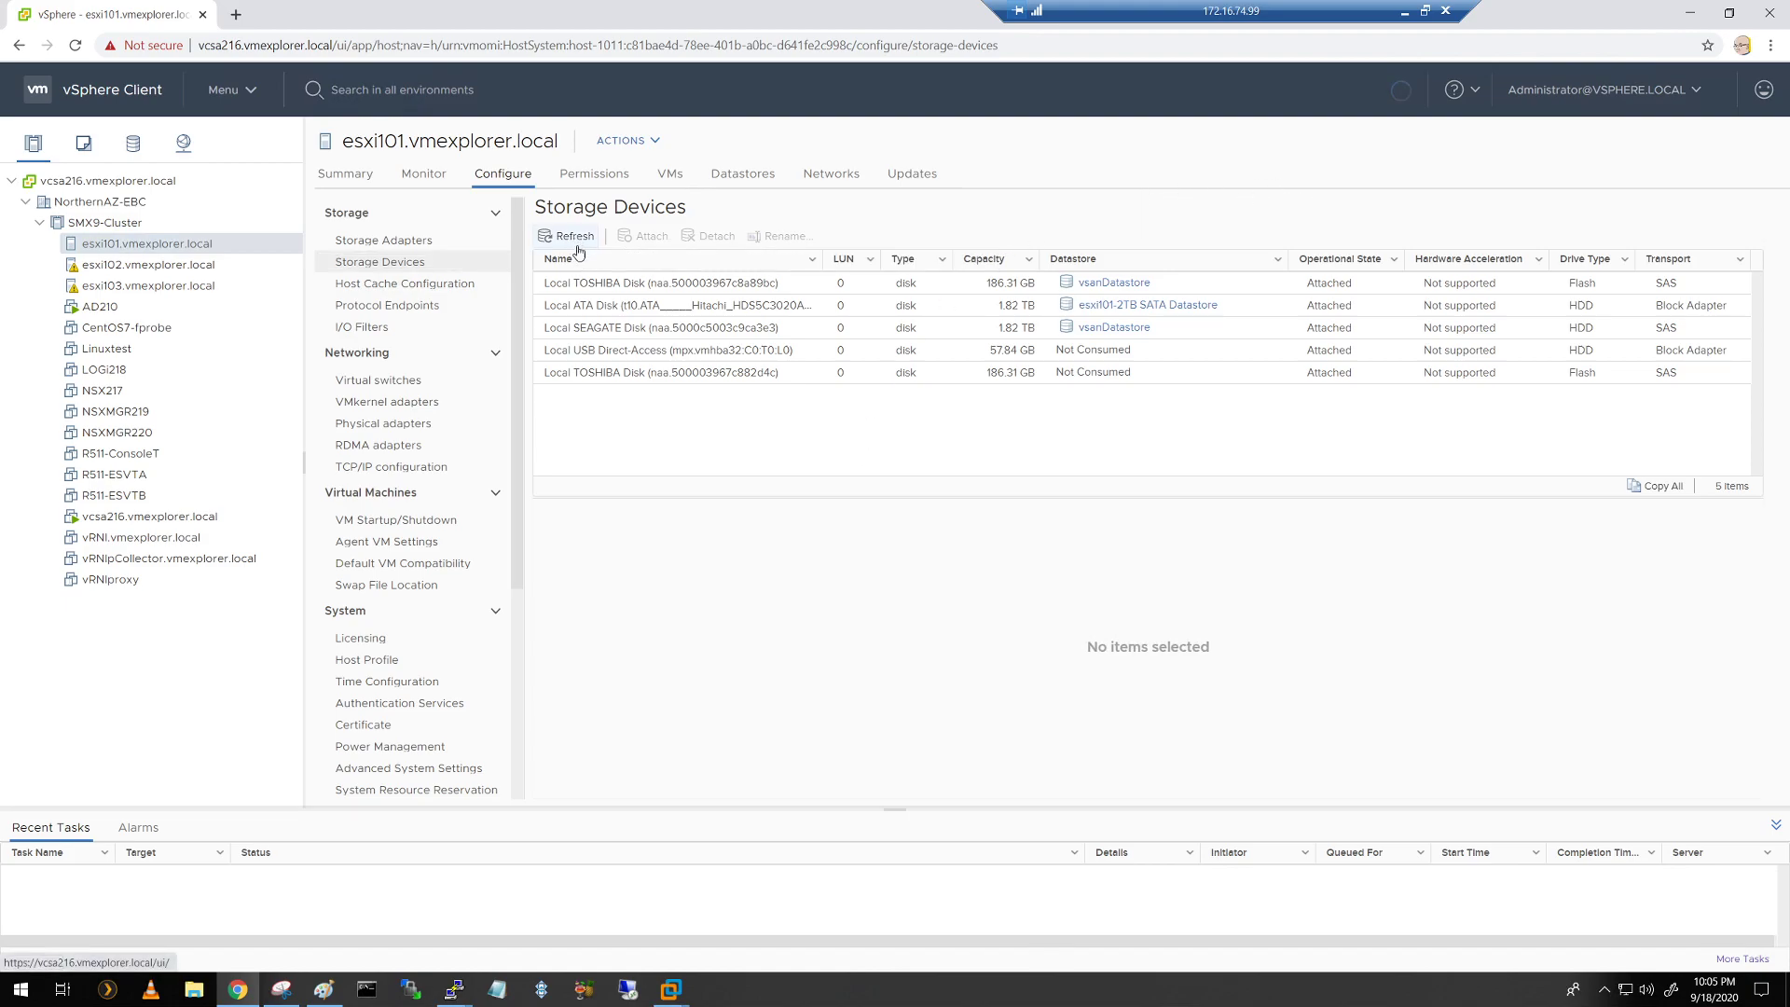
click(568, 235)
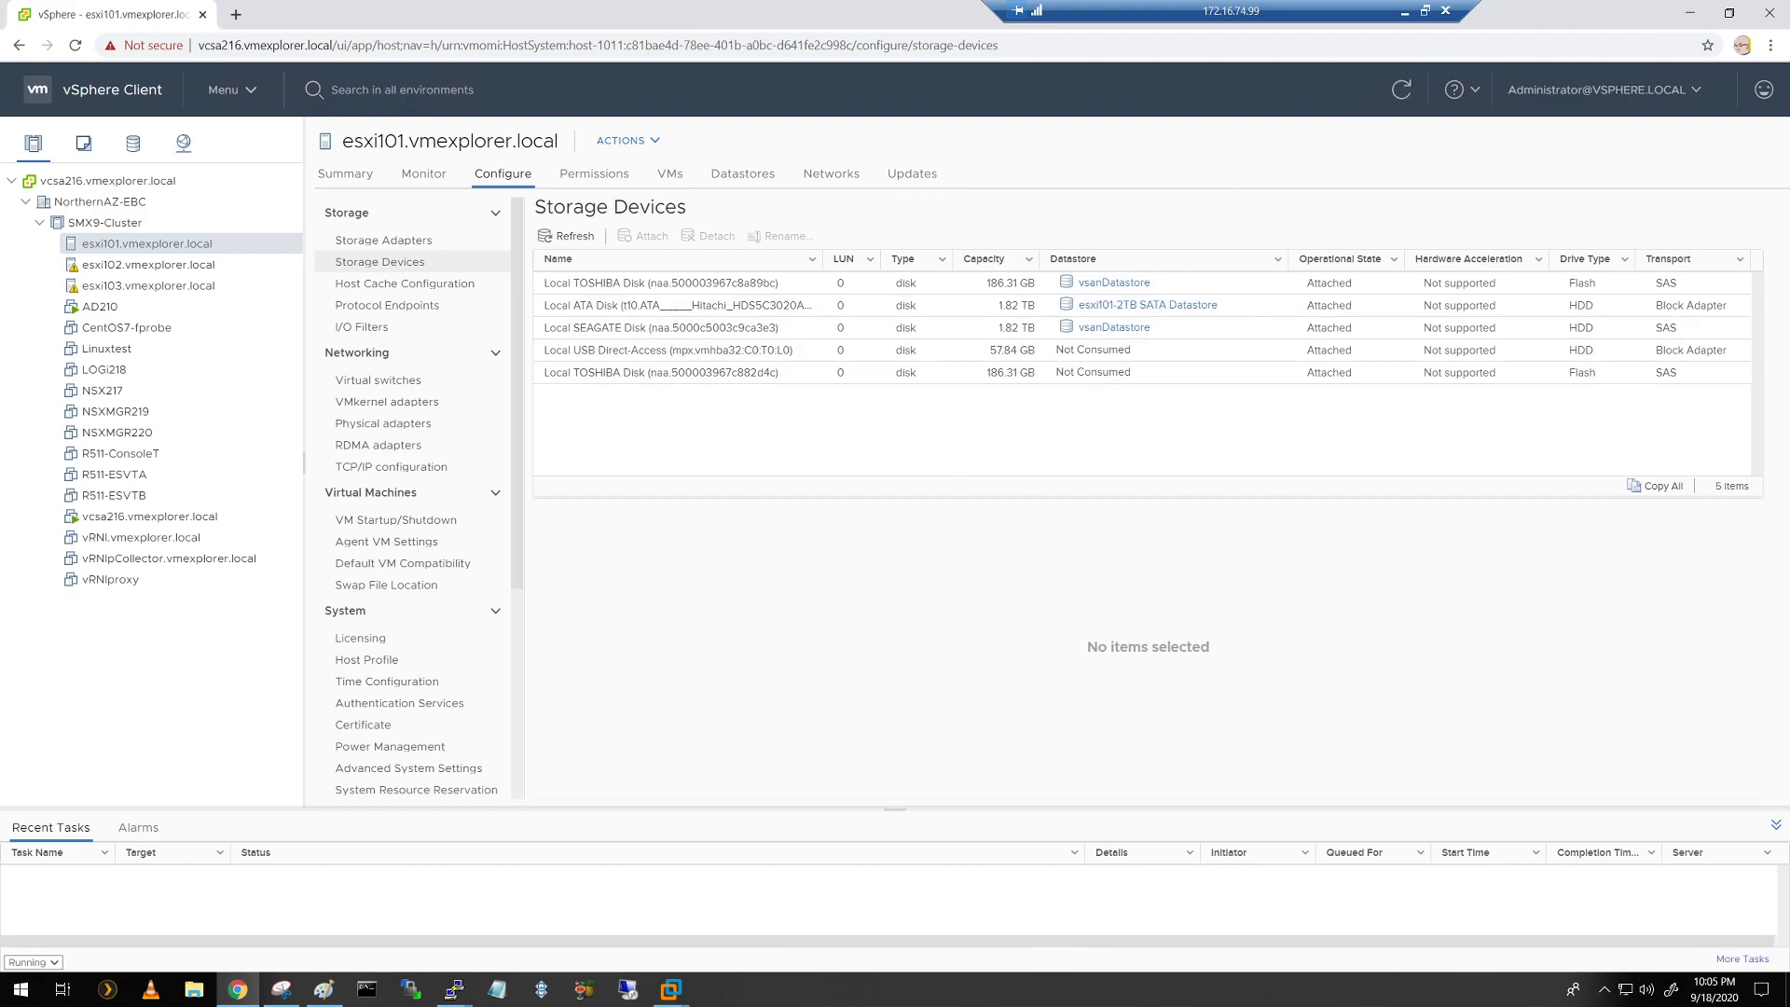
click(662, 393)
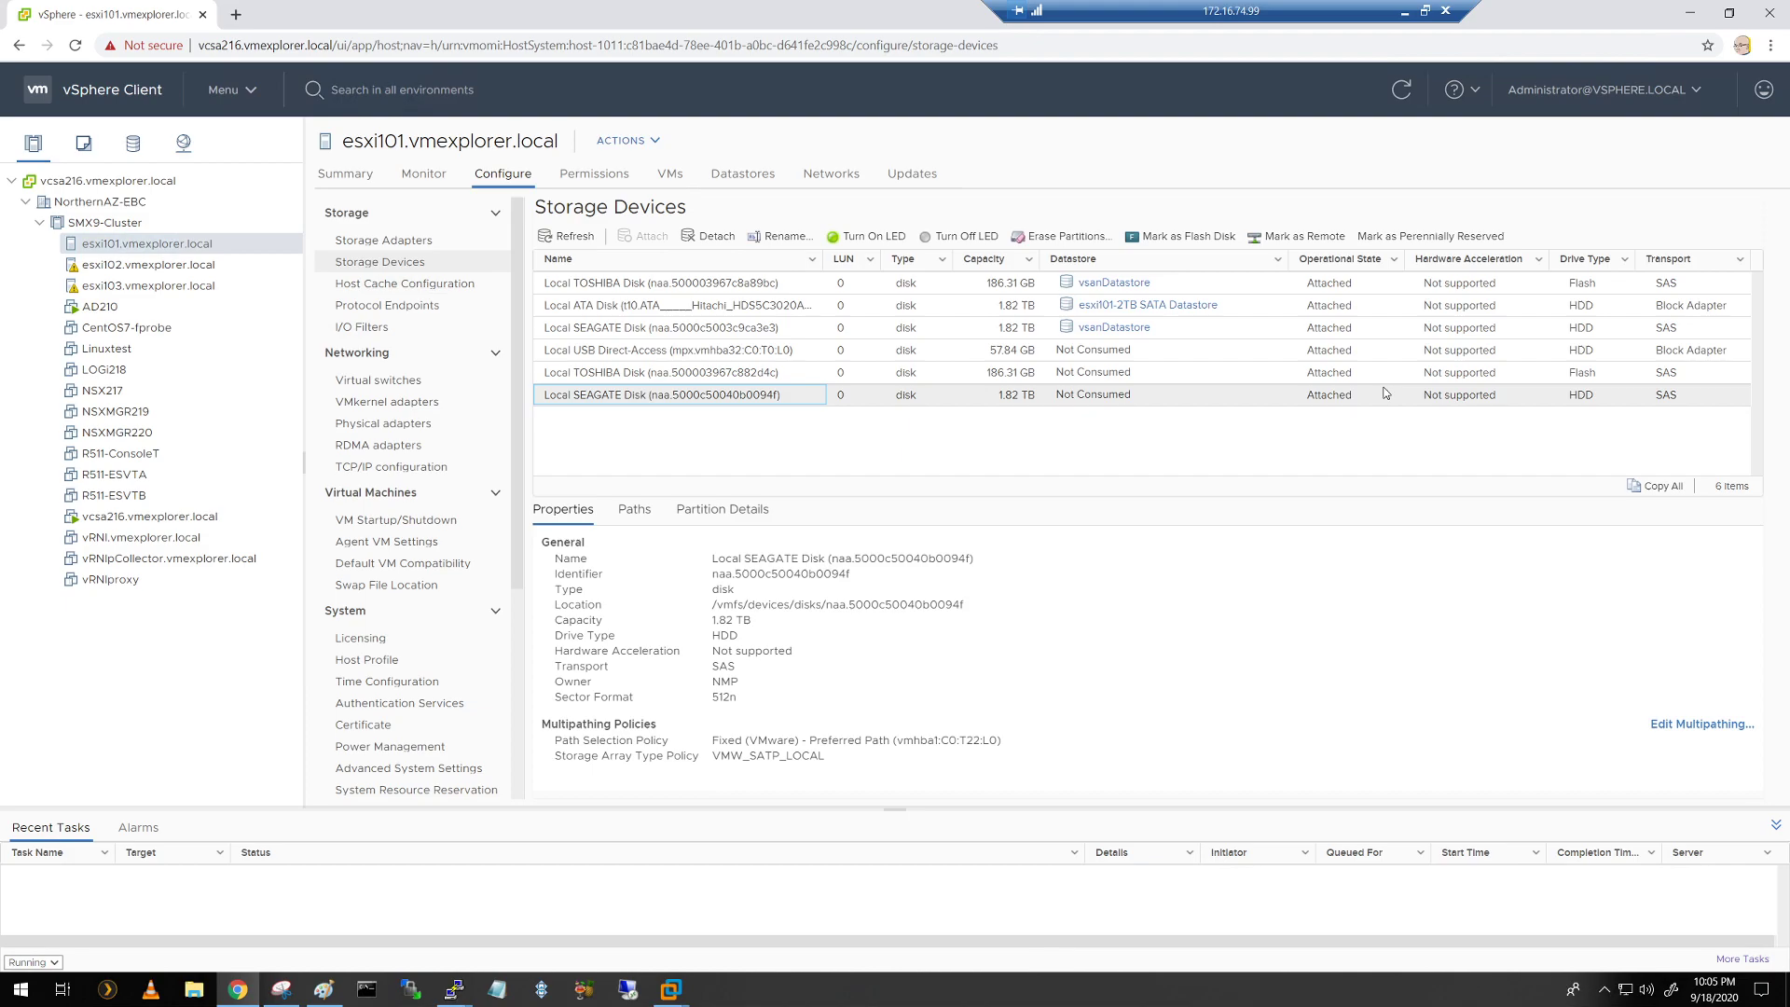
mouse_move(1384, 392)
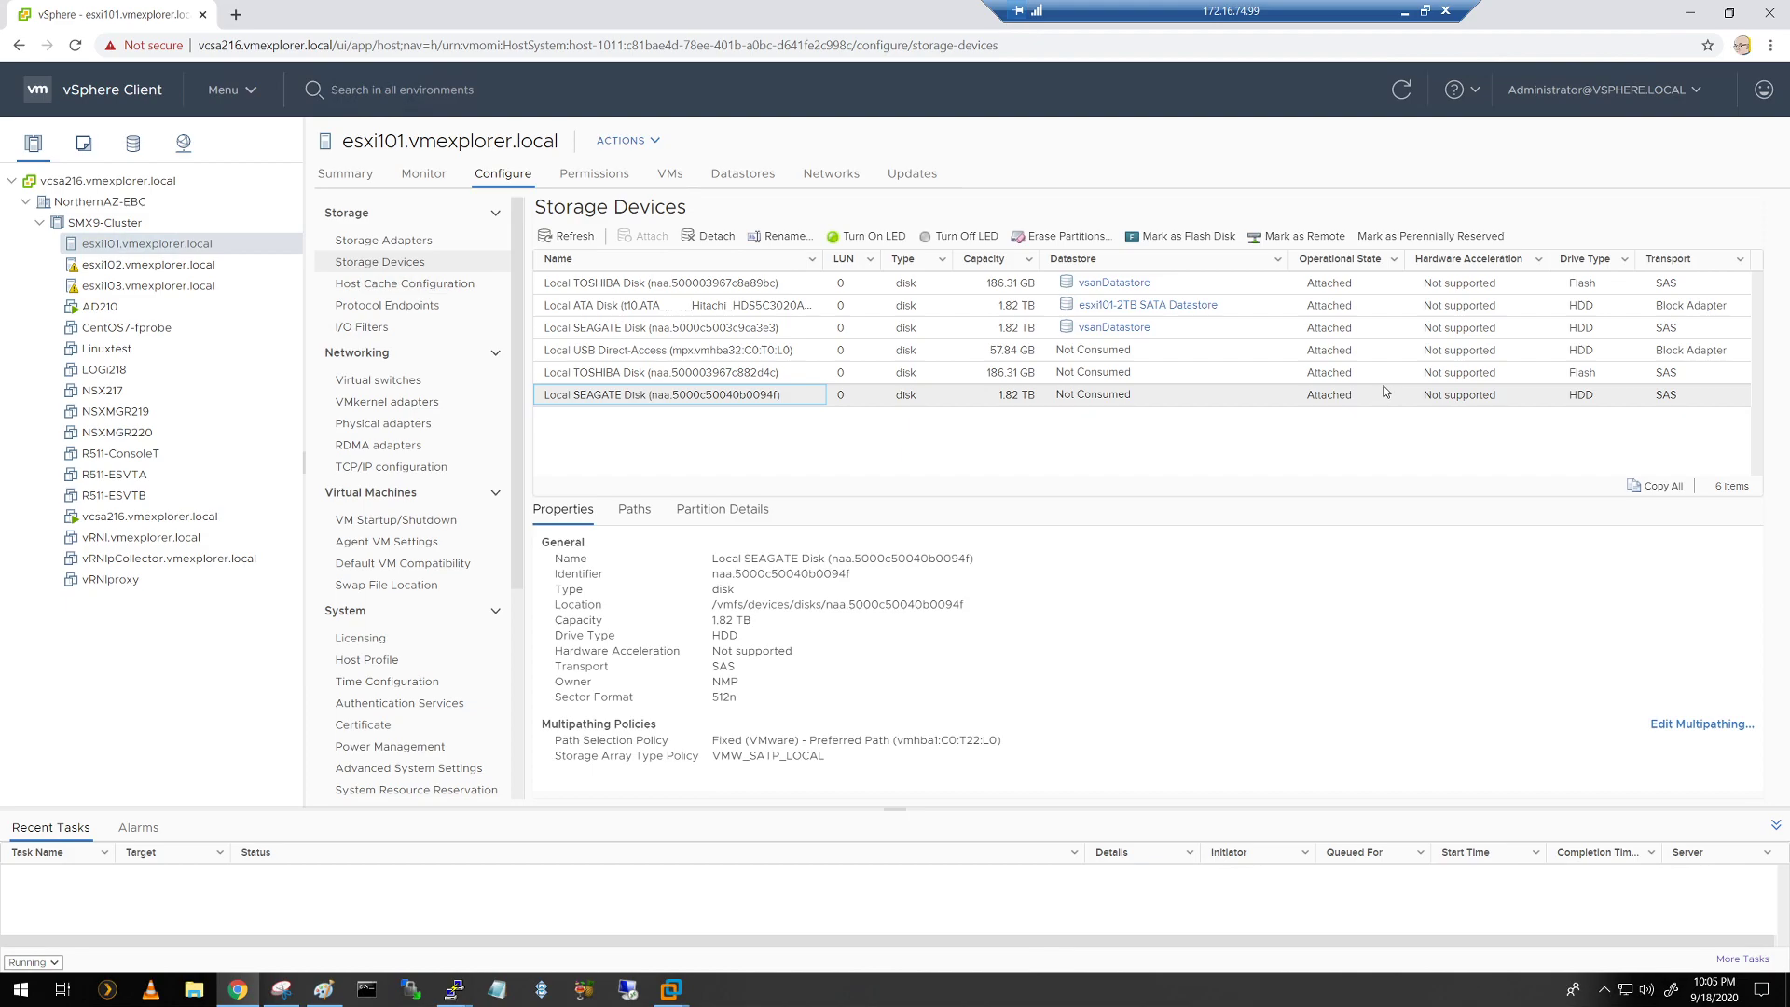
mouse_move(783, 397)
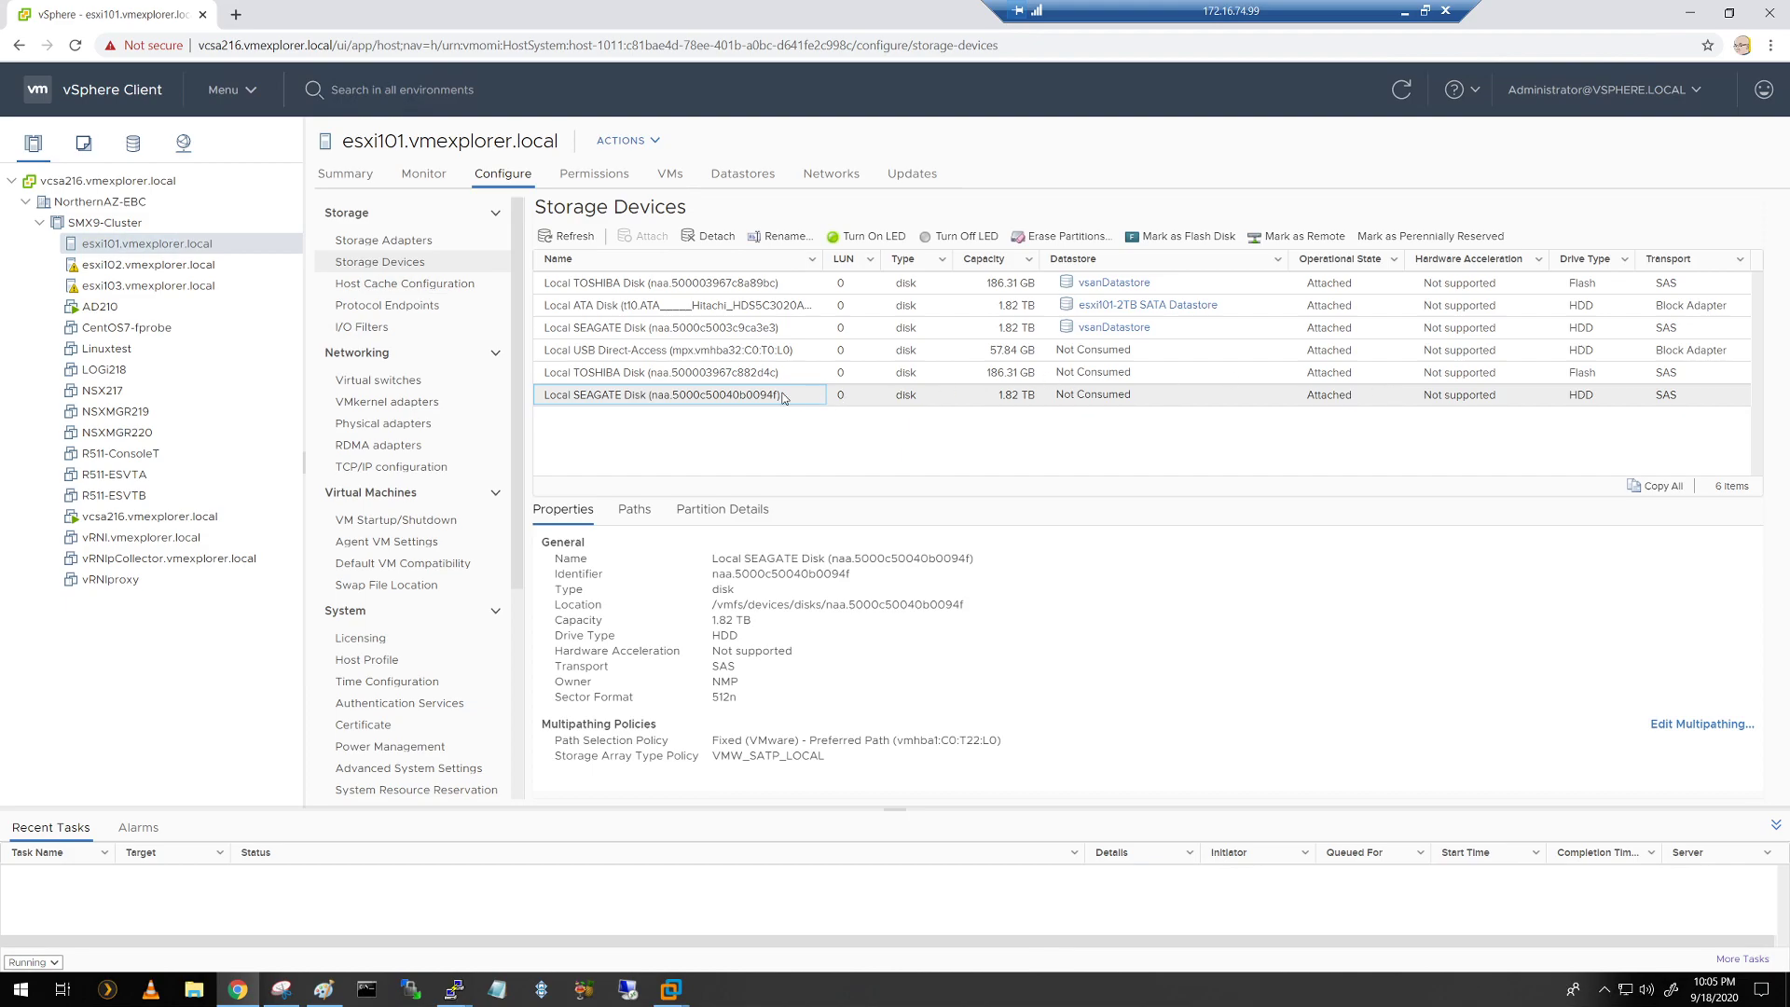
mouse_move(887, 407)
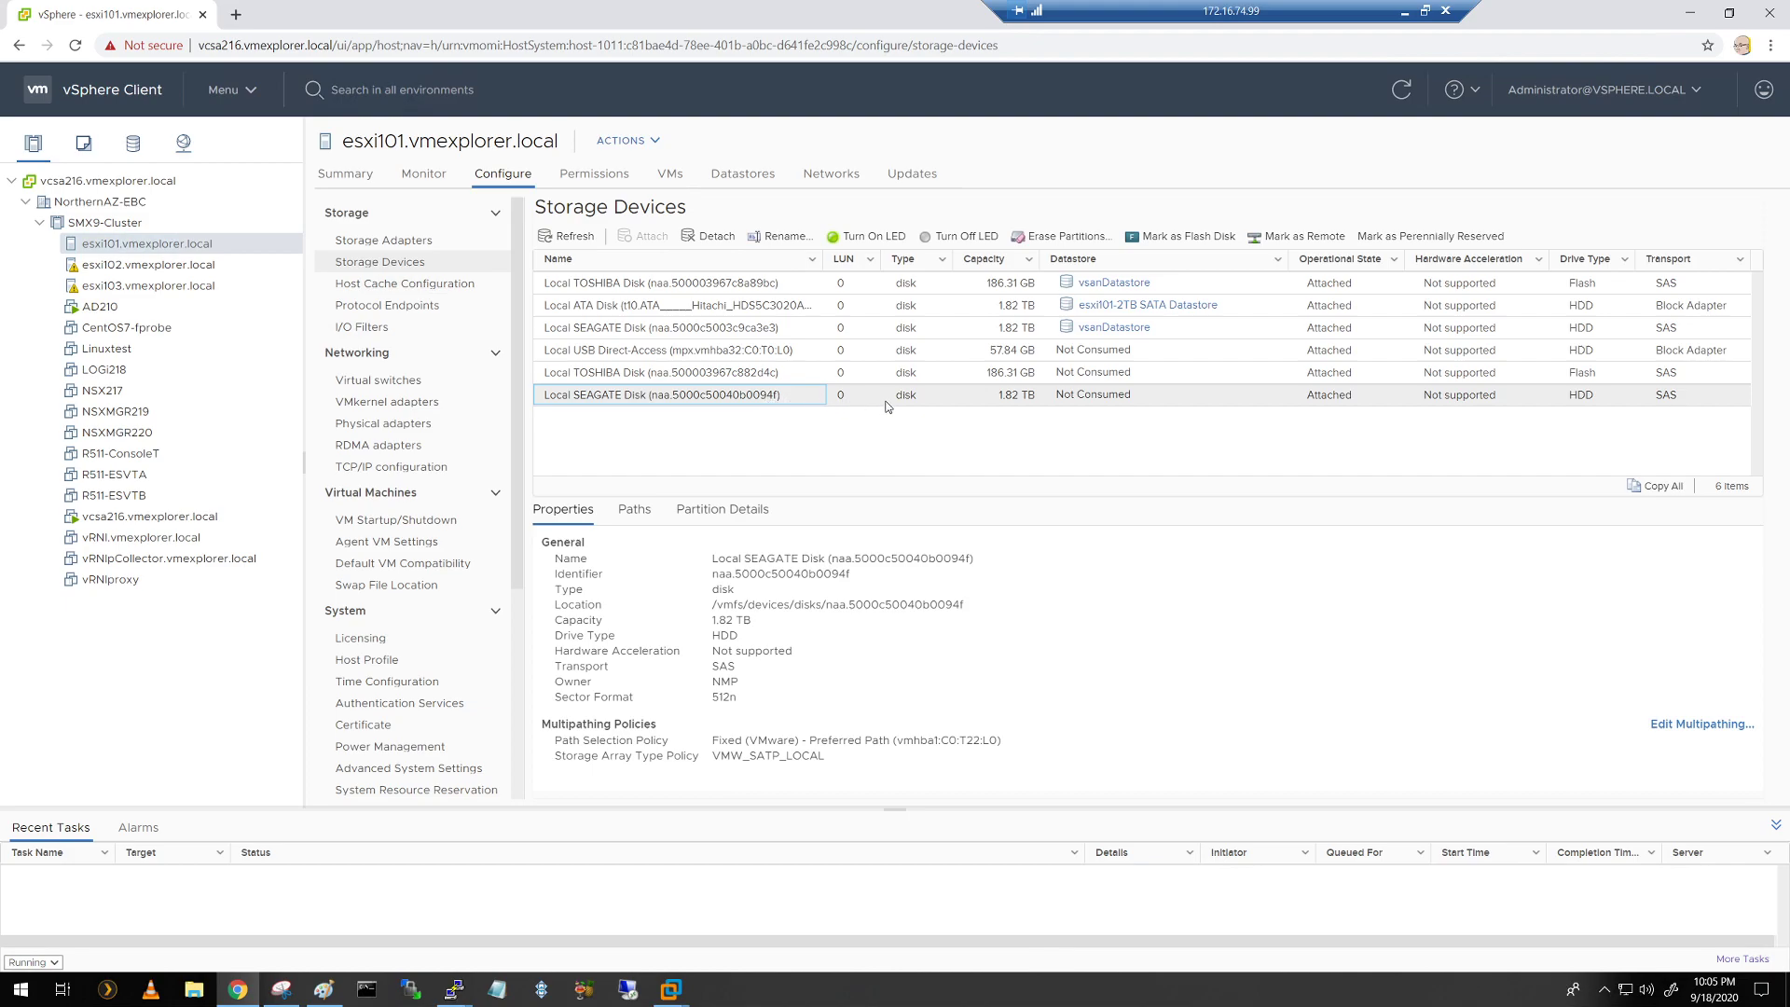
mouse_move(971, 405)
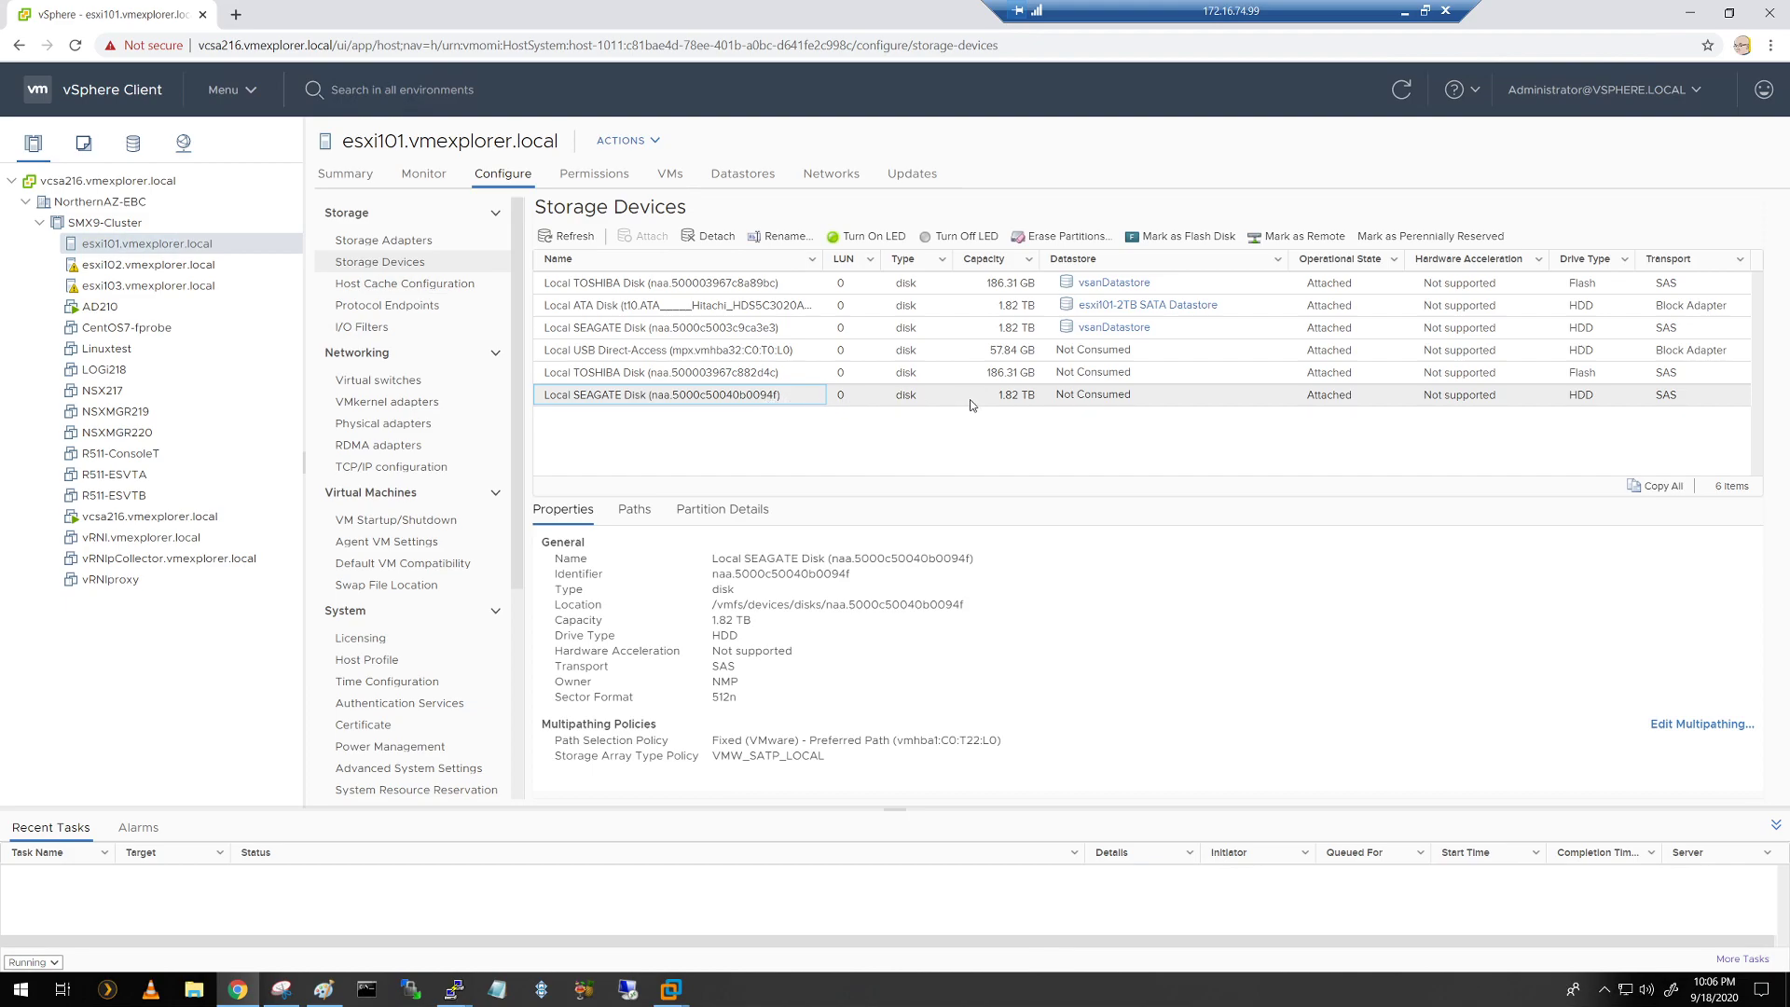
mouse_move(971, 375)
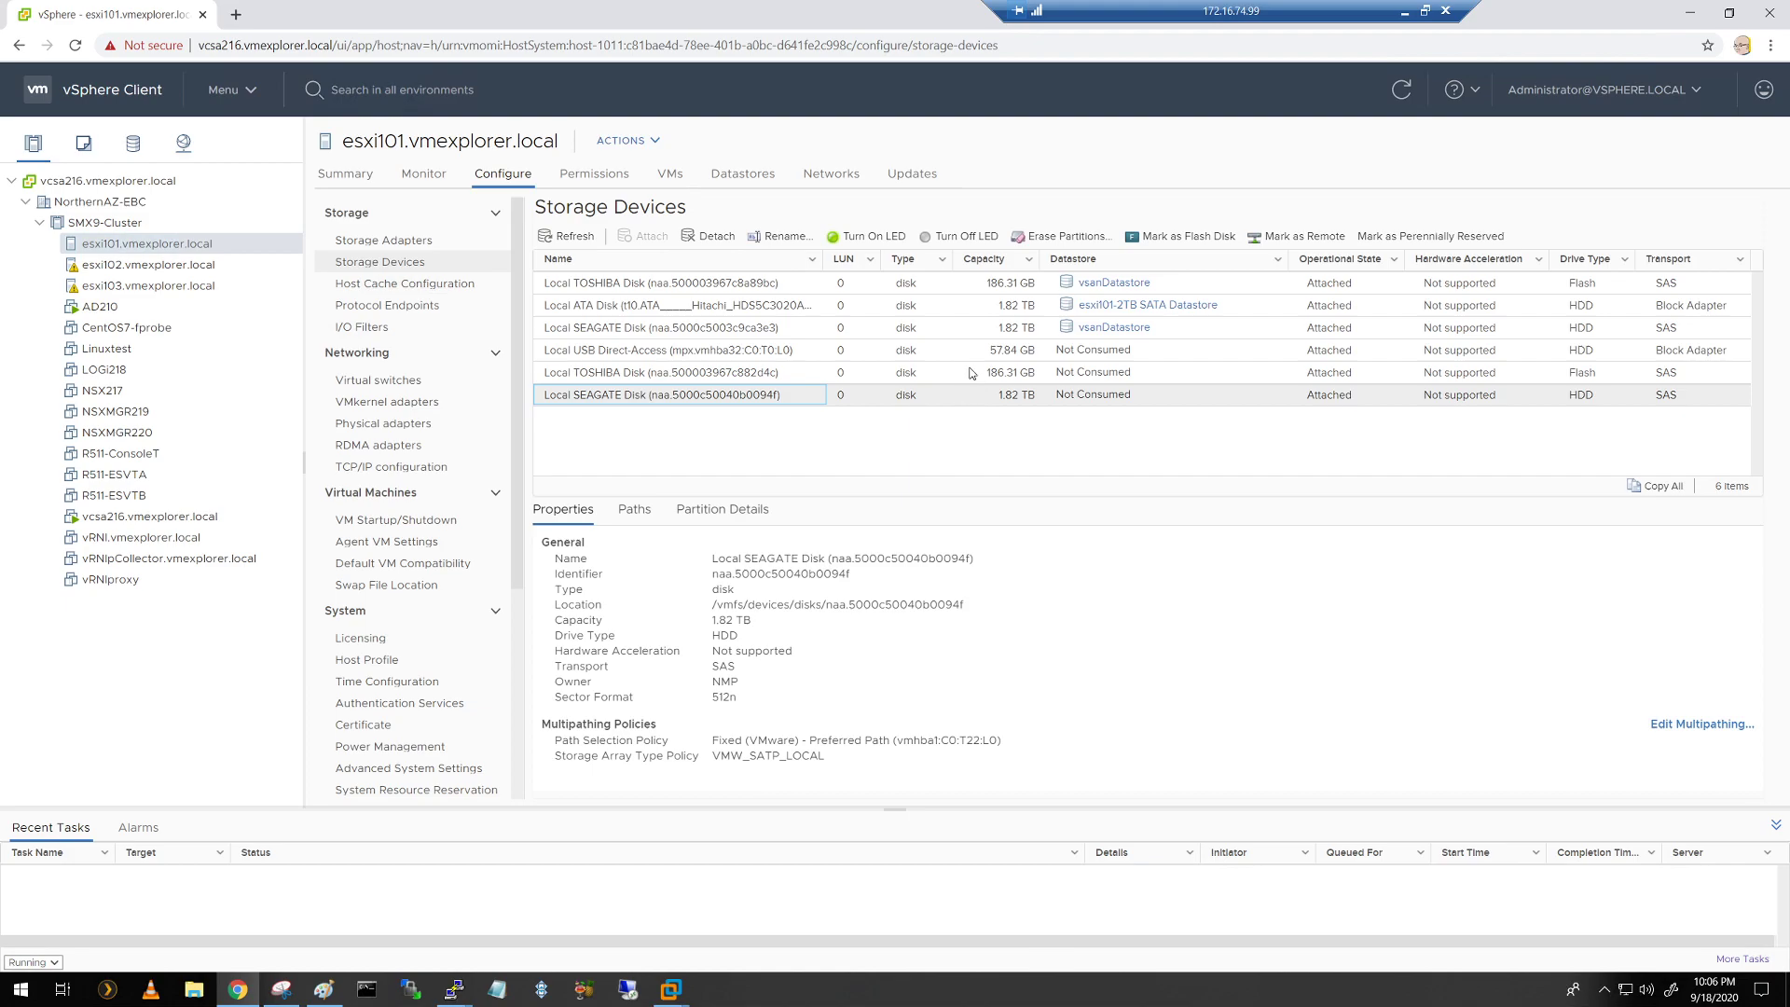
mouse_move(729, 425)
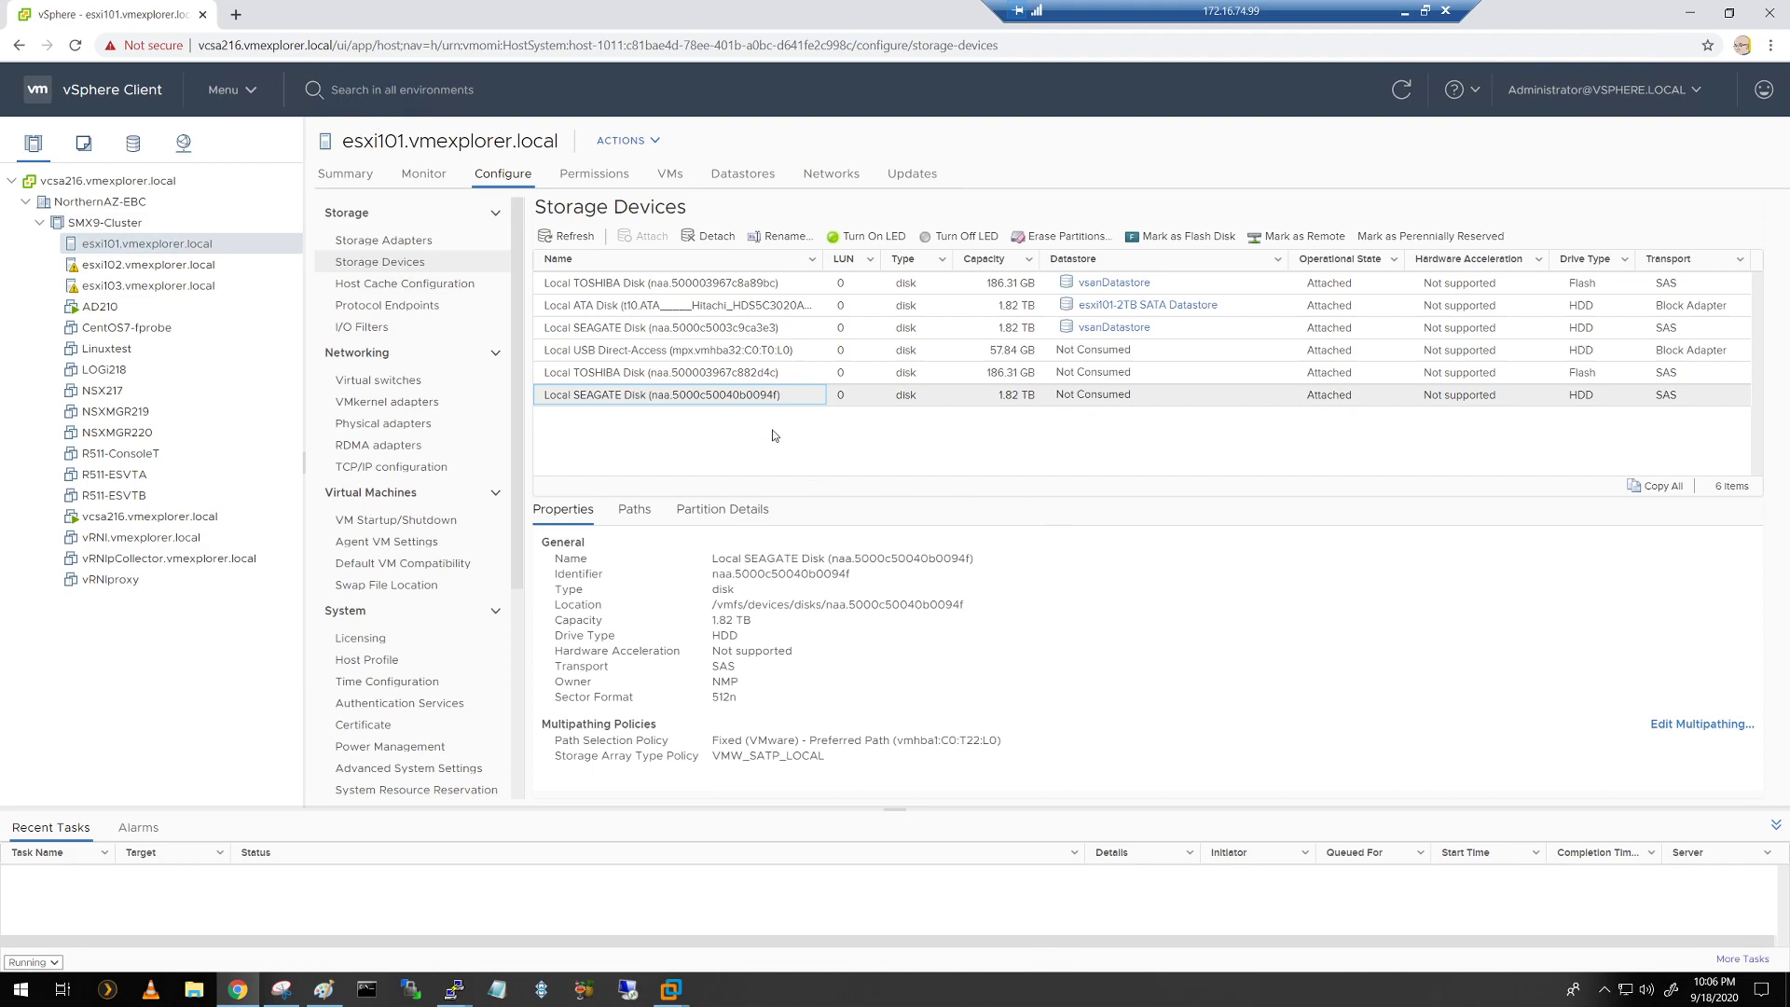
Step: Check Erase Partitions on the new Seagate disk, find none, and cancel
click(1061, 236)
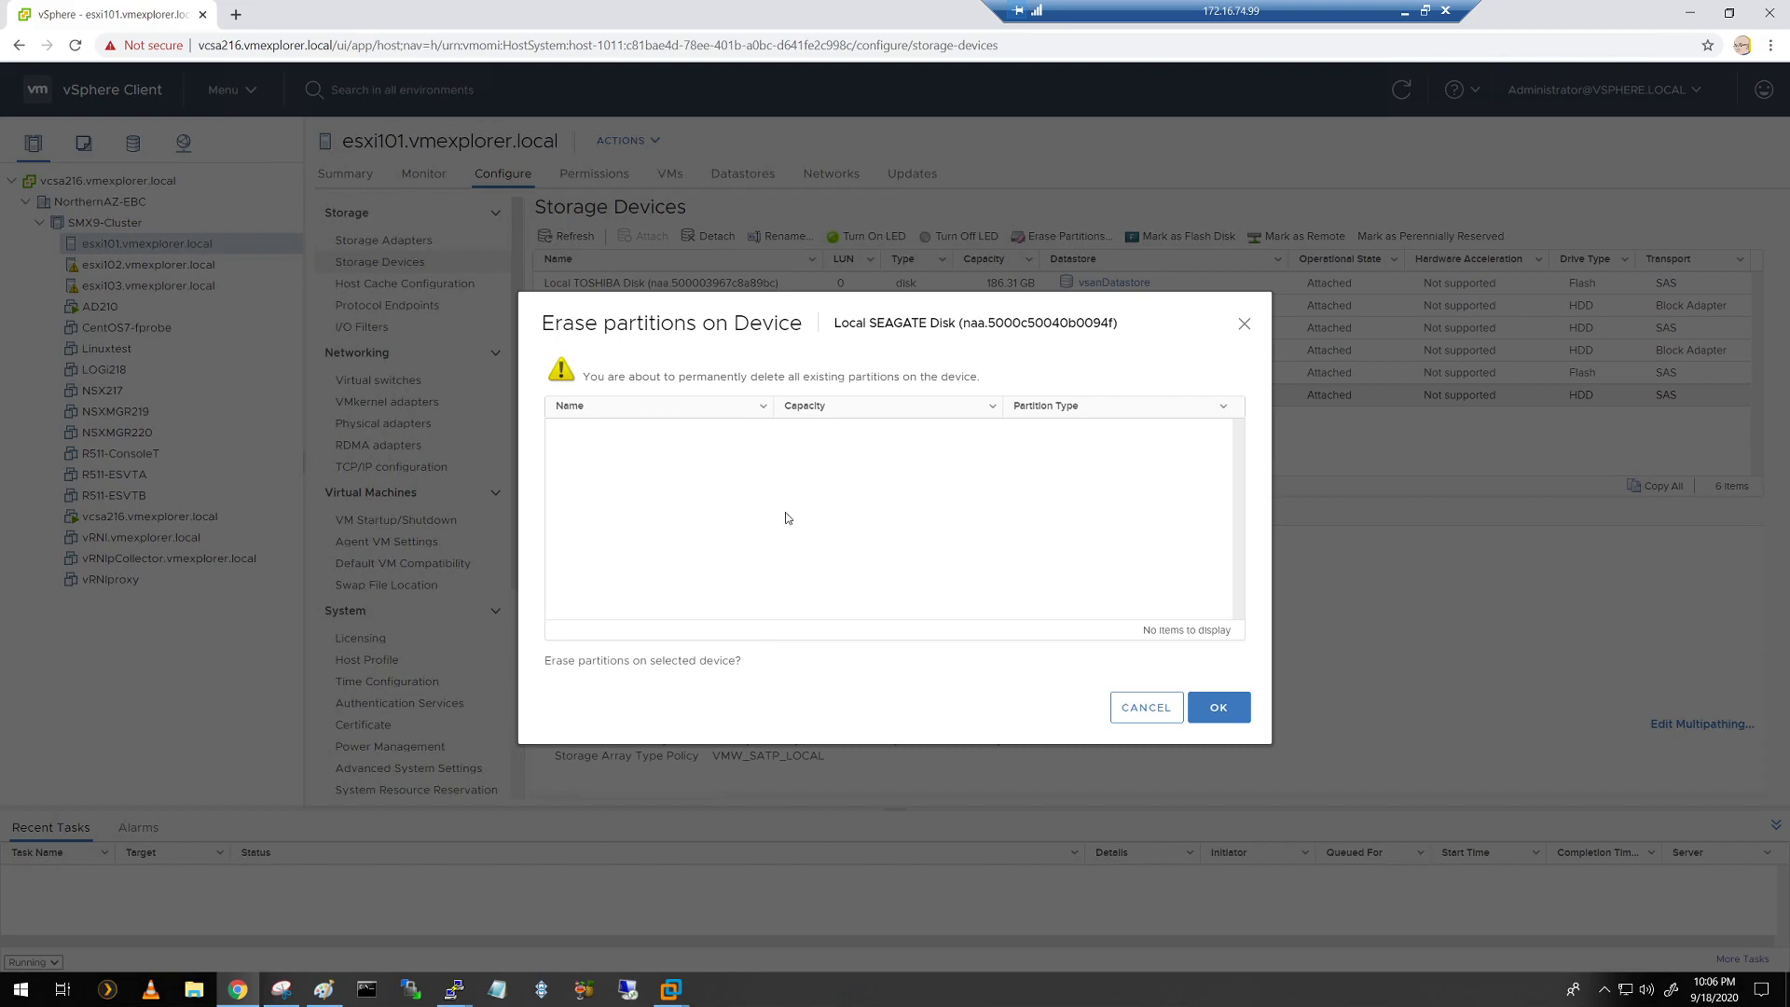
mouse_move(1092, 700)
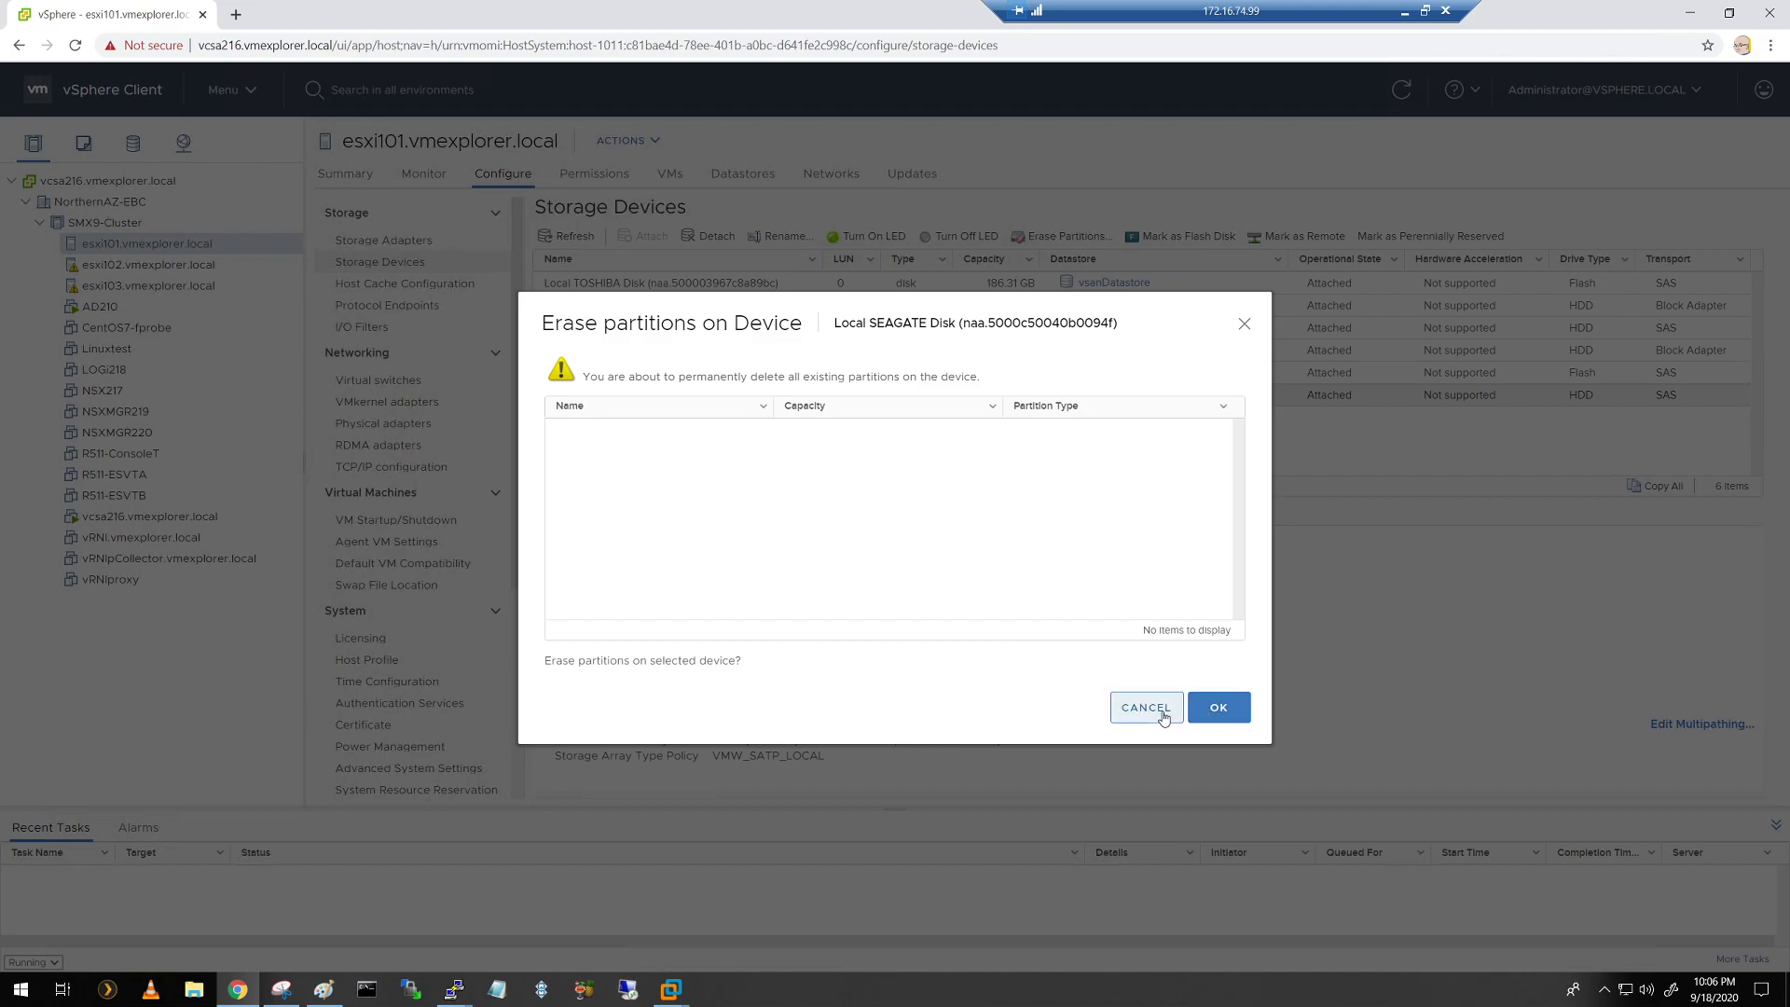
click(1145, 707)
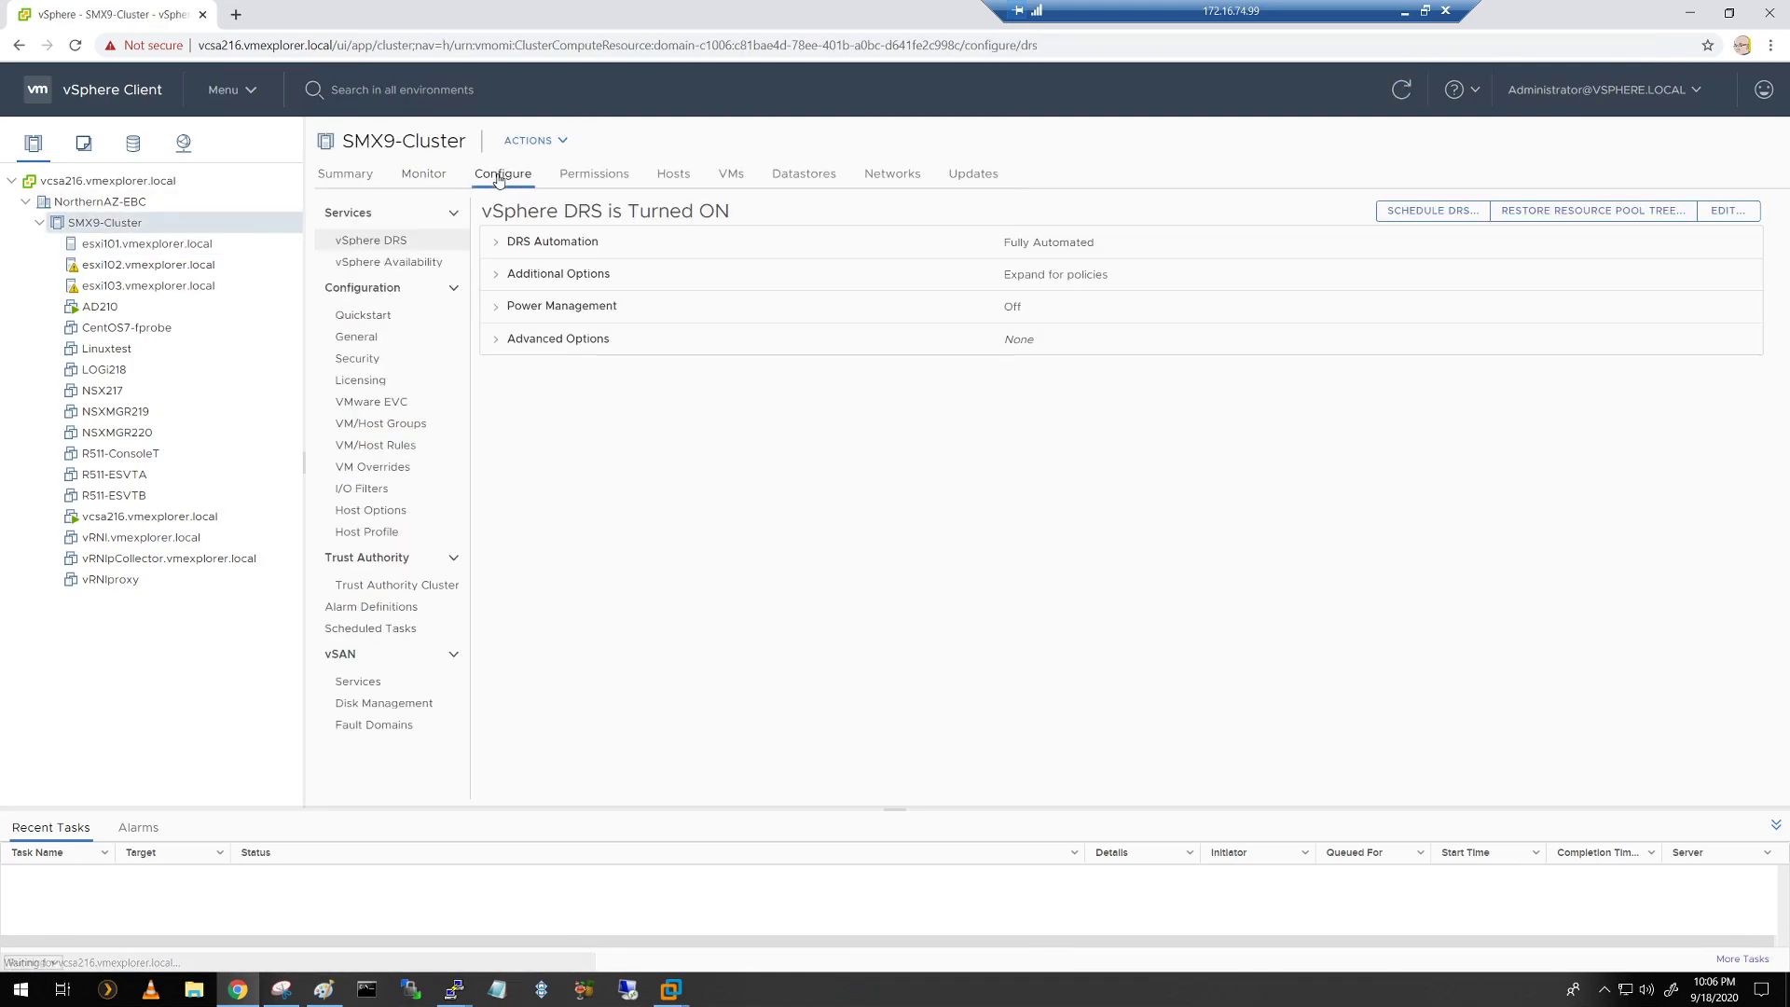
Step: Show SMX9-Cluster's vSAN Disk Management listing each host's disk groups
click(384, 702)
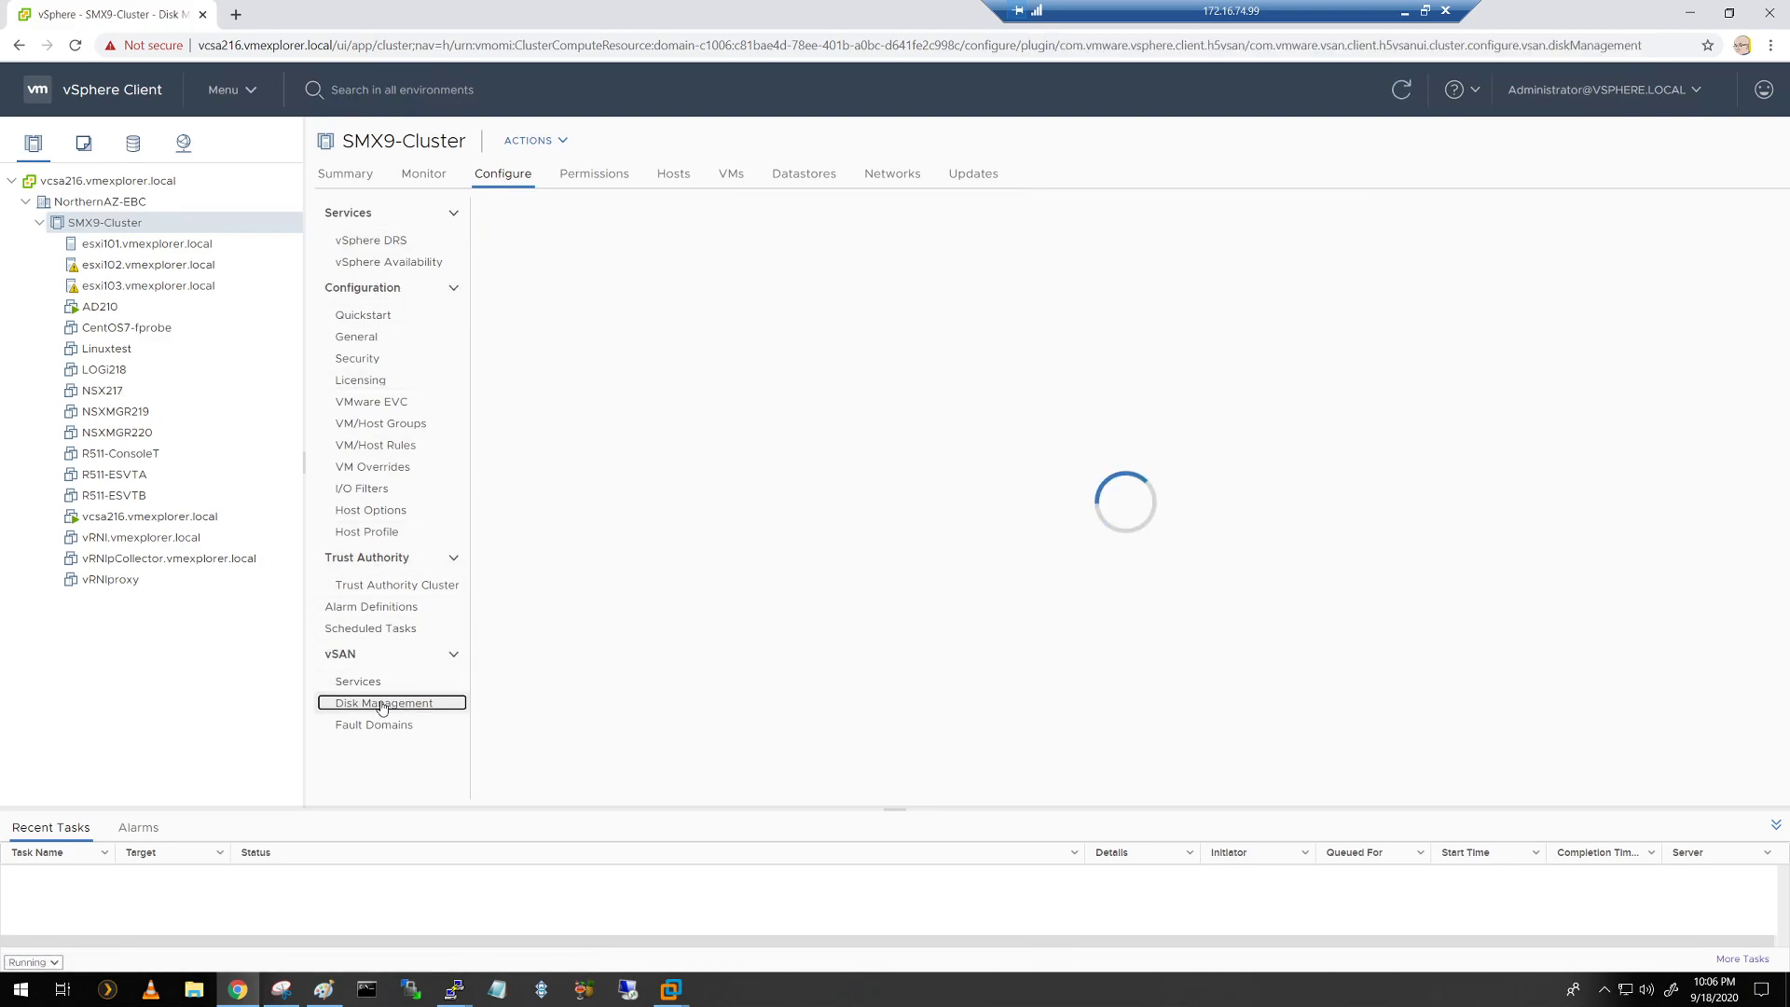
click(382, 701)
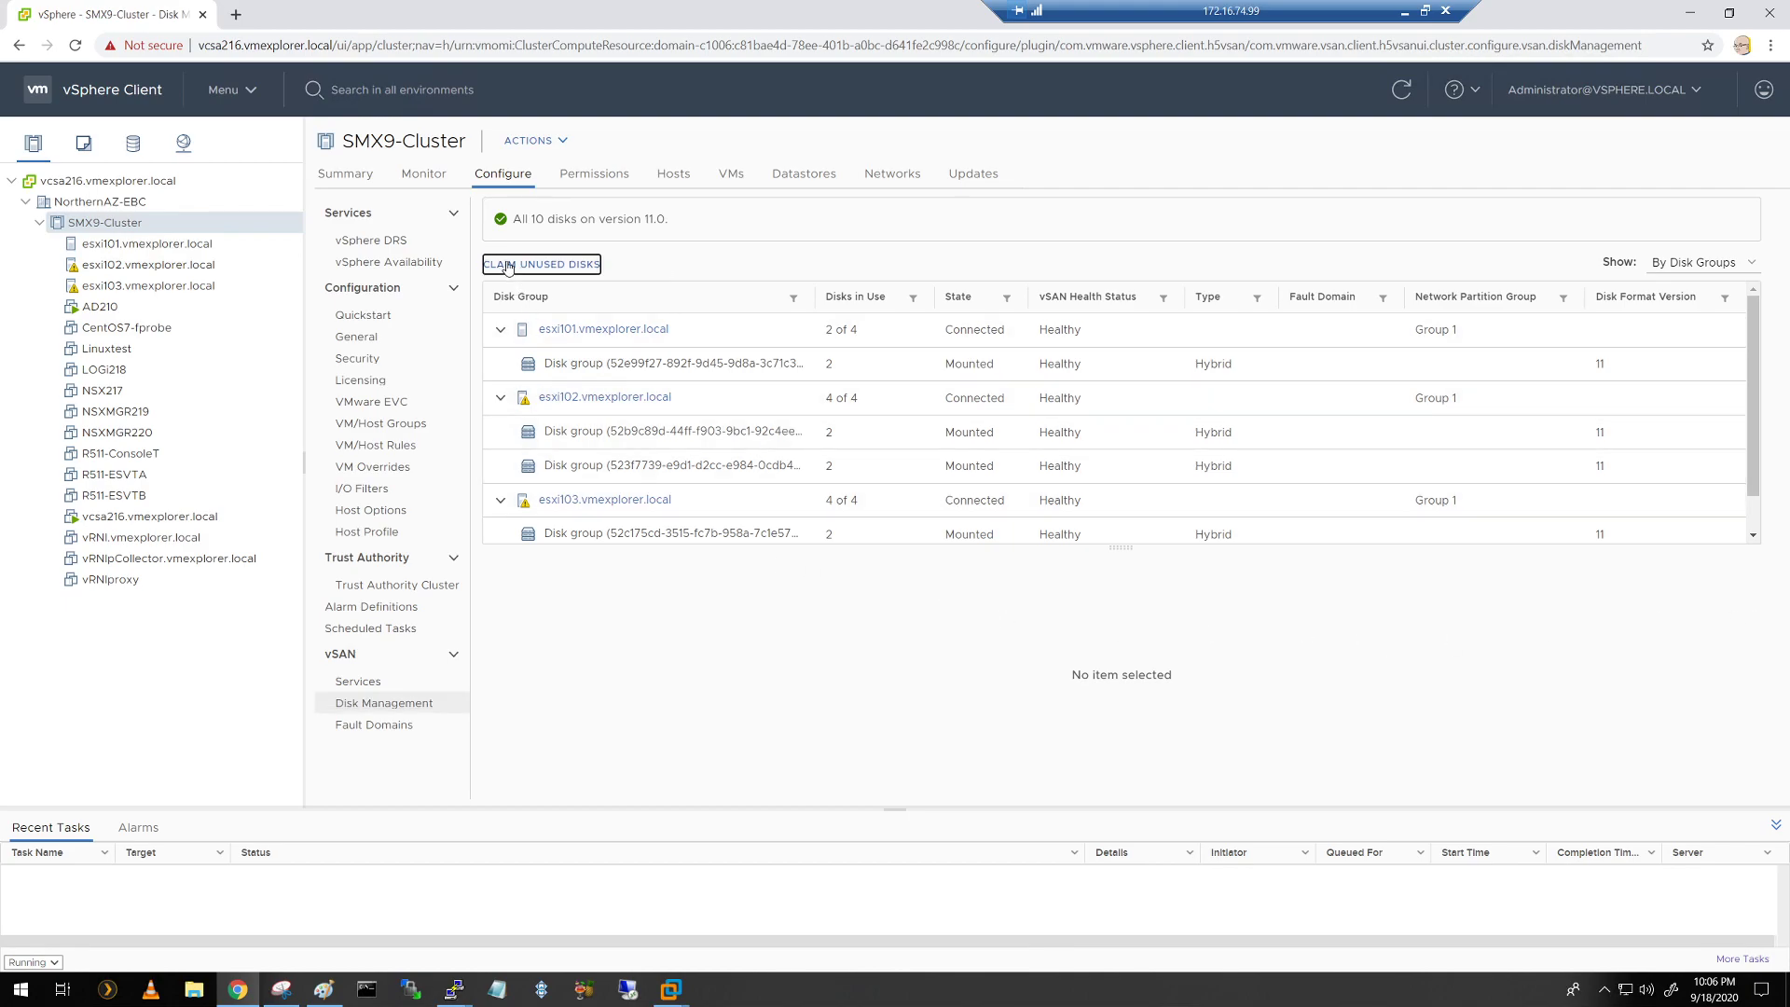
Step: Claim the Toshiba flash disk as cache and Seagate HDD as capacity, creating the disk group
click(541, 264)
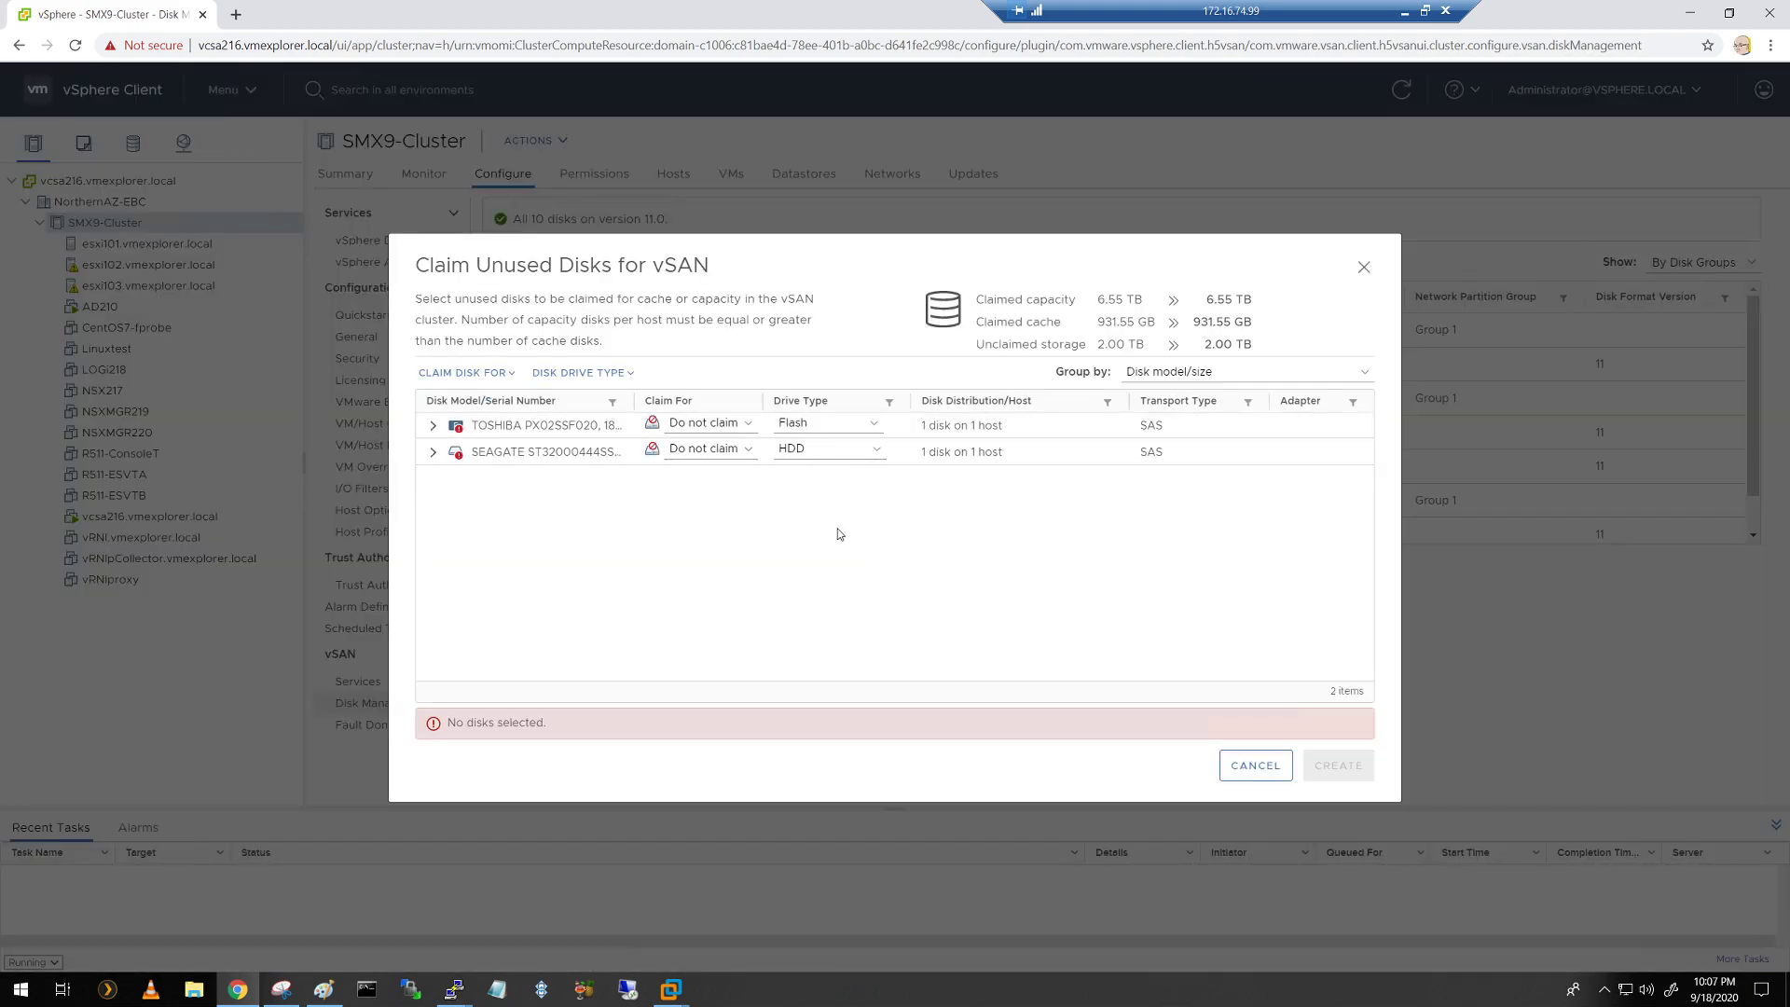
mouse_move(832, 534)
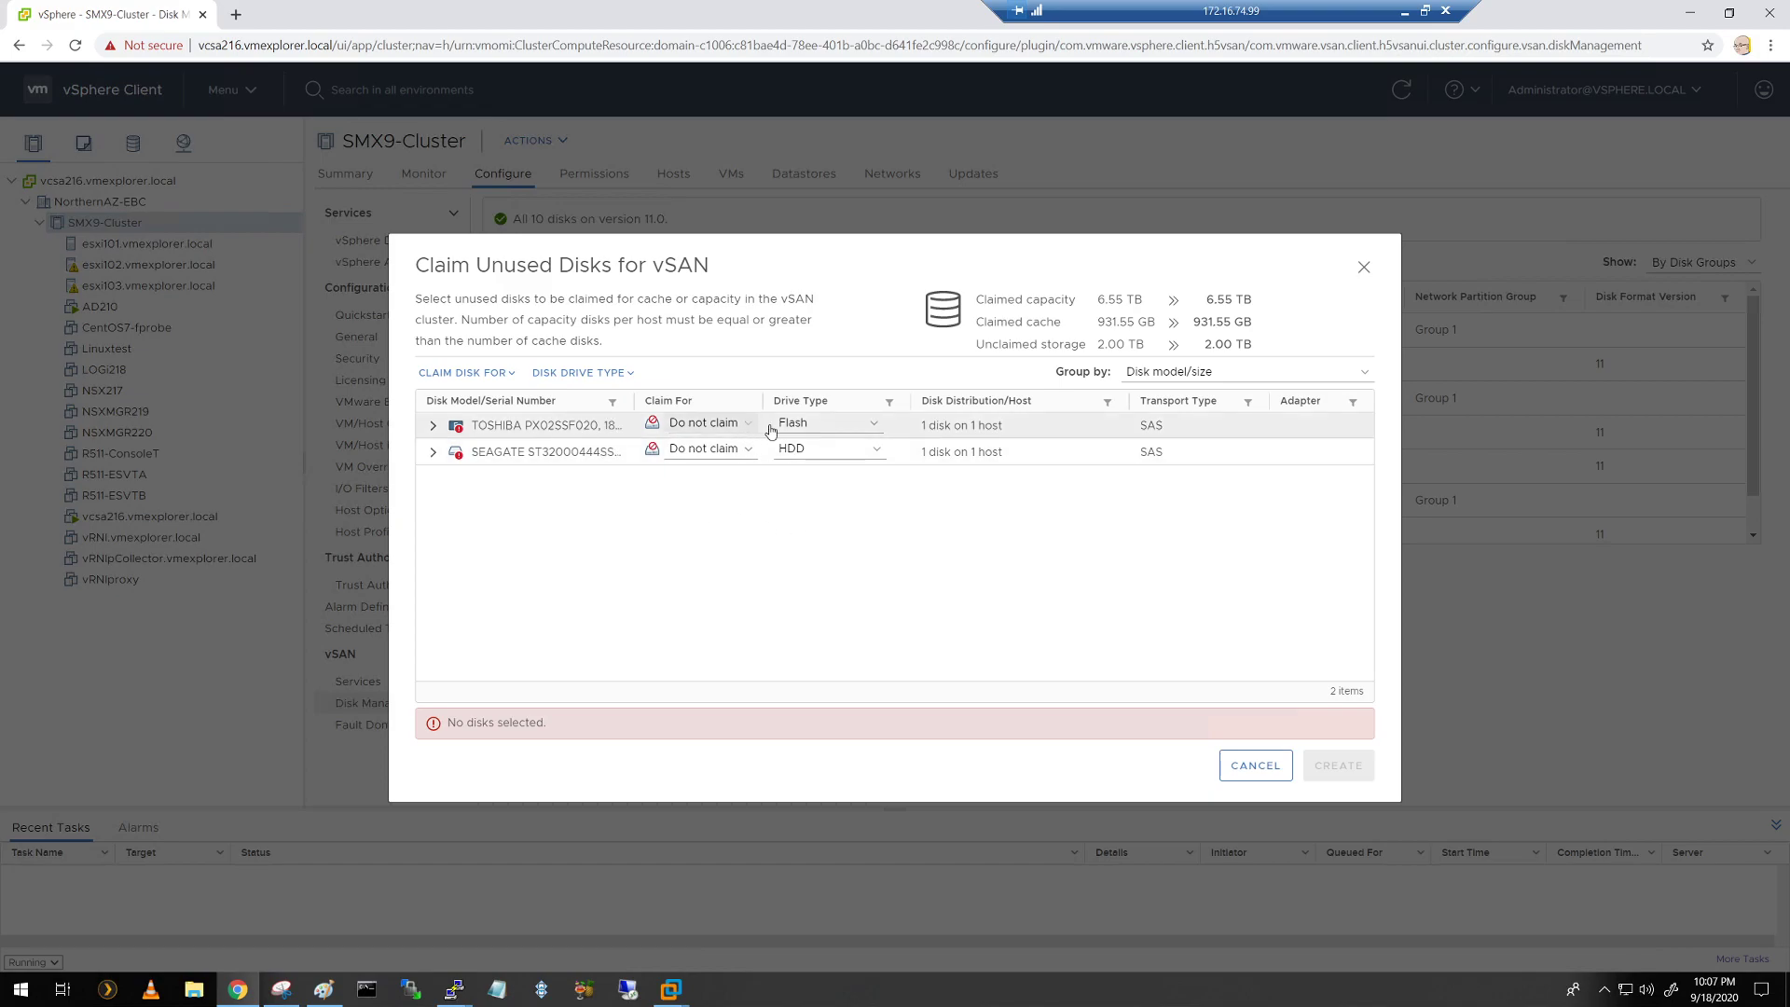
click(707, 421)
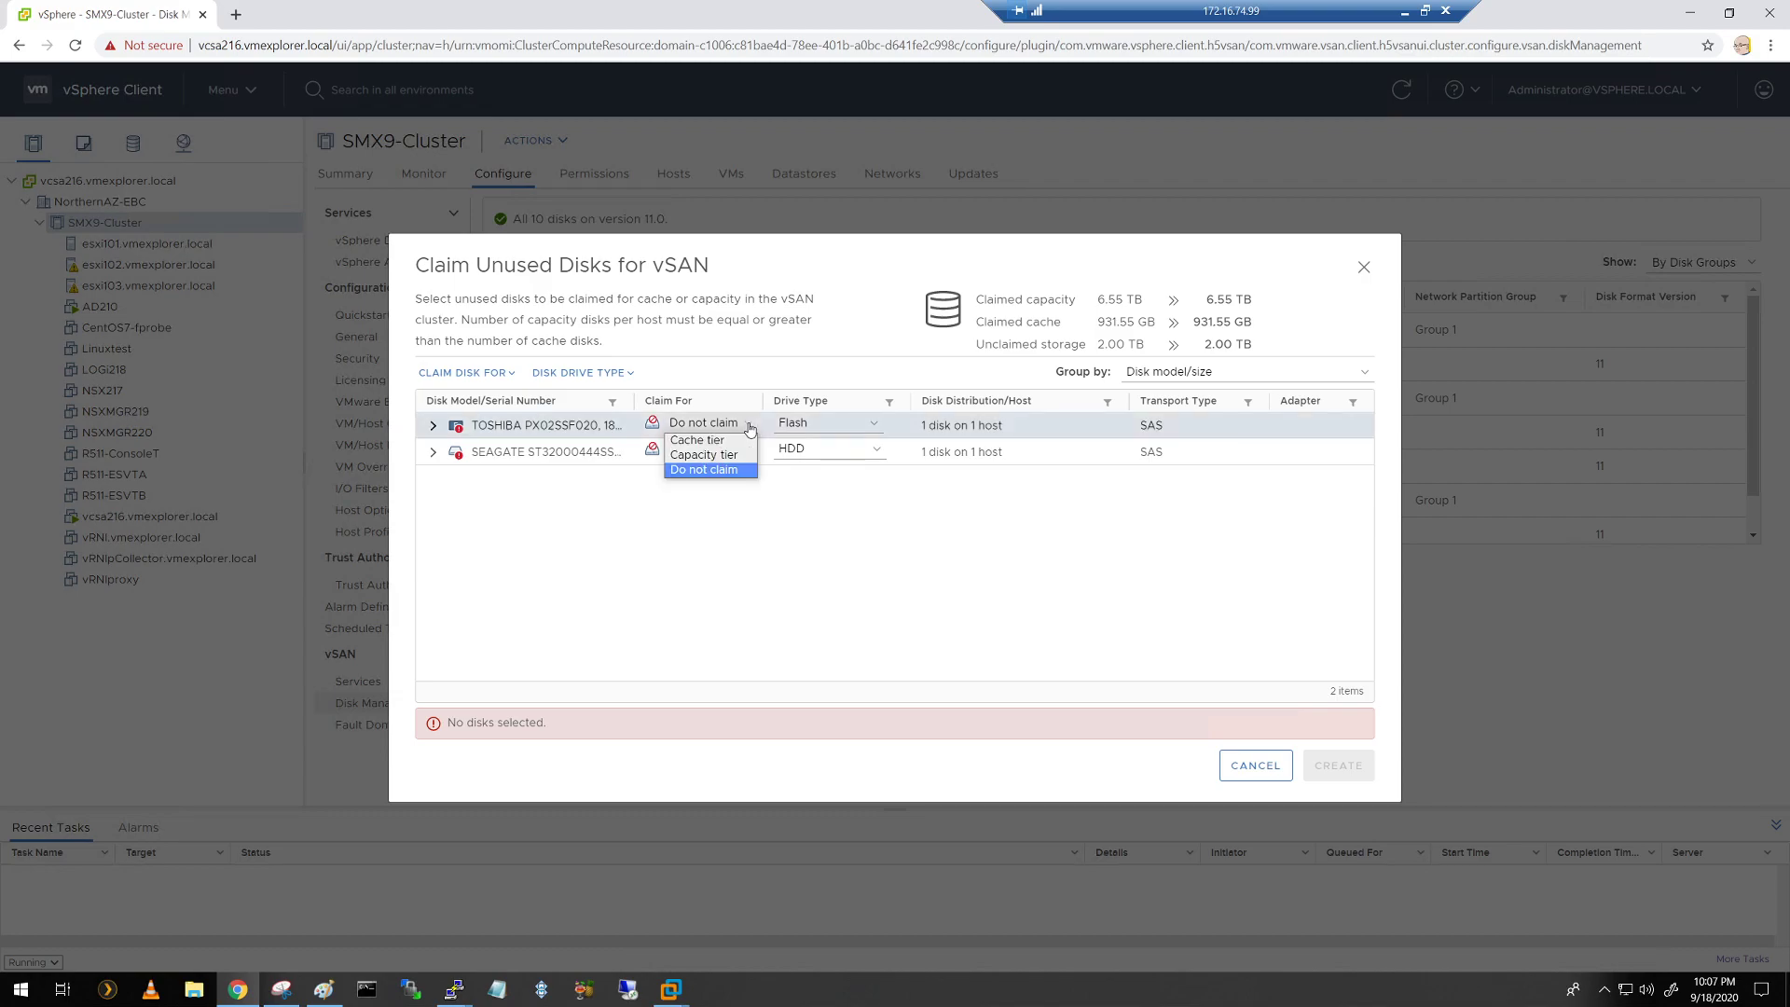
click(696, 440)
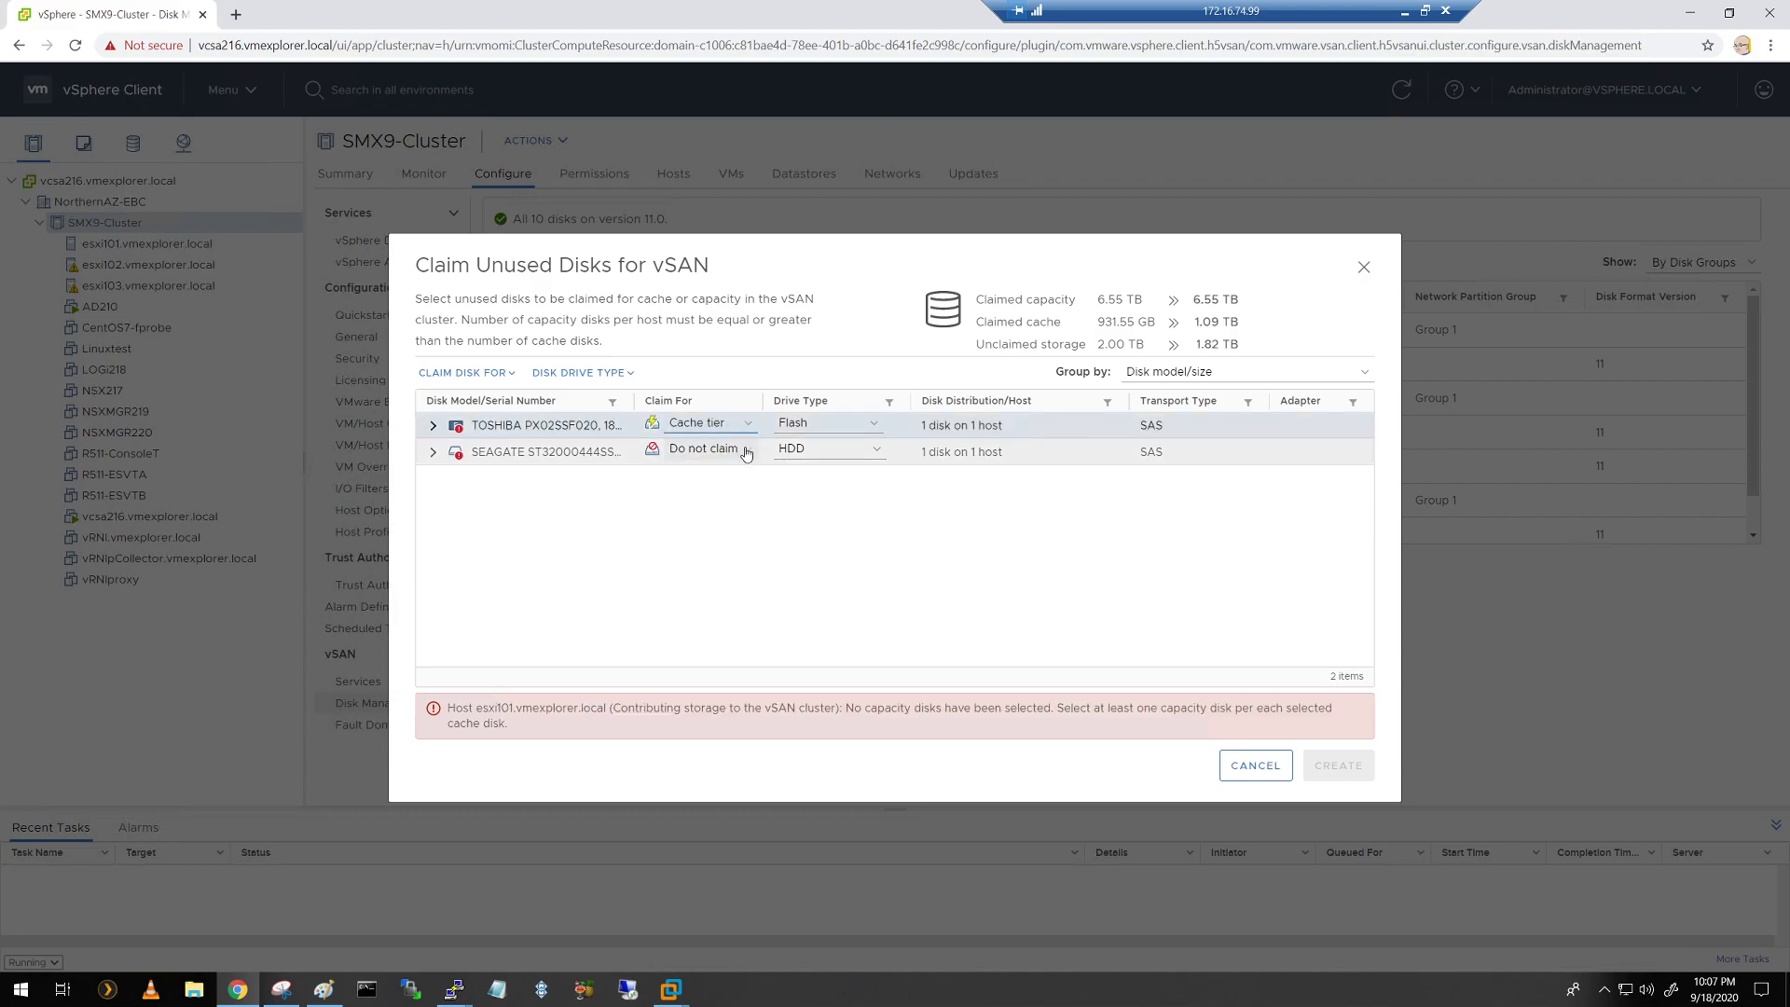
click(707, 448)
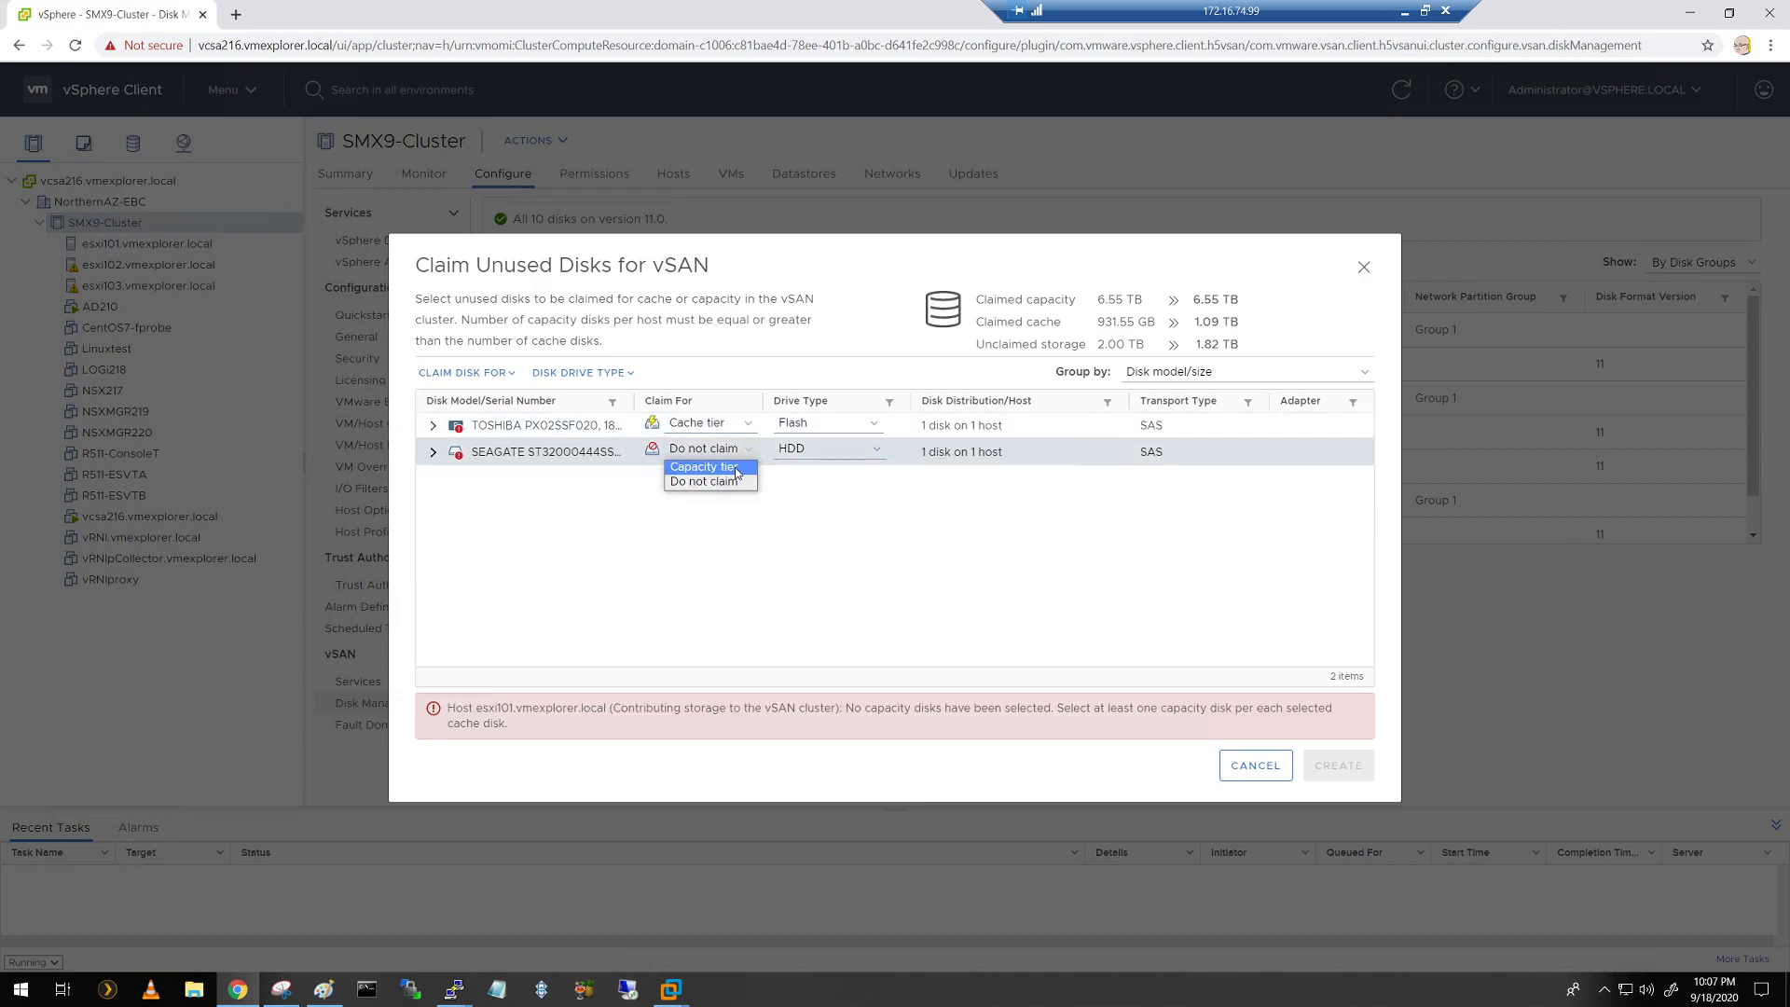
click(700, 466)
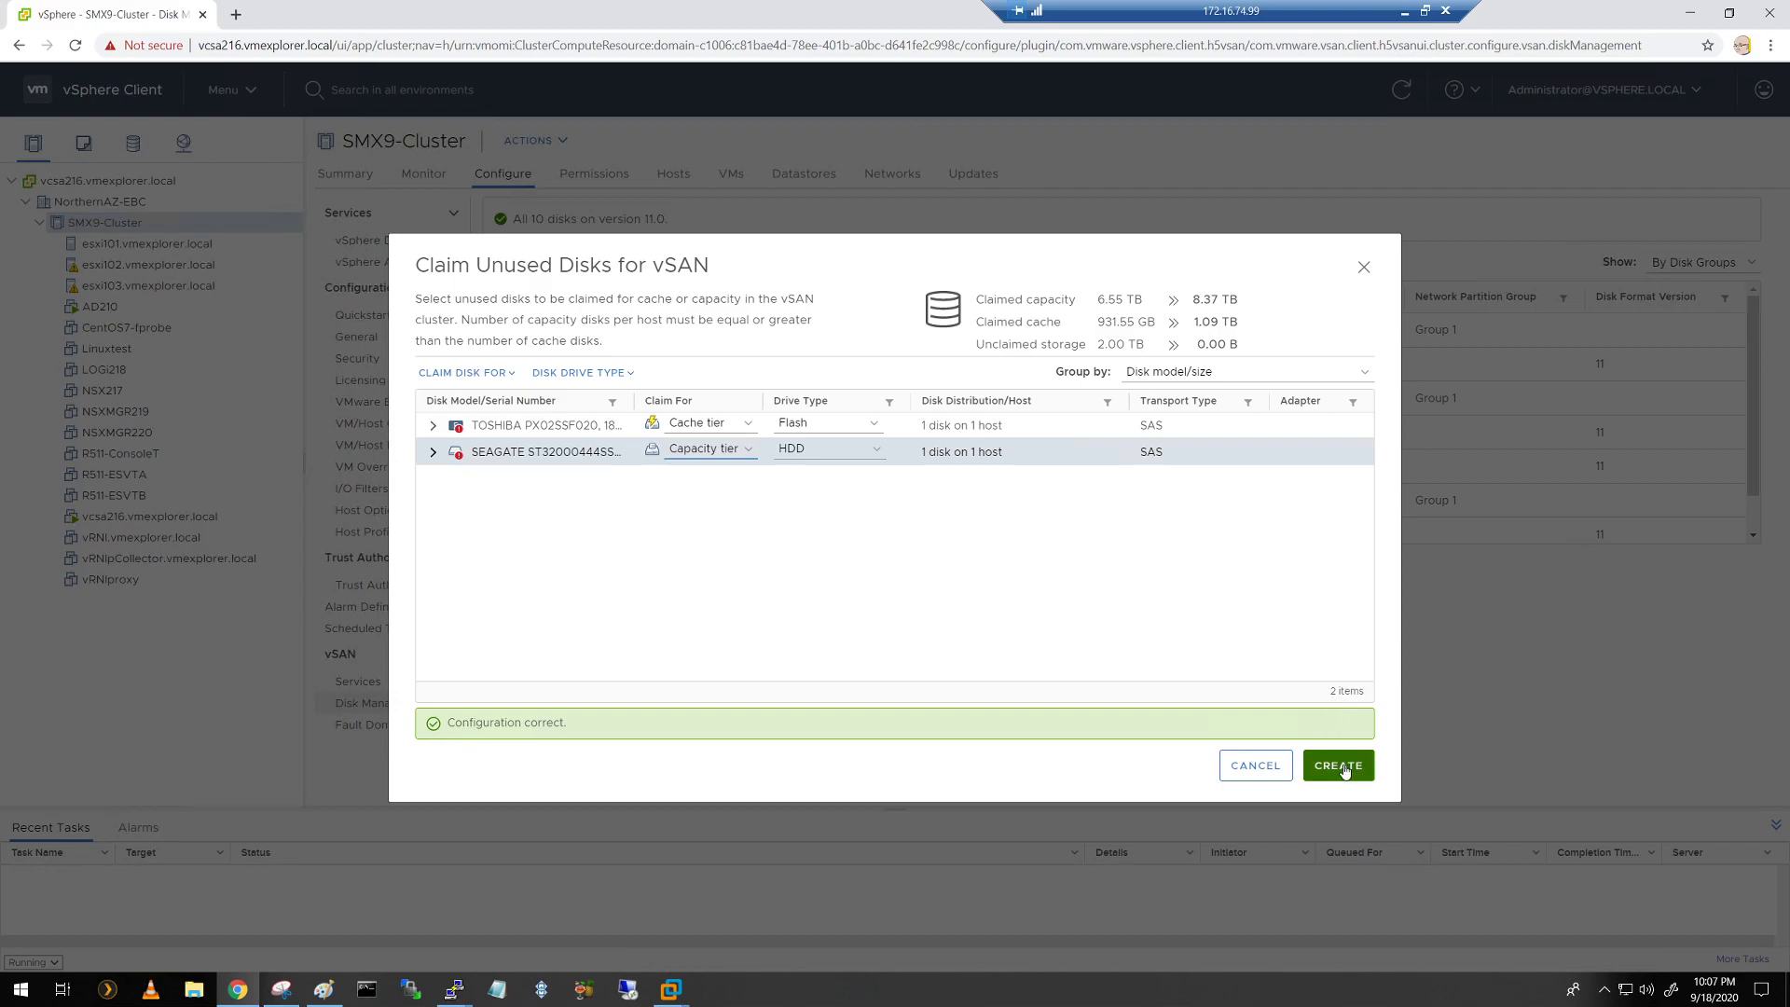
click(1336, 764)
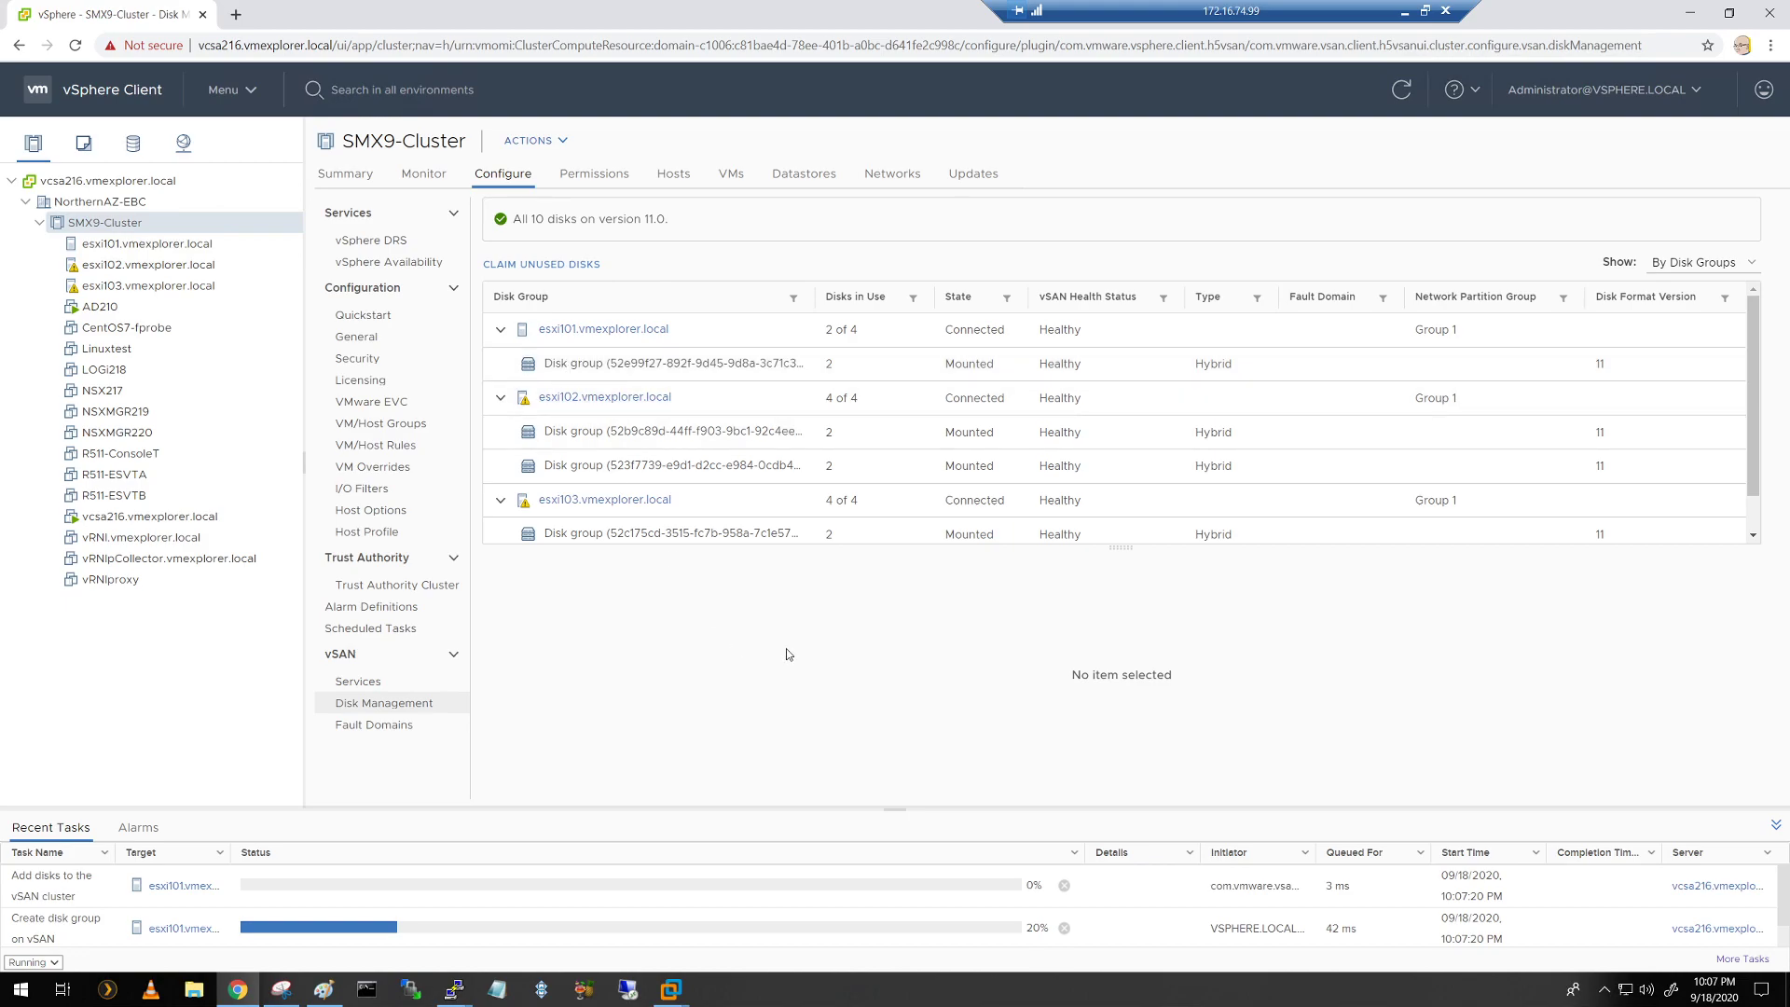
mouse_move(1249, 683)
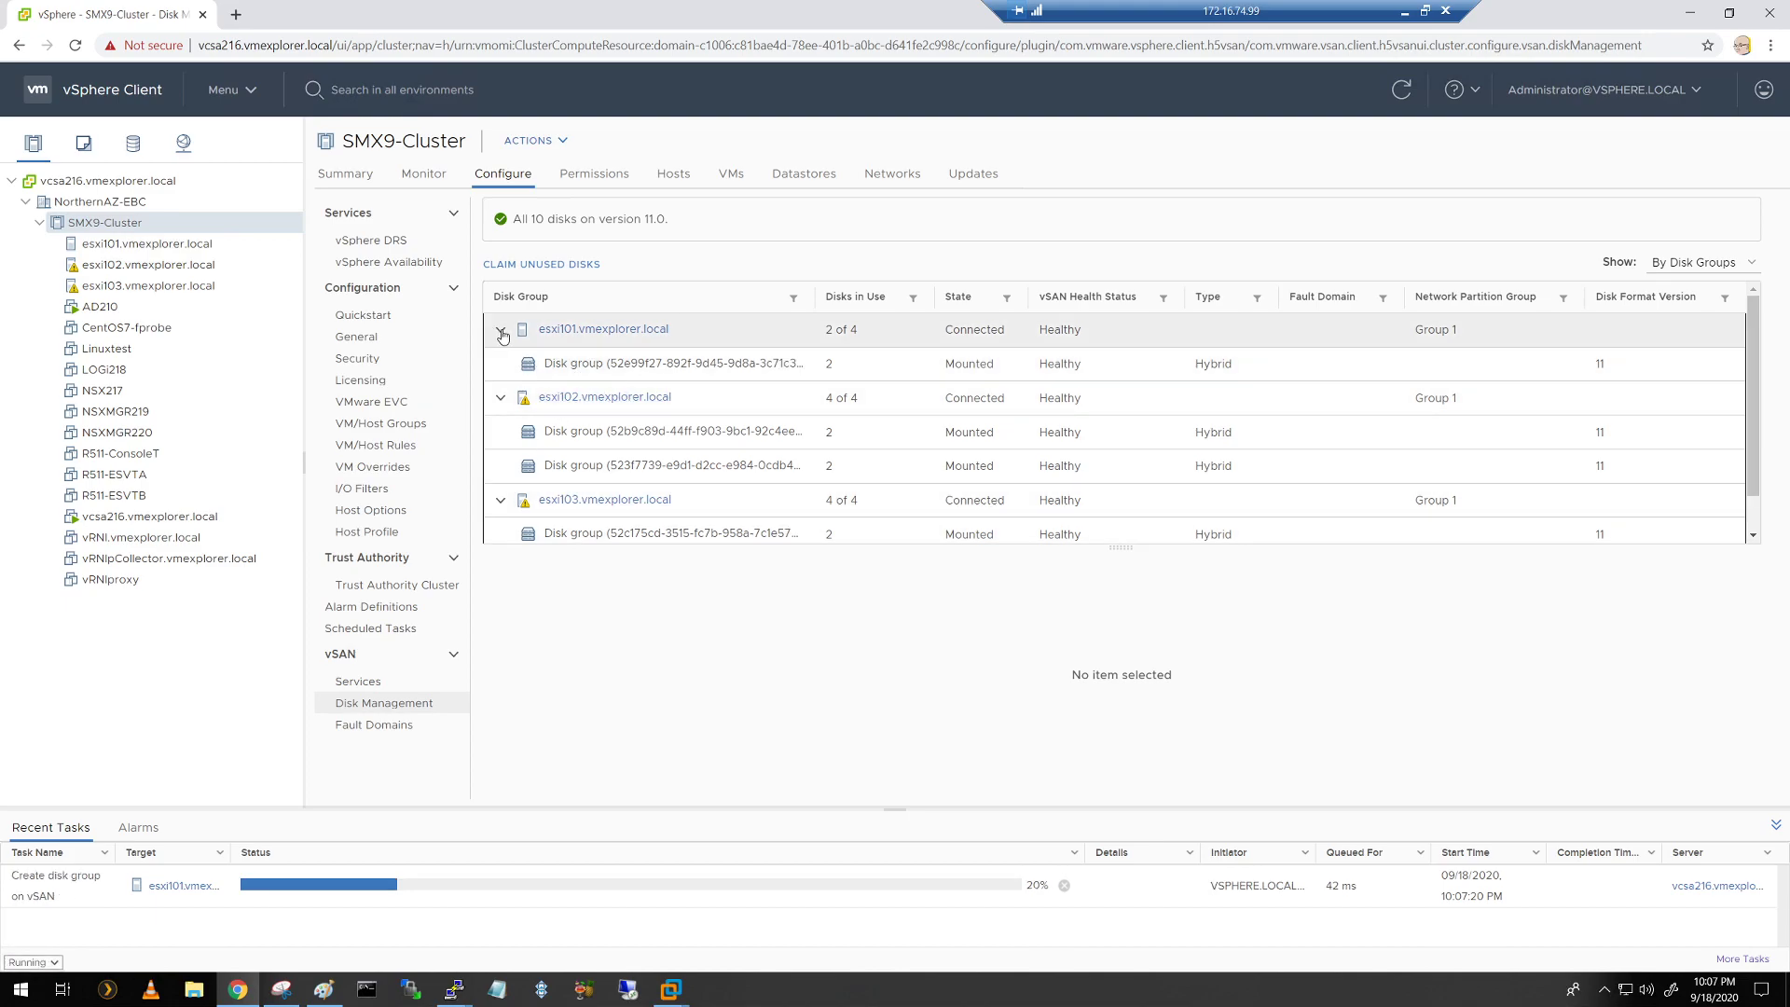
Step: Expand esxi101 to verify its second disk group, with 4 of 4 disks in use
click(603, 329)
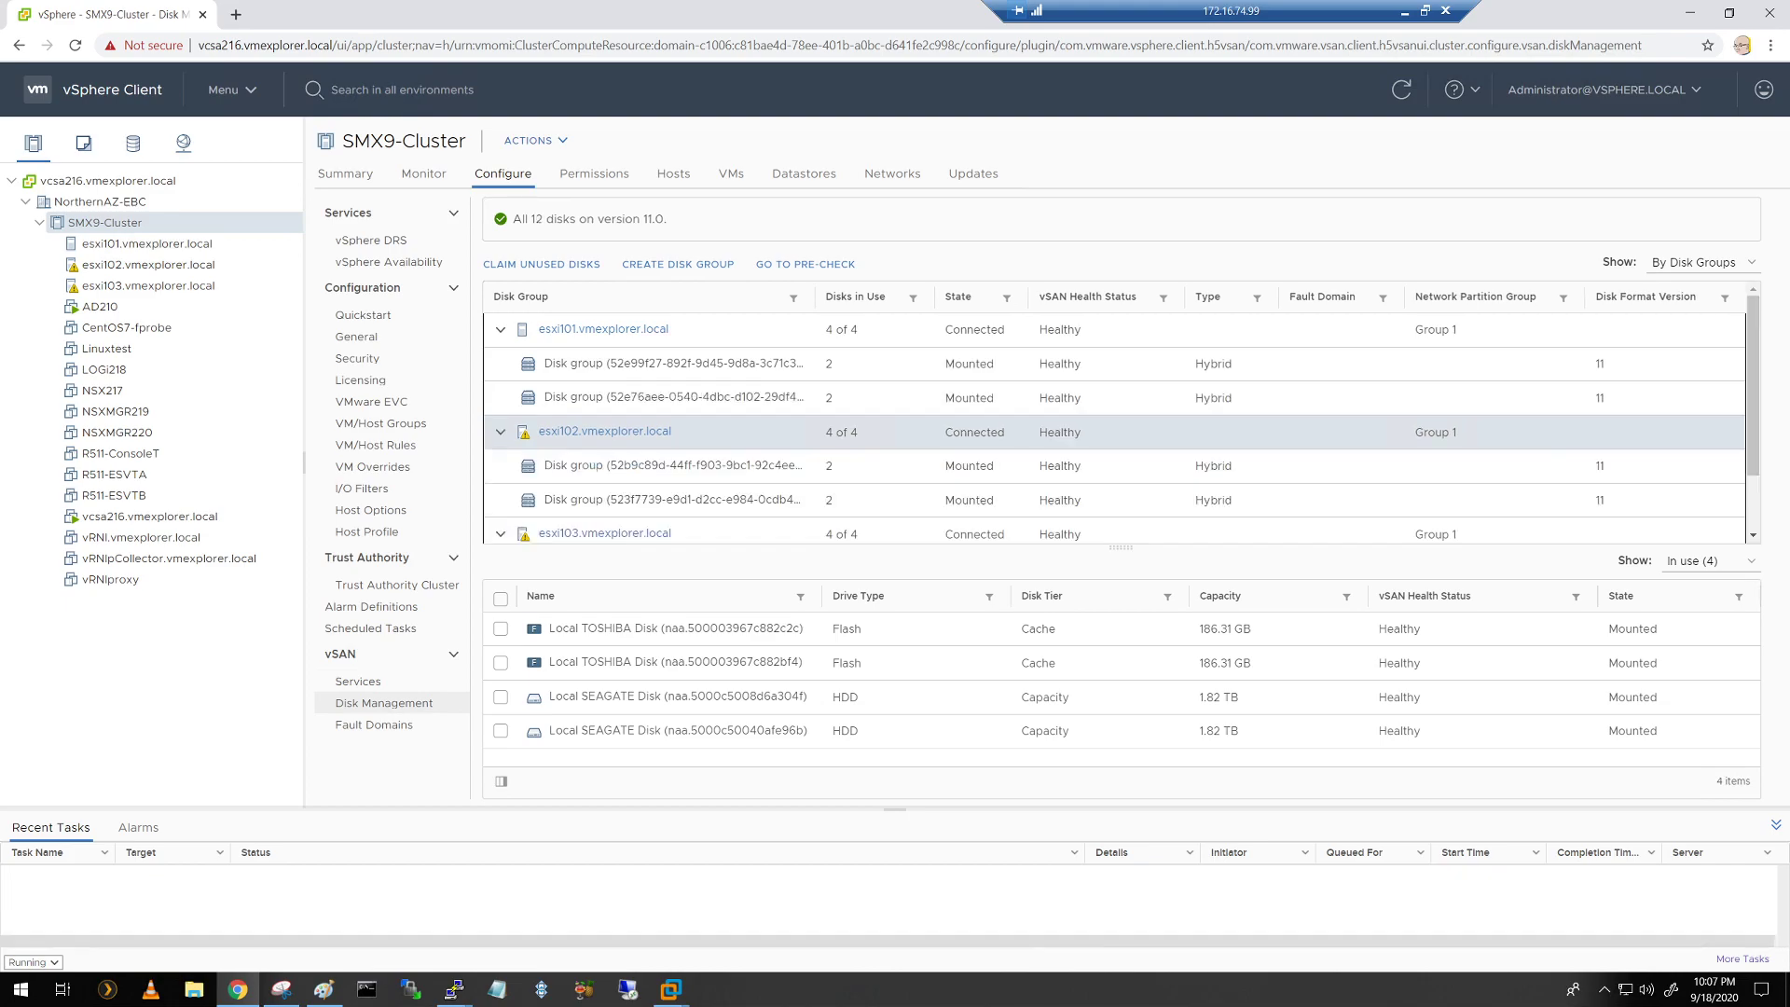
mouse_move(1436, 554)
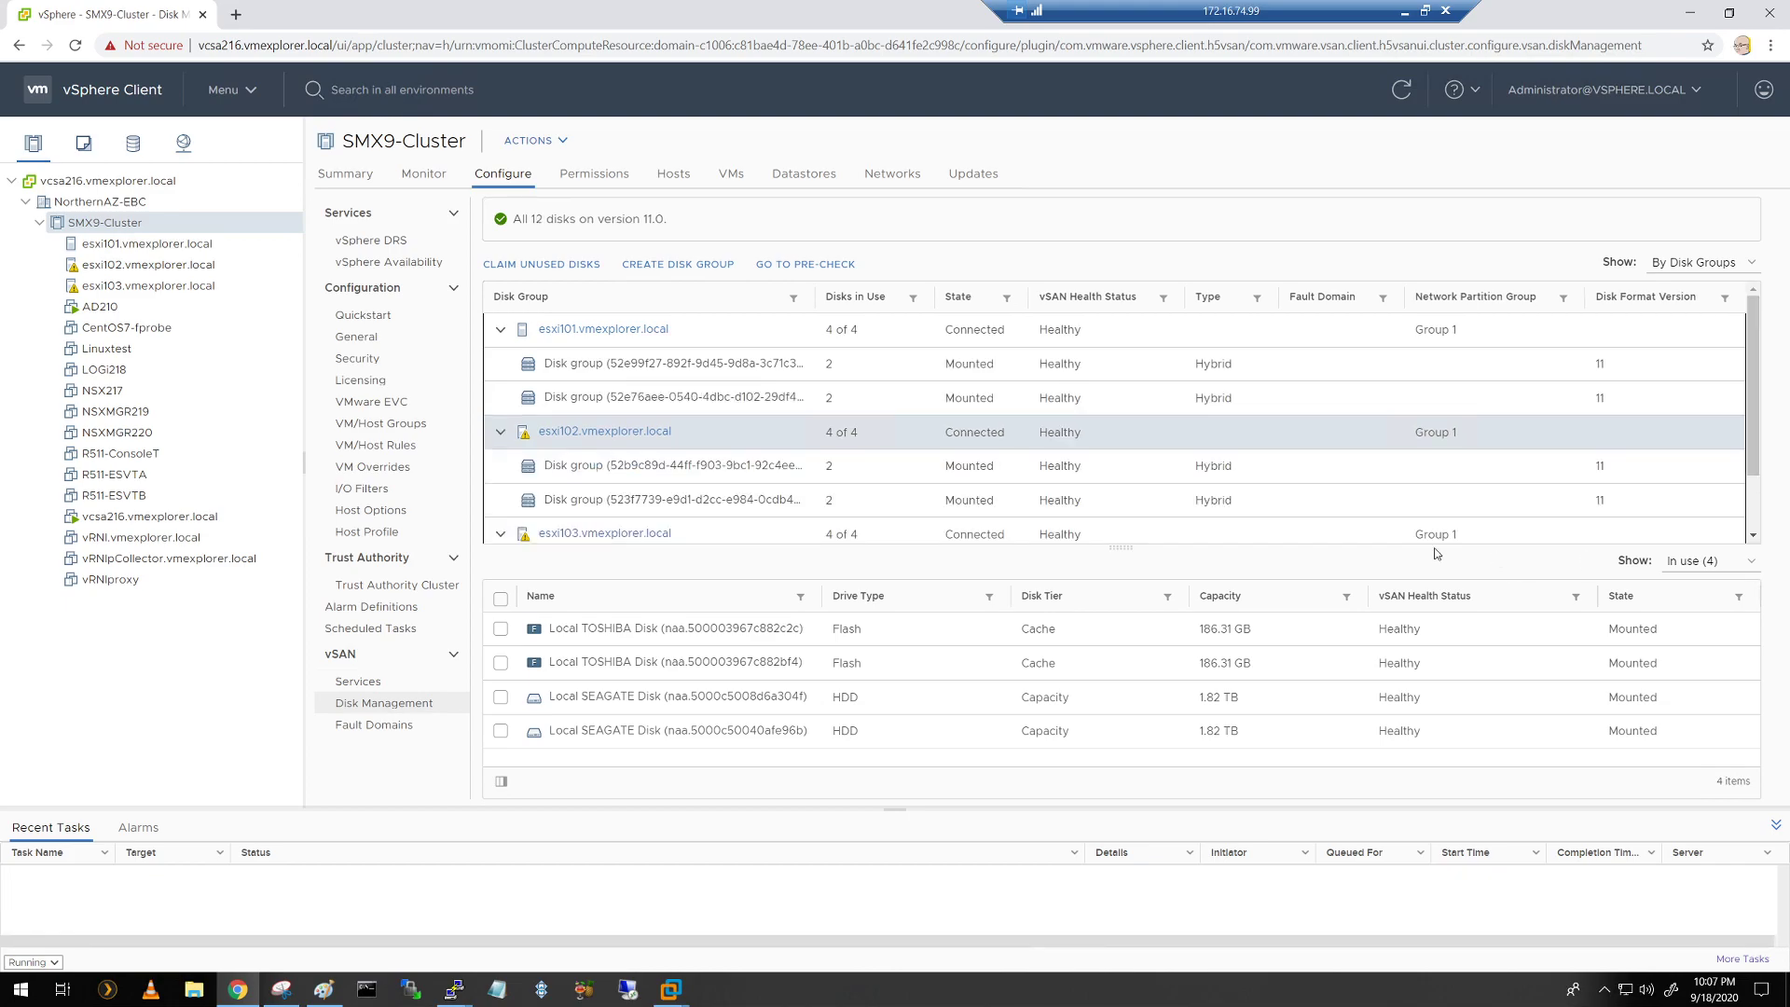
click(672, 397)
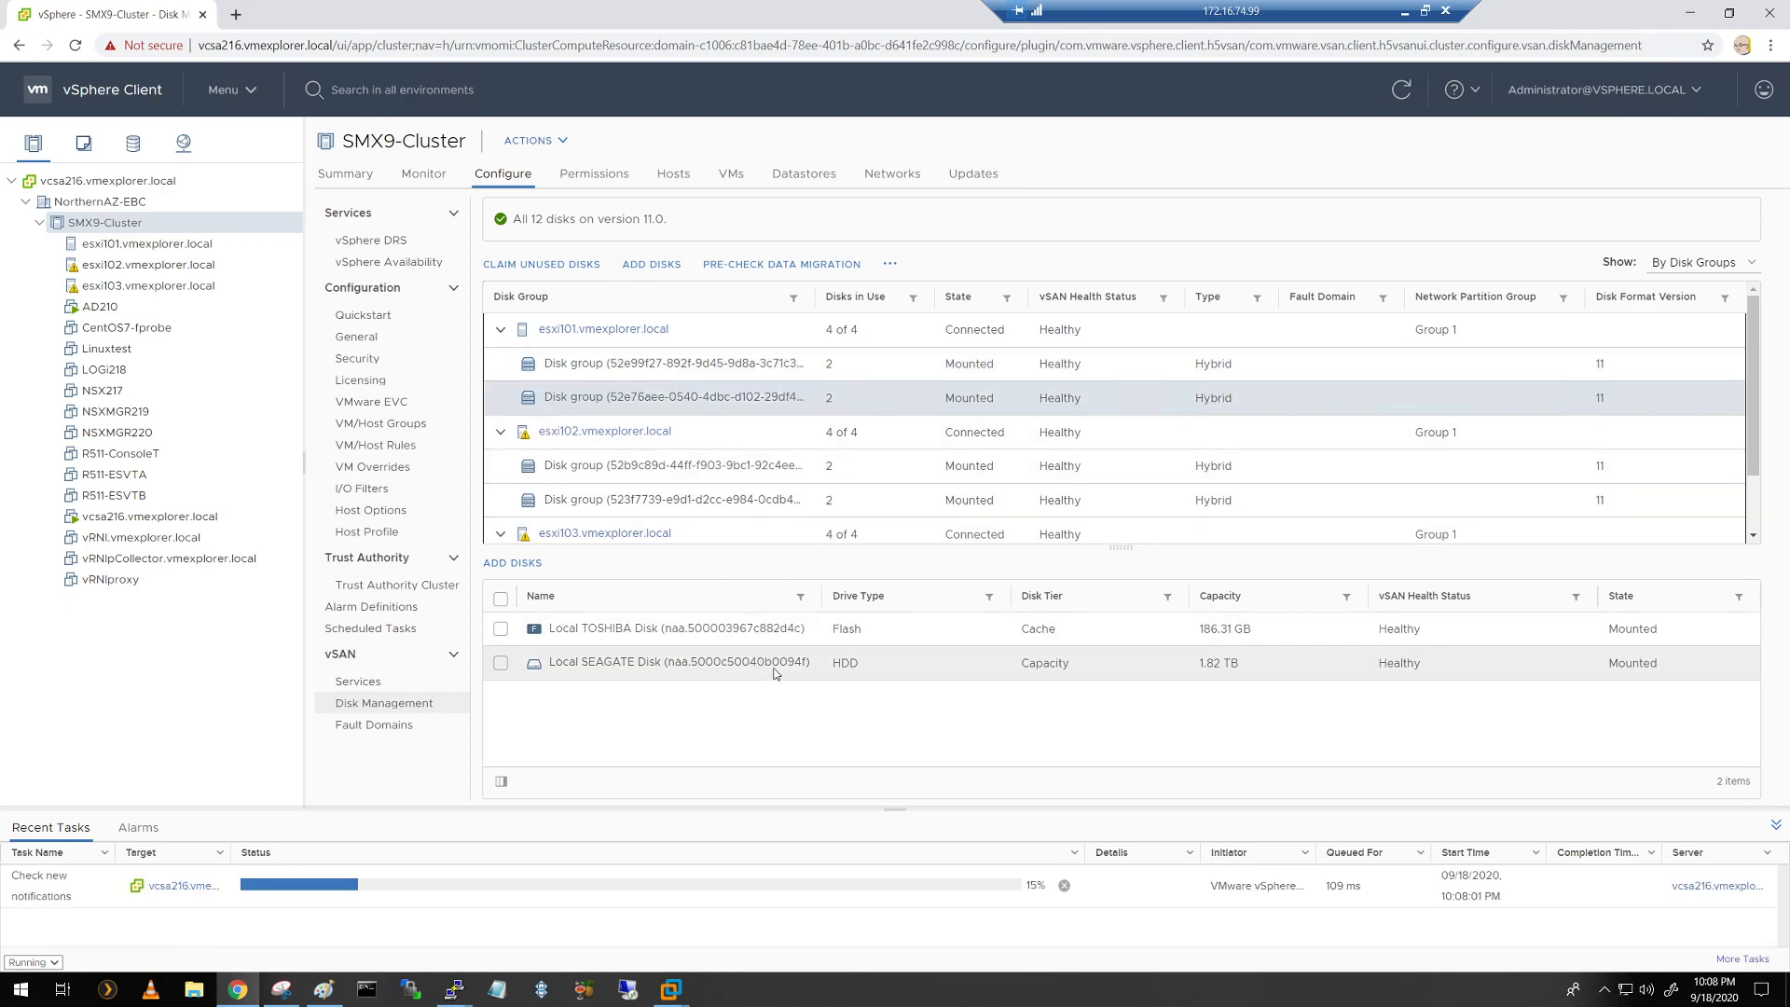
mouse_move(805, 680)
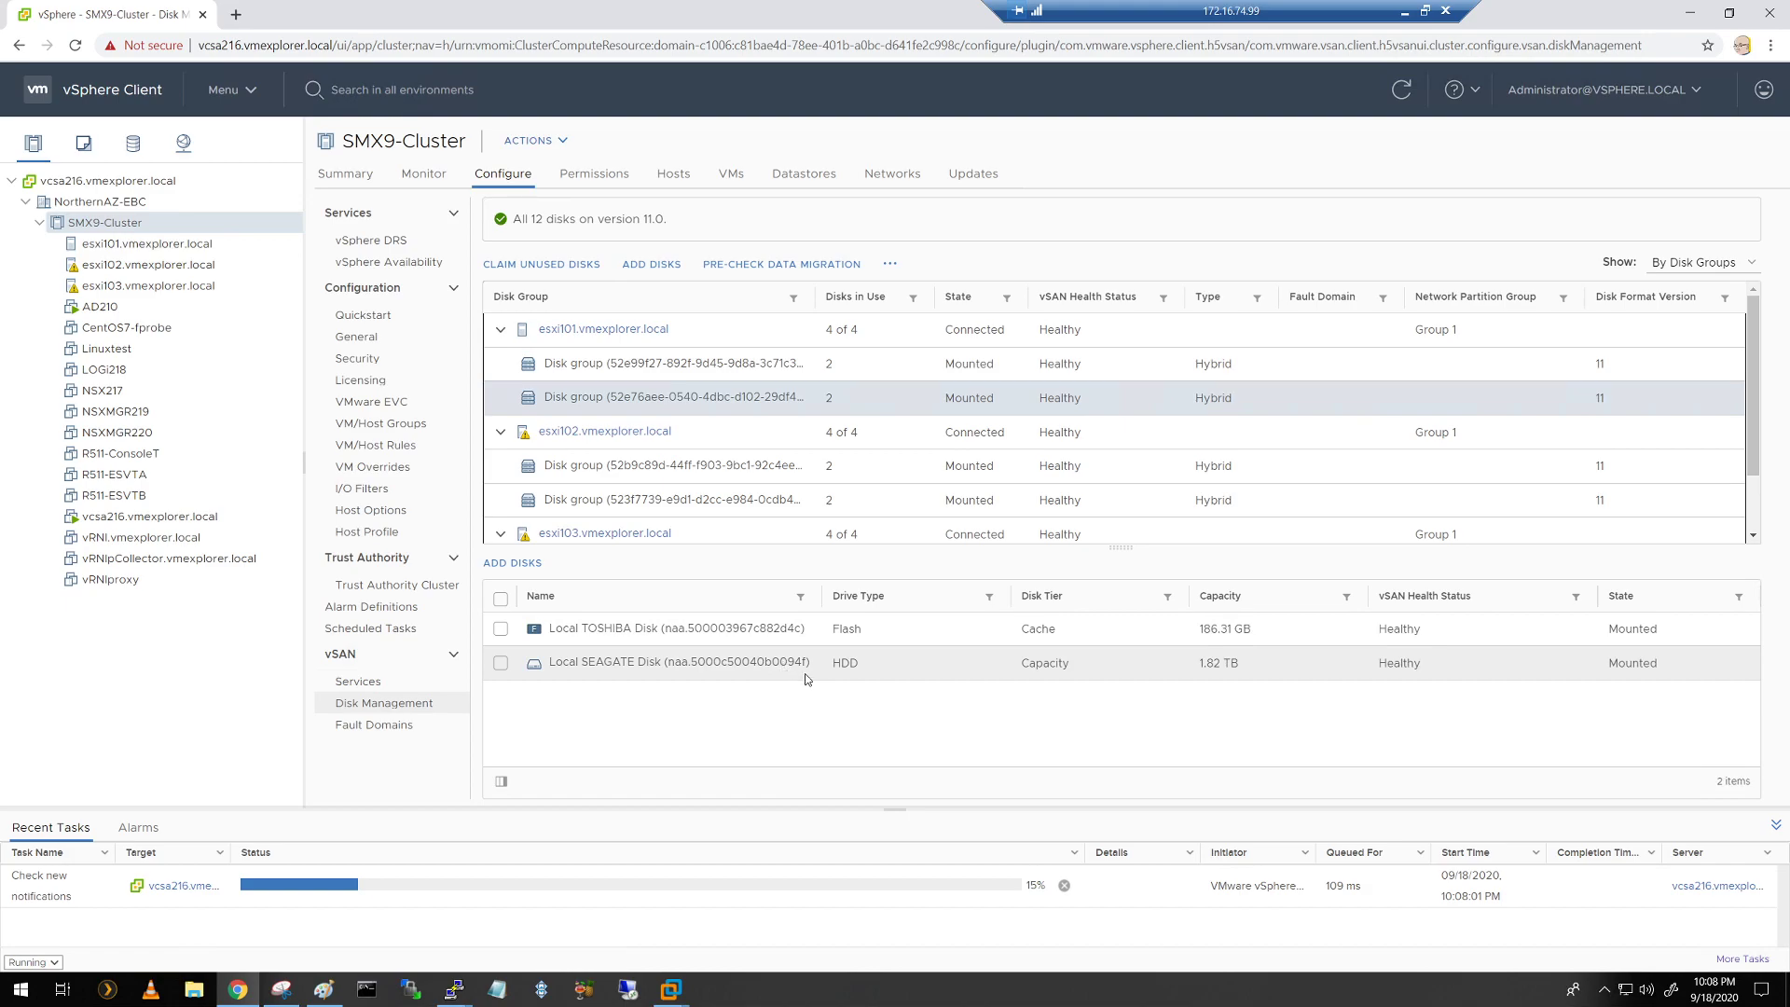
mouse_move(920, 662)
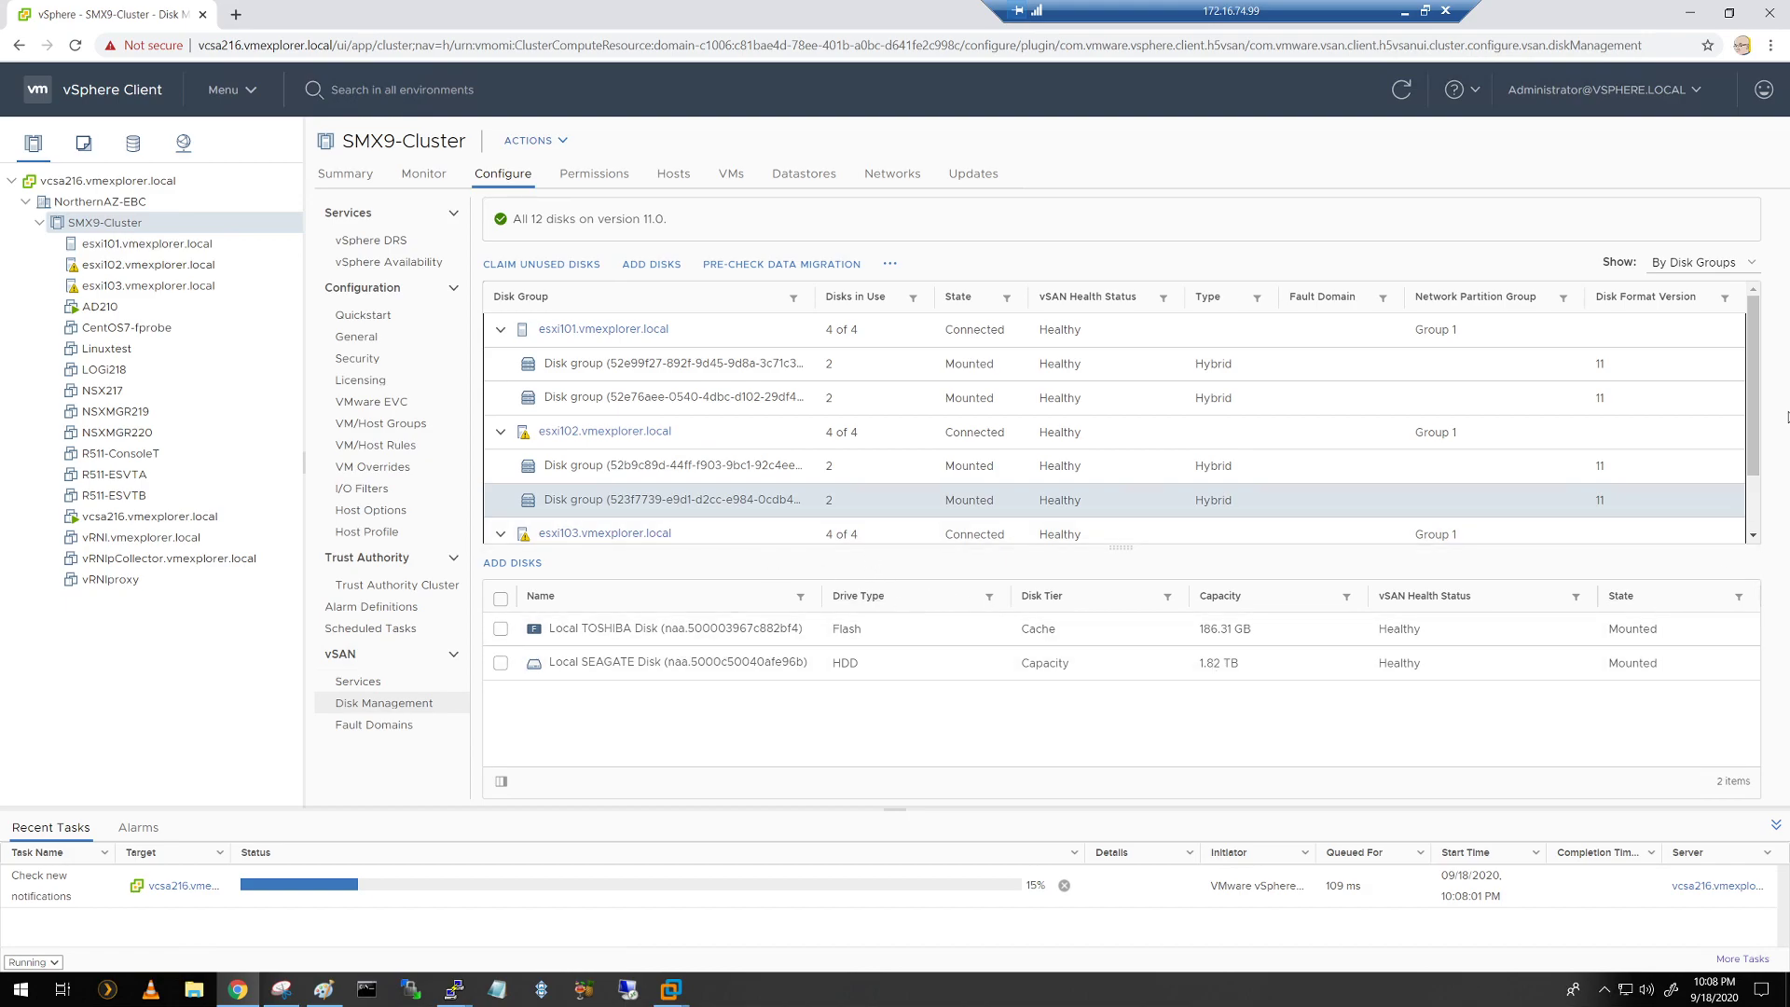
scroll(down, 3)
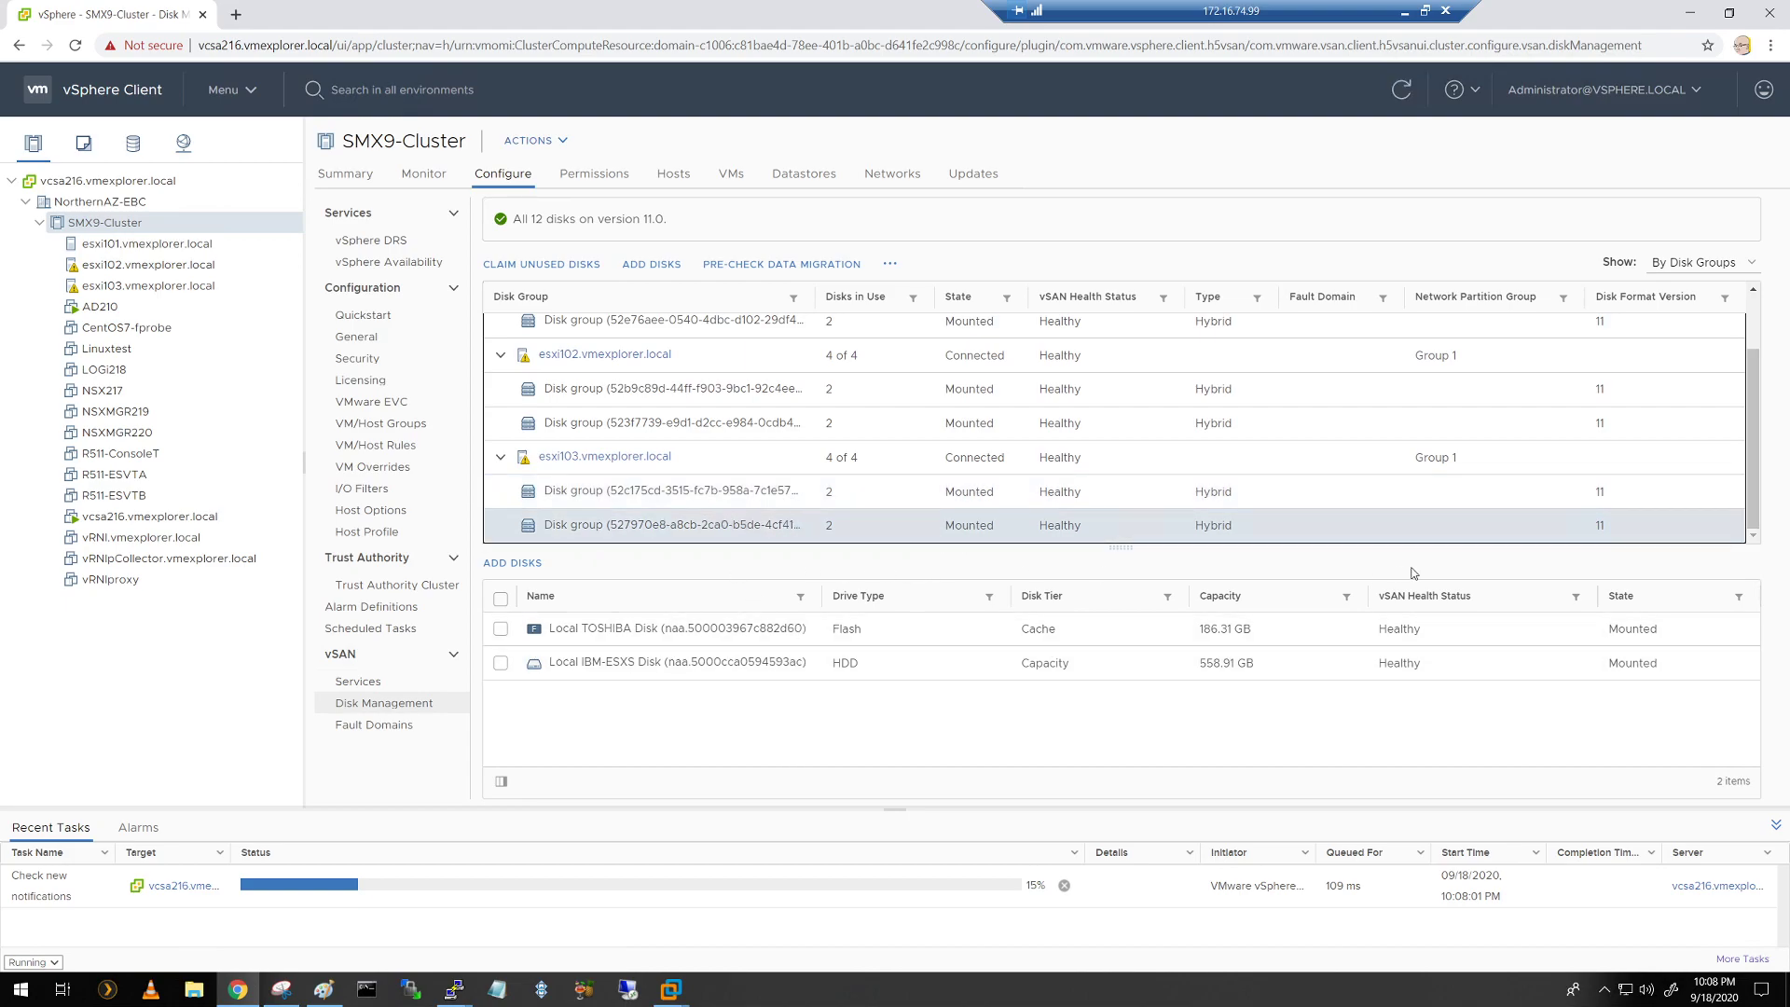
mouse_move(1413, 575)
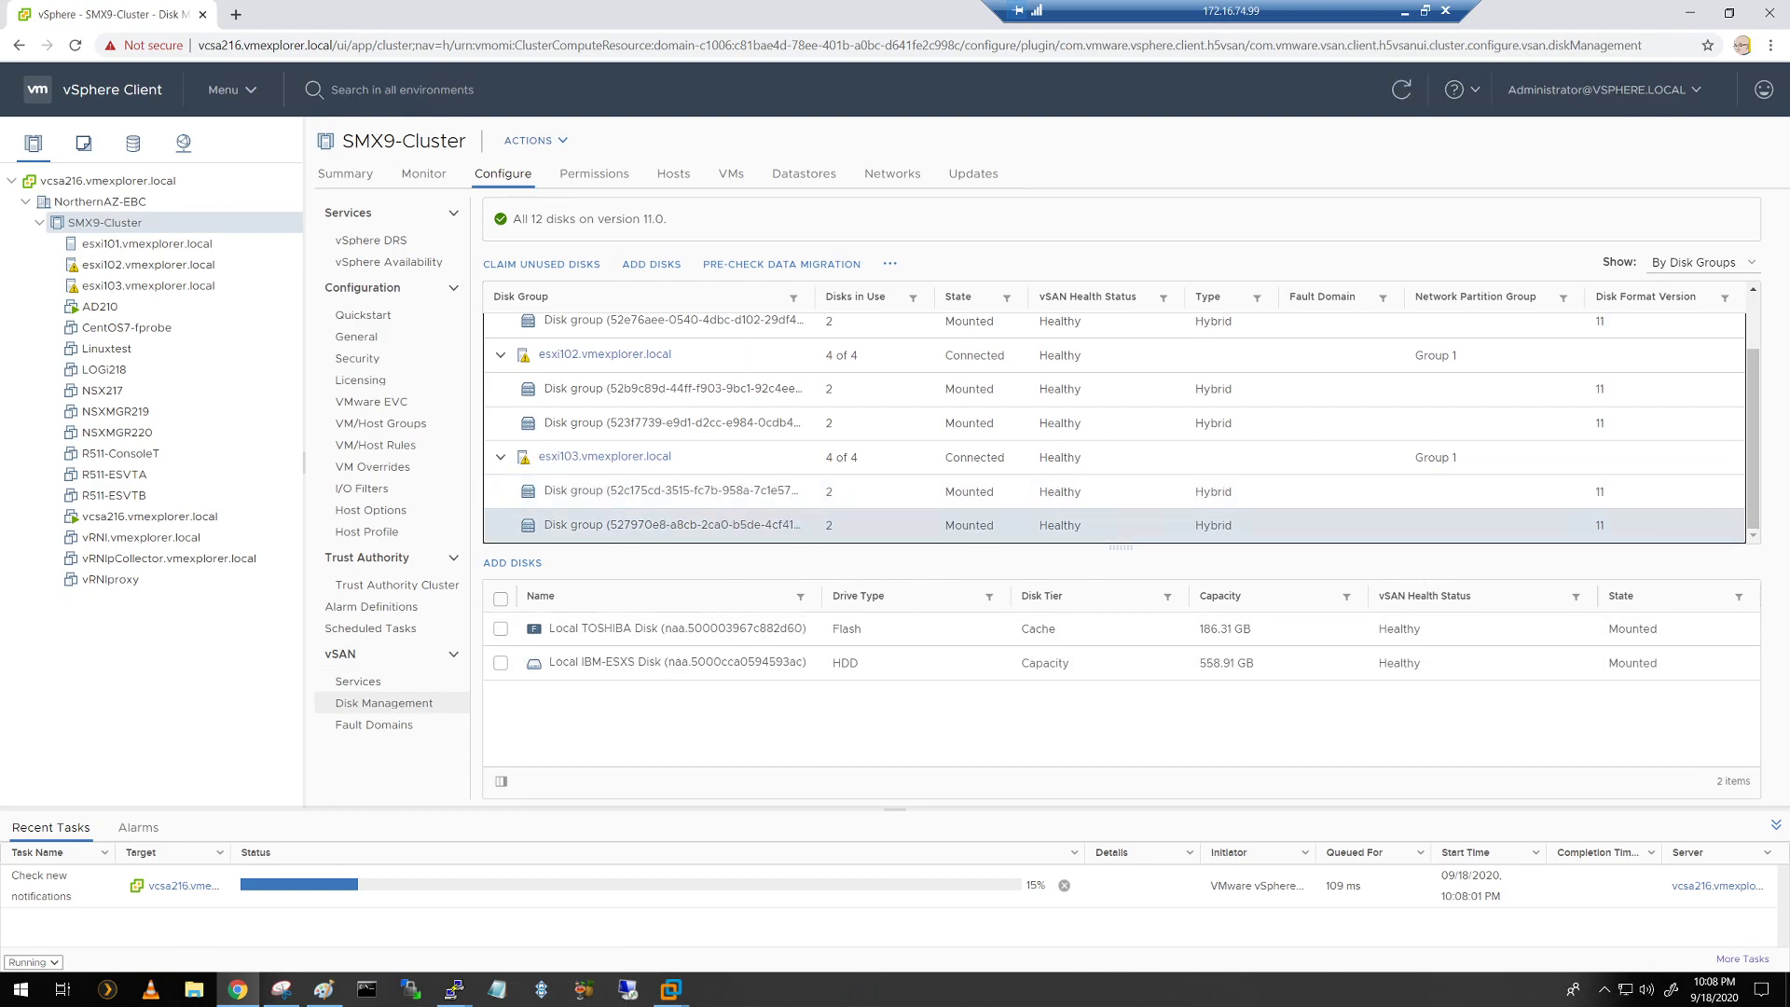